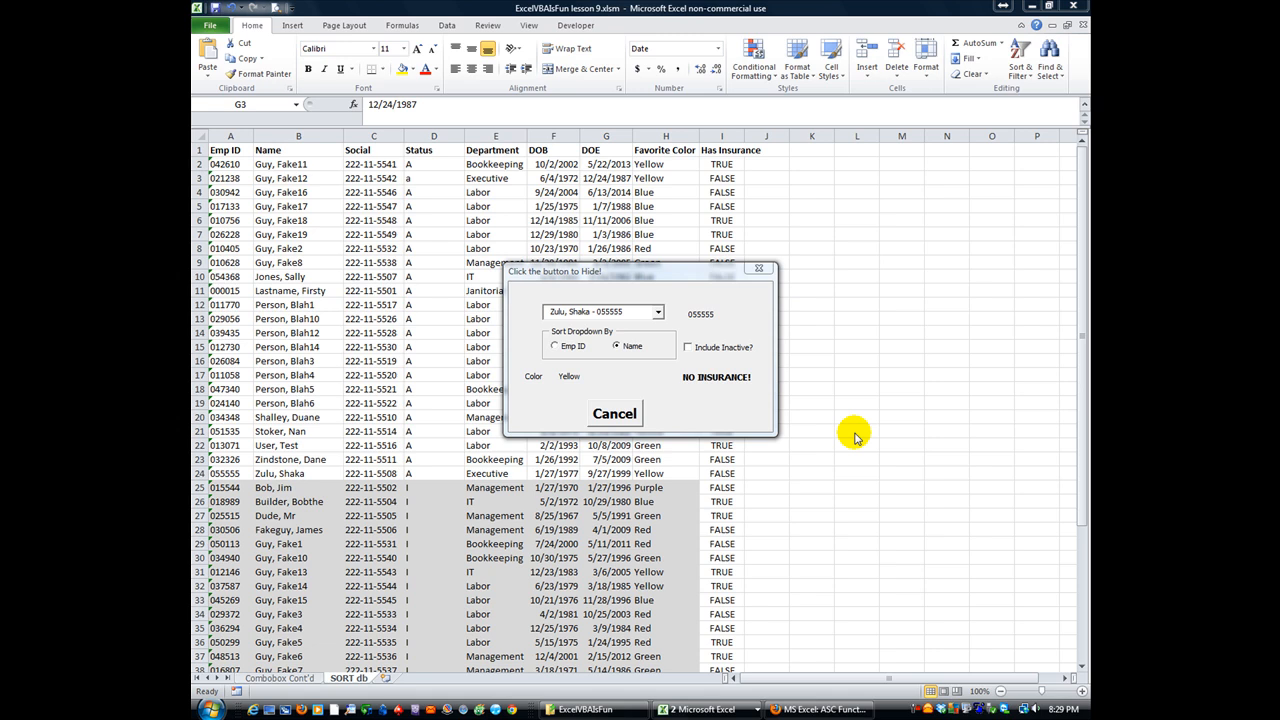
{"action": "mouse_move", "coordinate": [476, 390]}
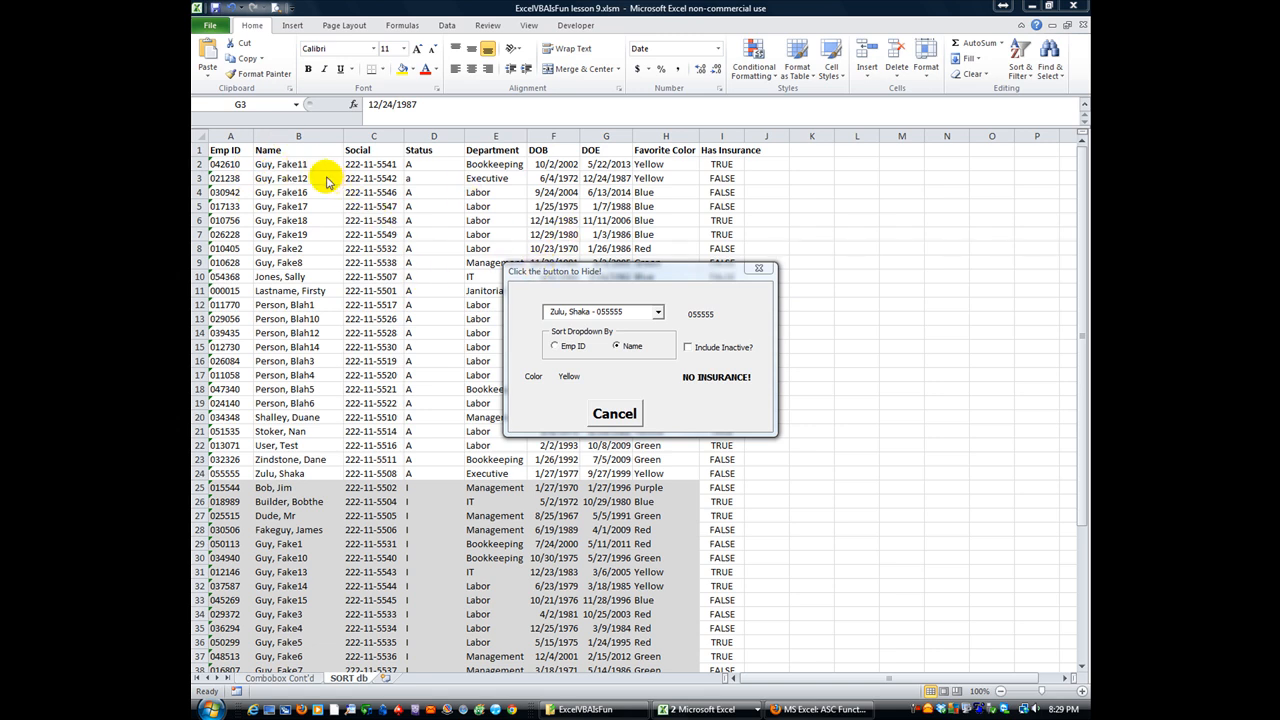
{"action": "mouse_move", "coordinate": [372, 164]}
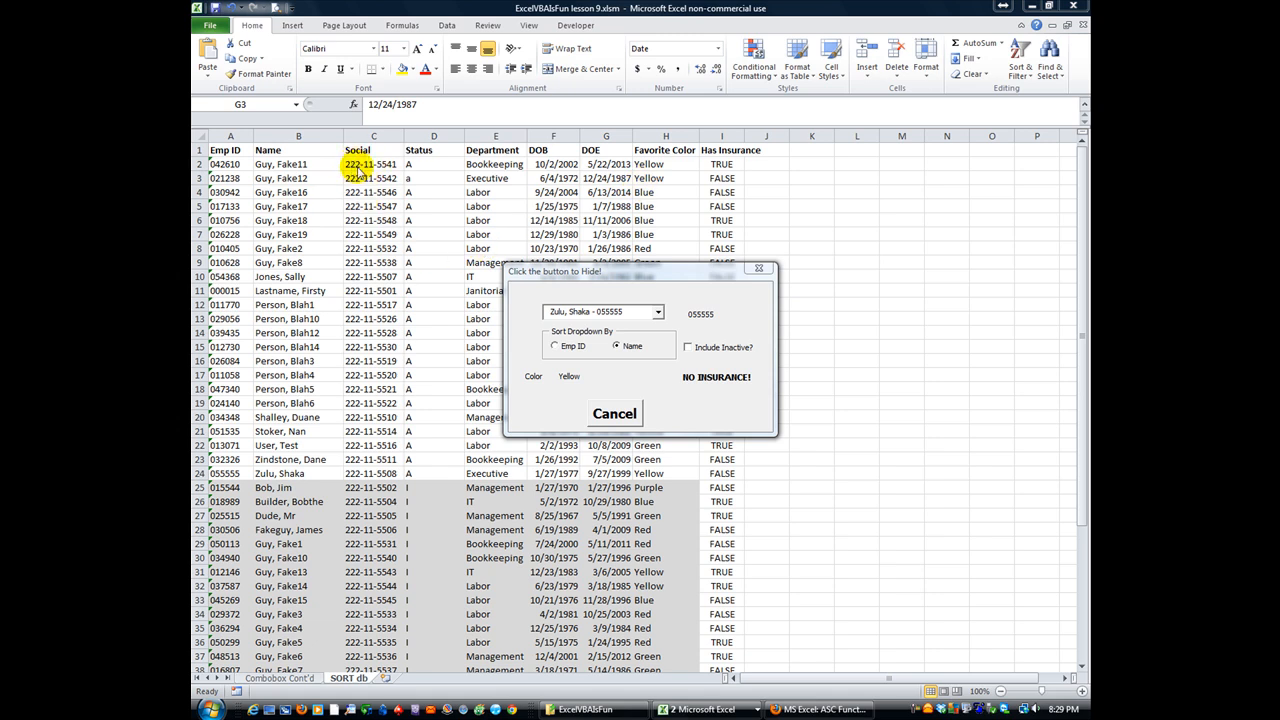
{"action": "mouse_move", "coordinate": [378, 172]}
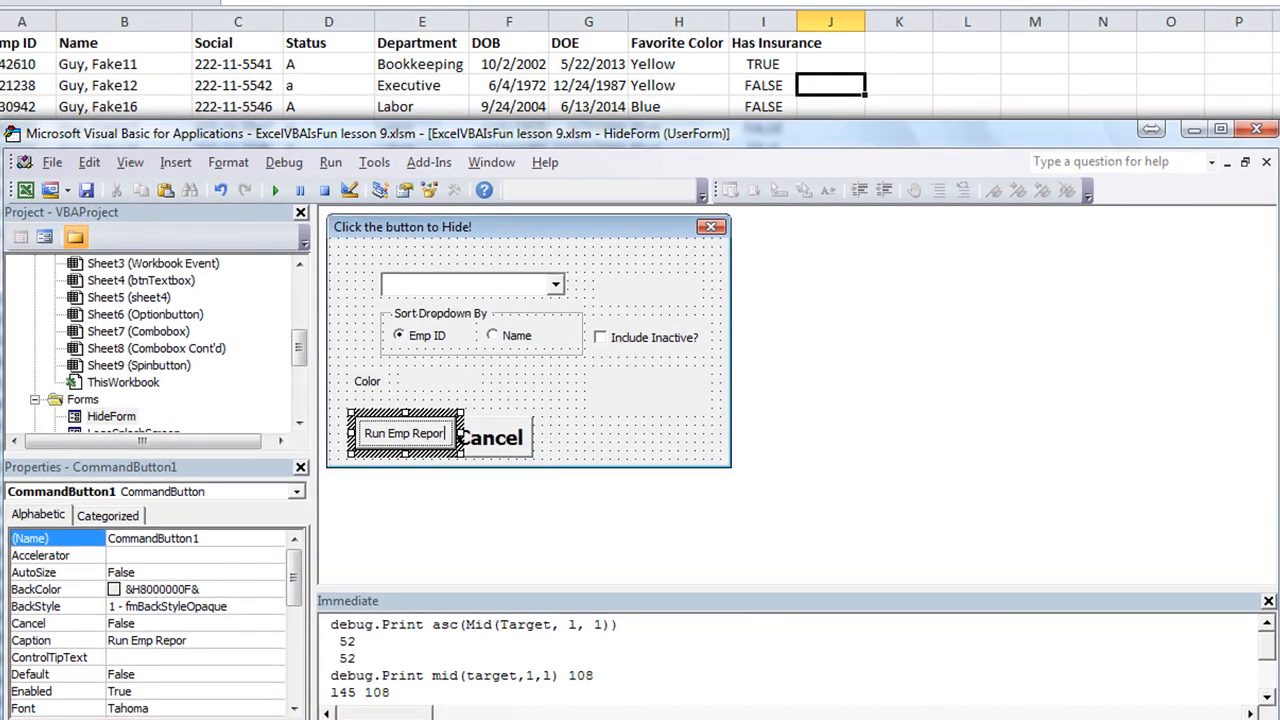
Change the Cancel button's font style to Regular
{"action": "left_click", "coordinate": [488, 438]}
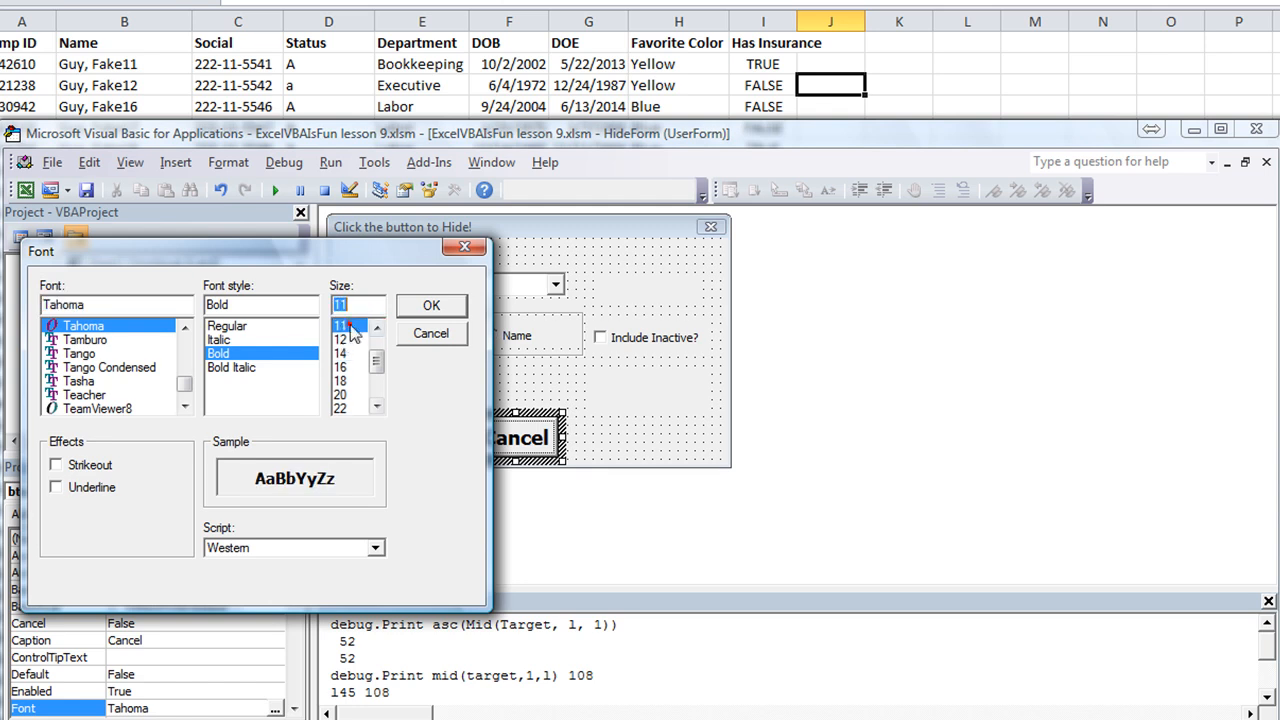
{"action": "left_click", "coordinate": [228, 324]}
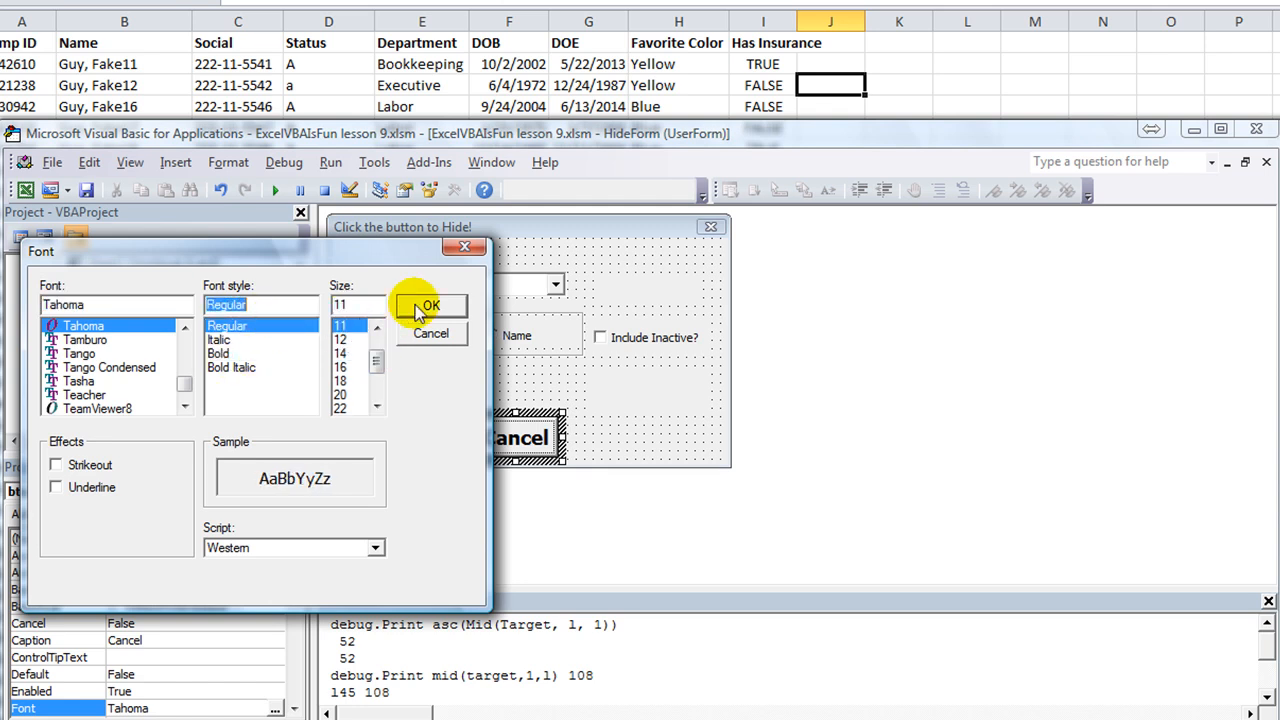
{"action": "left_click", "coordinate": [428, 304]}
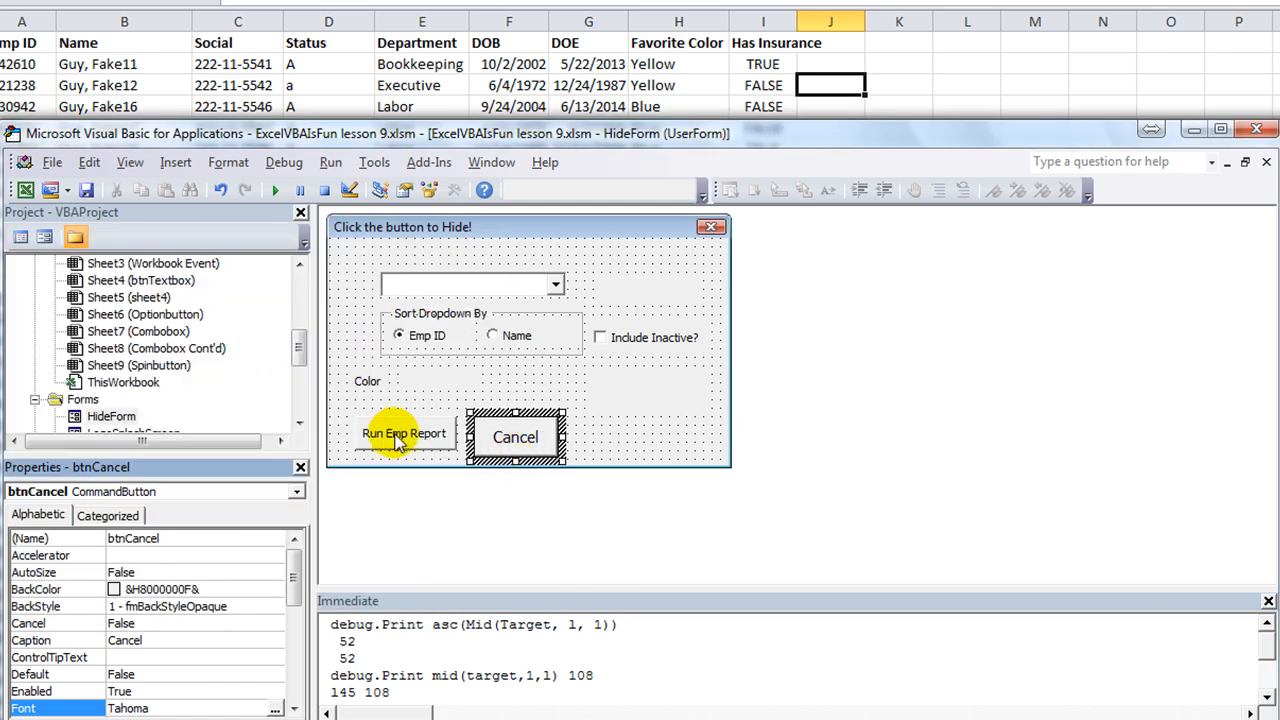
{"action": "mouse_move", "coordinate": [552, 460]}
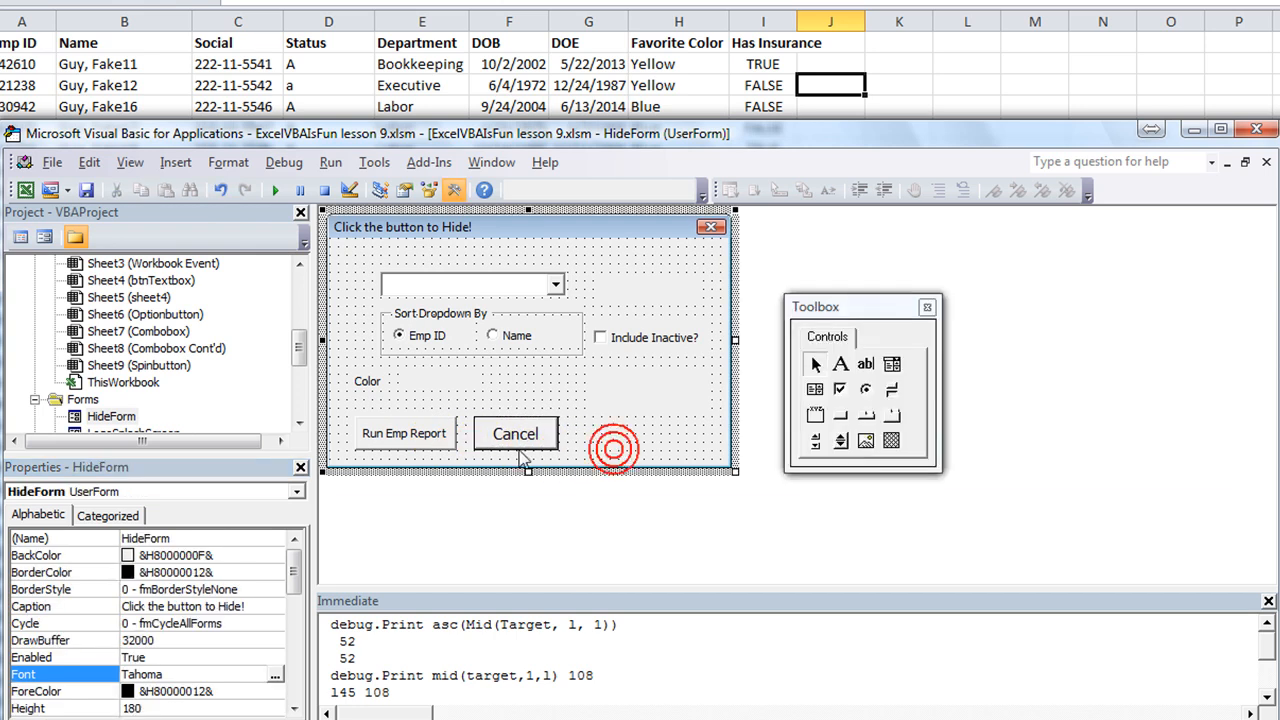
Rename the Run Emp Report button to btnRunEmp in the Properties window
{"action": "left_click", "coordinate": [404, 432]}
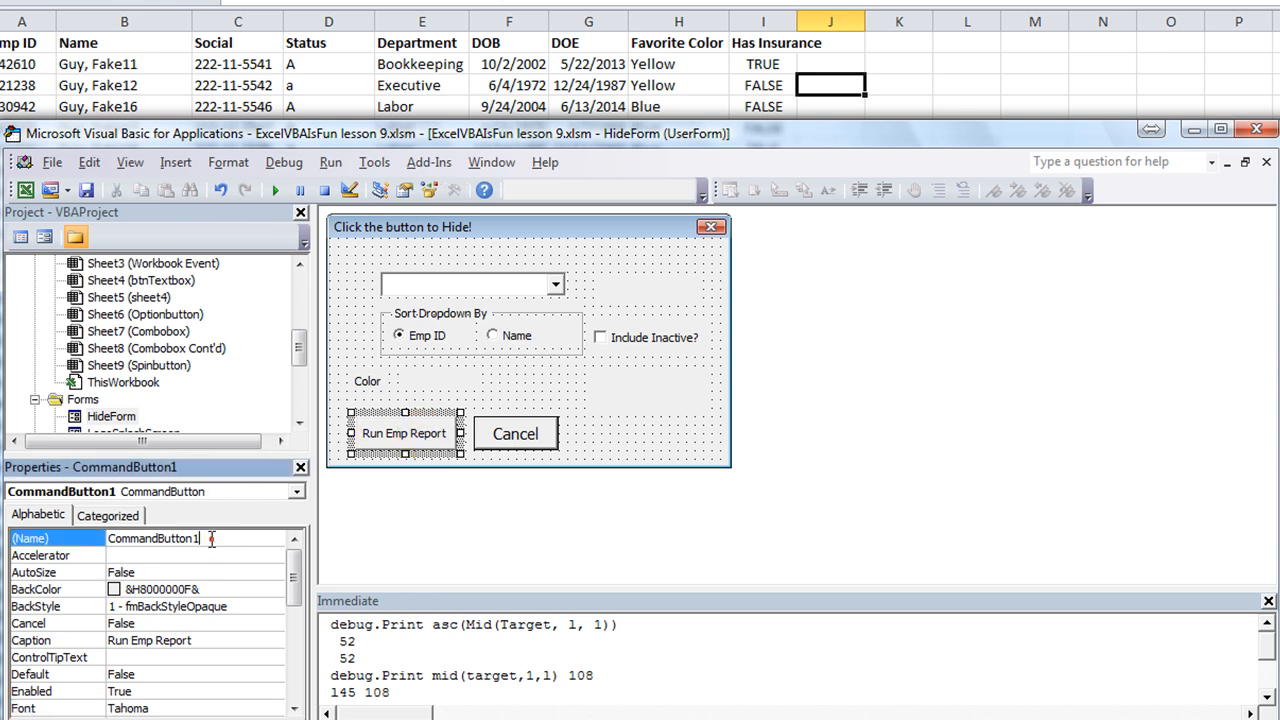
{"action": "type", "text": "btnRu"}
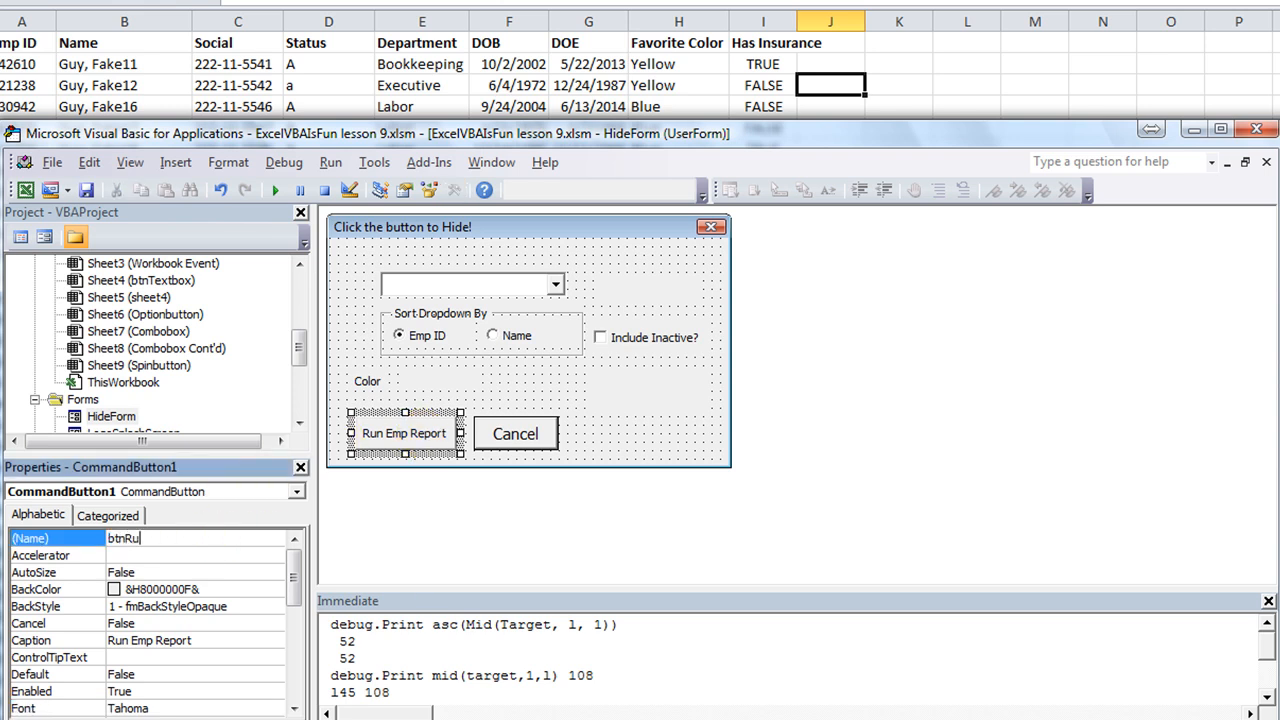
{"action": "type", "text": "Emp"}
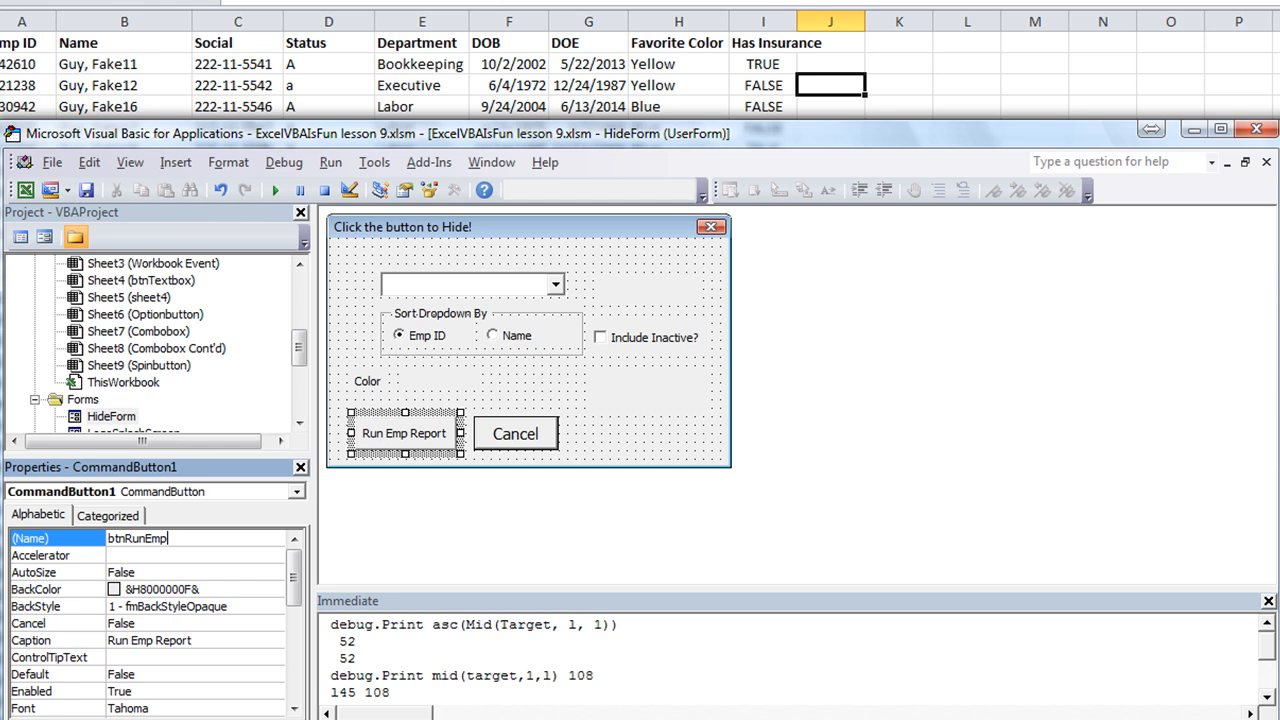
{"action": "left_click", "coordinate": [608, 444]}
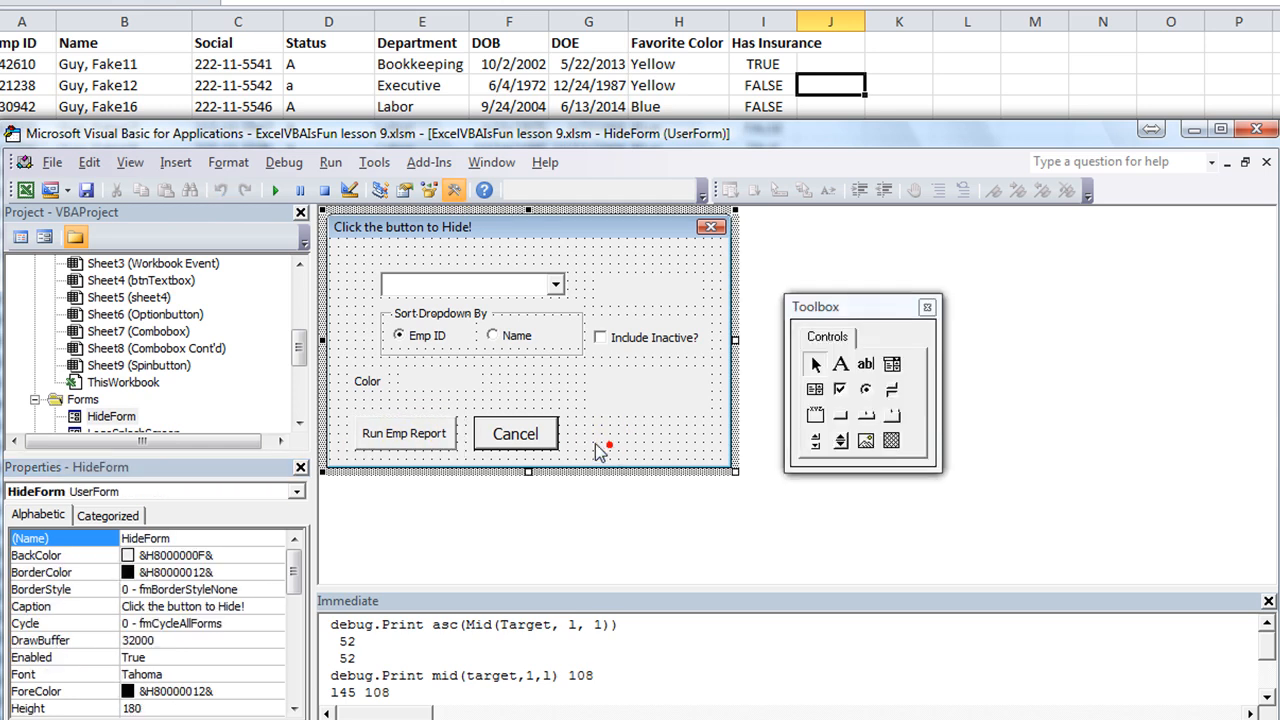
Declare Dim sdsheet As Worksheet in the btnRunEmp_Click procedure
{"action": "double_click", "coordinate": [404, 432]}
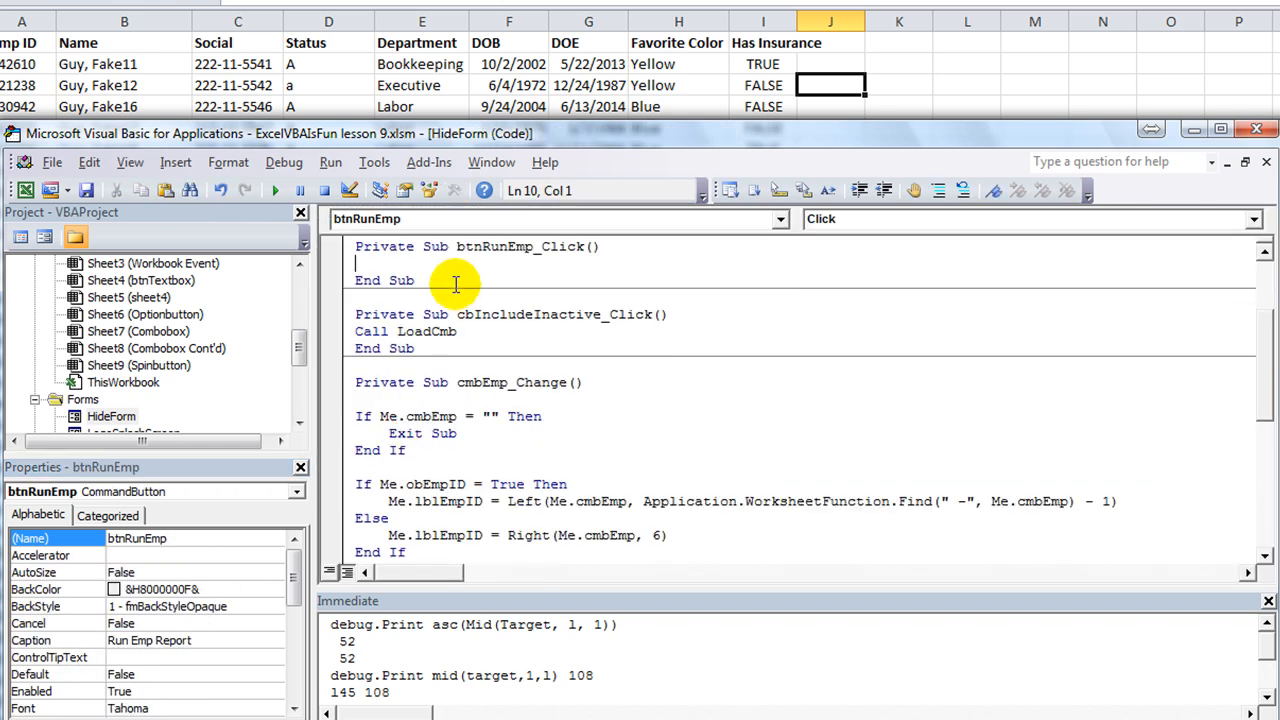
{"action": "type", "text": "dim"}
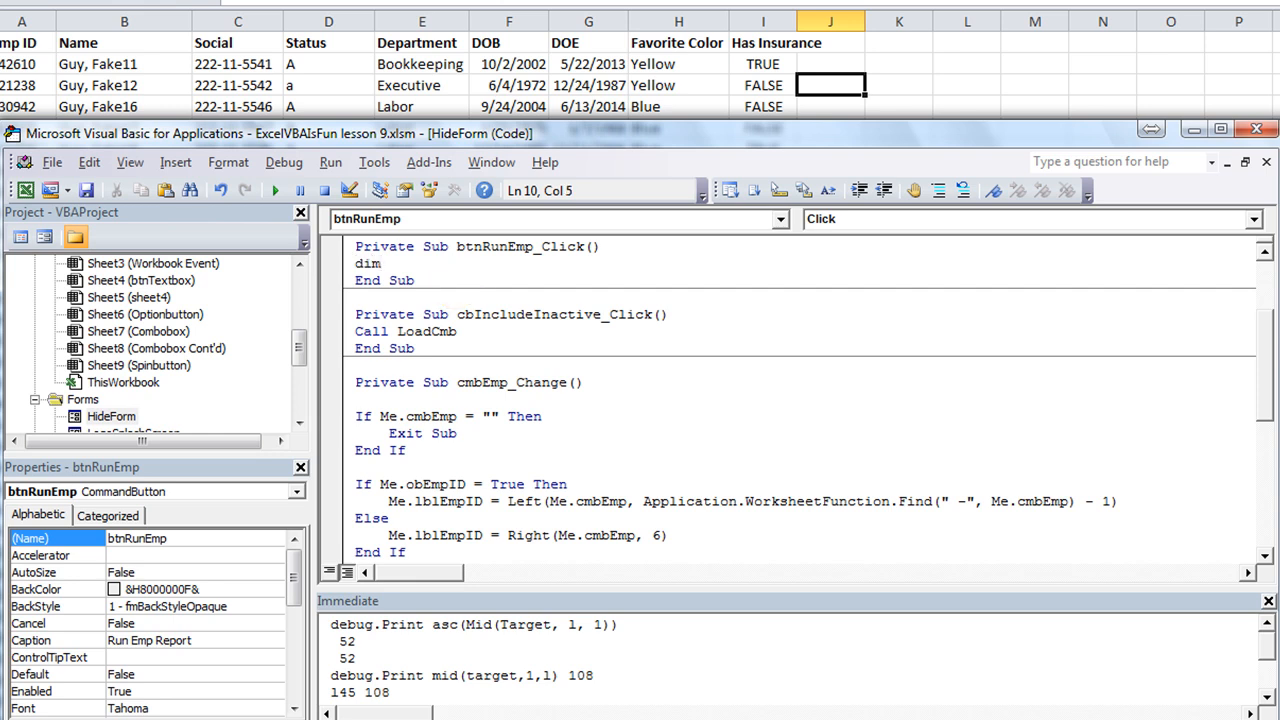
{"action": "type", "text": "sd"}
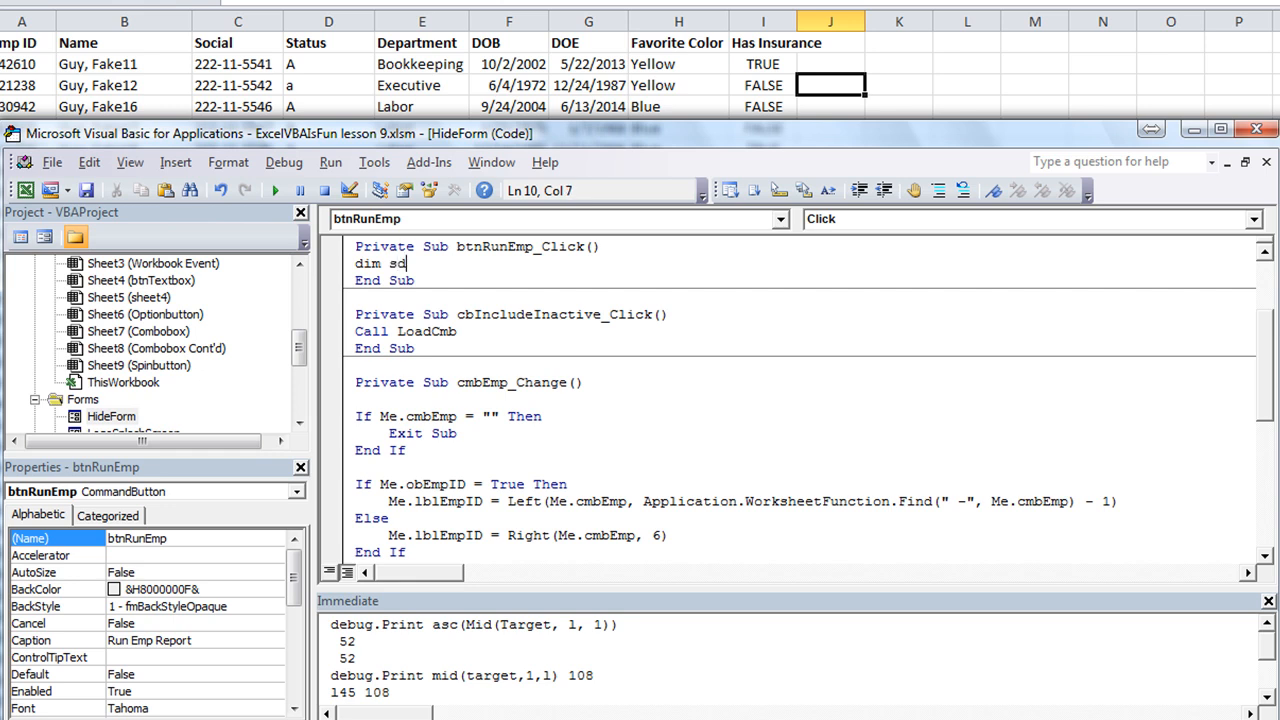
{"action": "type", "text": "sheet as worksheet"}
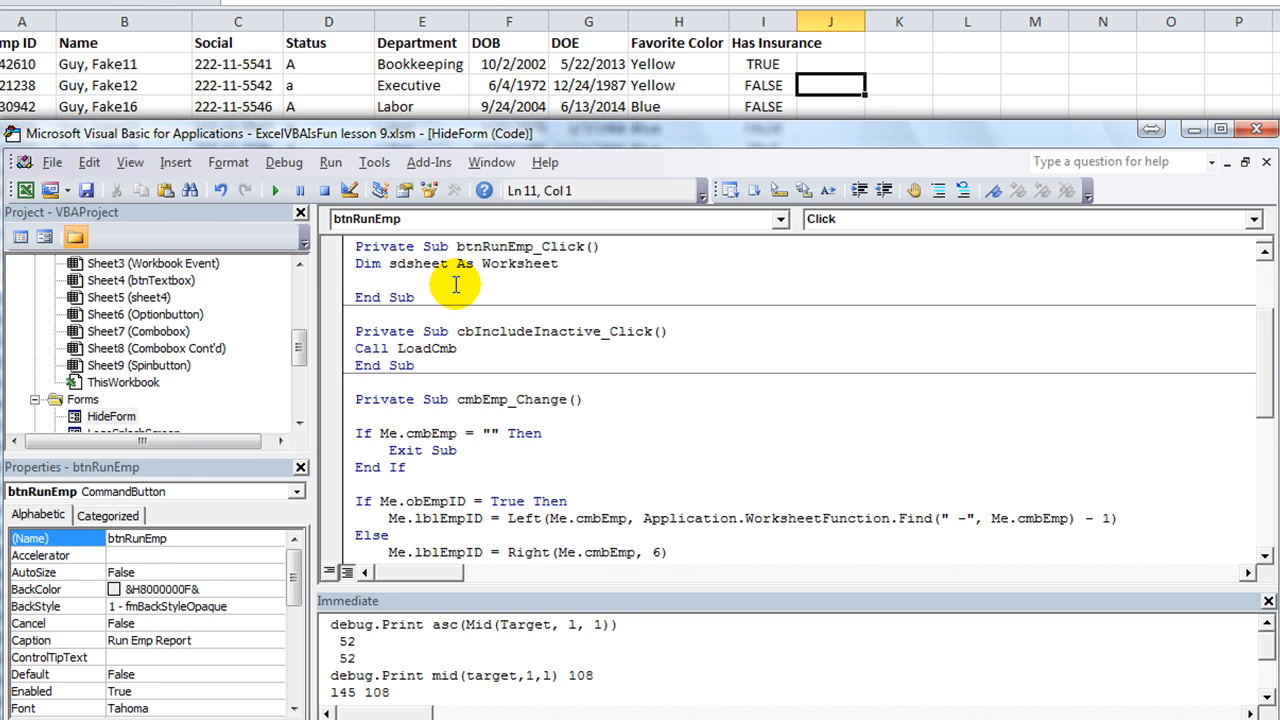
Set sdsheet = ThisWorkbook.Sheets("SORT db") and leave a blank line below
{"action": "type", "text": "set sdsheet=th"}
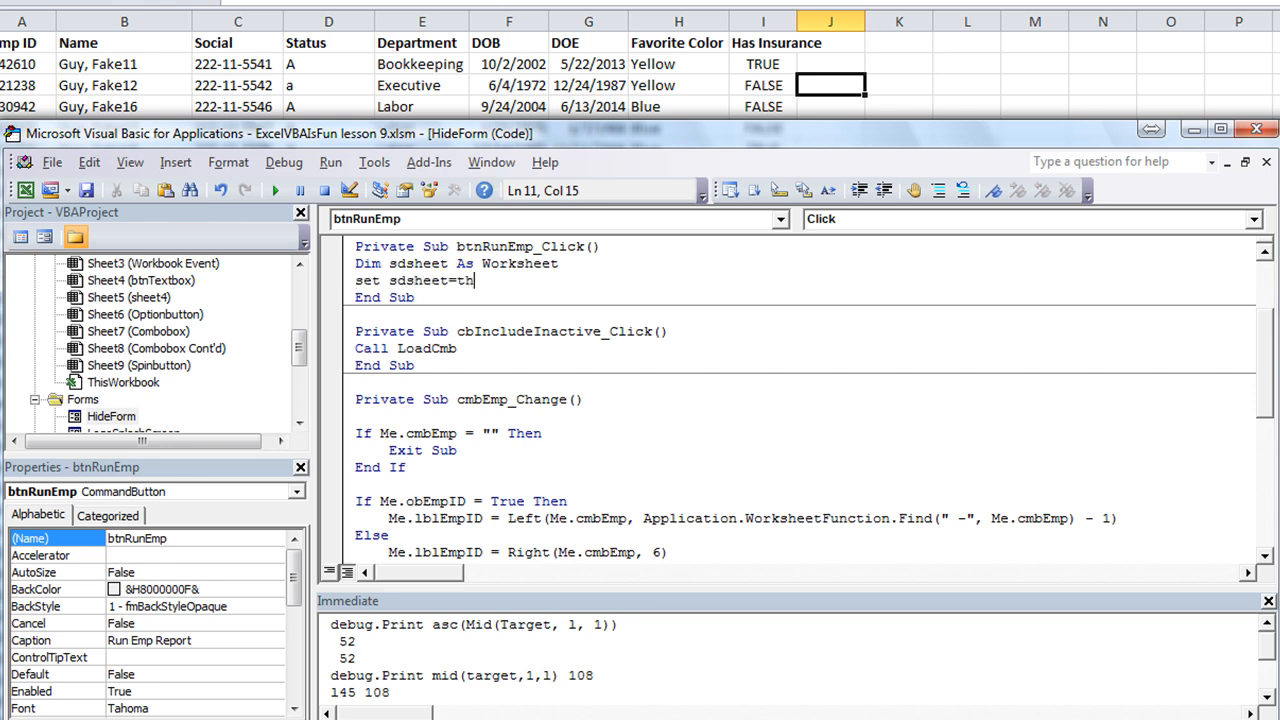
{"action": "type", "text": "isworkbook.Sheets("}
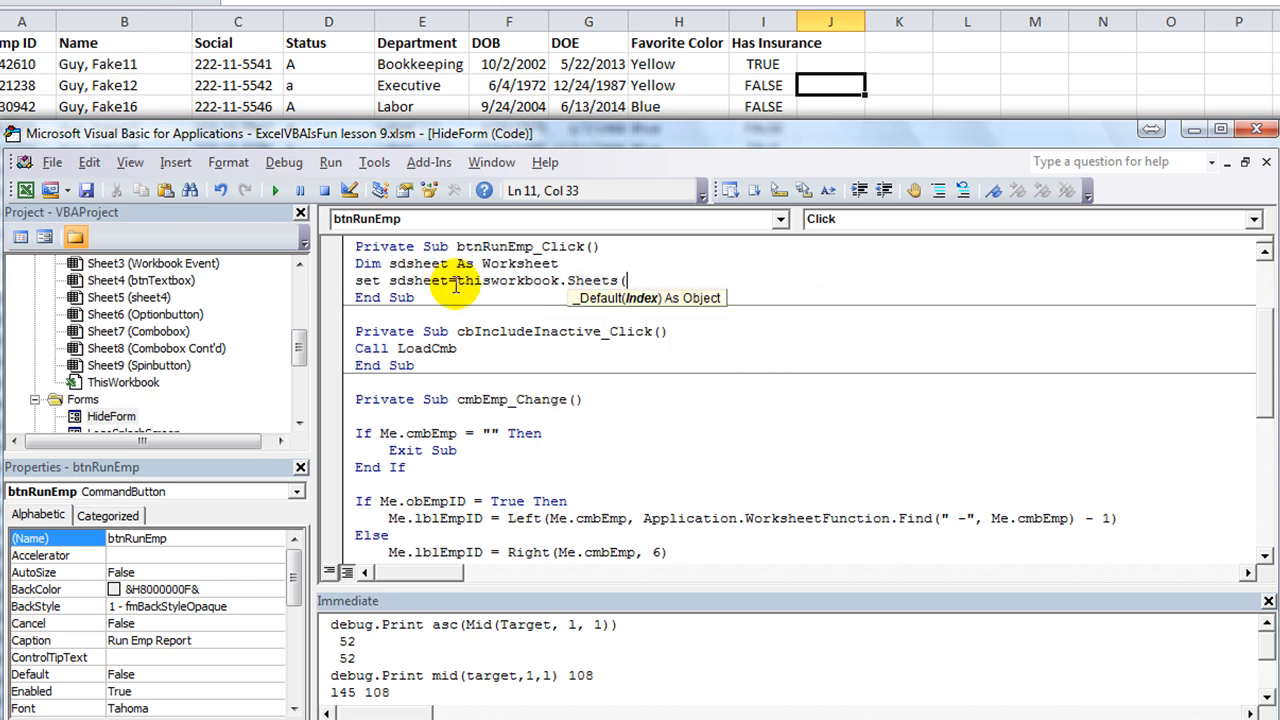
{"action": "type", "text": "\"S"}
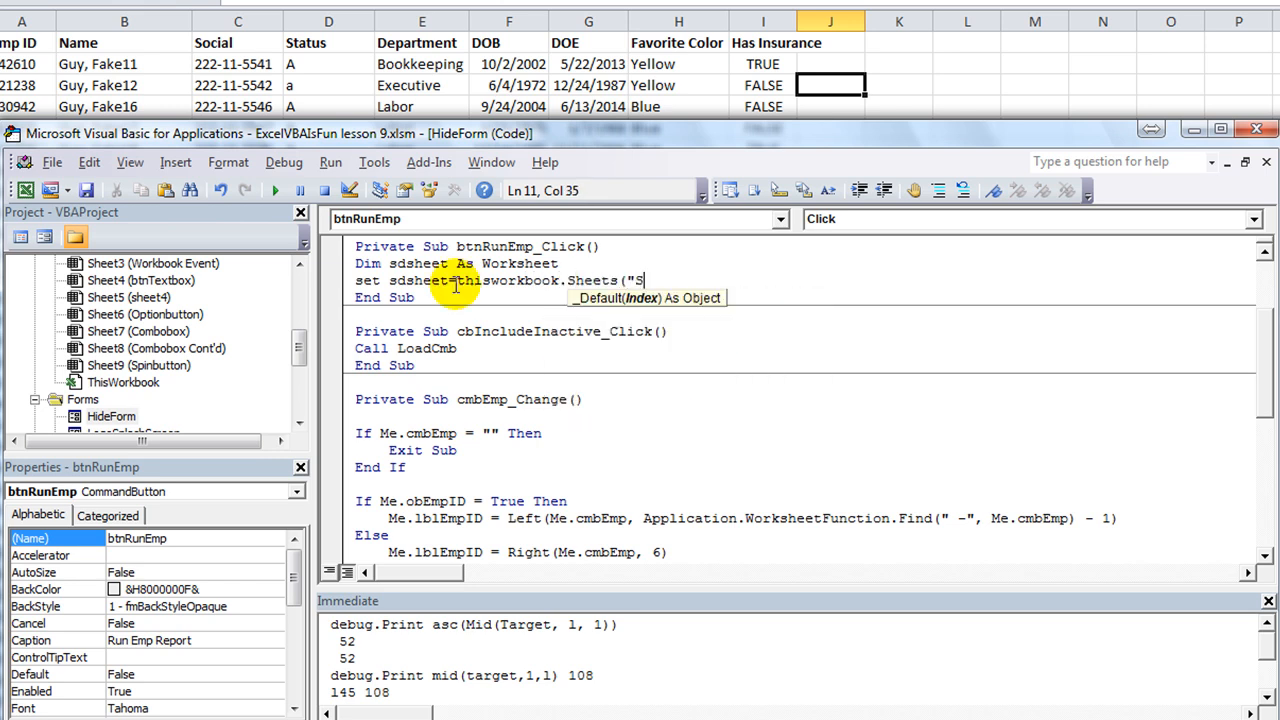
{"action": "type", "text": "ORT db"}
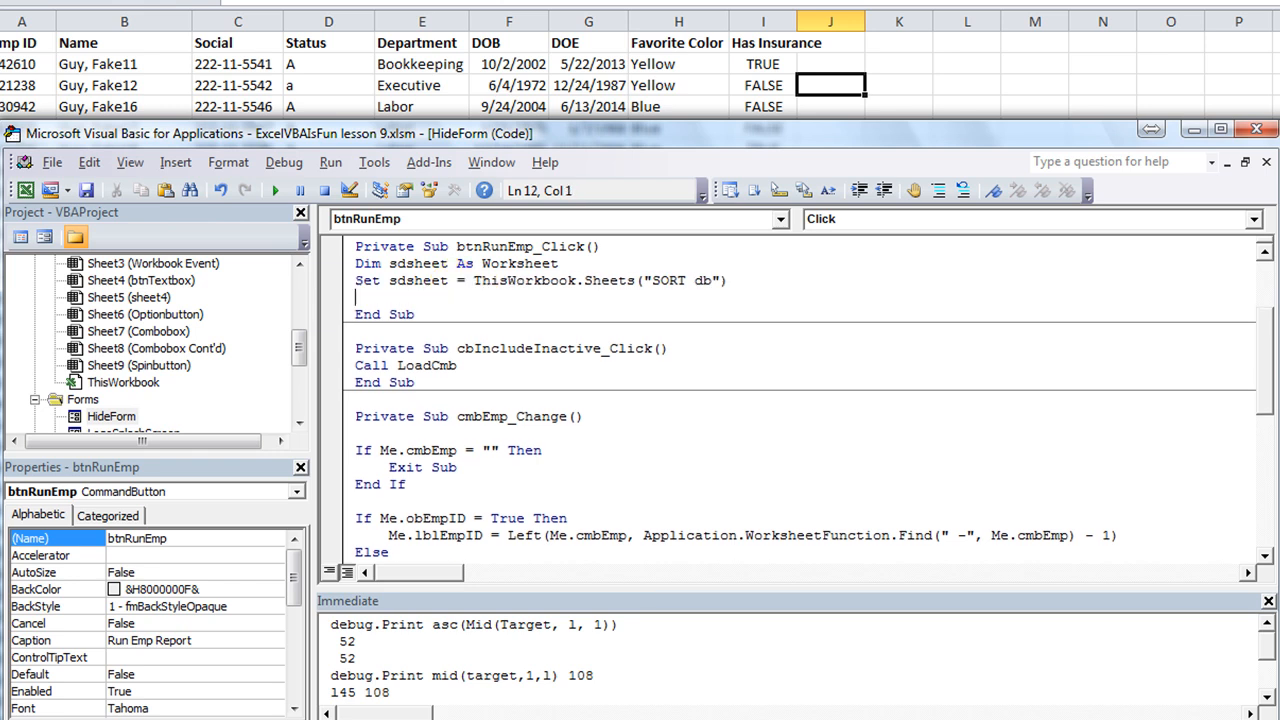
{"action": "key", "text": "Return"}
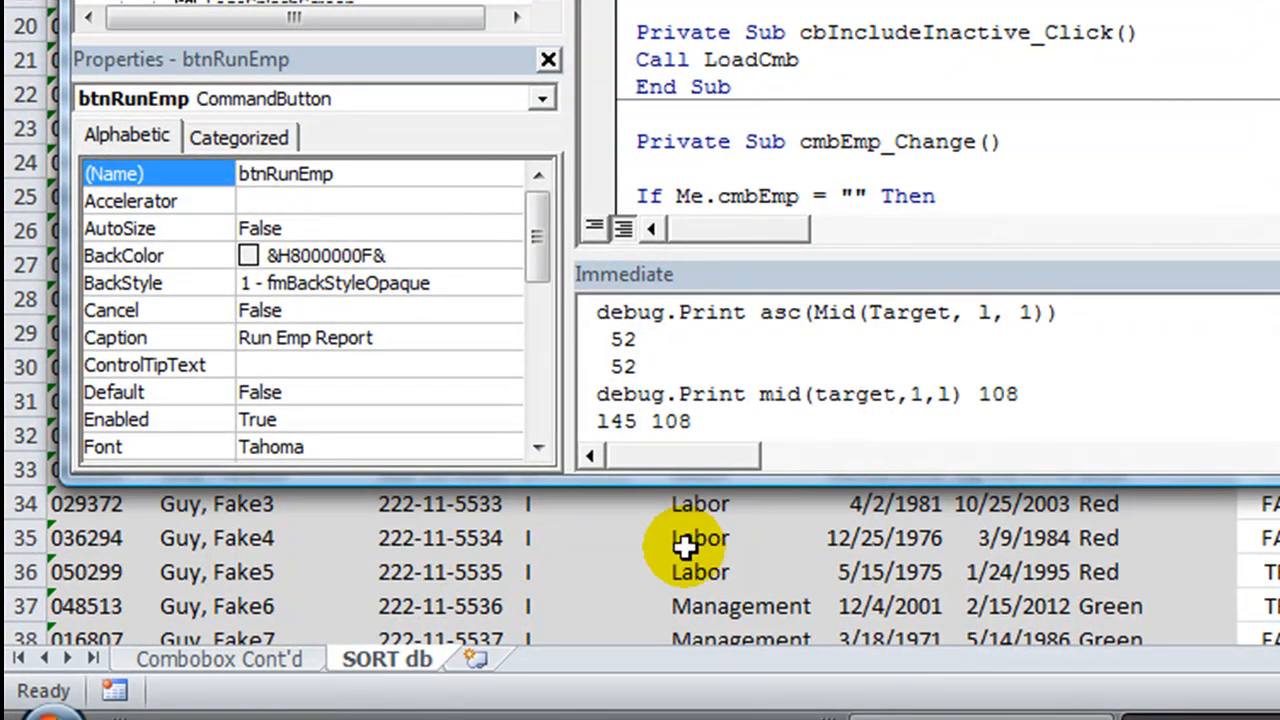
Copy the employee headings and paste them as values into A1 of a new sheet
{"action": "left_click", "coordinate": [496, 658]}
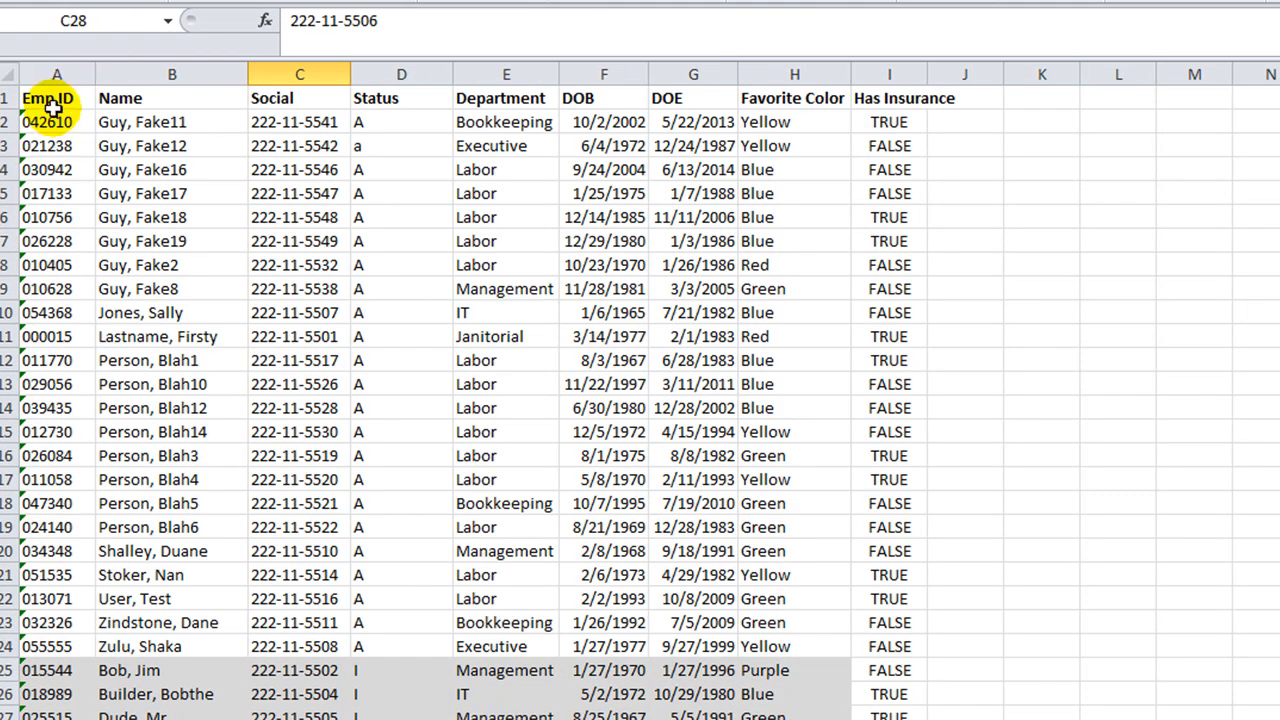
{"action": "left_click_drag", "start_coordinate": [56, 98], "coordinate": [300, 98]}
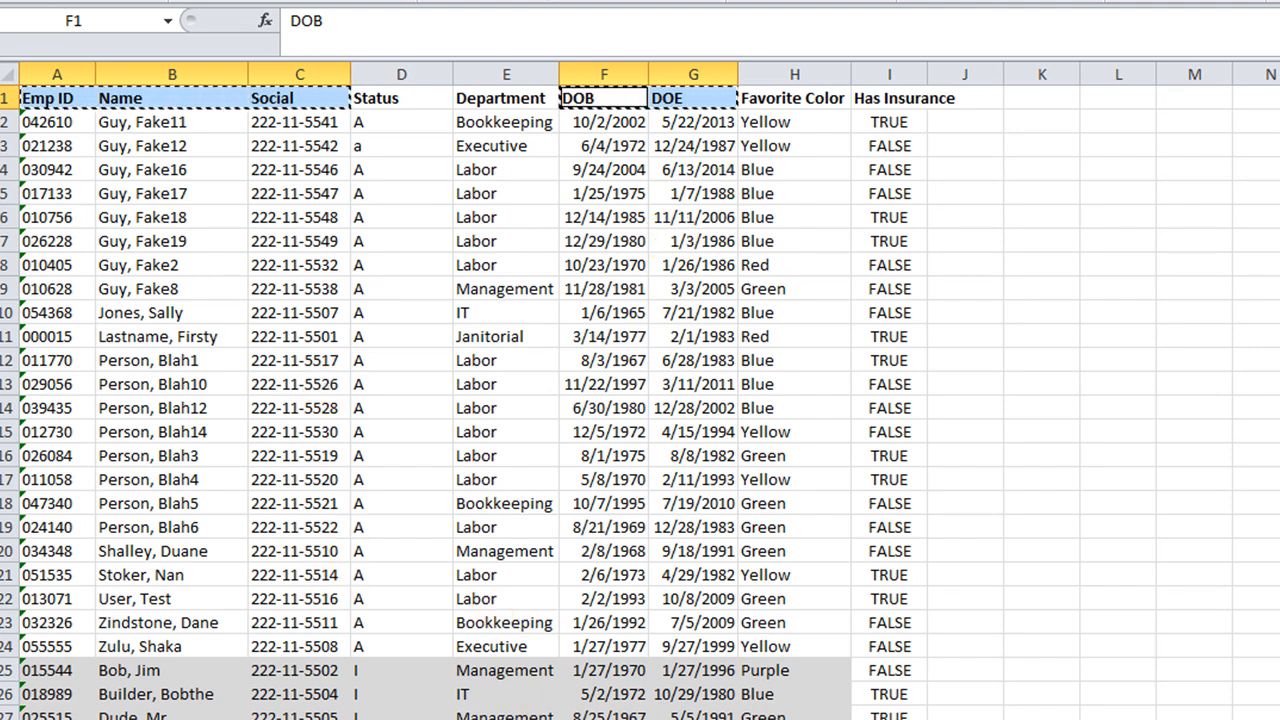
{"action": "right_click", "coordinate": [68, 96]}
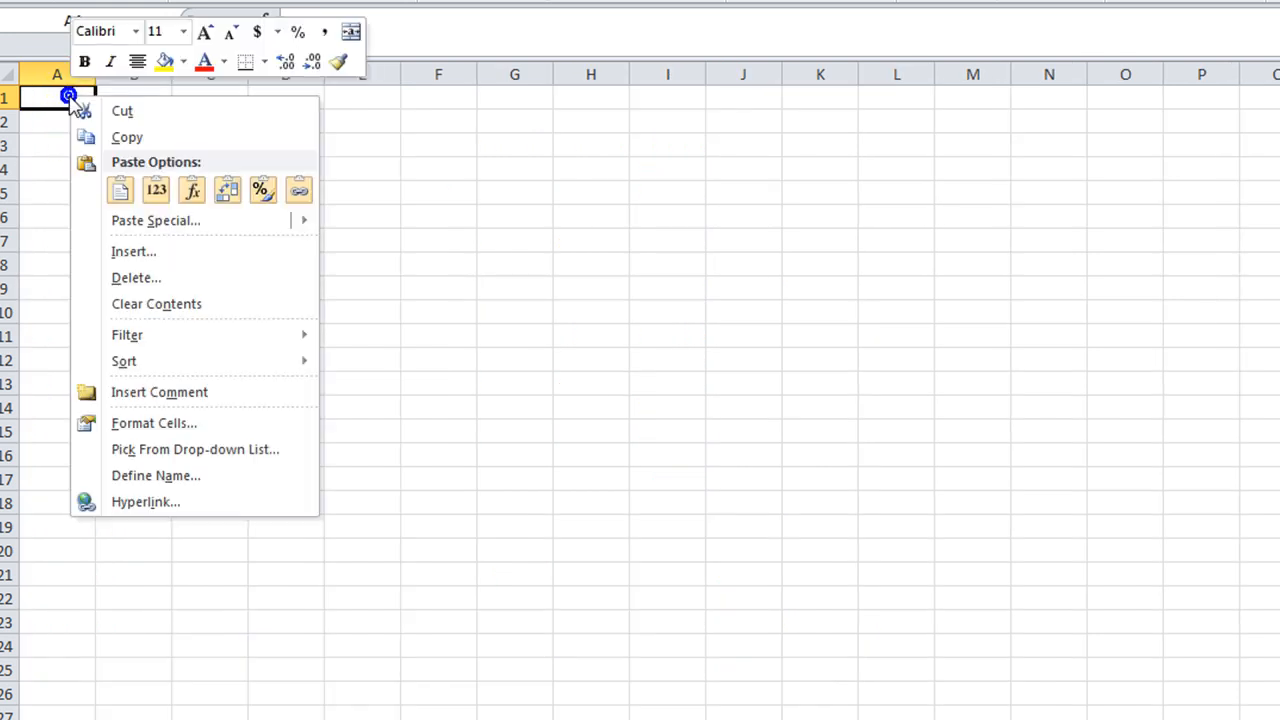
{"action": "left_click", "coordinate": [156, 190]}
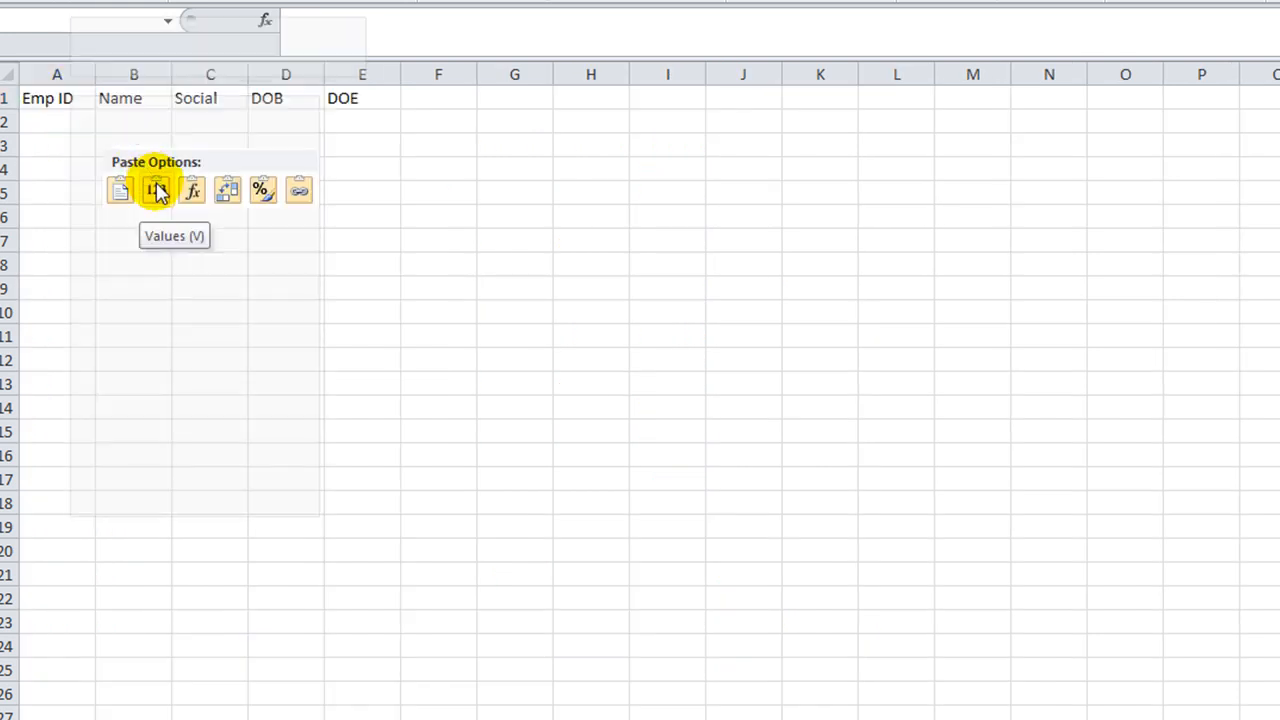
{"action": "left_click", "coordinate": [156, 188]}
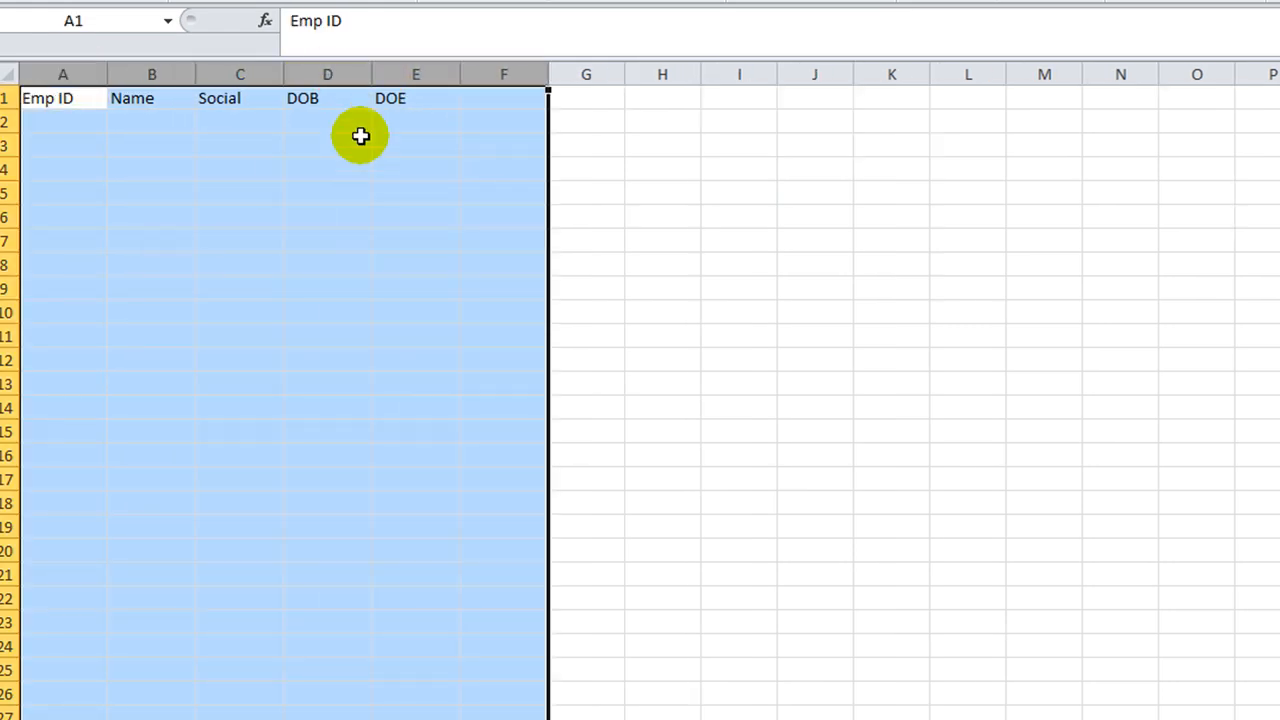
Widen the report columns and make the heading row bold
{"action": "left_click", "coordinate": [312, 192]}
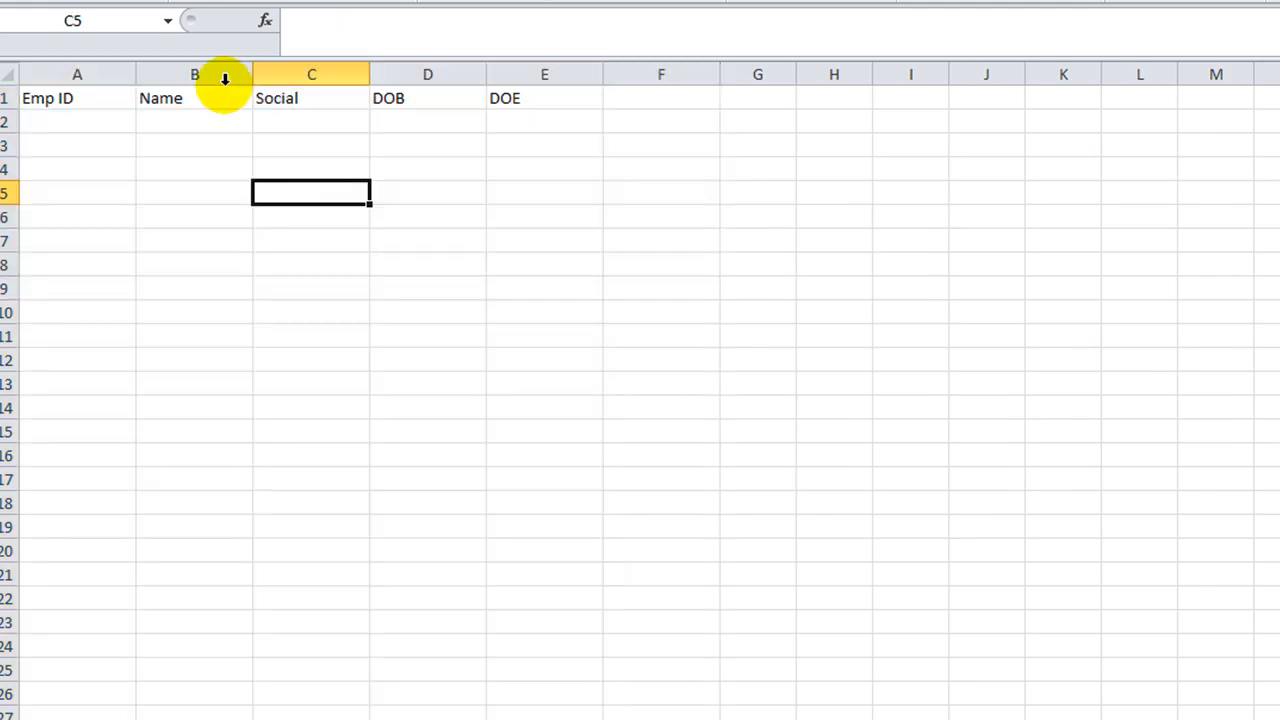
{"action": "left_click", "coordinate": [430, 264]}
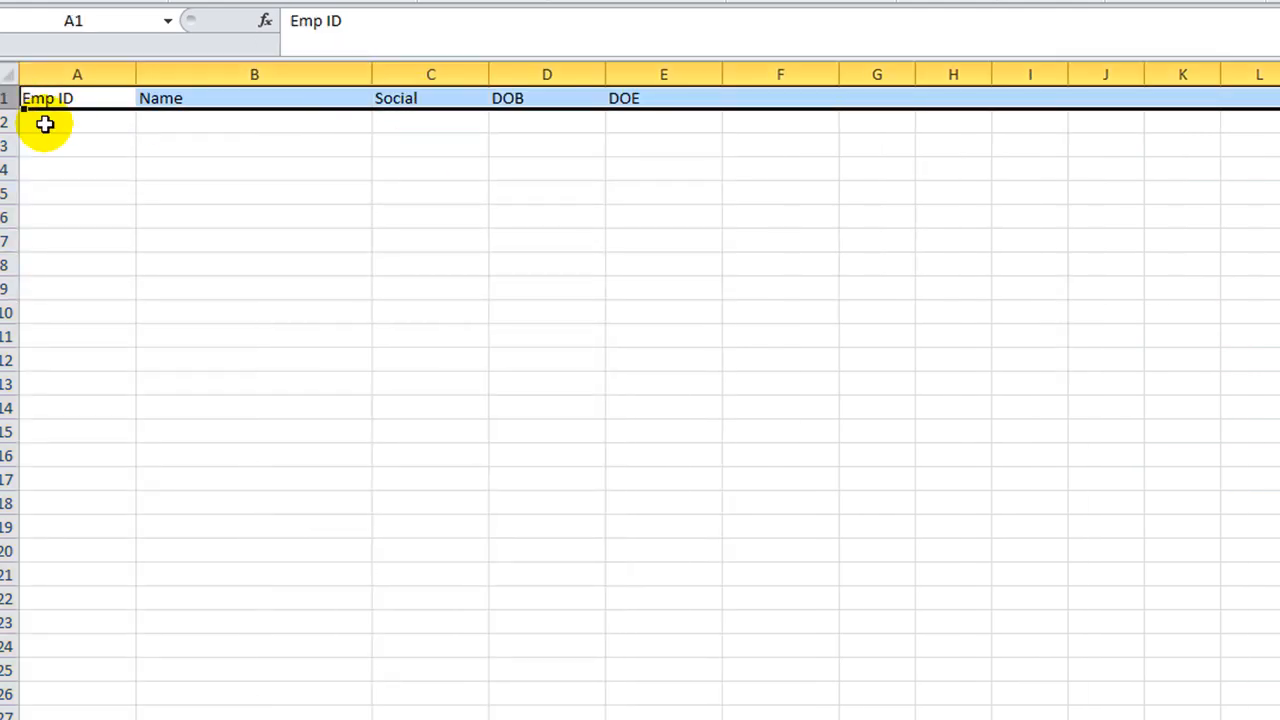
{"action": "left_click", "coordinate": [254, 264]}
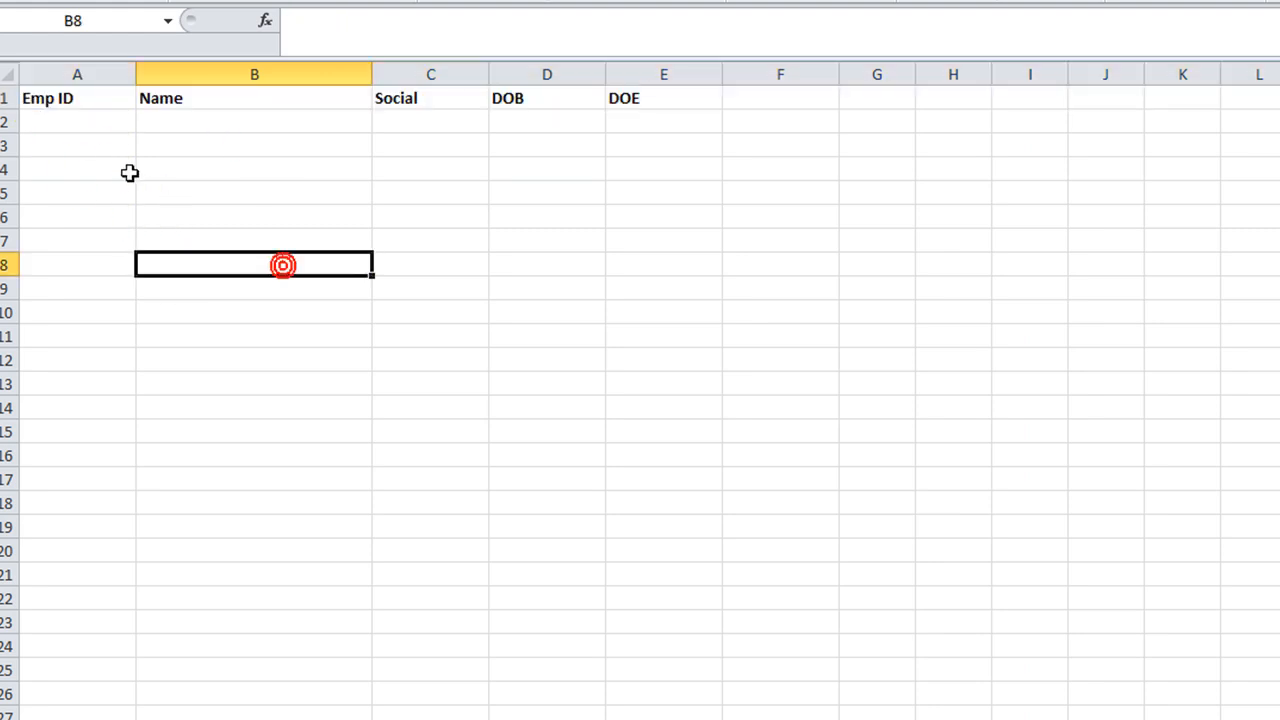
{"action": "left_click", "coordinate": [76, 122]}
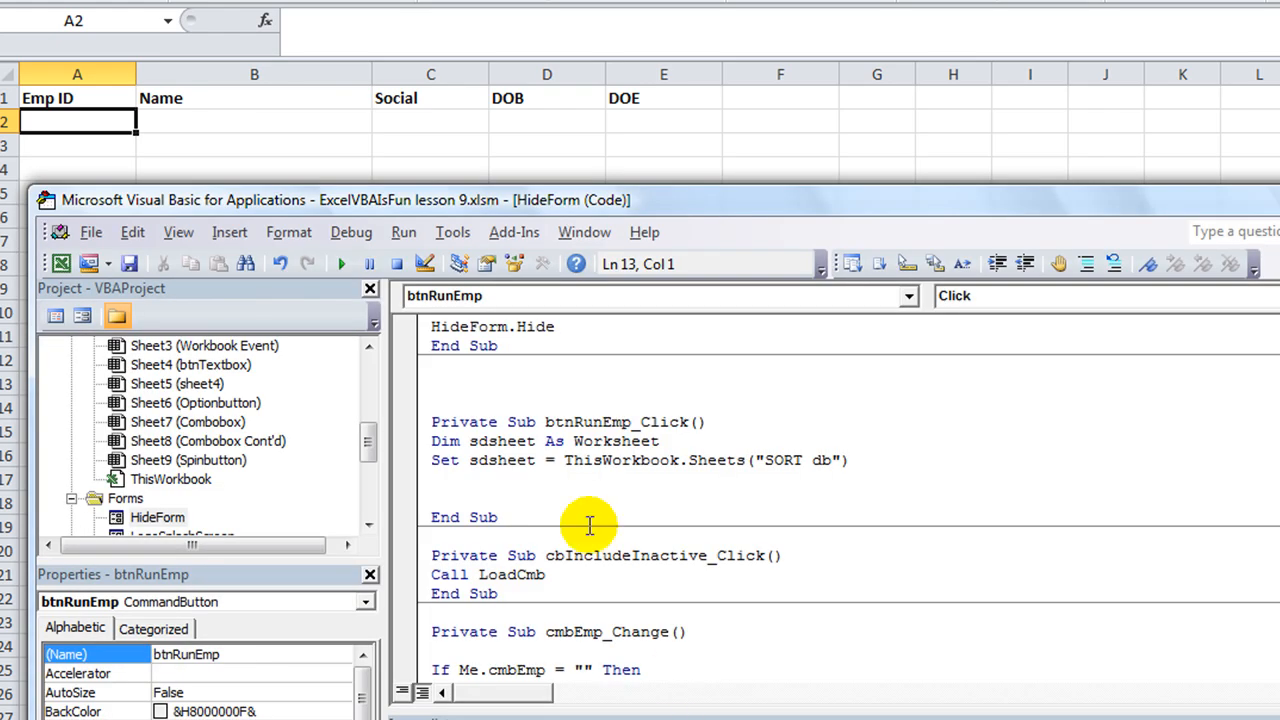
Add a blank line below the Set statement and begin the y starting-row line
{"action": "left_click", "coordinate": [432, 460]}
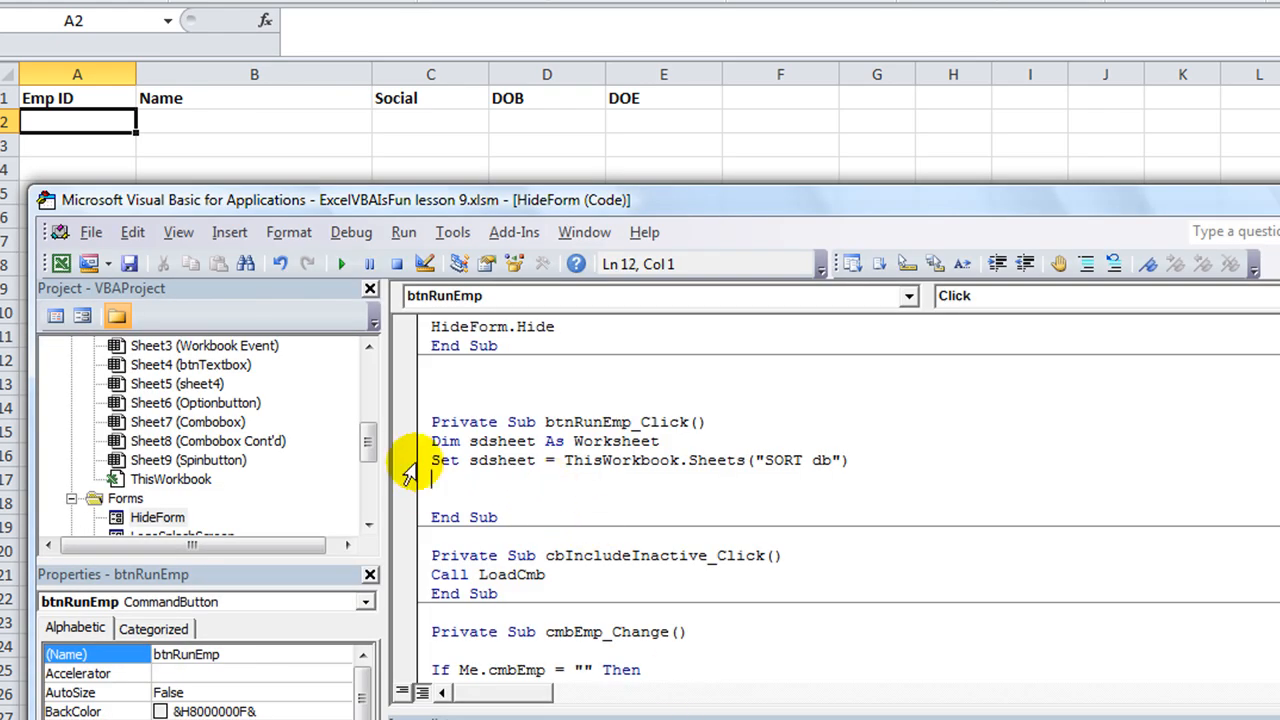
{"action": "scroll", "scroll_direction": "down", "scroll_amount": 3}
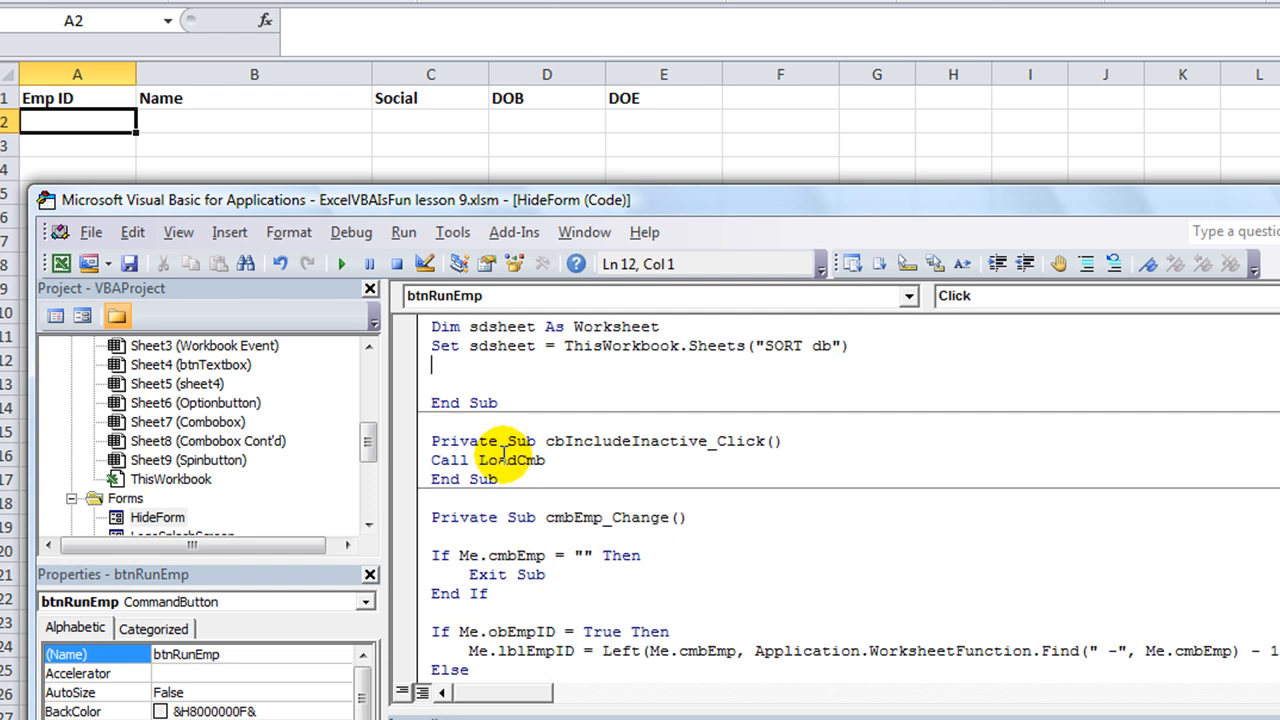
{"action": "scroll", "scroll_direction": "up", "scroll_amount": 3}
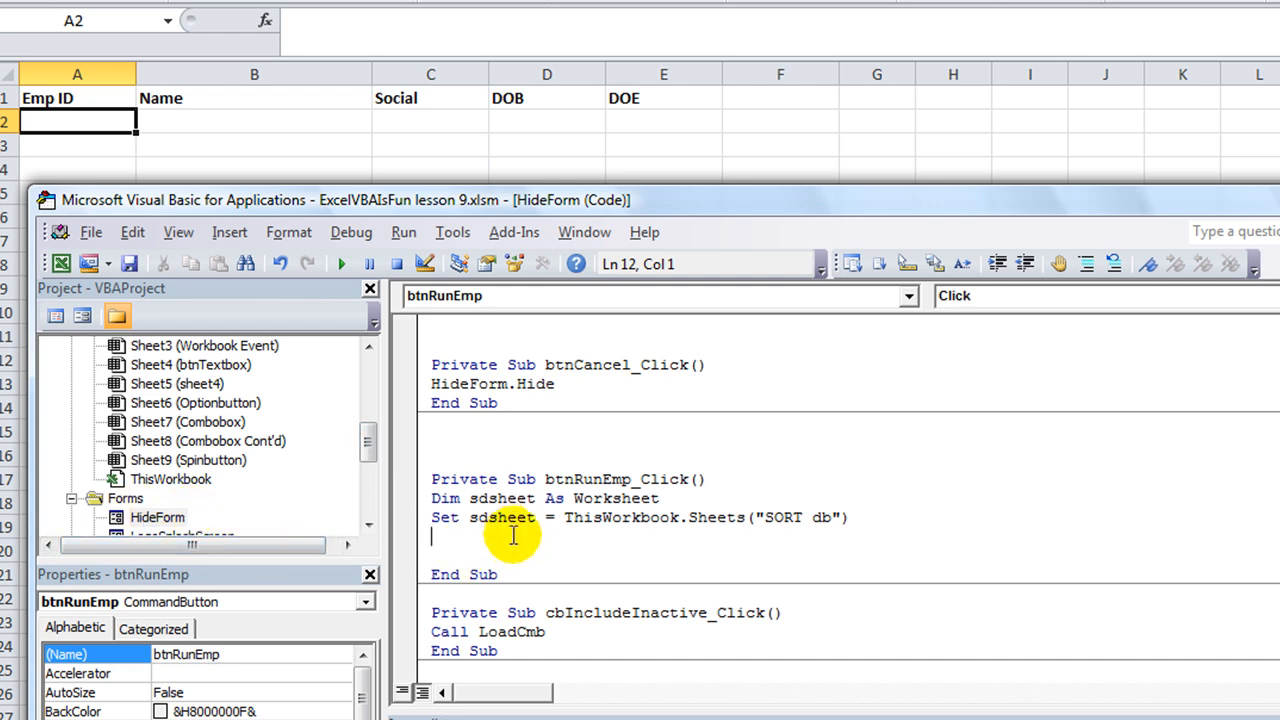
{"action": "key", "text": "Return"}
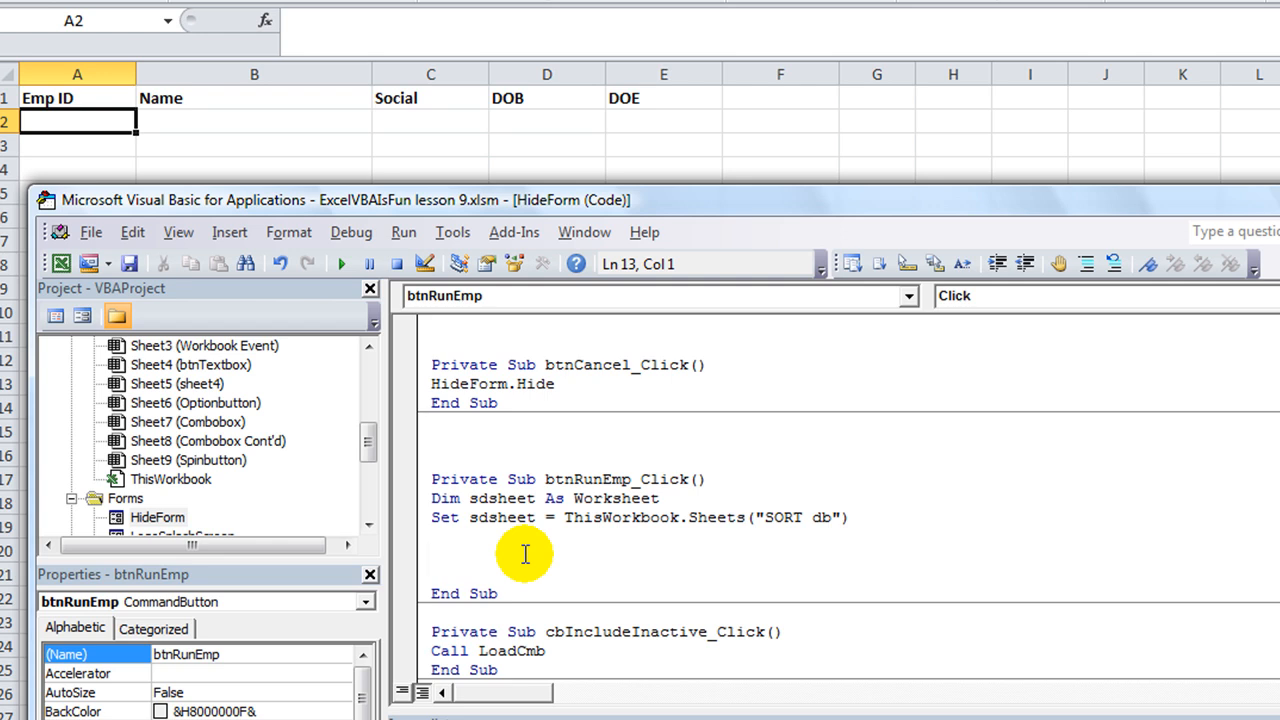
{"action": "type", "text": "y"}
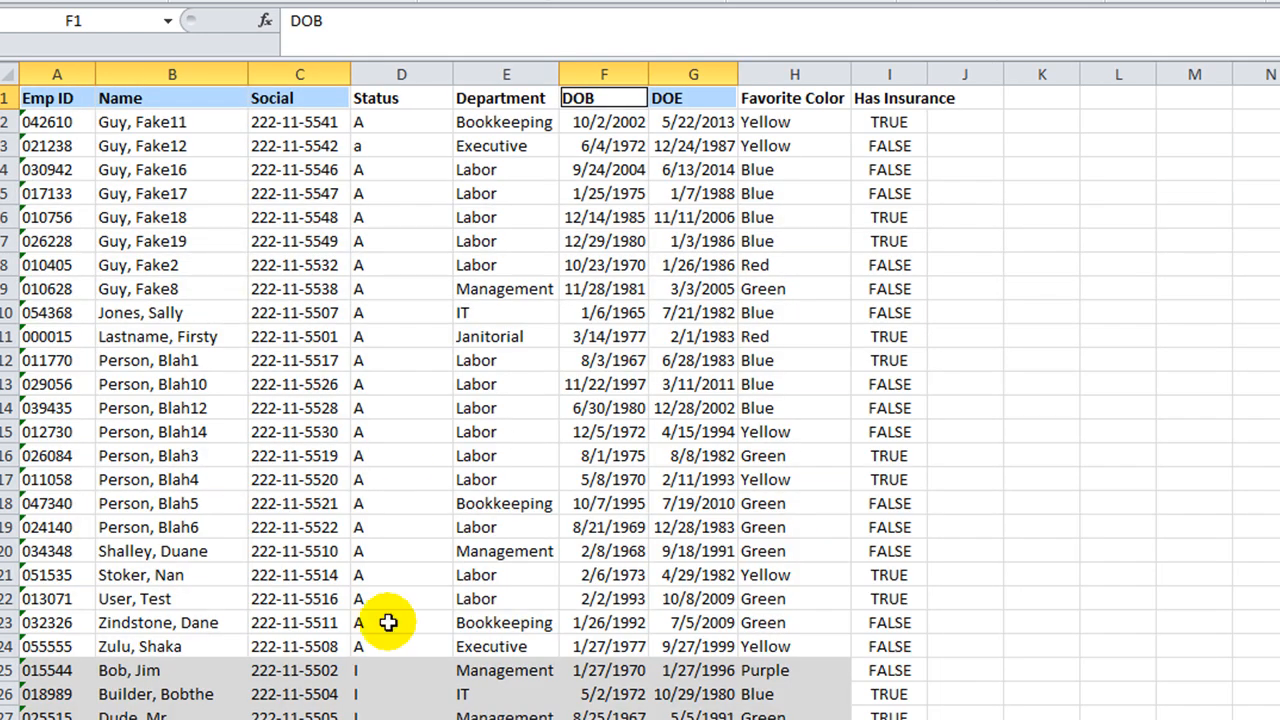
{"action": "mouse_move", "coordinate": [334, 388]}
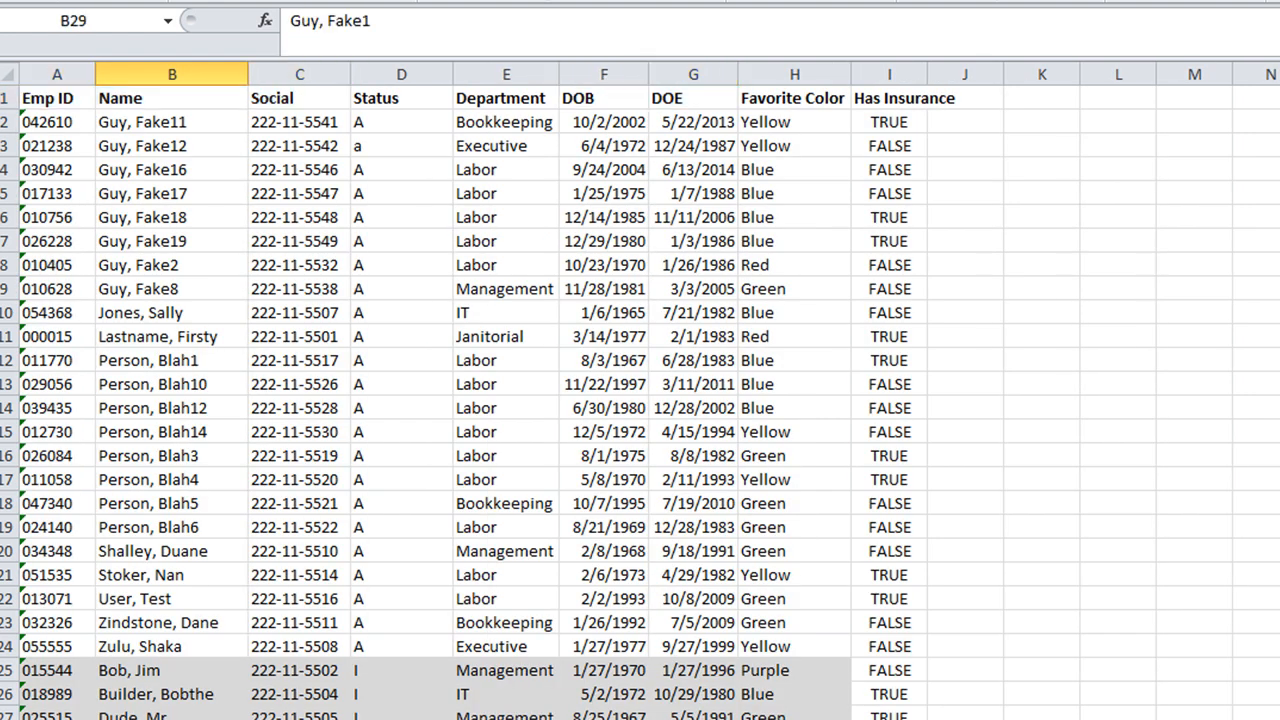
{"action": "scroll", "scroll_direction": "down", "scroll_amount": 3}
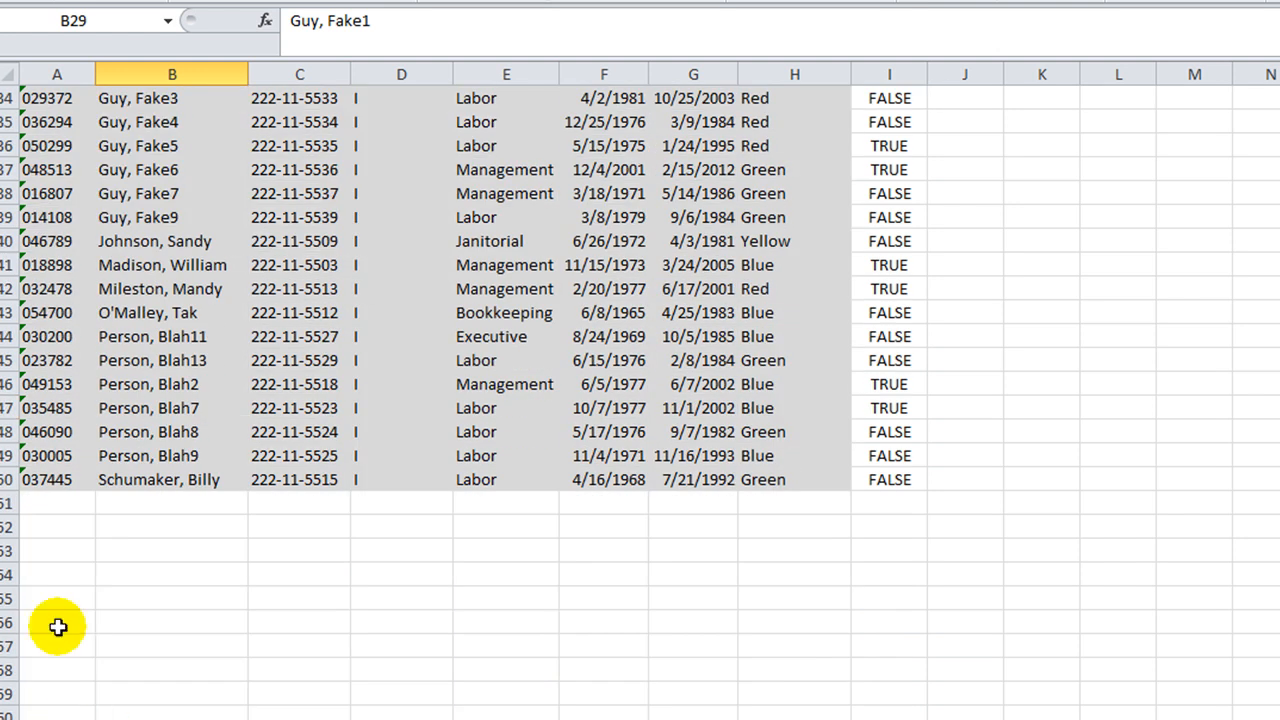
{"action": "scroll", "scroll_direction": "up", "scroll_amount": 3}
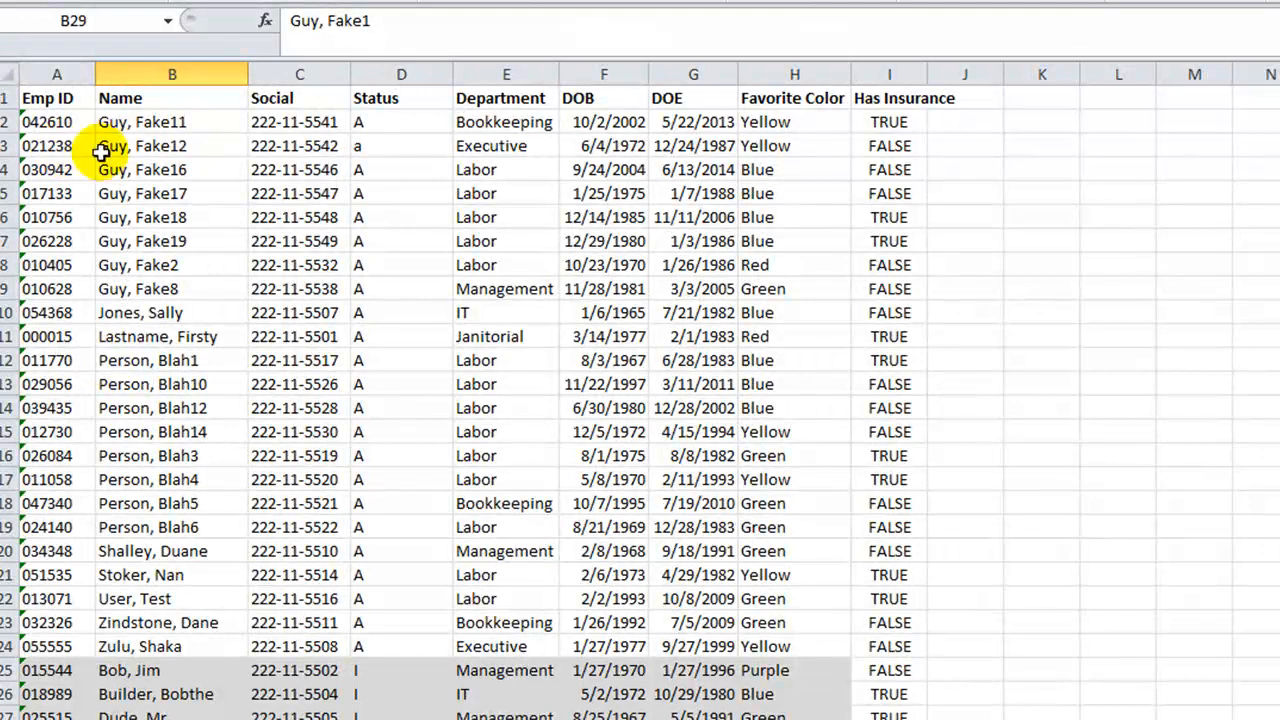
{"action": "scroll", "scroll_direction": "down", "scroll_amount": 3}
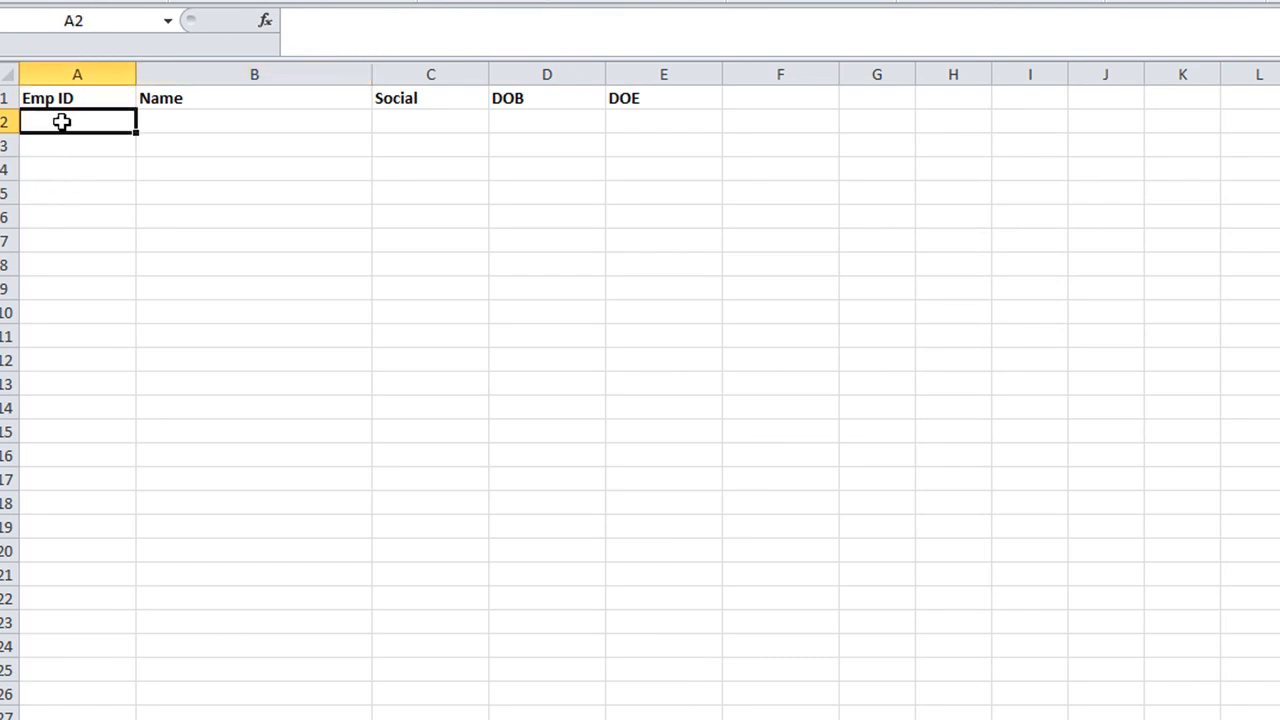
{"action": "mouse_move", "coordinate": [648, 506]}
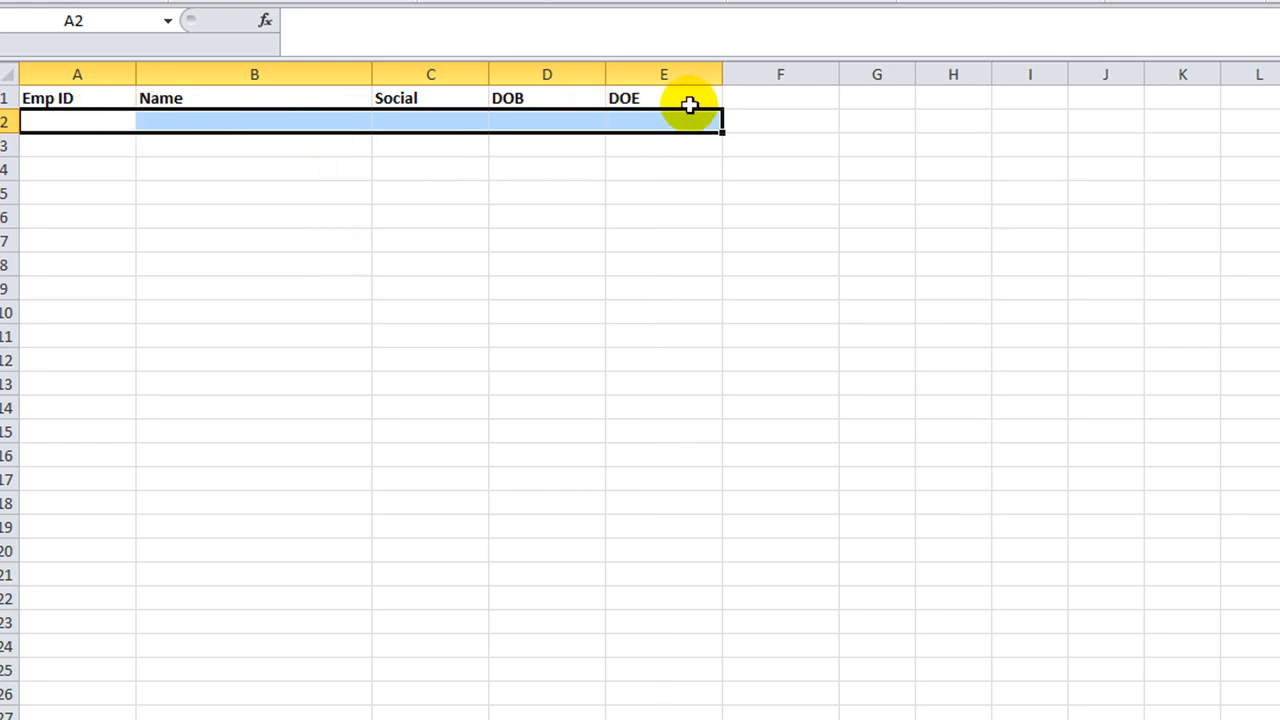
{"action": "mouse_move", "coordinate": [250, 152]}
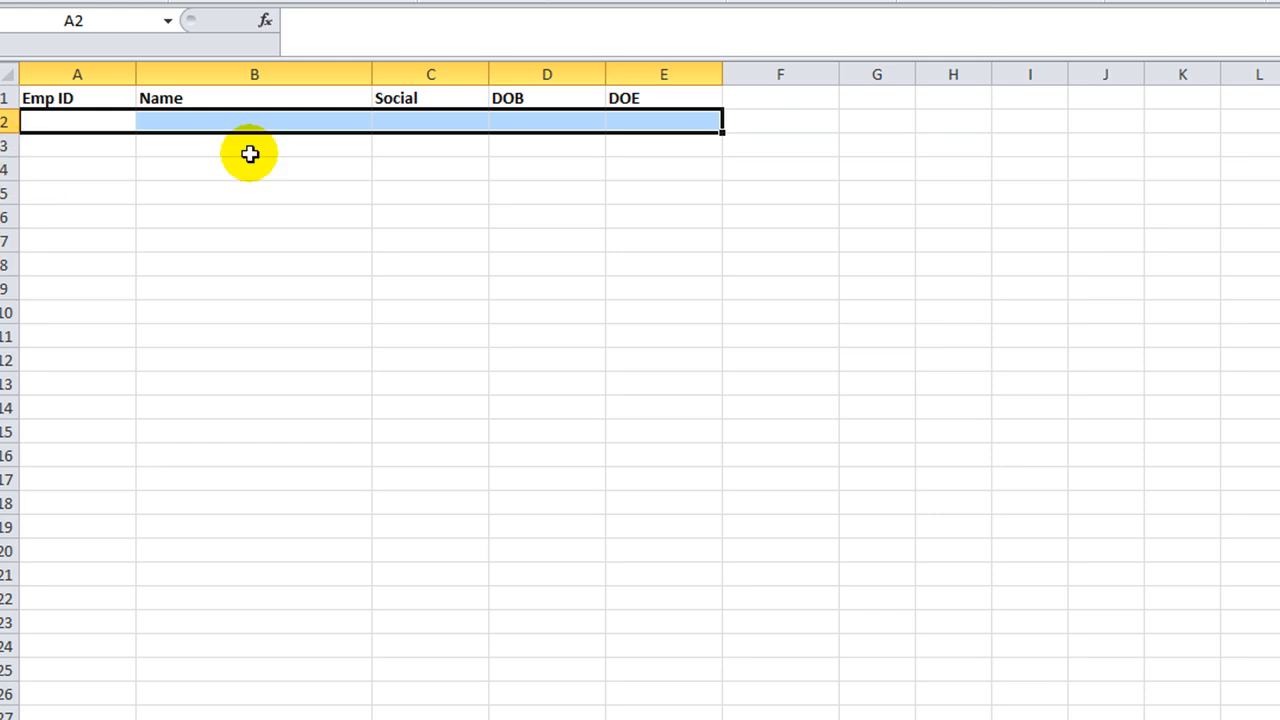
{"action": "left_click", "coordinate": [76, 144]}
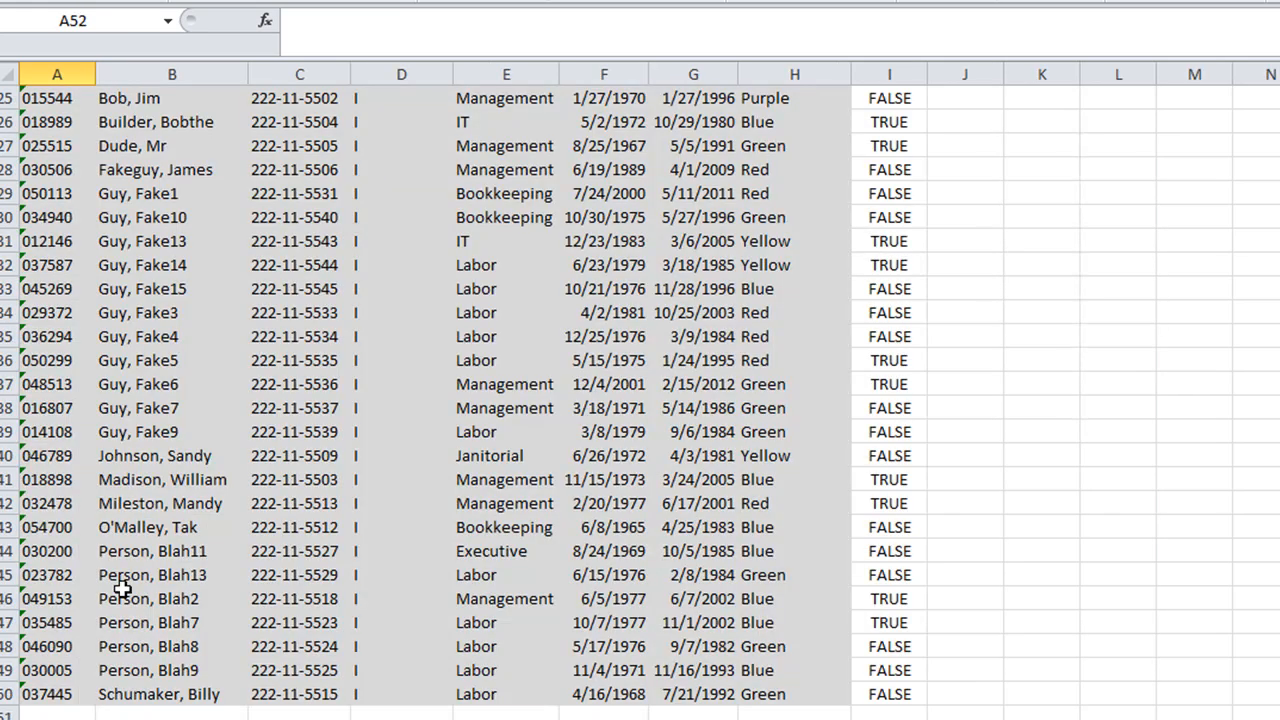
{"action": "scroll", "scroll_direction": "up", "scroll_amount": 3}
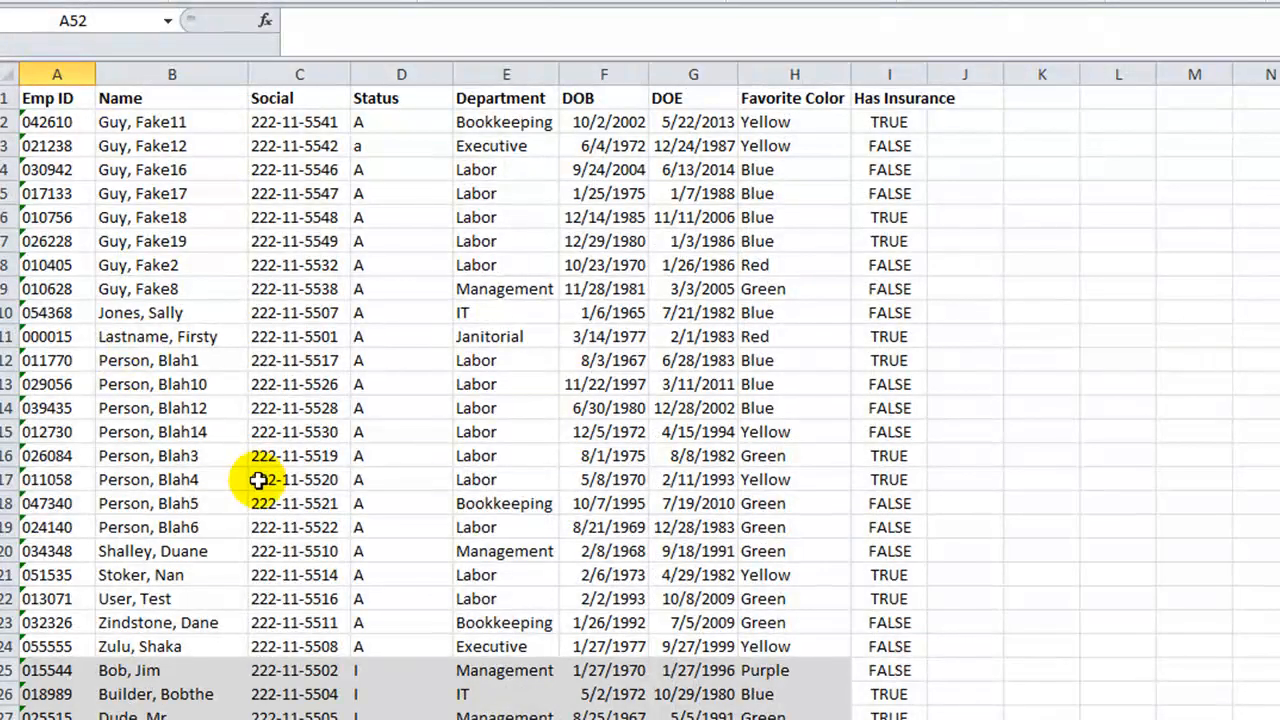
{"action": "scroll", "scroll_direction": "down", "scroll_amount": 3}
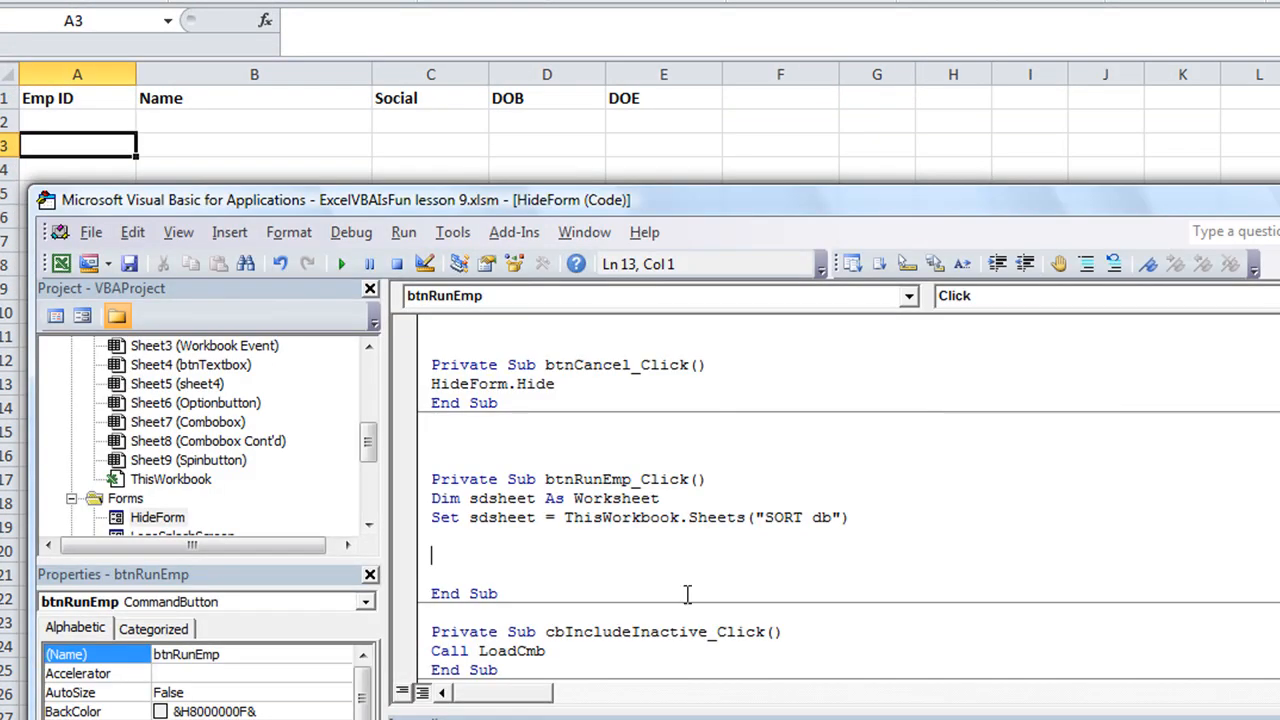
Extend the Dim line with , ersheet As Worksheet
{"action": "double_click", "coordinate": [500, 498]}
{"action": "type", "text": ","}
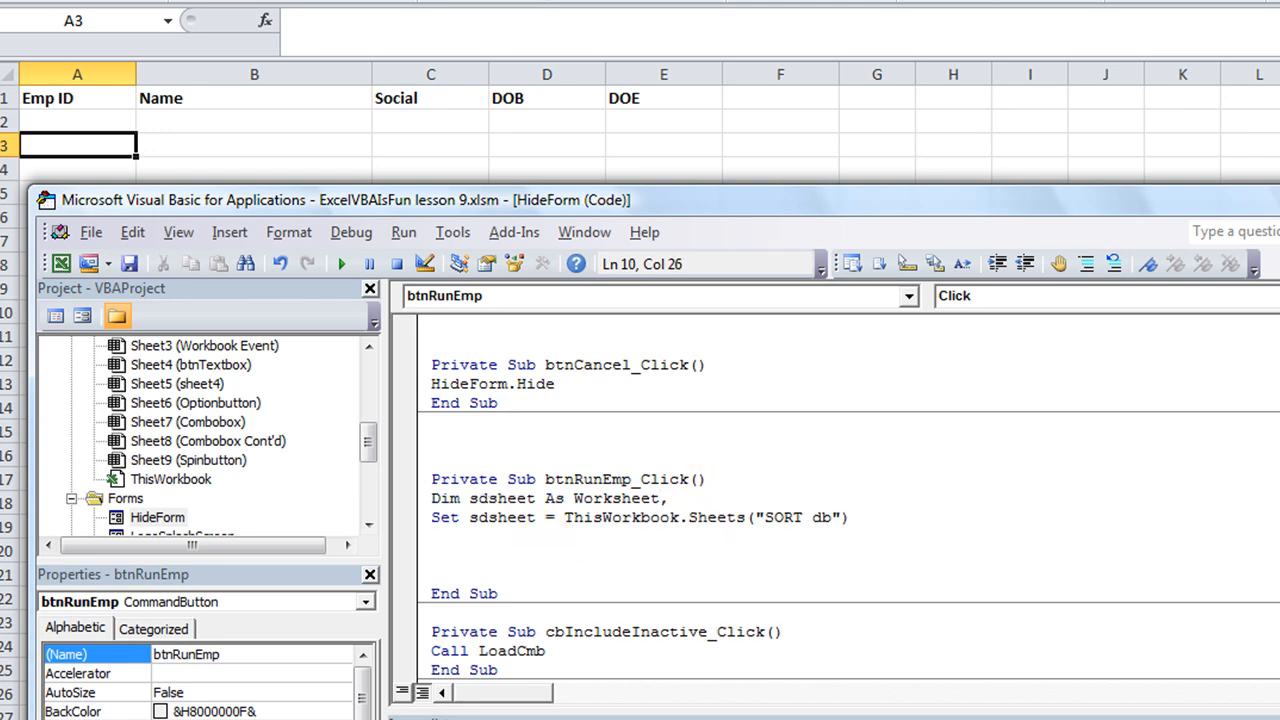
{"action": "mouse_move", "coordinate": [710, 496]}
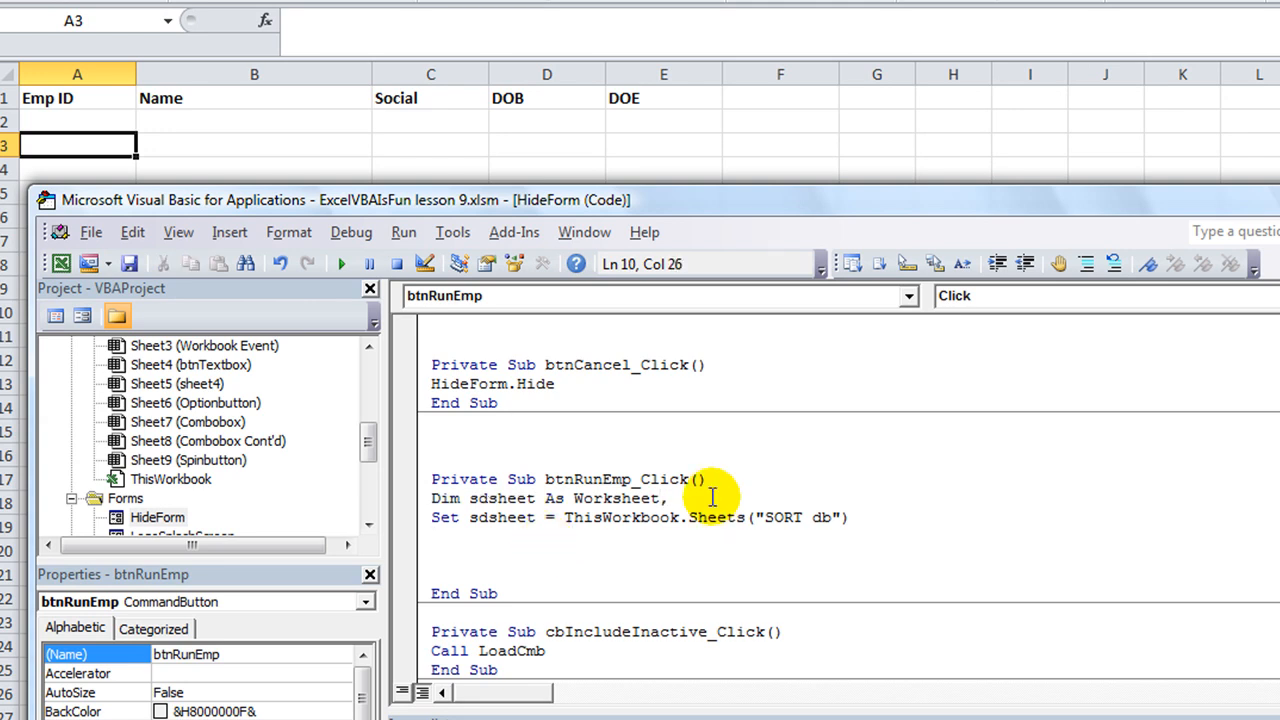
{"action": "type", "text": ",ersheet"}
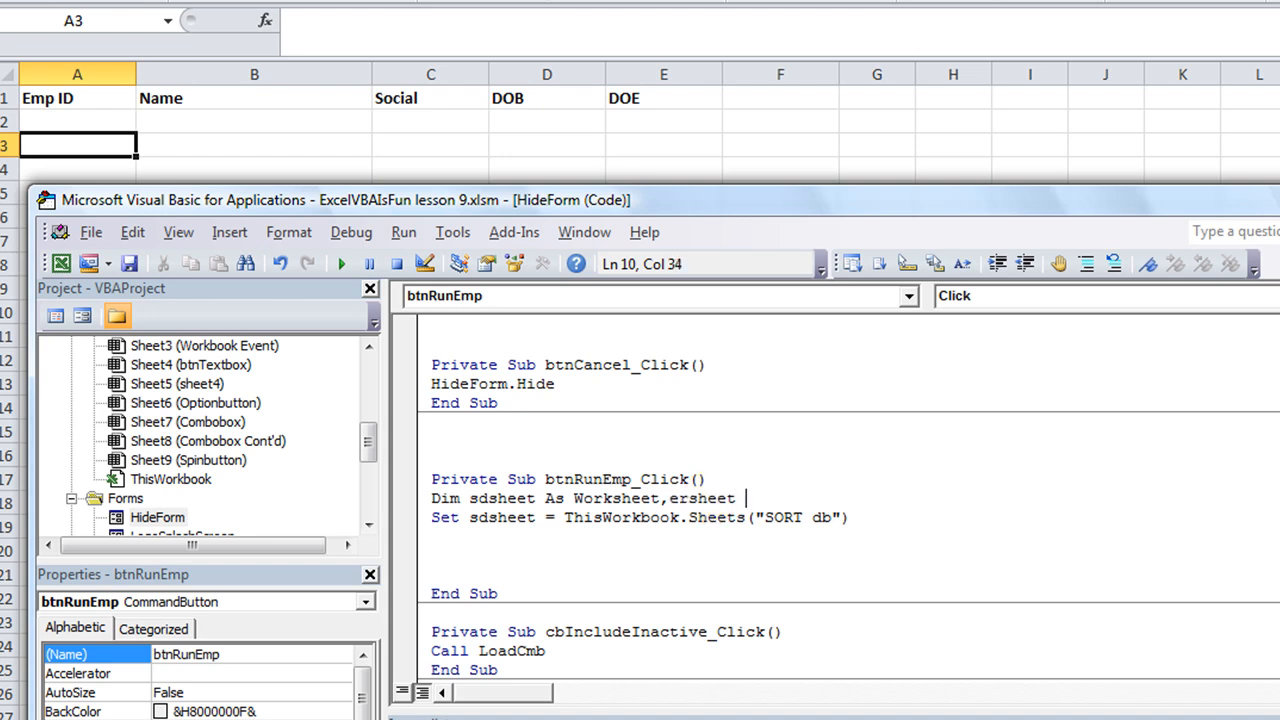
{"action": "type", "text": "as works"}
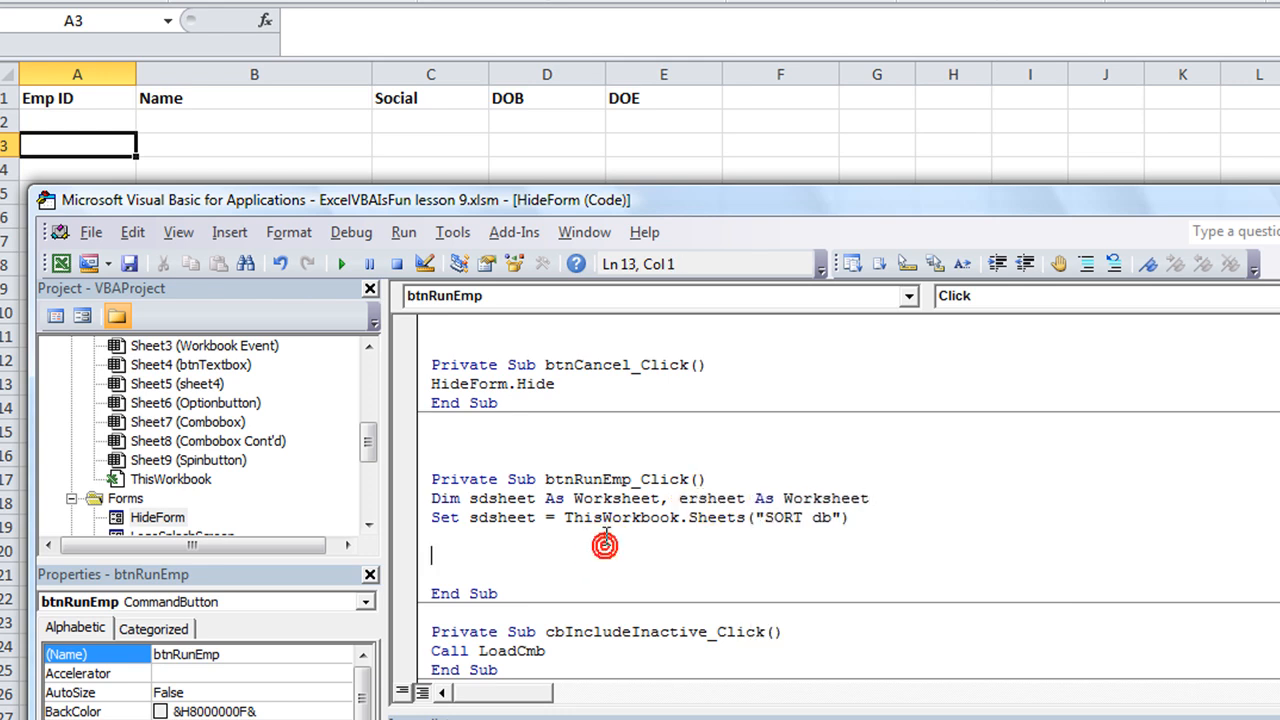
Set ersheet = ThisWorkbook.Sheets("Emp_rpt") and start referencing ersheet
{"action": "type", "text": "set e"}
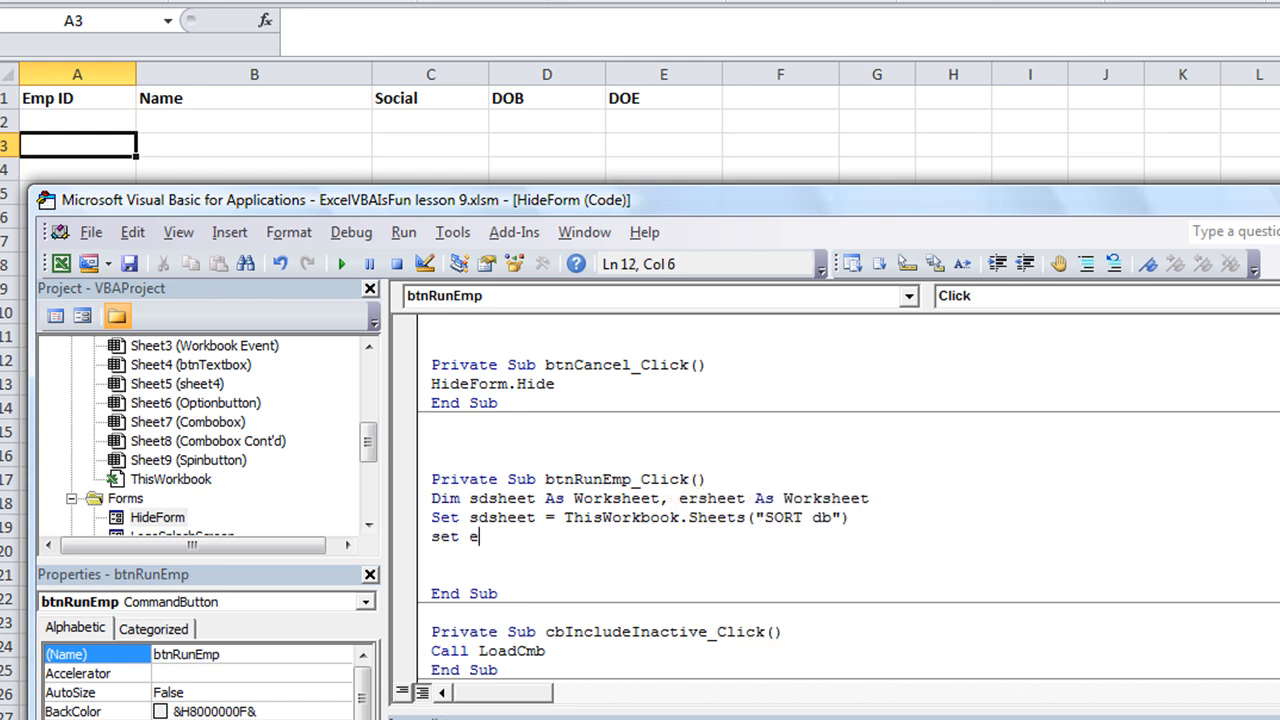
{"action": "type", "text": "rsheet=thisowk"}
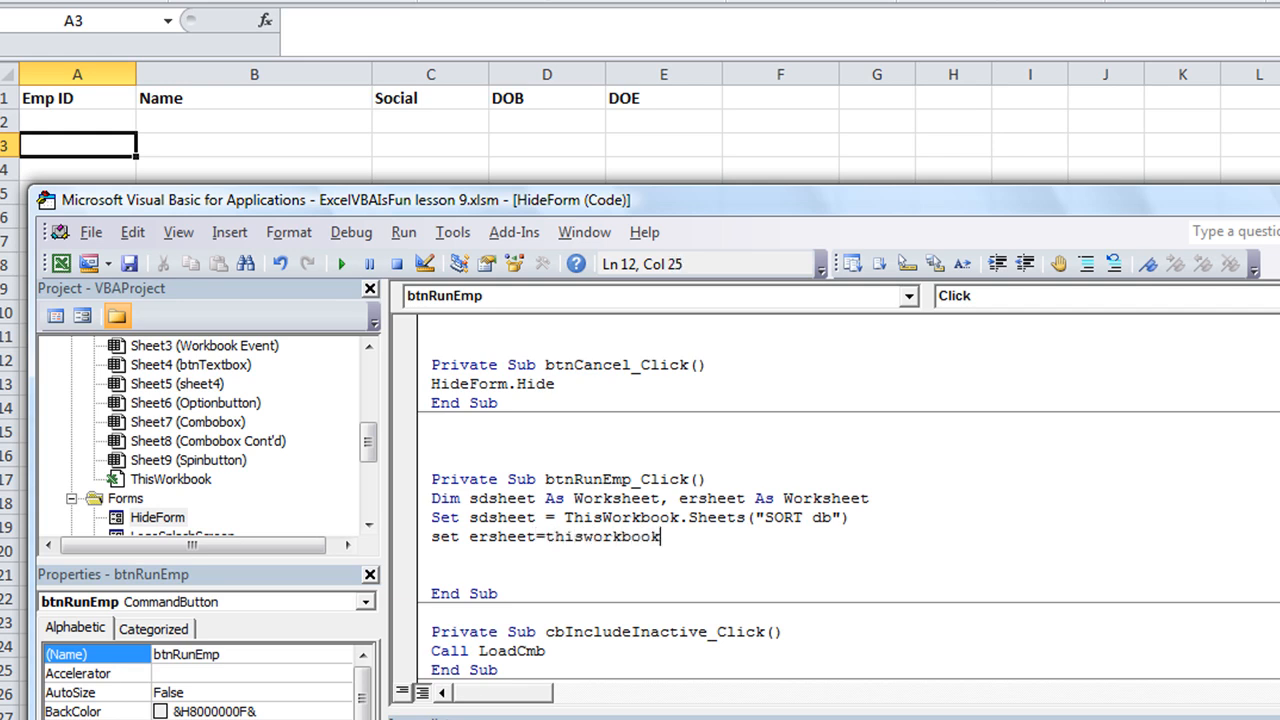
{"action": "type", "text": ".Sheets(\""}
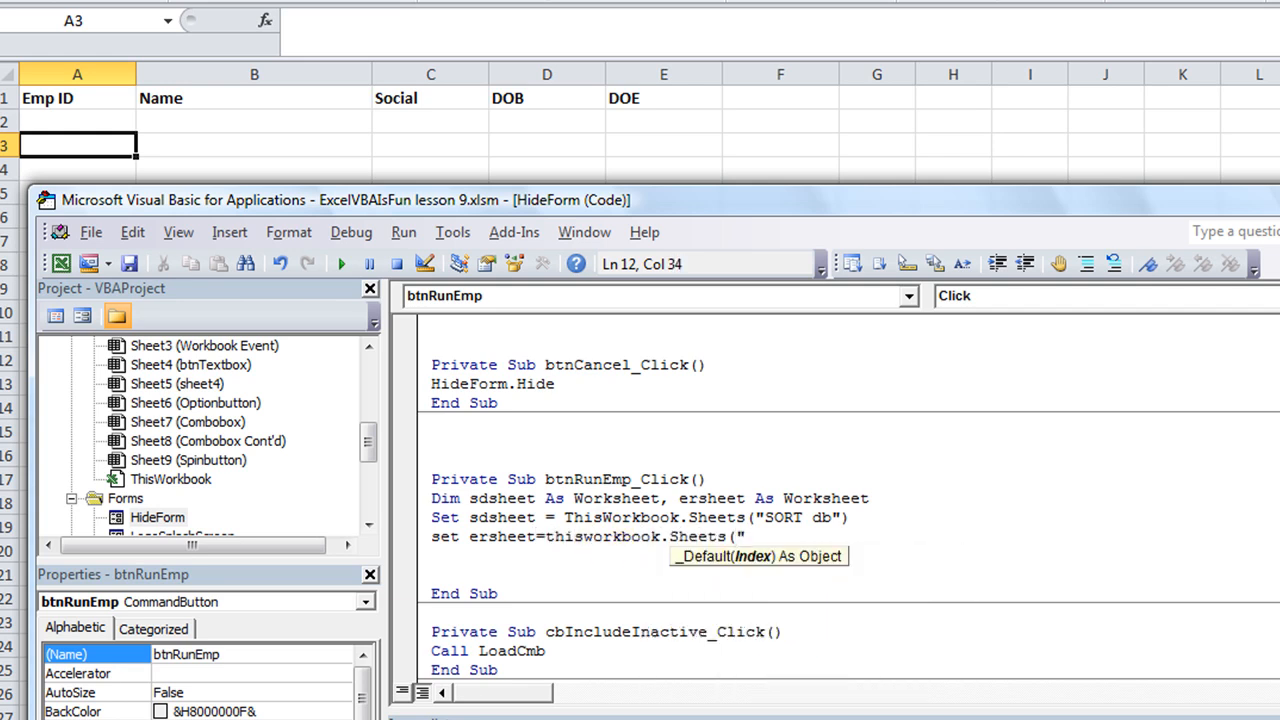
{"action": "type", "text": "Emp_r"}
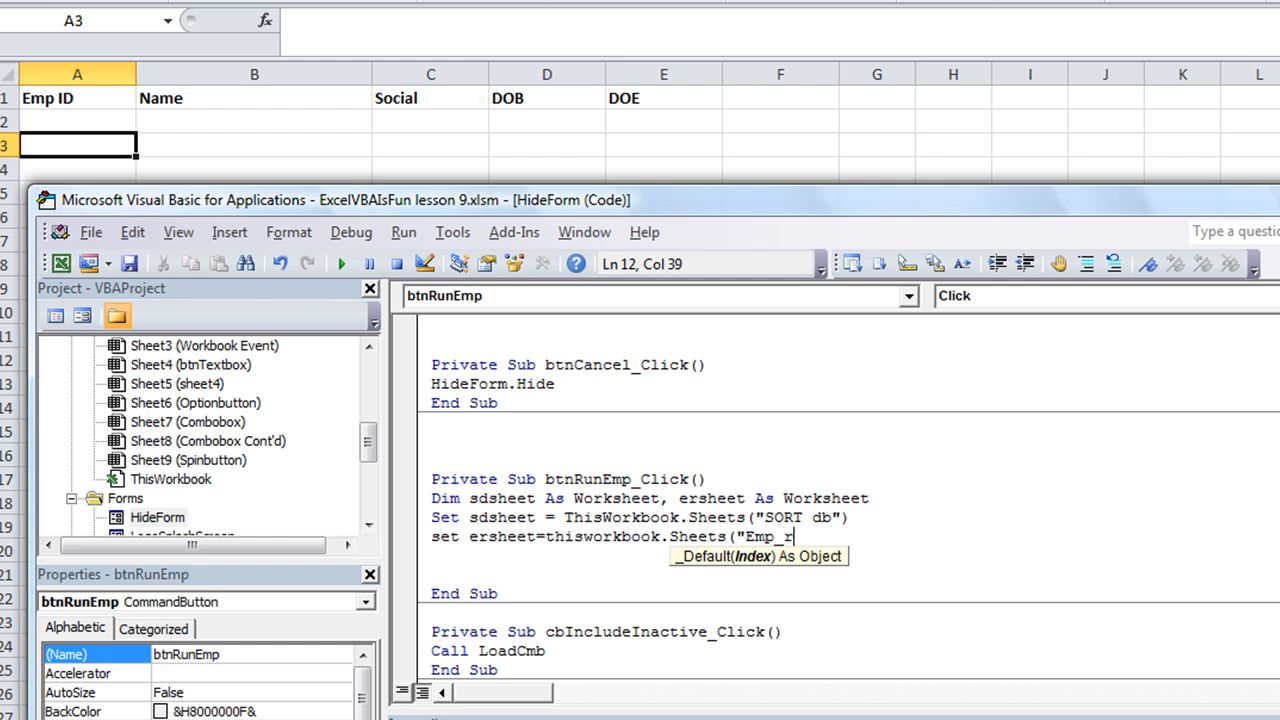
{"action": "type", "text": "pt\")"}
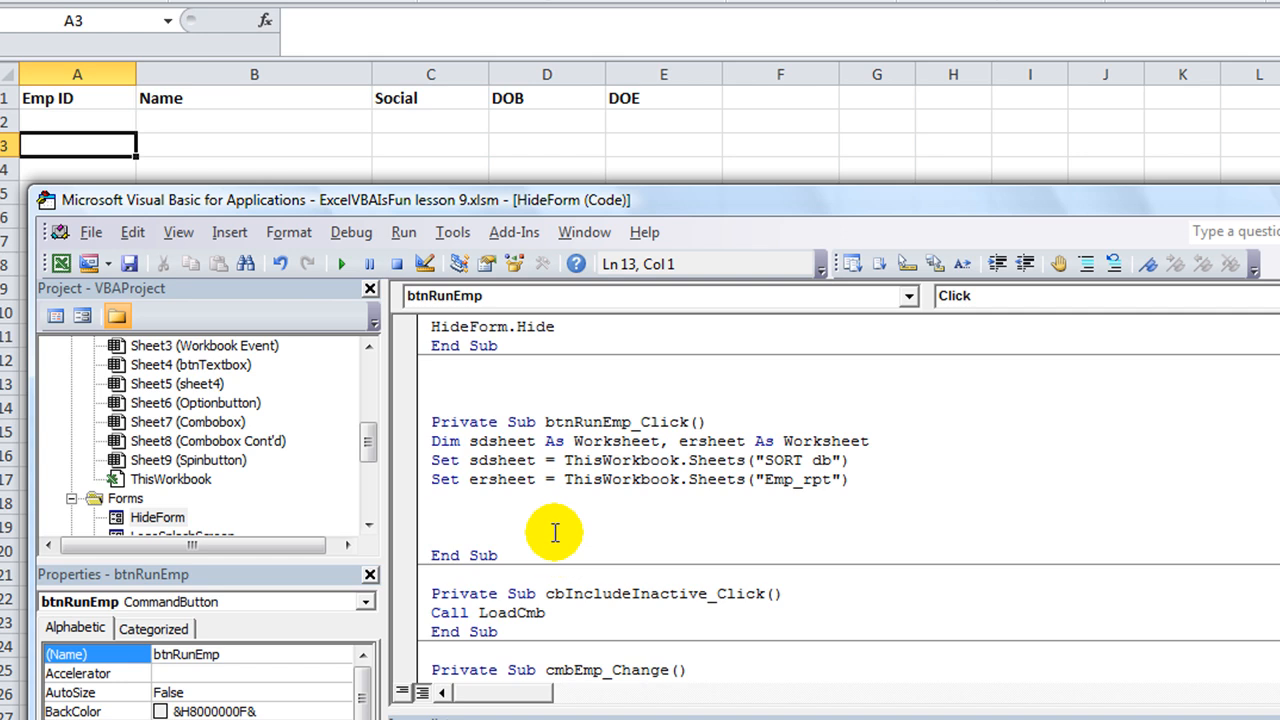
{"action": "type", "text": "ersheet."}
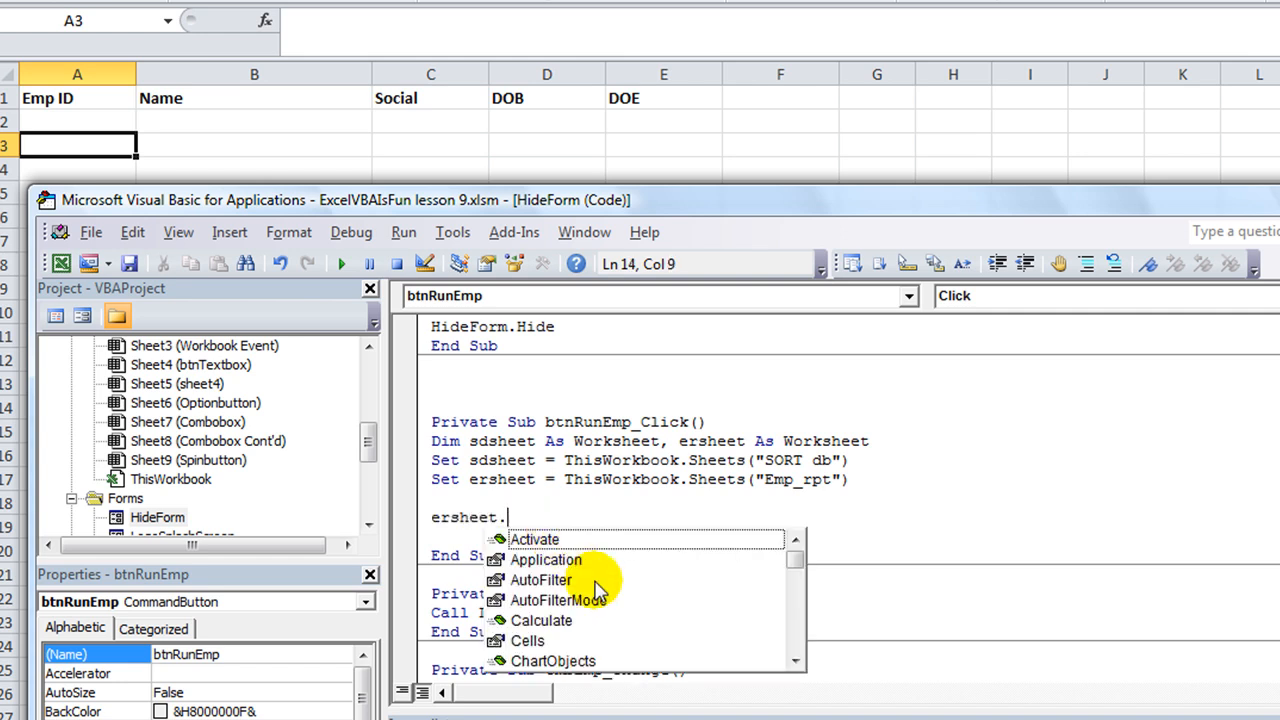
{"action": "mouse_move", "coordinate": [418, 536]}
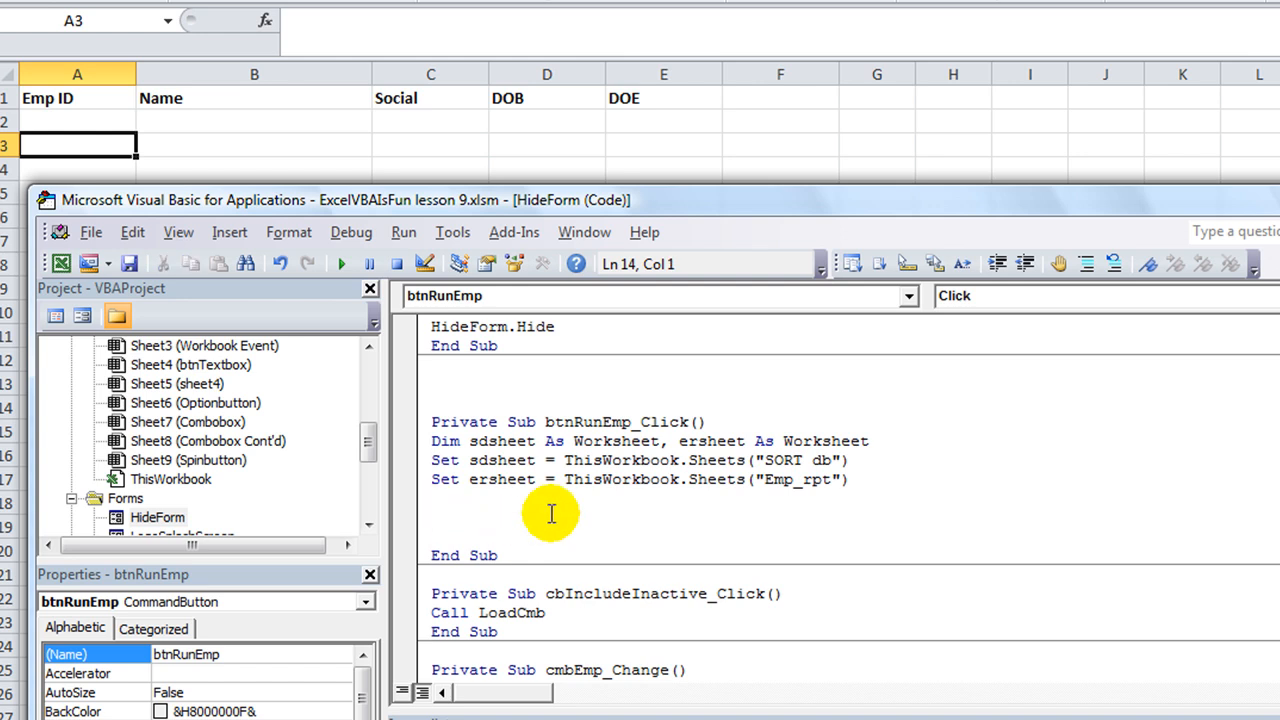
Add y = 2 'starting row, confirming on Emp_rpt that data starts in row 2
{"action": "type", "text": "y=21"}
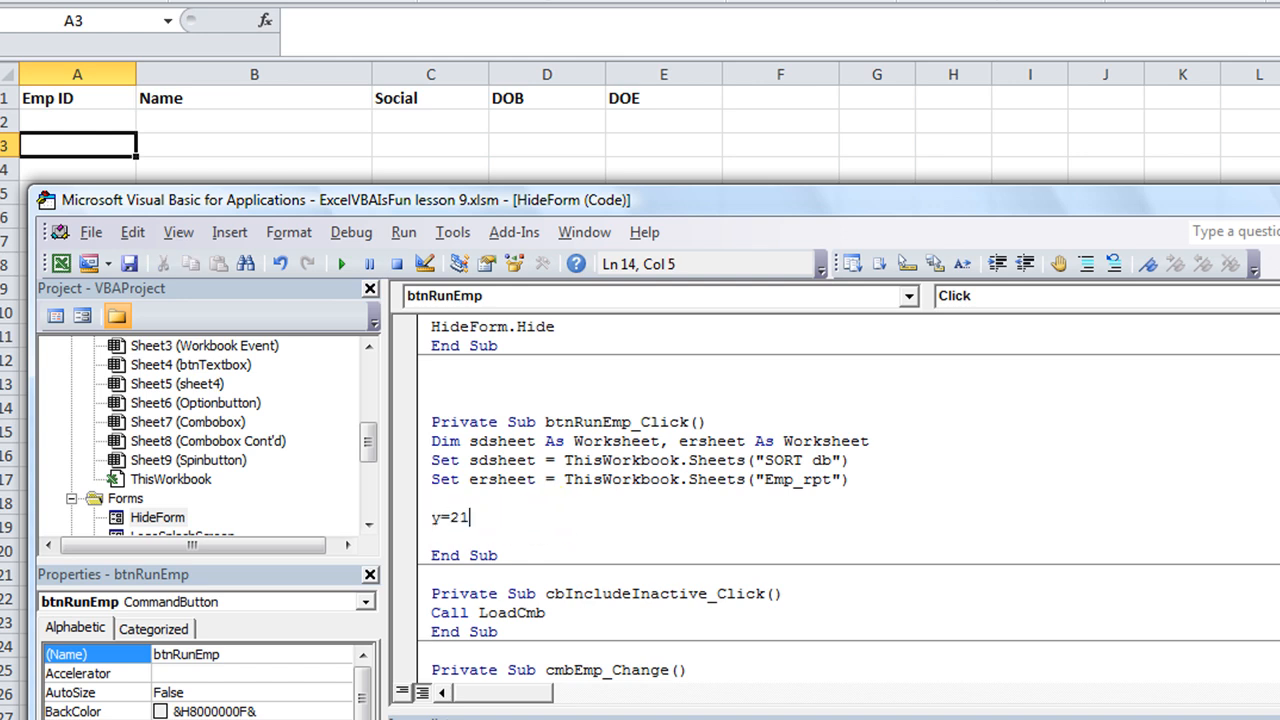
{"action": "key", "text": "Backspace"}
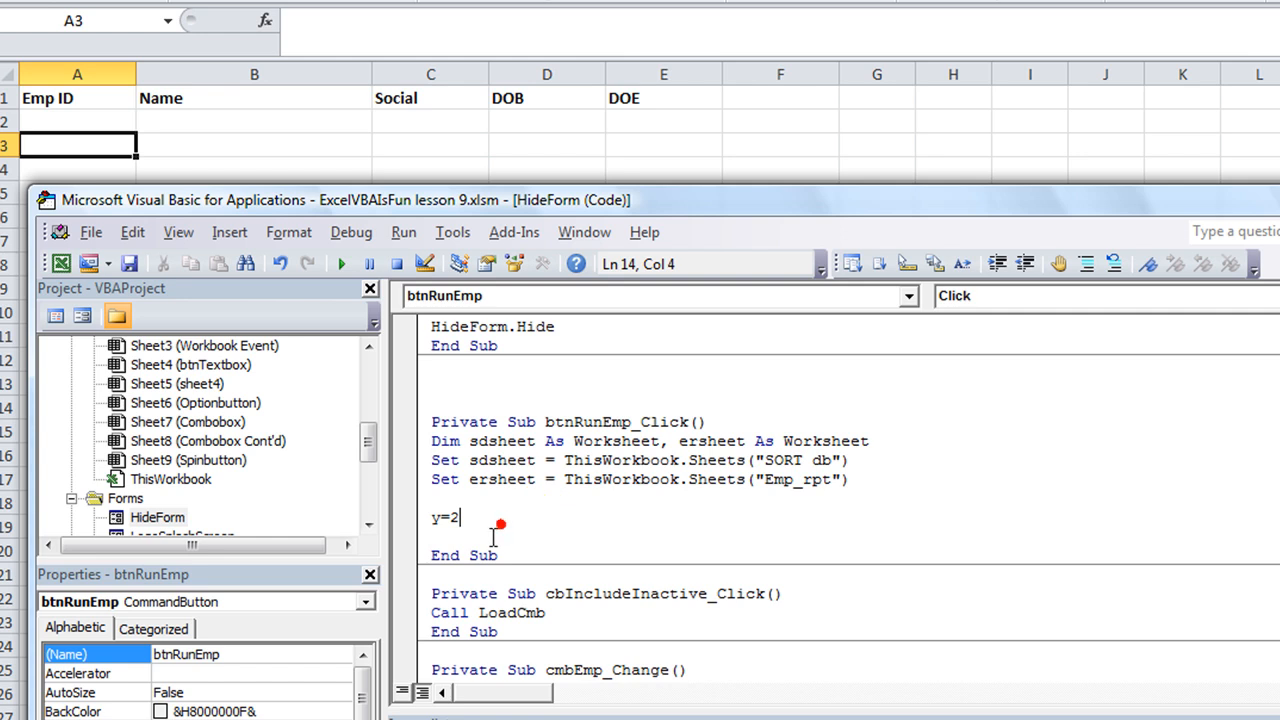
{"action": "type", "text": "= 2'st"}
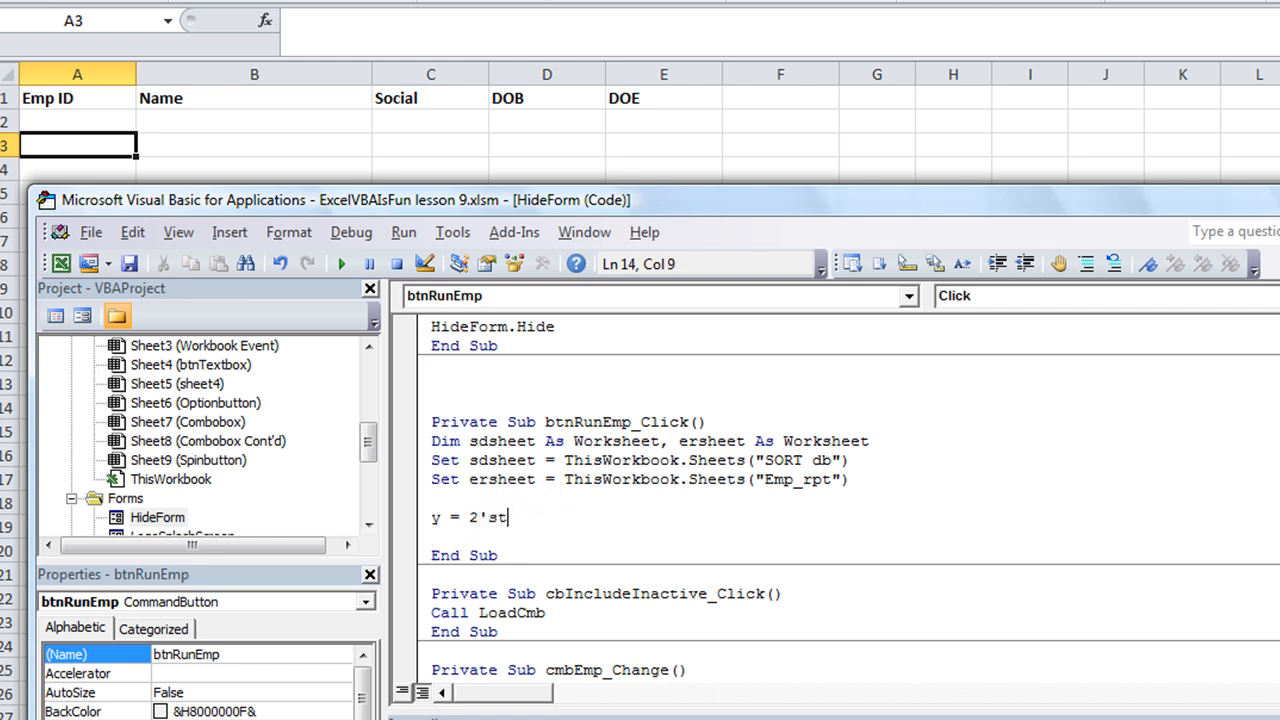
{"action": "type", "text": "arting row"}
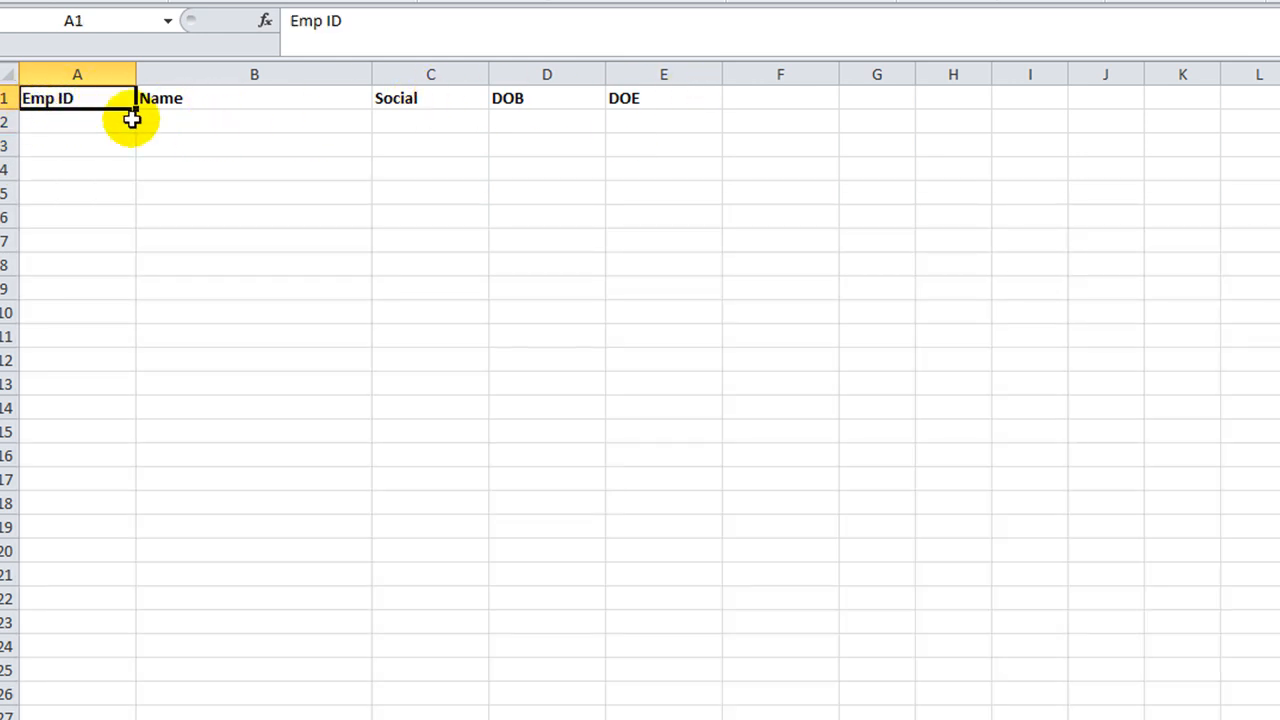
{"action": "left_click", "coordinate": [76, 122]}
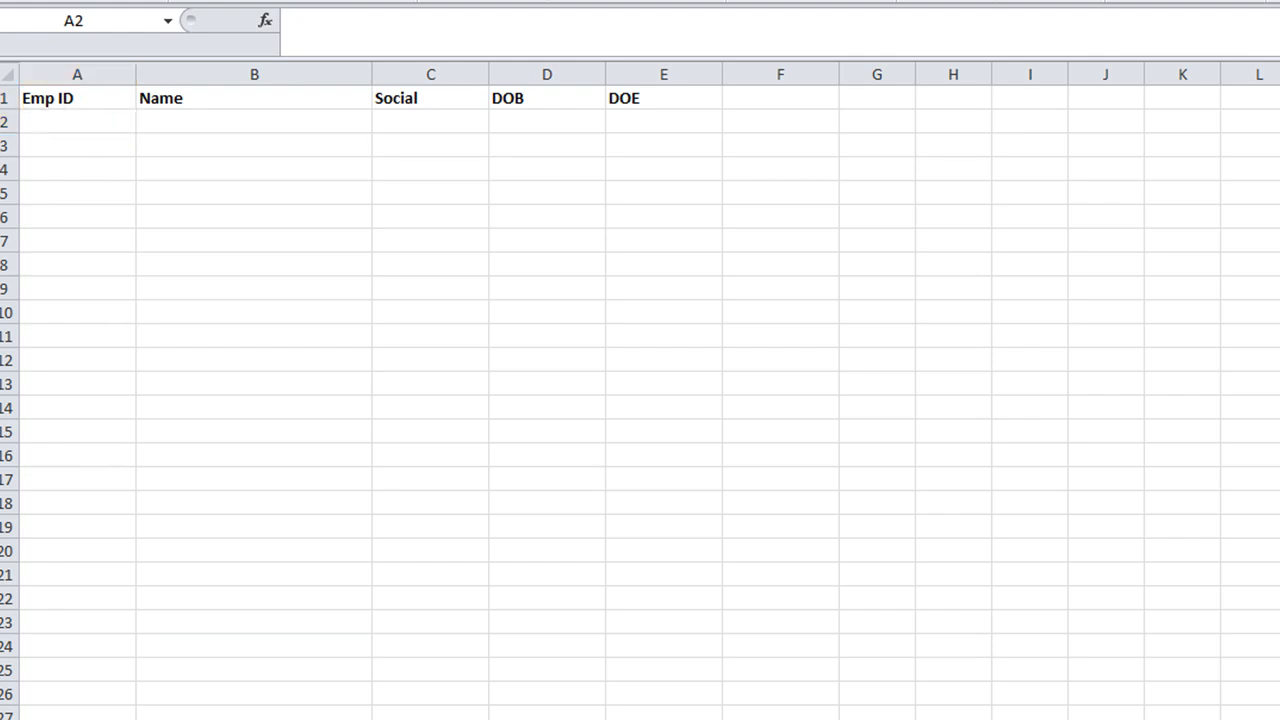
{"action": "key", "text": "Alt+F11"}
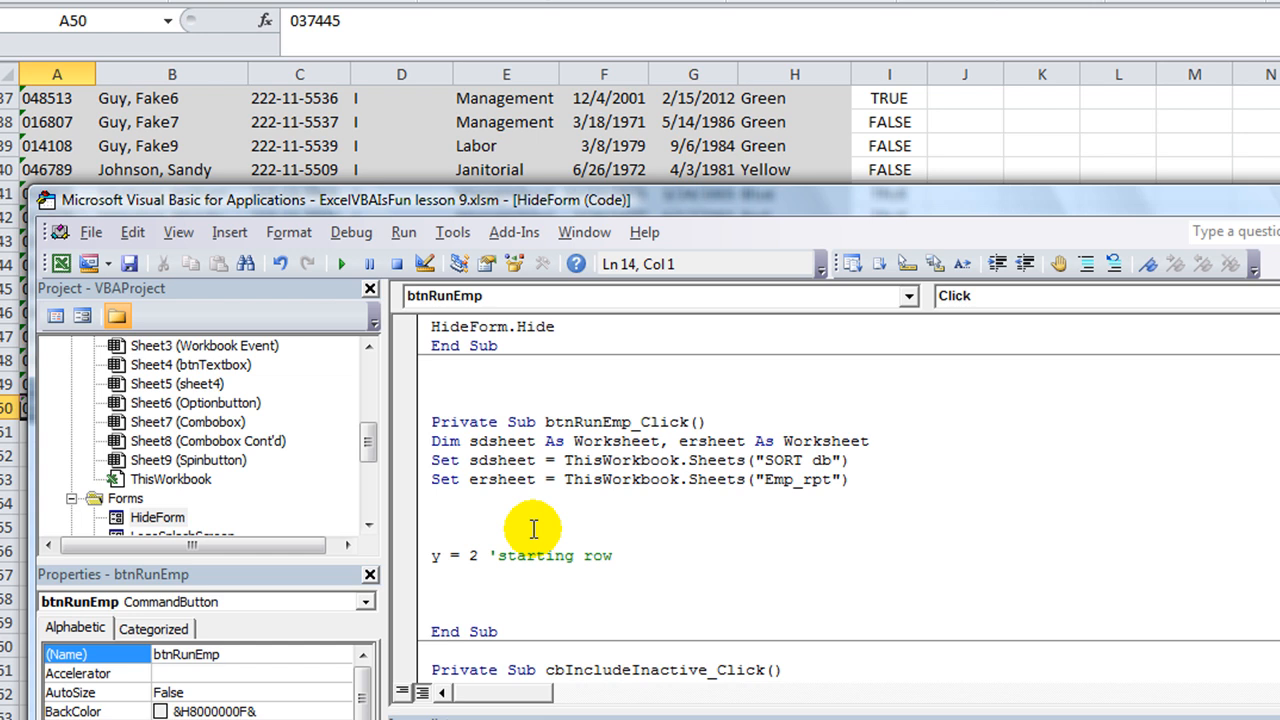
Paste the last-row If block and prefix Cells with sdsheet
{"action": "type", "text": "lrcod"}
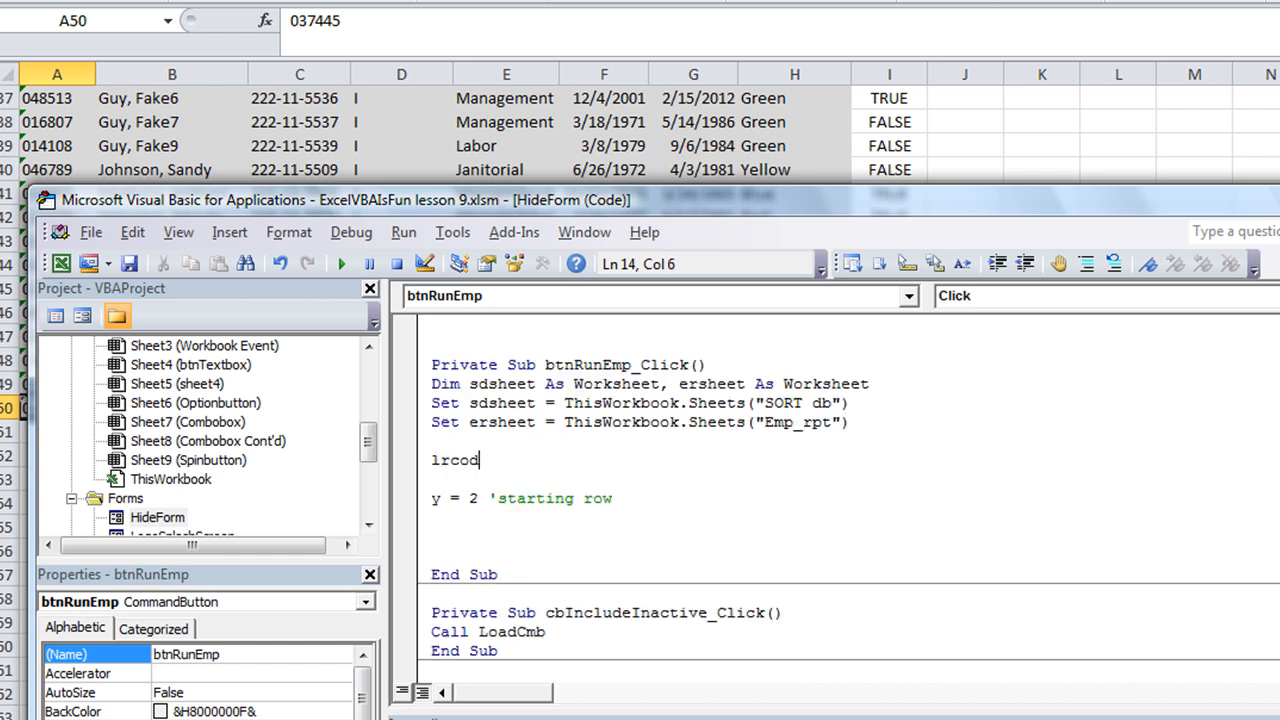
{"action": "type", "text": "e"}
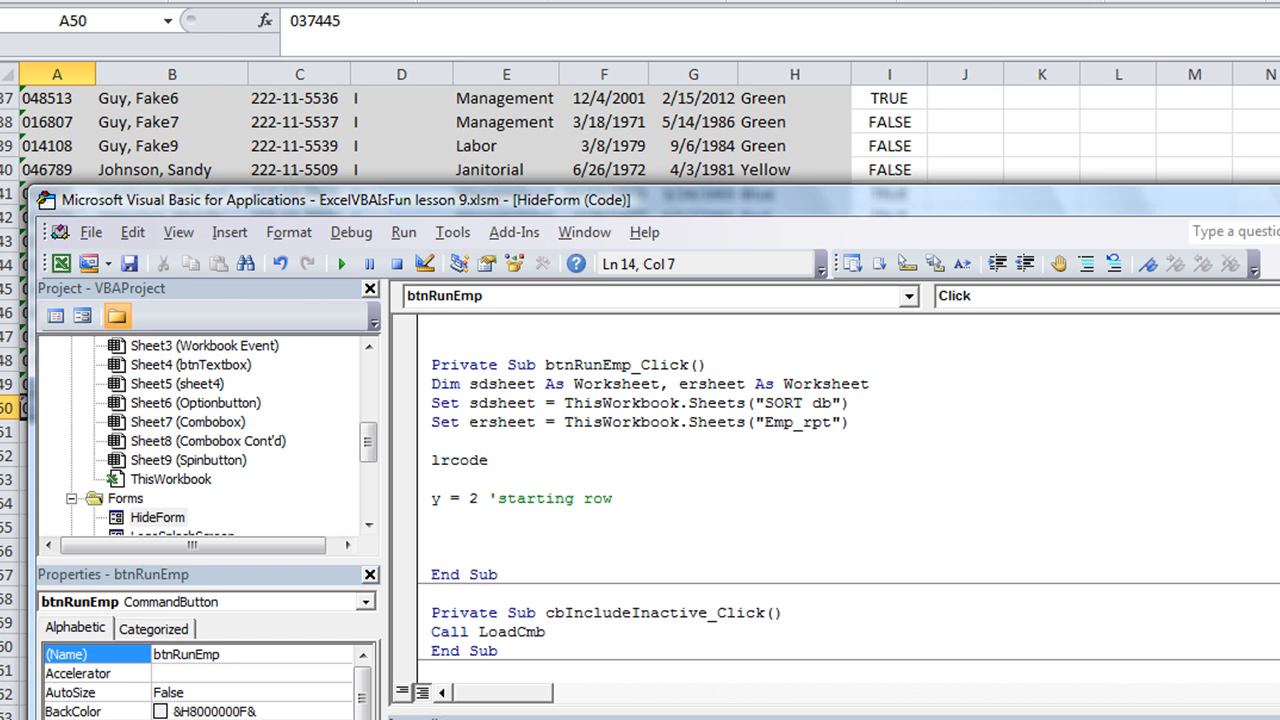
{"action": "mouse_move", "coordinate": [516, 464]}
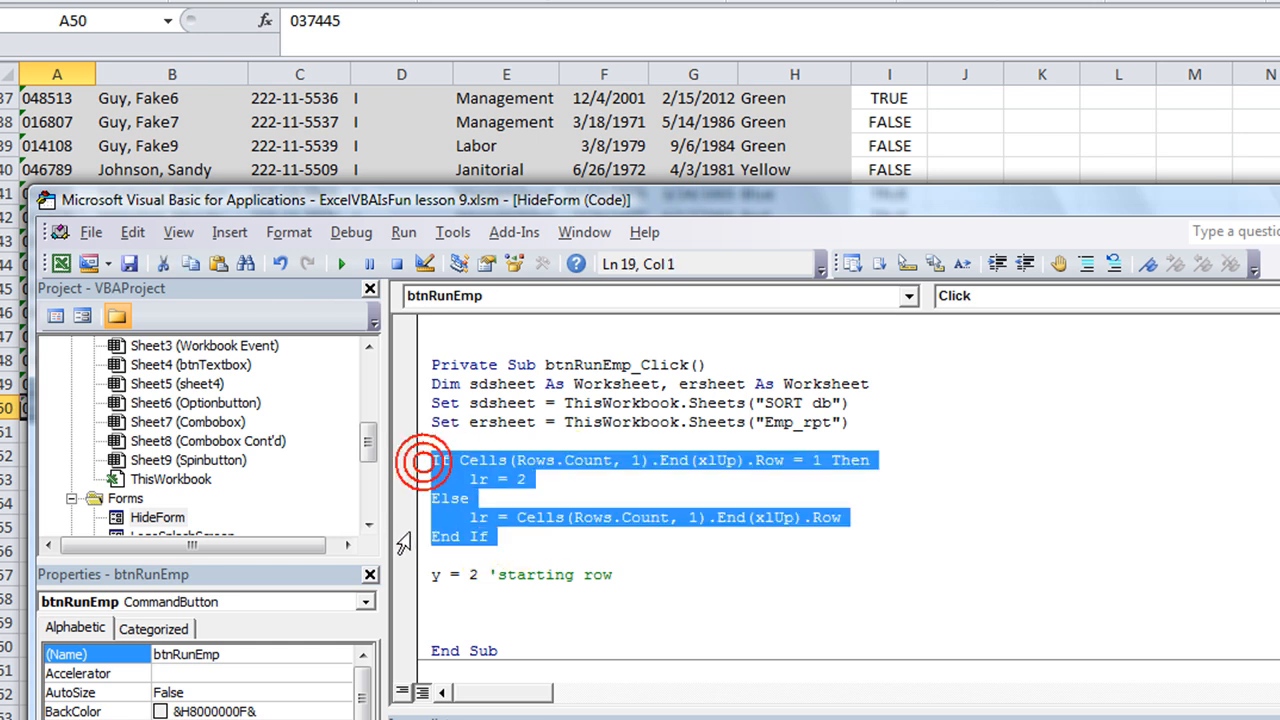
{"action": "left_click", "coordinate": [532, 556]}
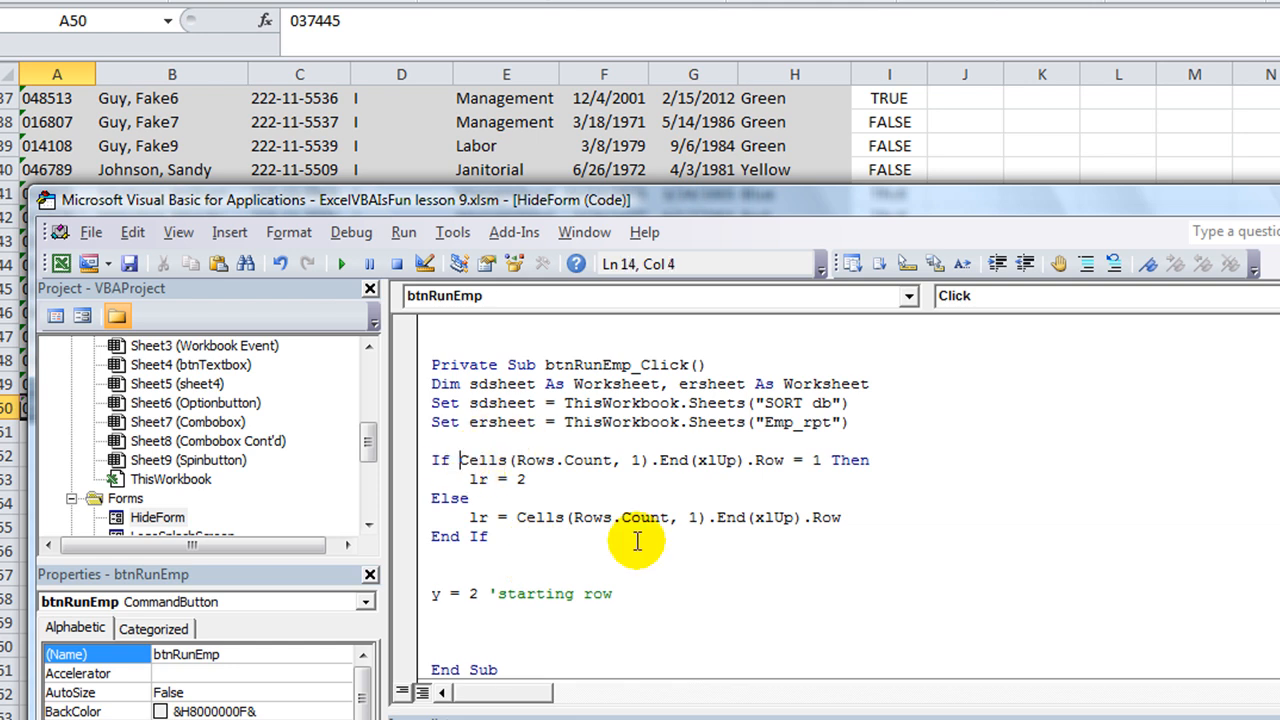
{"action": "type", "text": "sdsheet."}
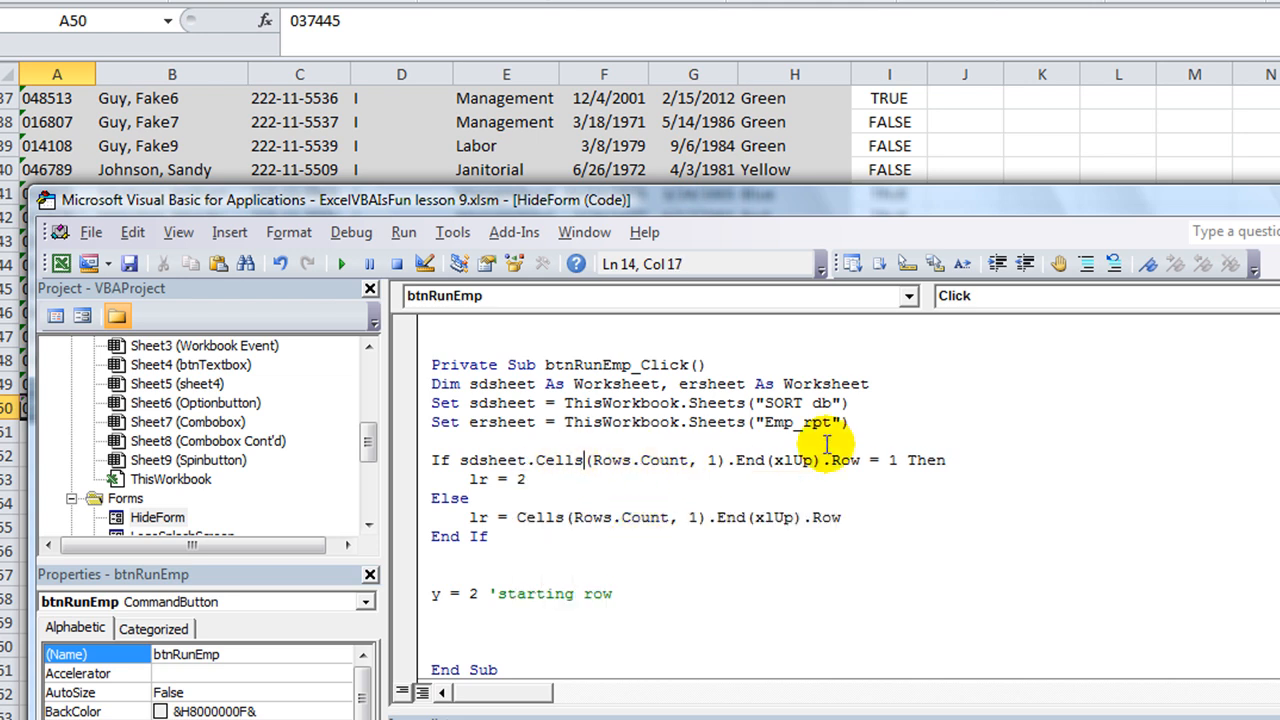
Rename lr to sdLR in both branches of the last-row If block
{"action": "left_click", "coordinate": [888, 460]}
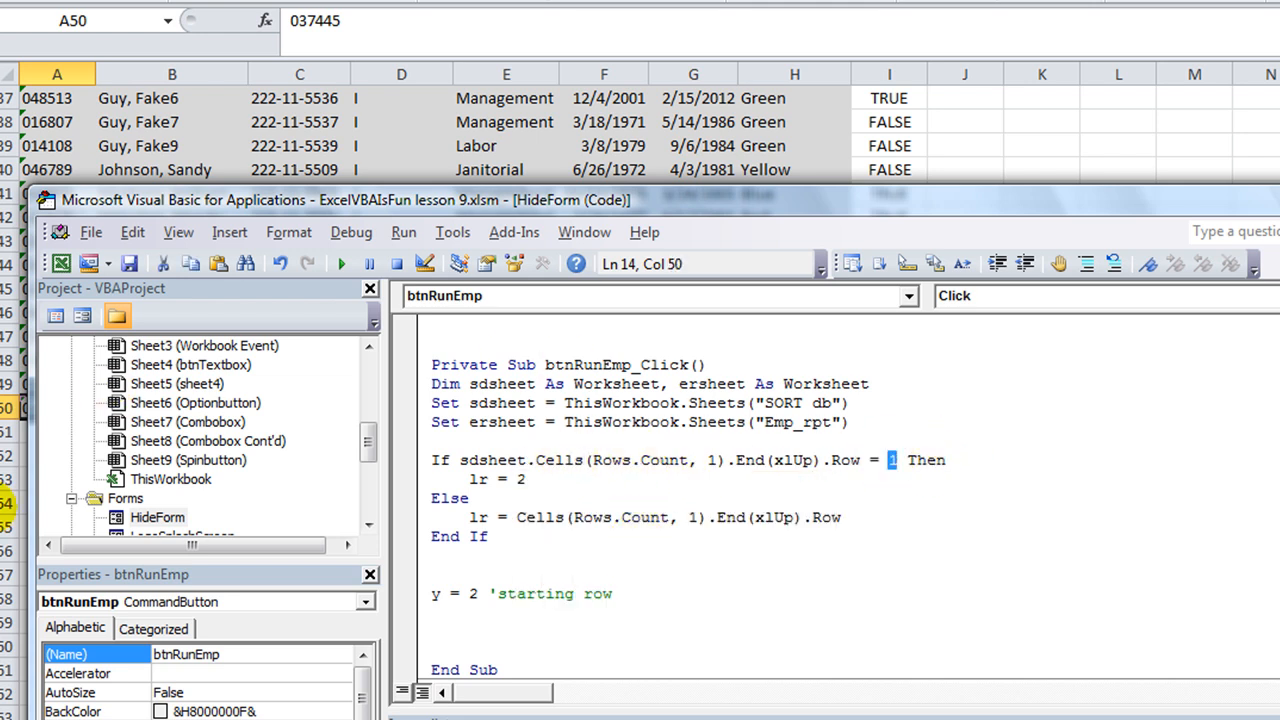
{"action": "left_click", "coordinate": [520, 478]}
{"action": "type", "text": "sdLR"}
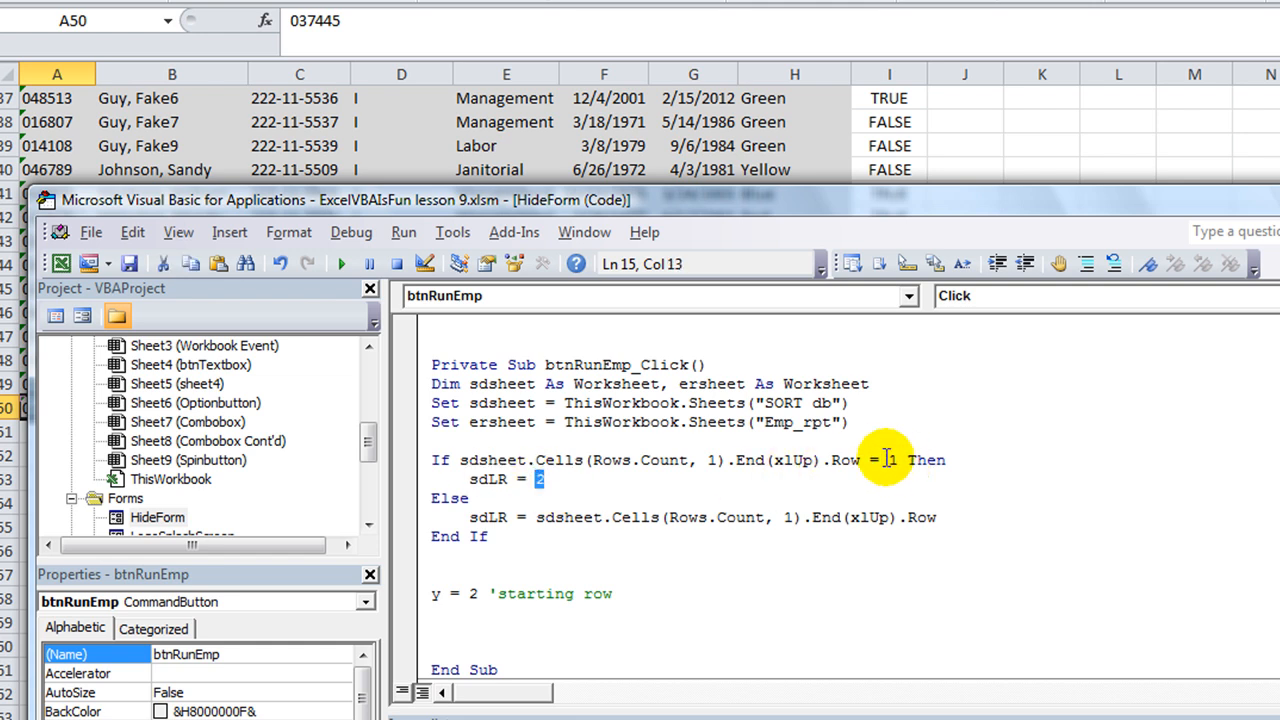
{"action": "left_click", "coordinate": [548, 480]}
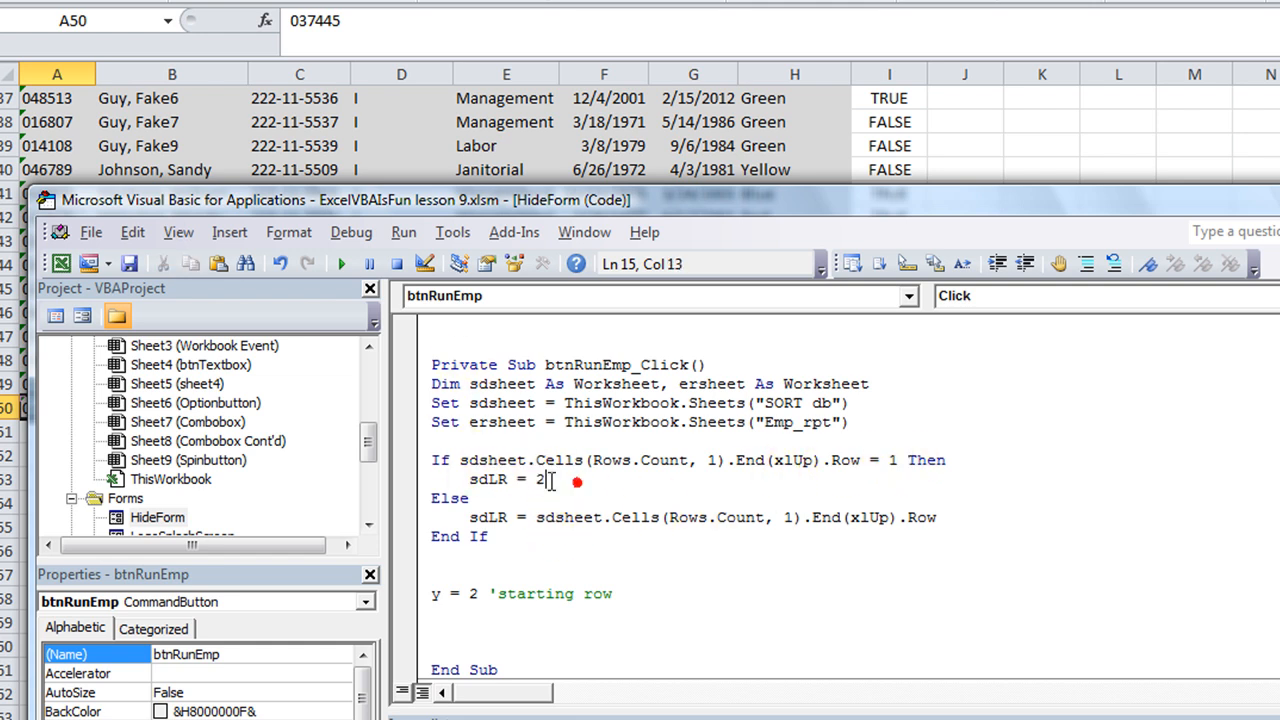
{"action": "left_click", "coordinate": [550, 516]}
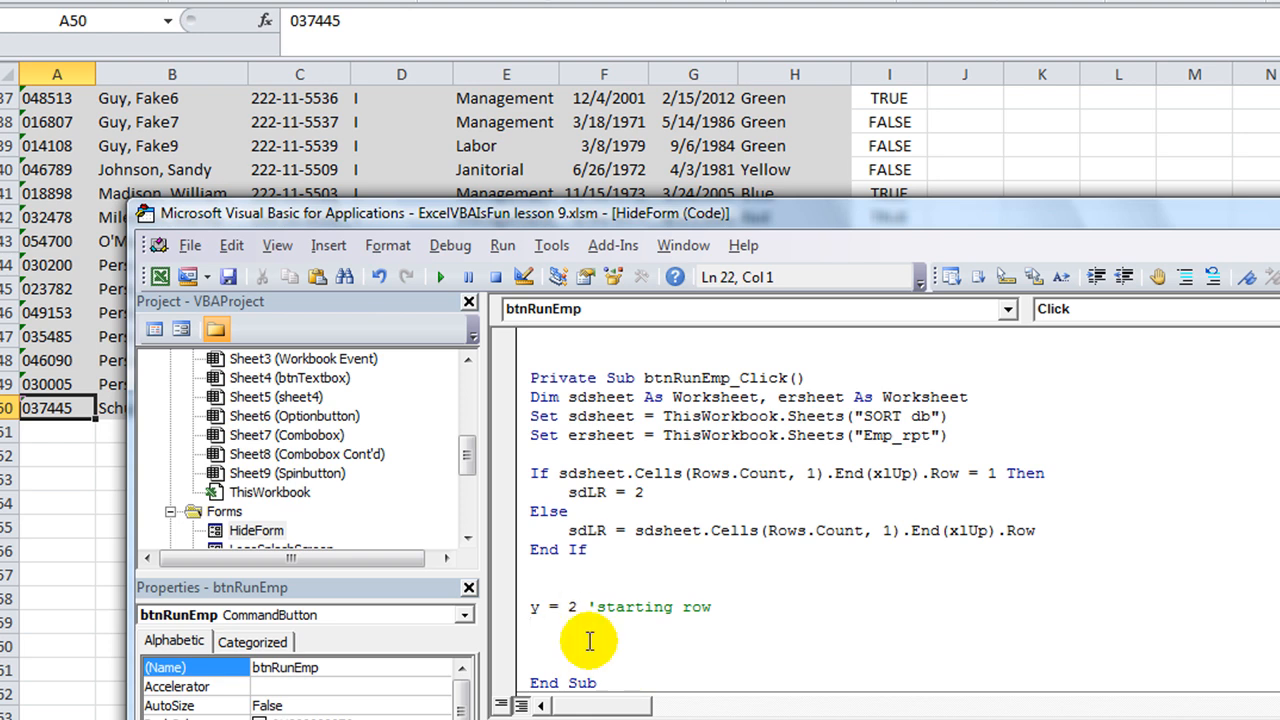
Write a For x = 2 To sdLR loop closed by Next x below the starting-row line
{"action": "type", "text": "for"}
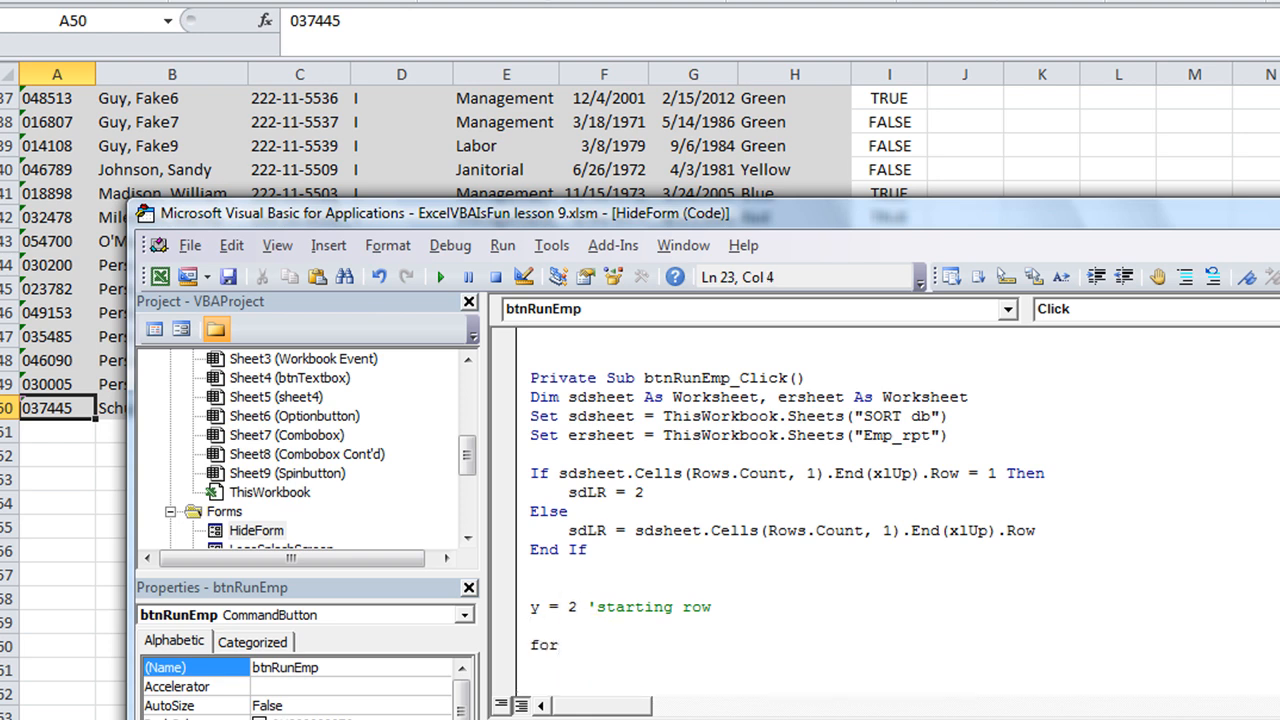
{"action": "type", "text": "x="}
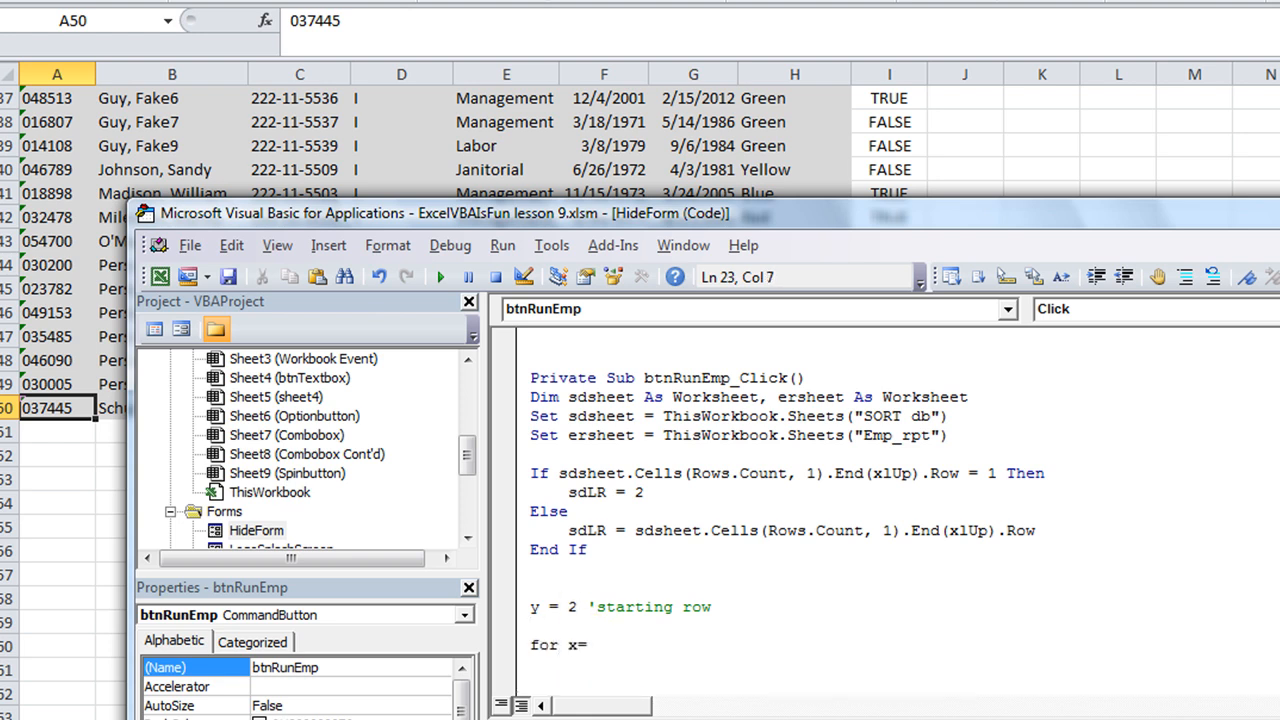
{"action": "type", "text": "=2 t"}
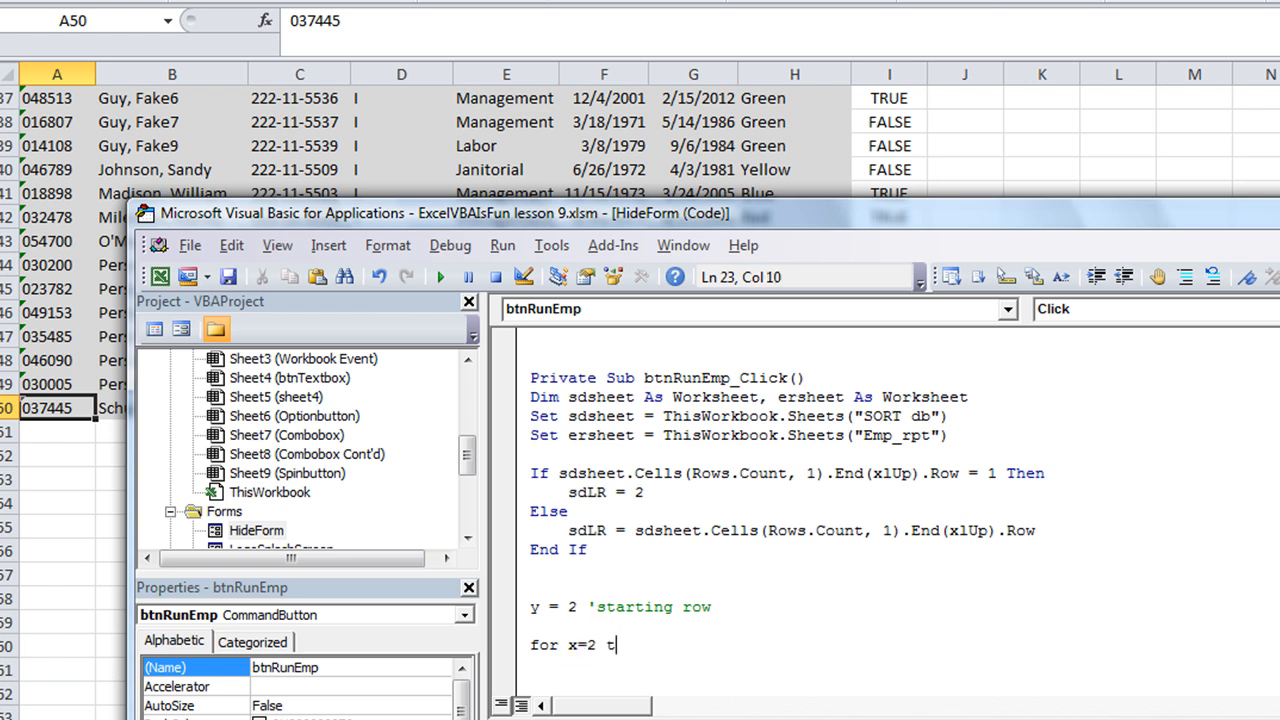
{"action": "type", "text": "o s"}
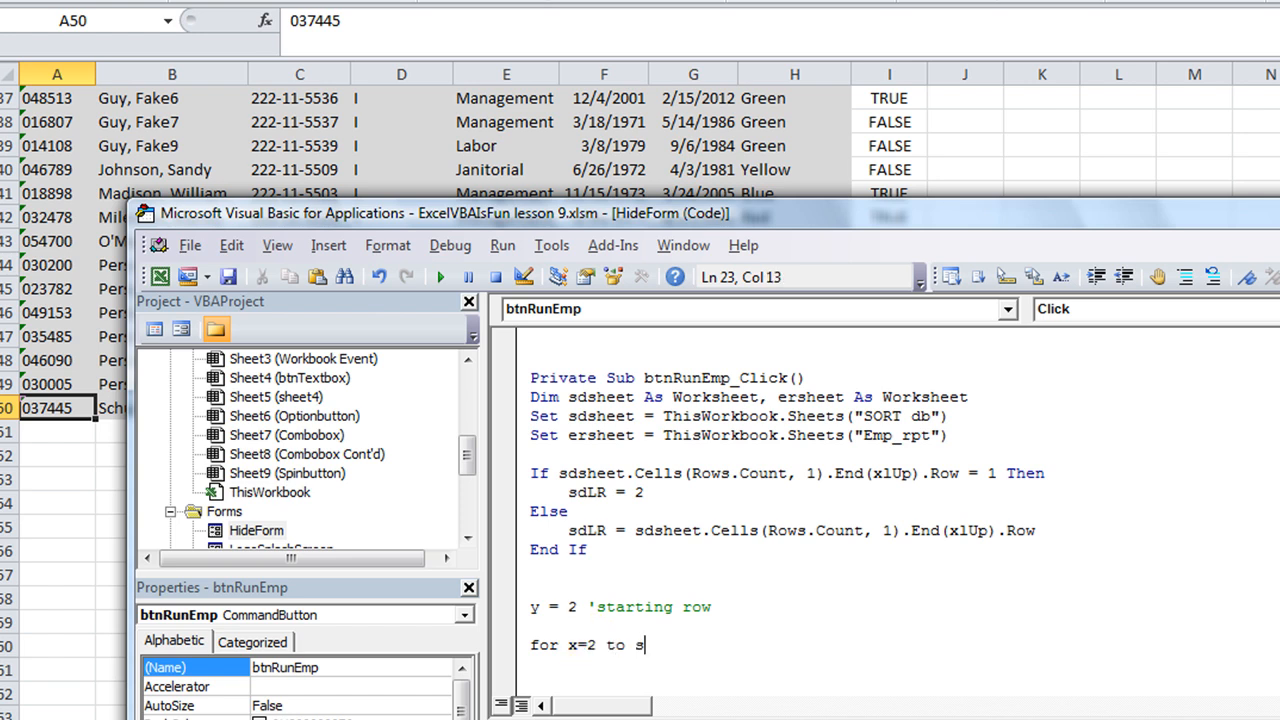
{"action": "key", "text": "enter"}
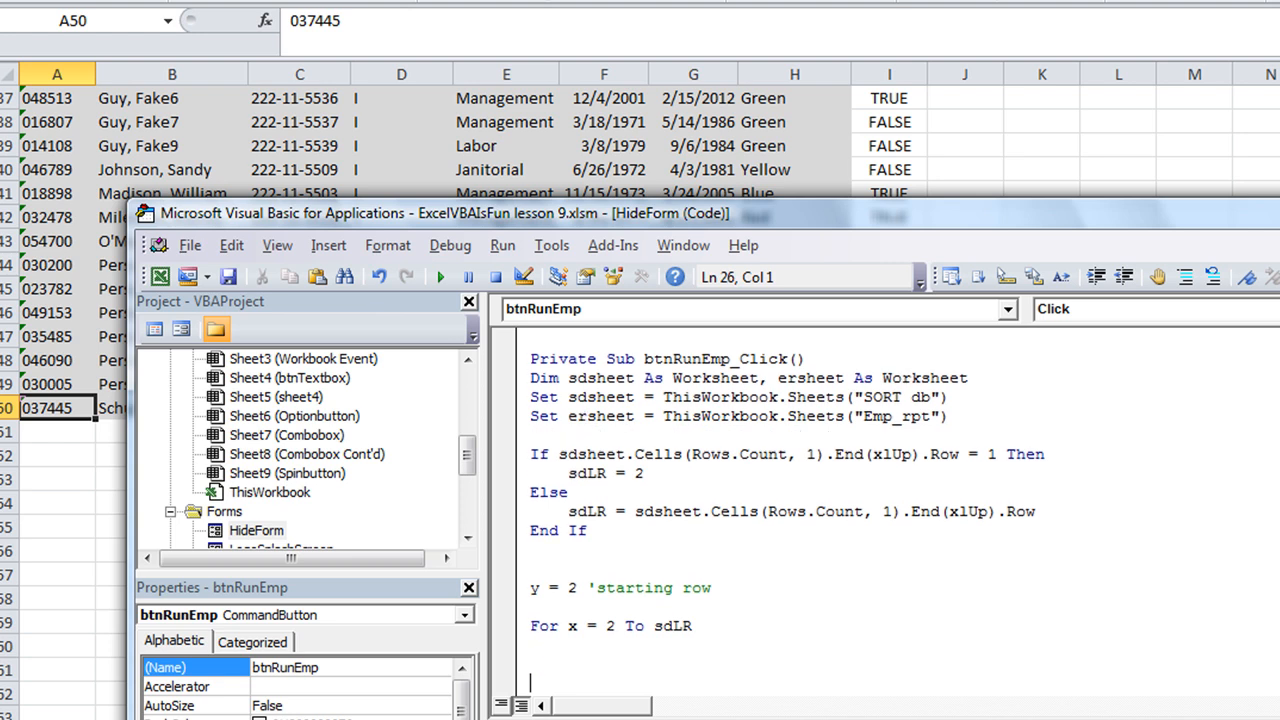
{"action": "type", "text": "en"}
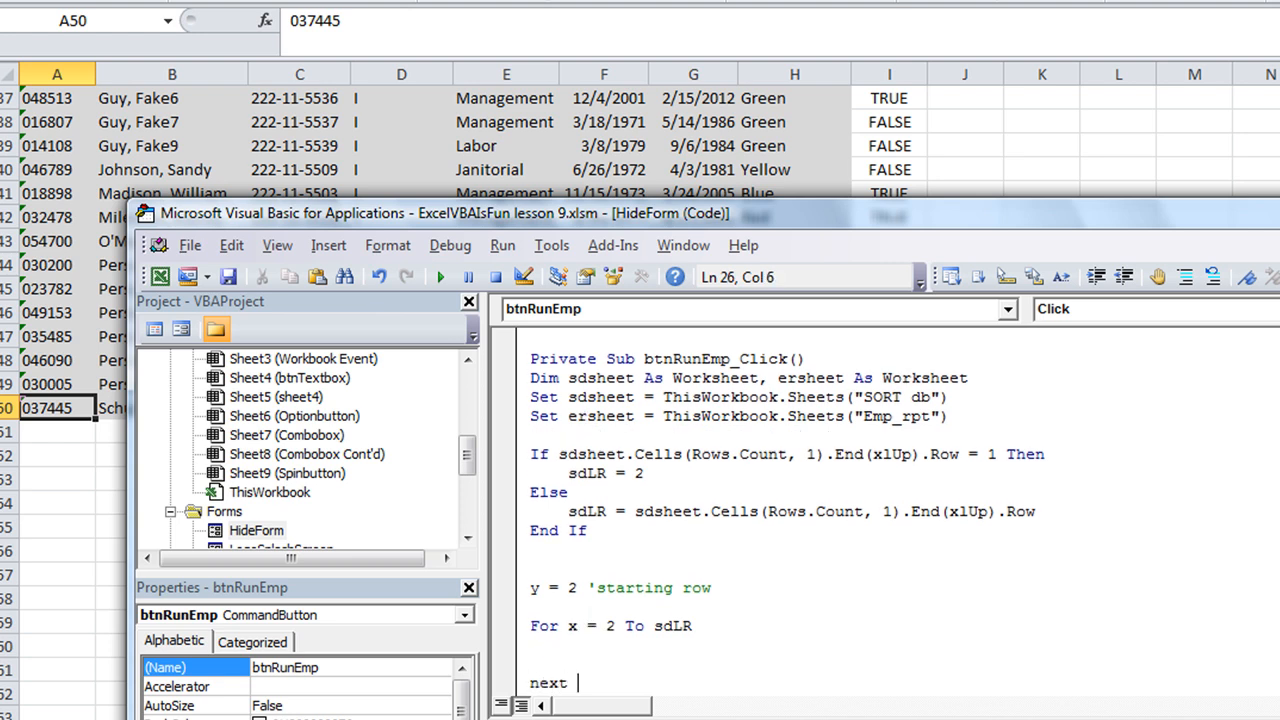
{"action": "type", "text": "x"}
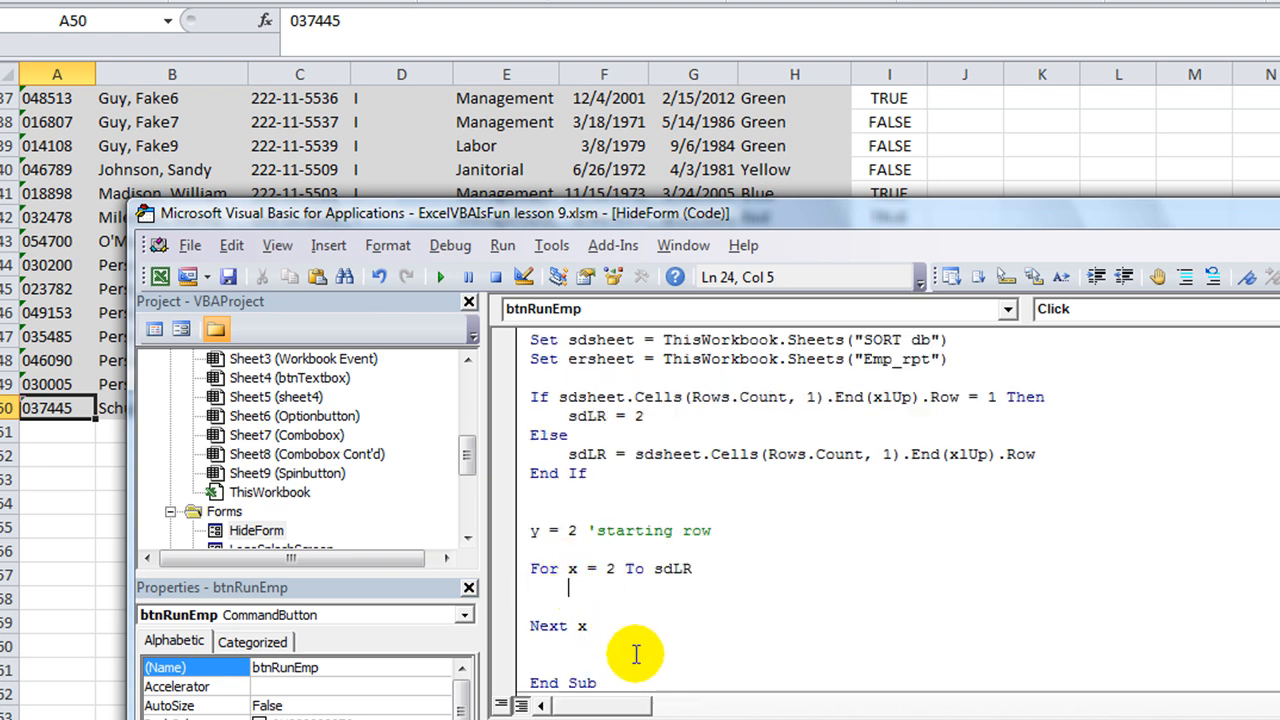
{"action": "mouse_move", "coordinate": [656, 600]}
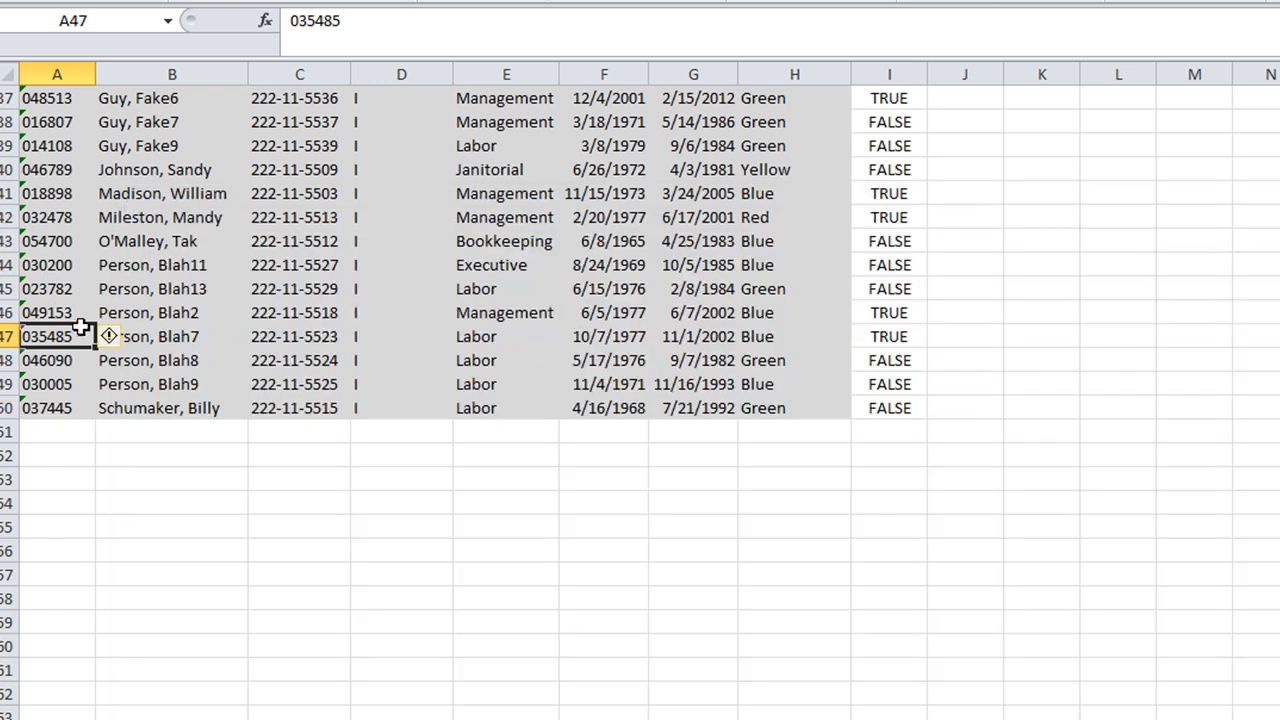
Inside the loop, add If UCase(sdsheet.Cells(x, 4)) = "A" Then to check Status
{"action": "left_click", "coordinate": [400, 122]}
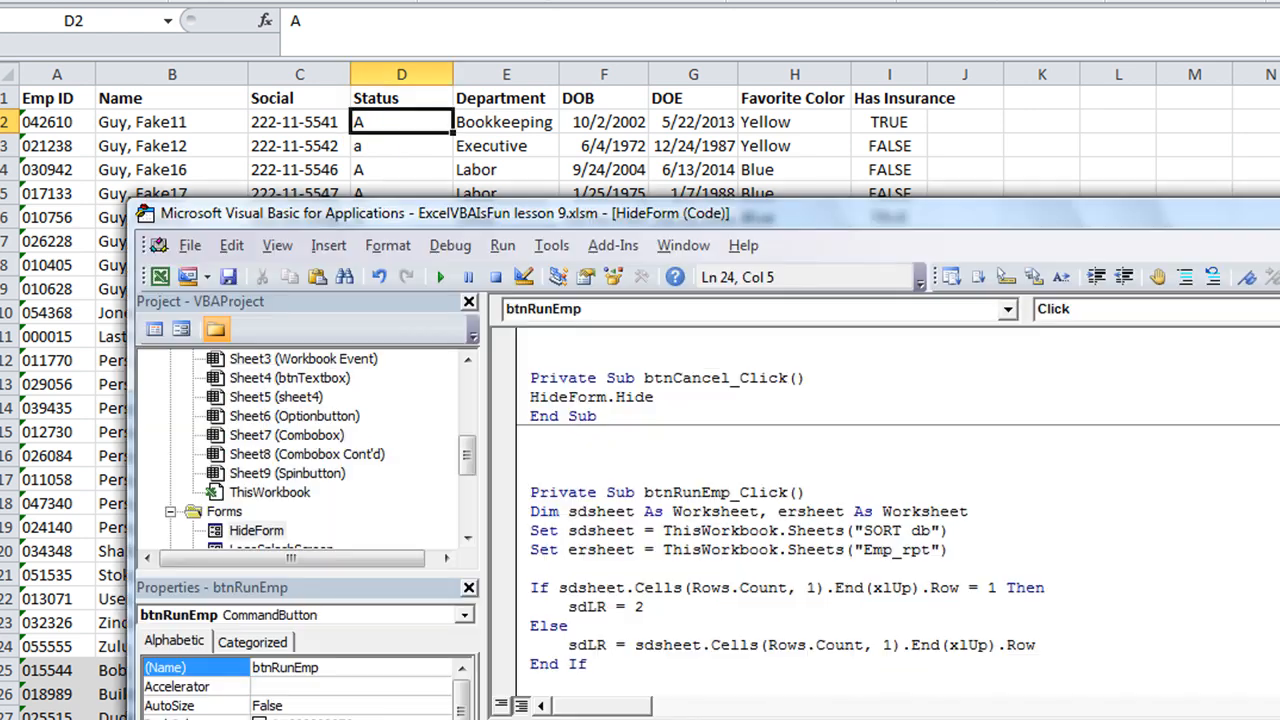
{"action": "scroll", "scroll_direction": "down", "scroll_amount": 3}
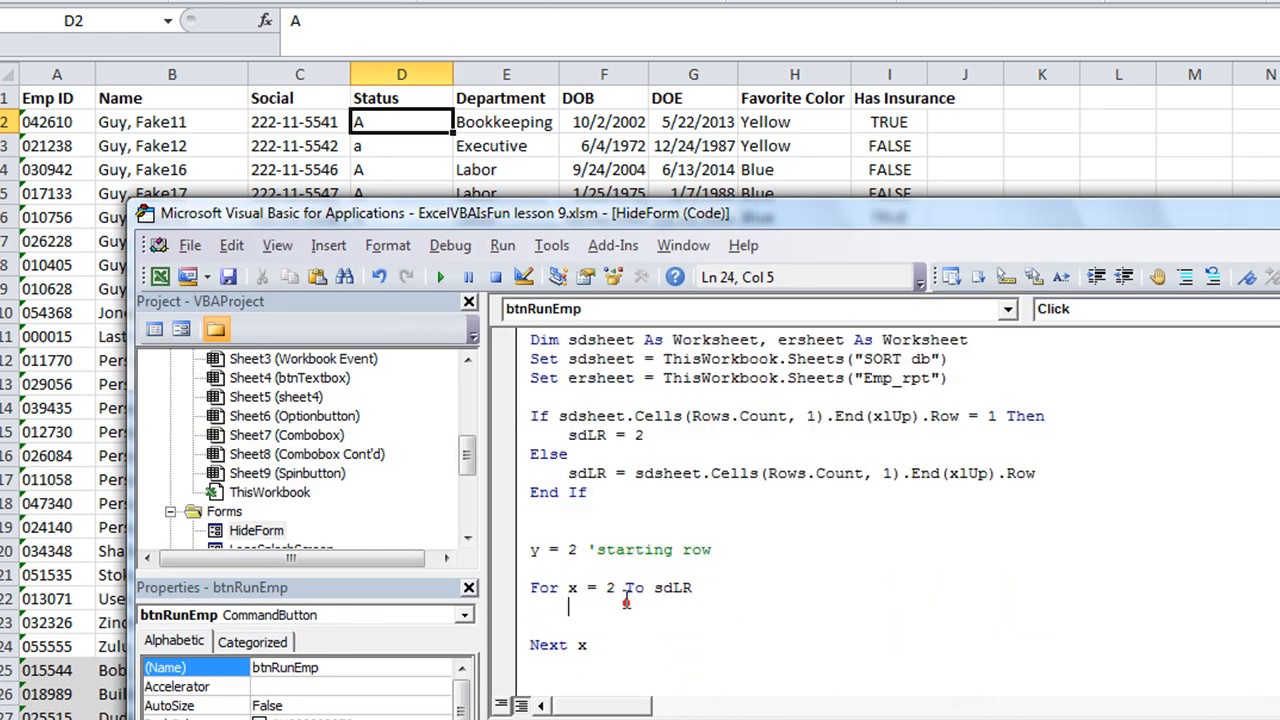
{"action": "type", "text": "if"}
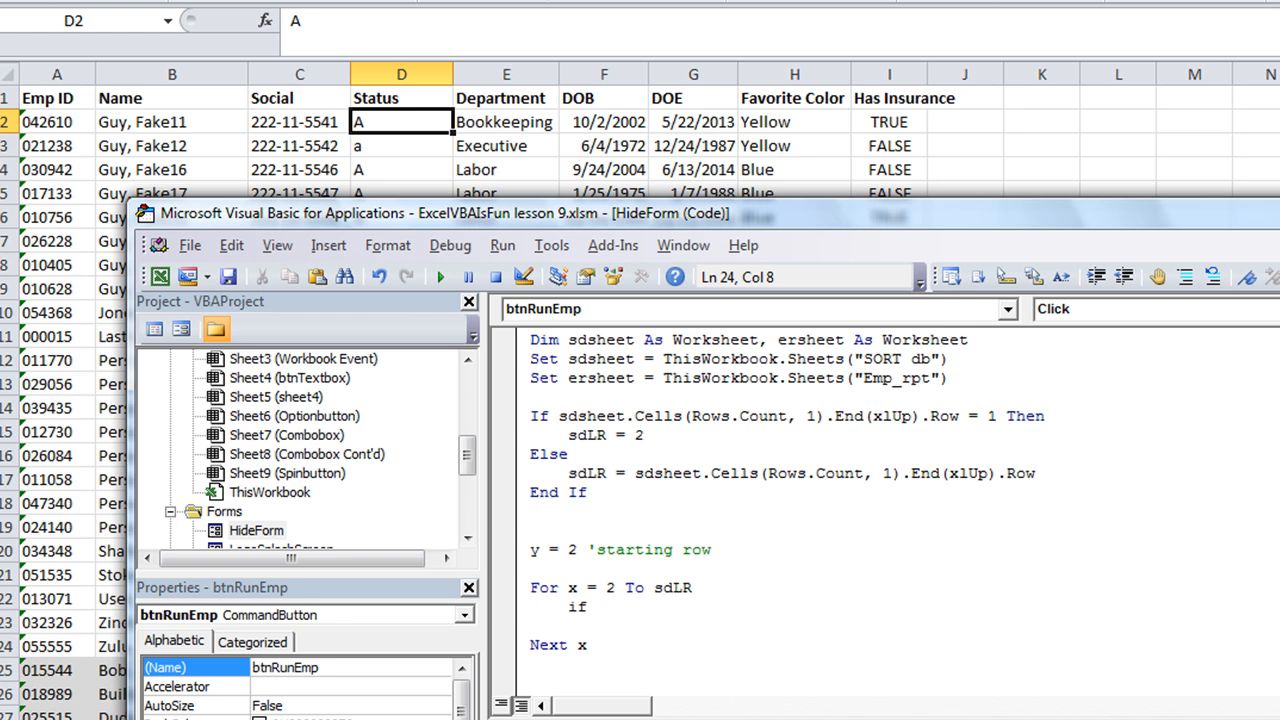
{"action": "type", "text": "sdsheet.Cells(x"}
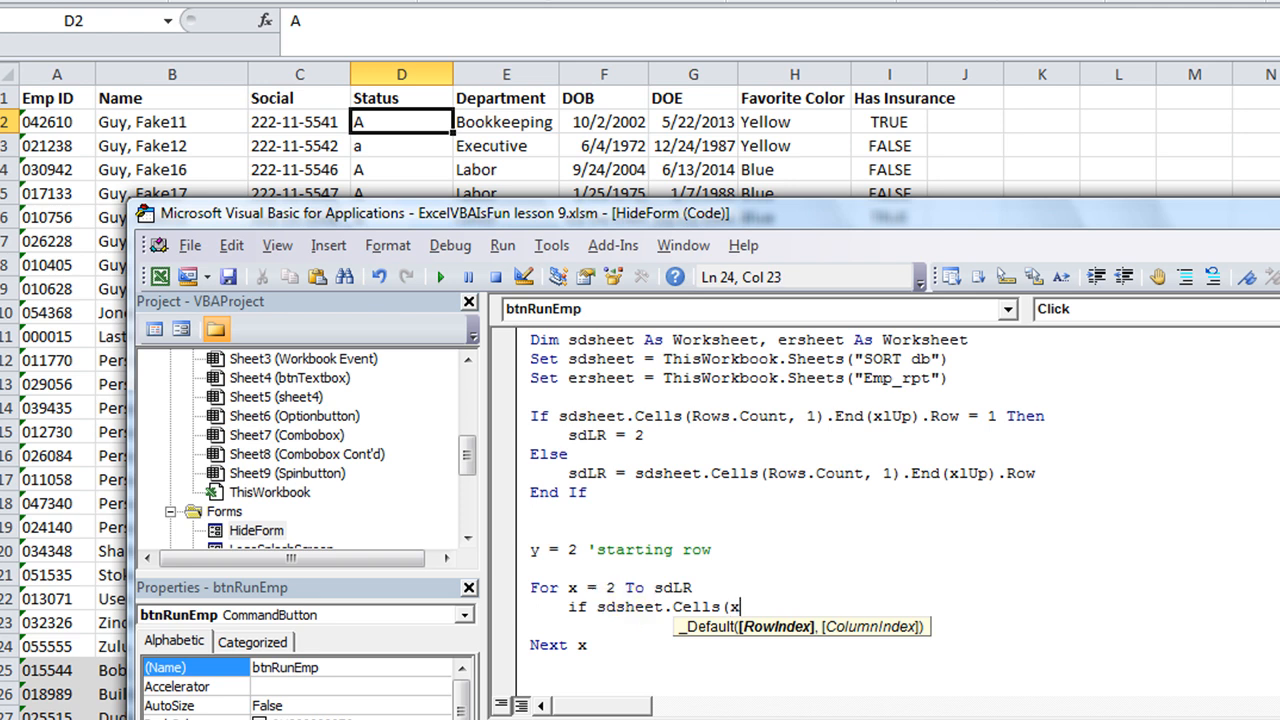
{"action": "type", "text": ","}
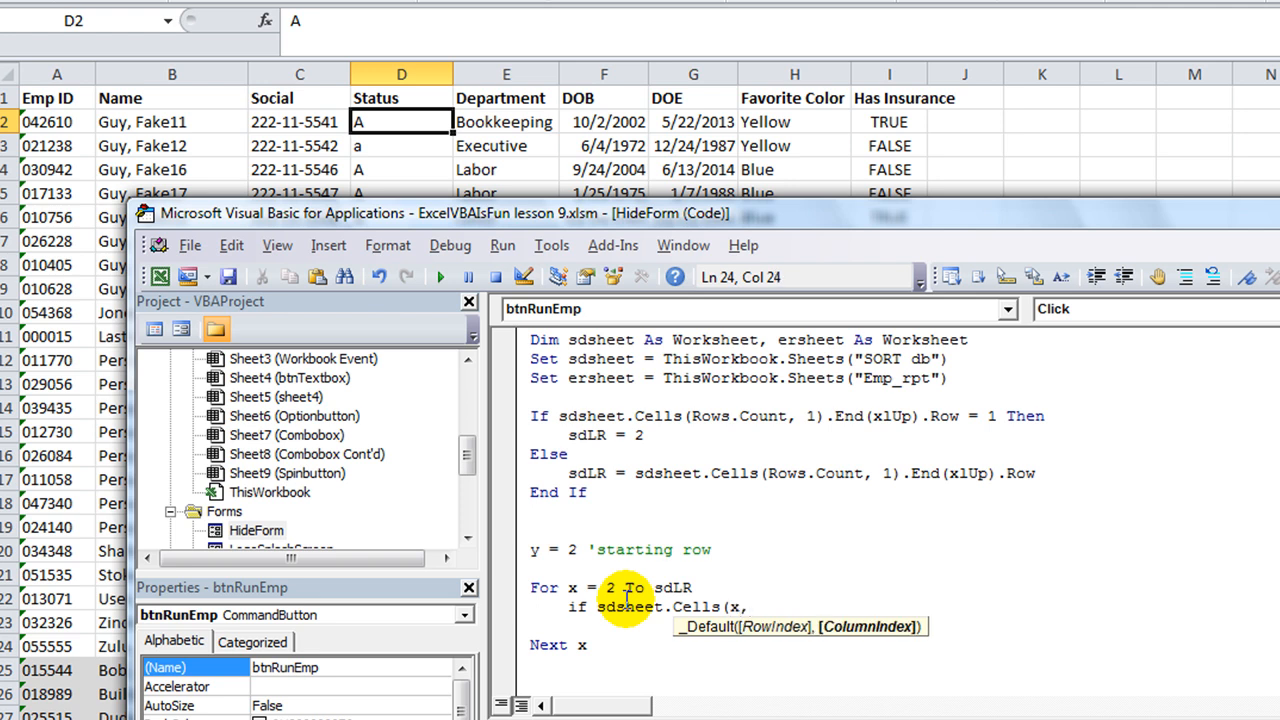
{"action": "type", "text": "4)="}
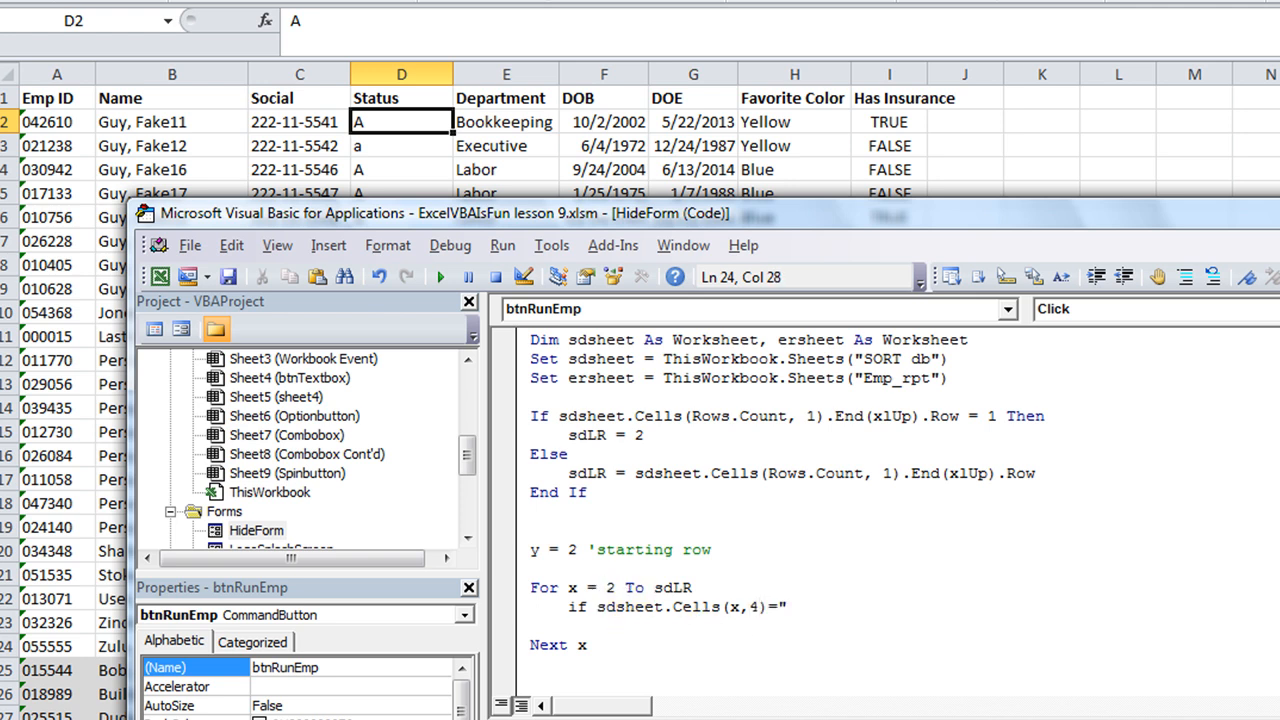
{"action": "type", "text": "\"A\" Th"}
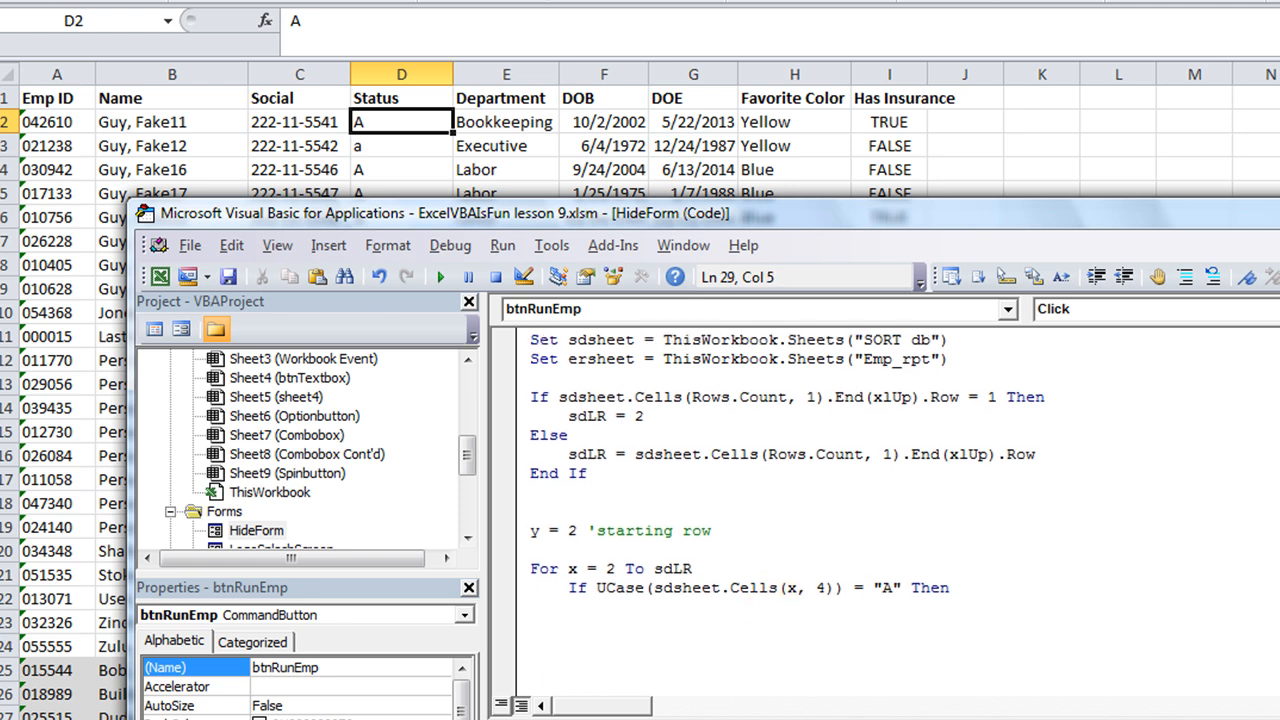
Close the Status check with End If
{"action": "type", "text": "endif"}
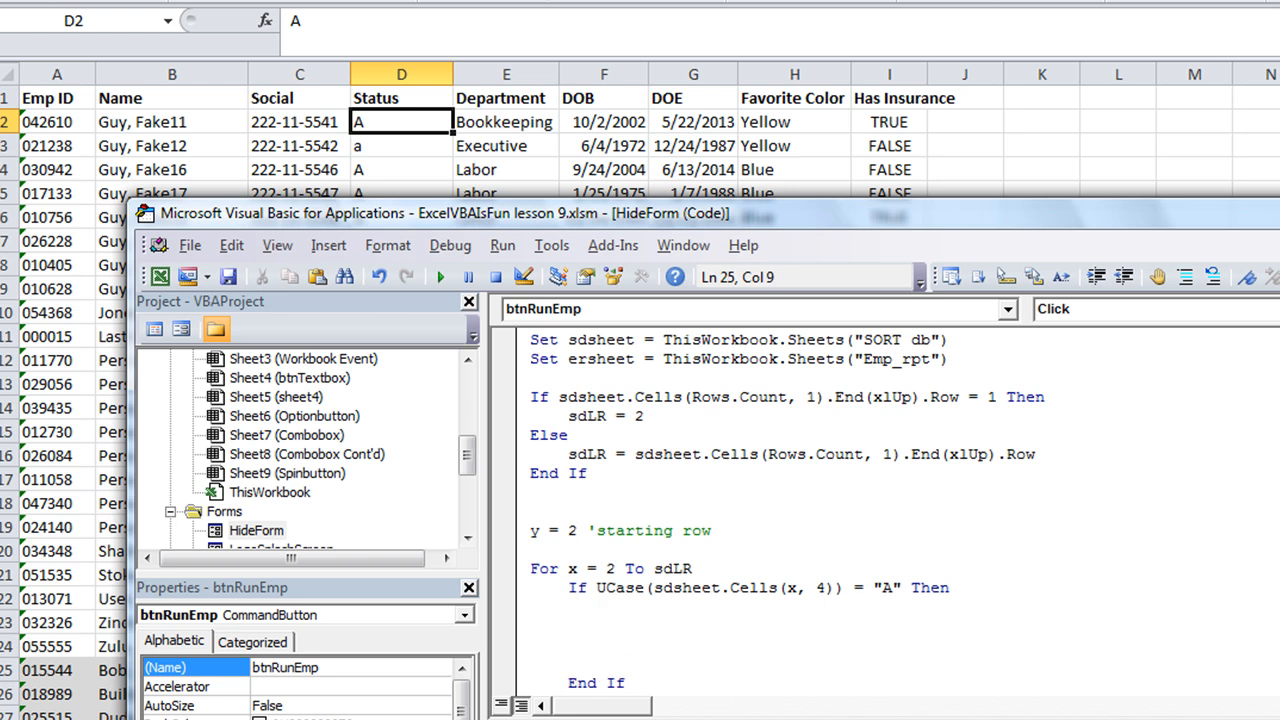
{"action": "mouse_move", "coordinate": [324, 182]}
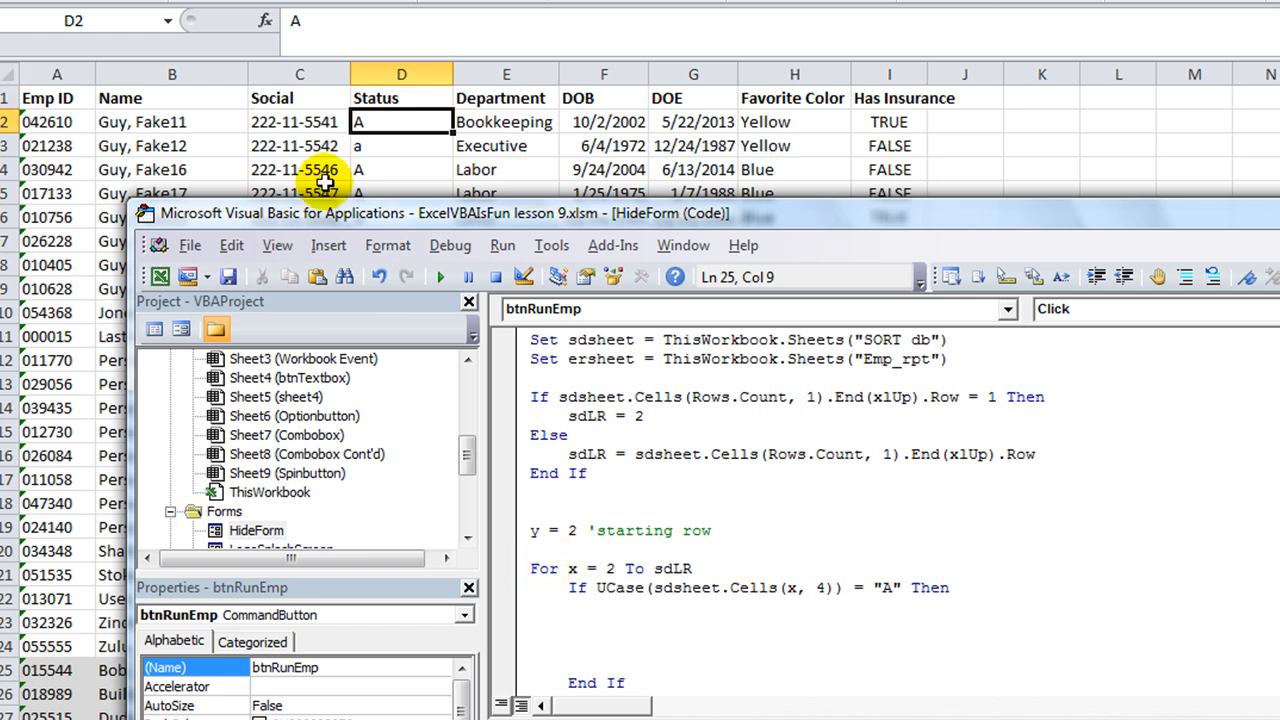
{"action": "mouse_move", "coordinate": [572, 588]}
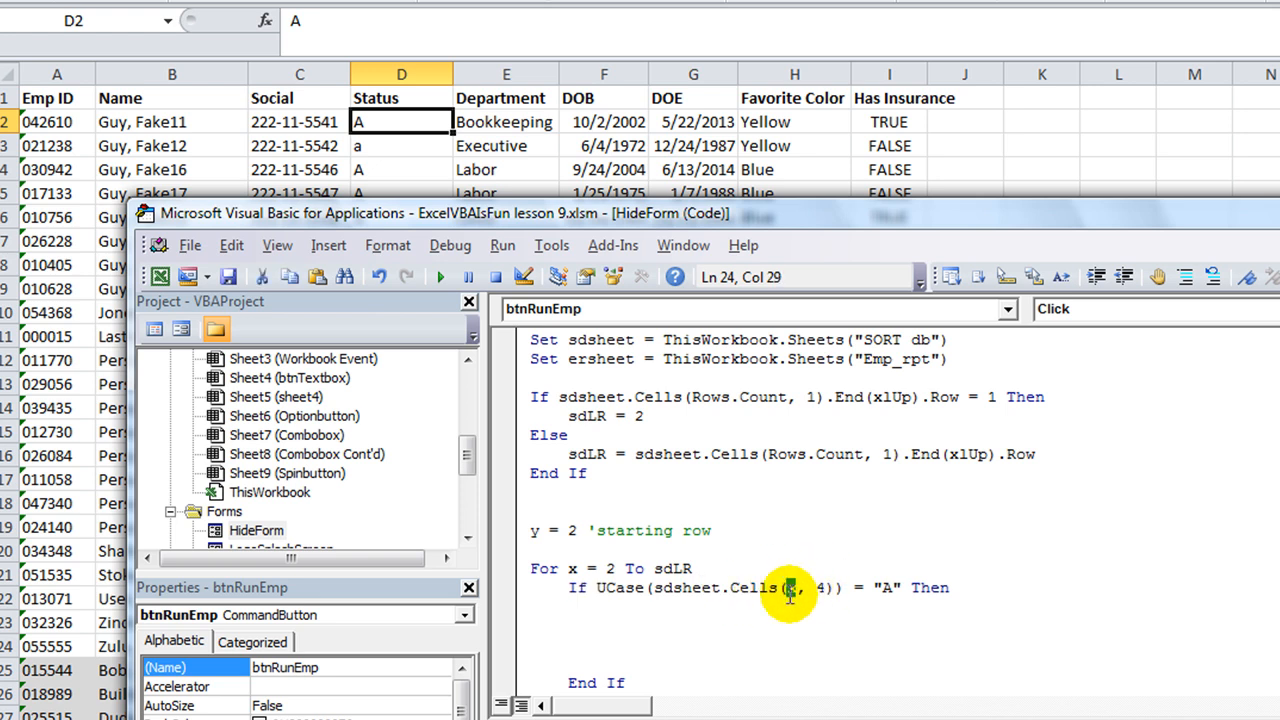
{"action": "double_click", "coordinate": [884, 588]}
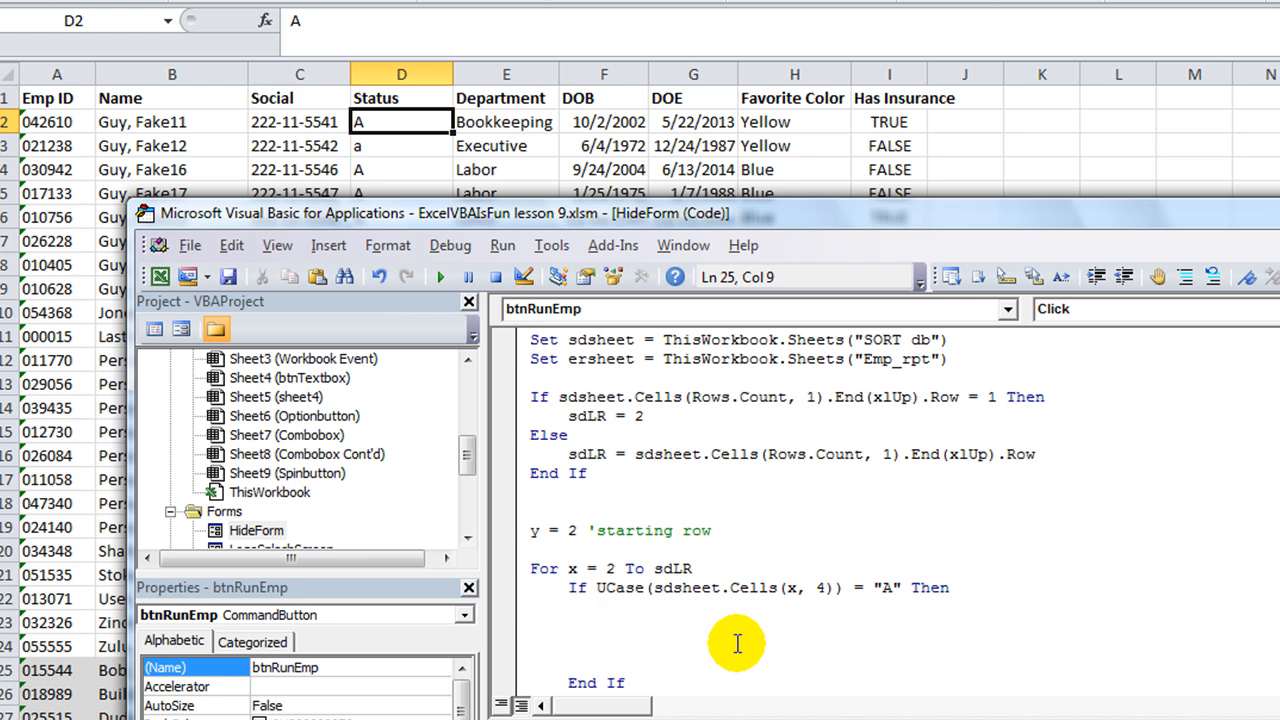
Add the commented ersheet.Cells(y, 1) = sdsheet.Cells(x, 1) copy line in the If block
{"action": "type", "text": "'put on"}
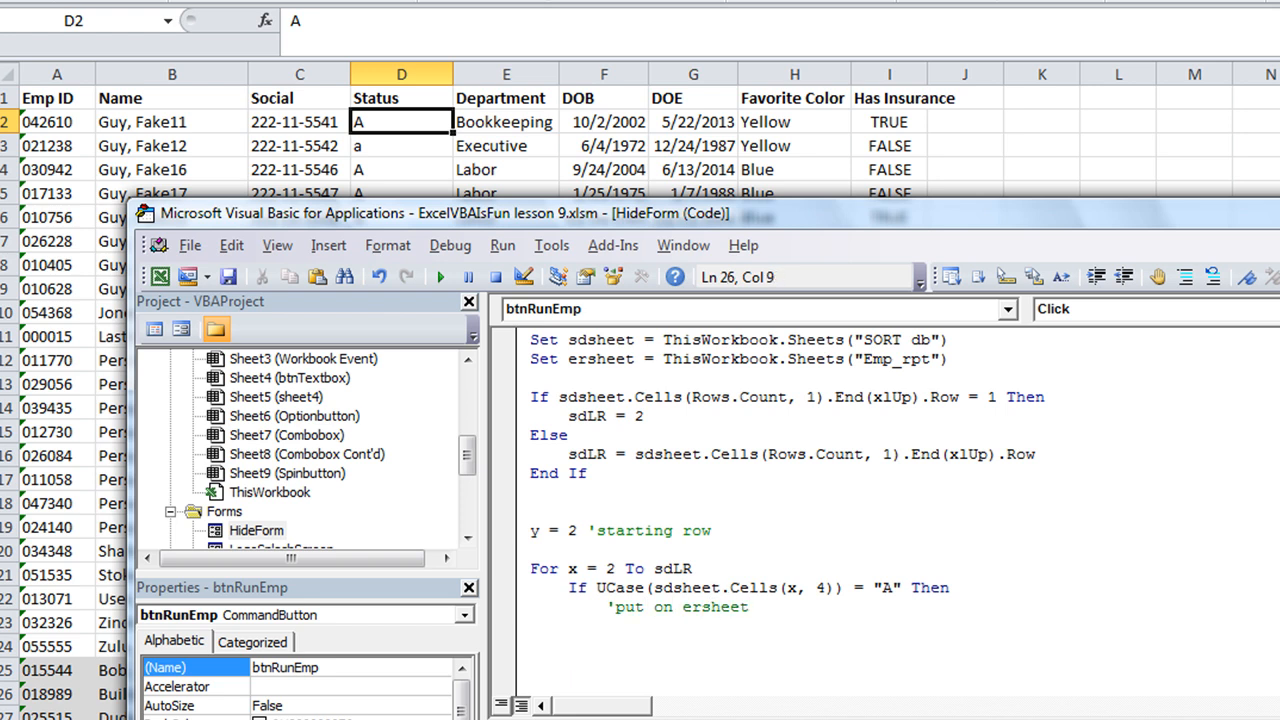
{"action": "type", "text": "ersheet.cells(y"}
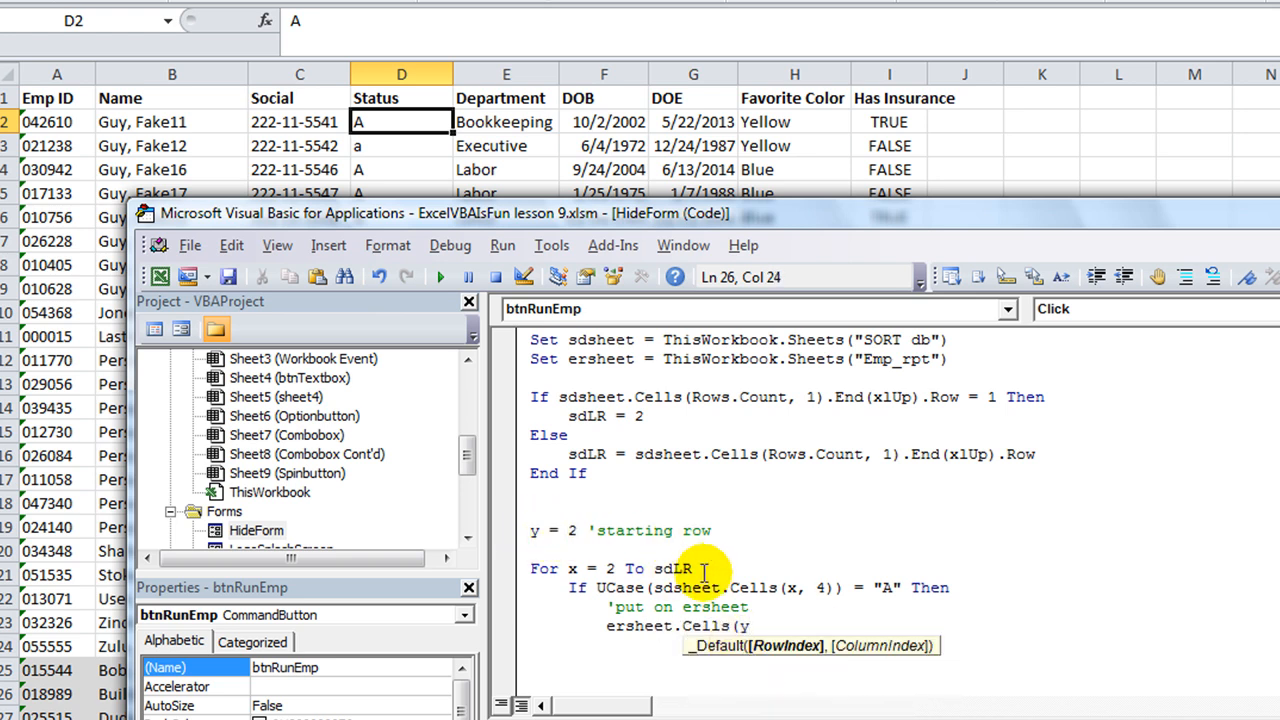
{"action": "scroll", "scroll_direction": "down", "scroll_amount": 3}
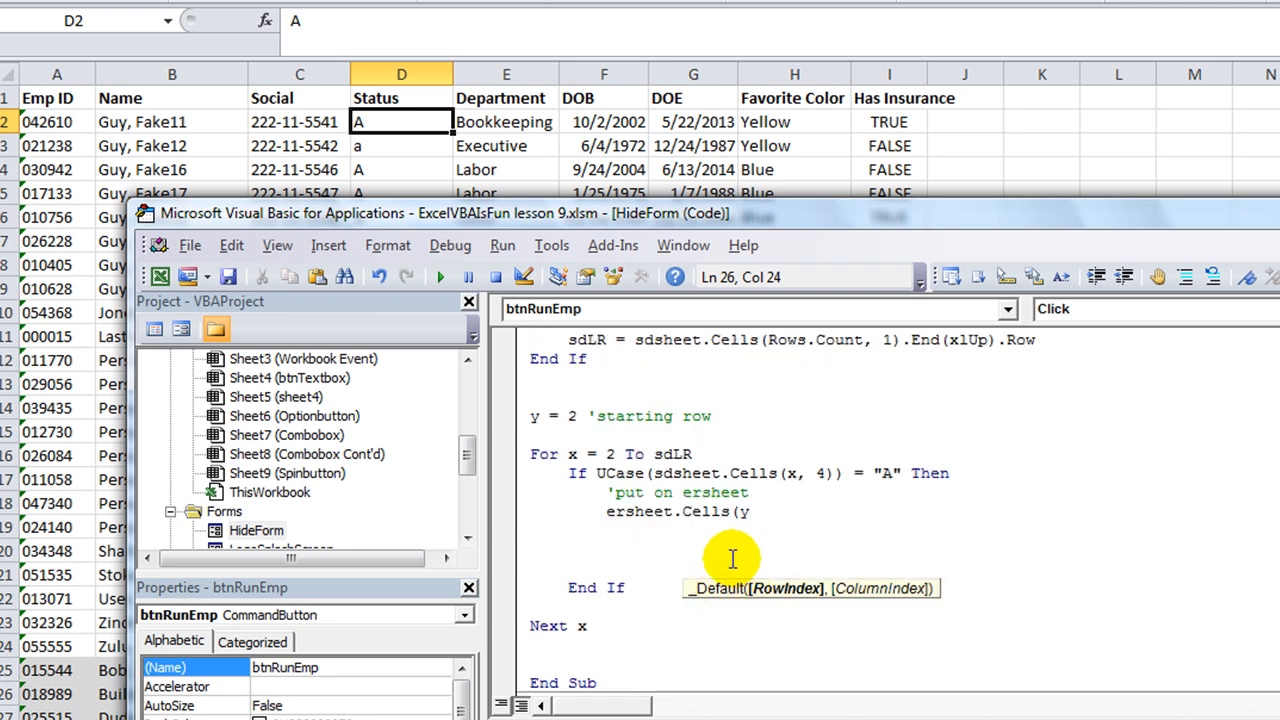
{"action": "type", "text": ",1)="}
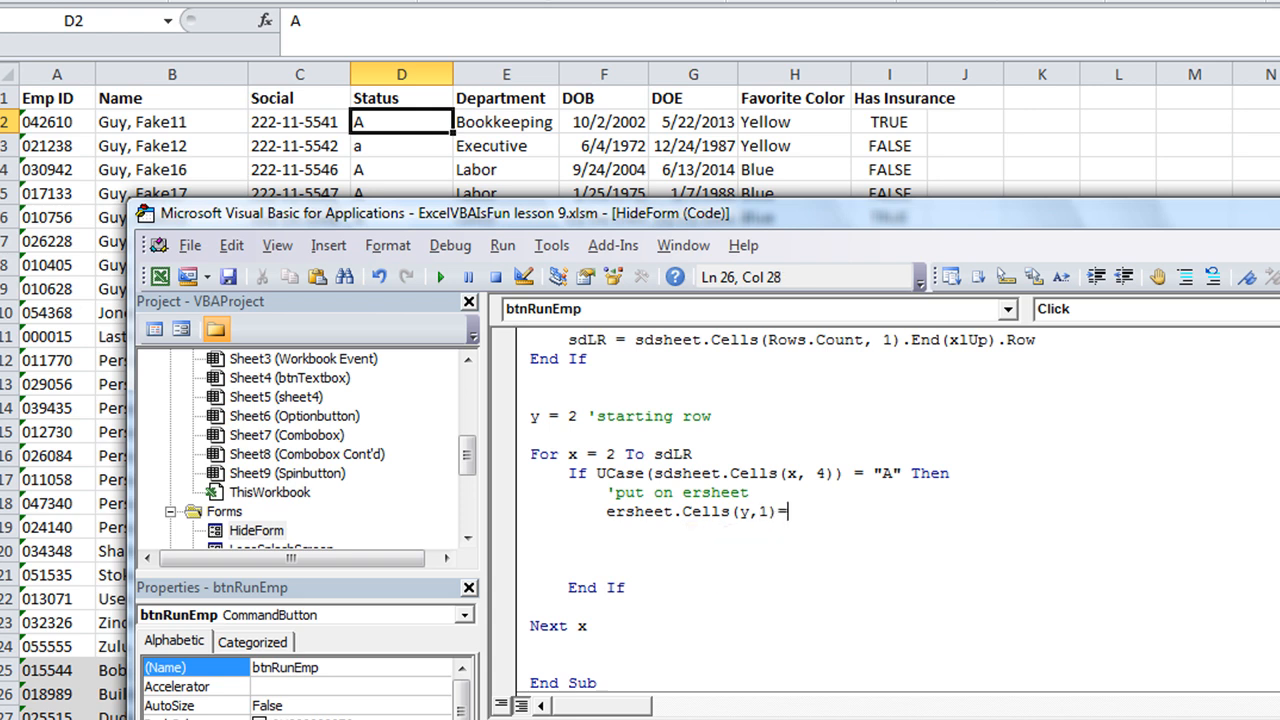
{"action": "type", "text": "s"}
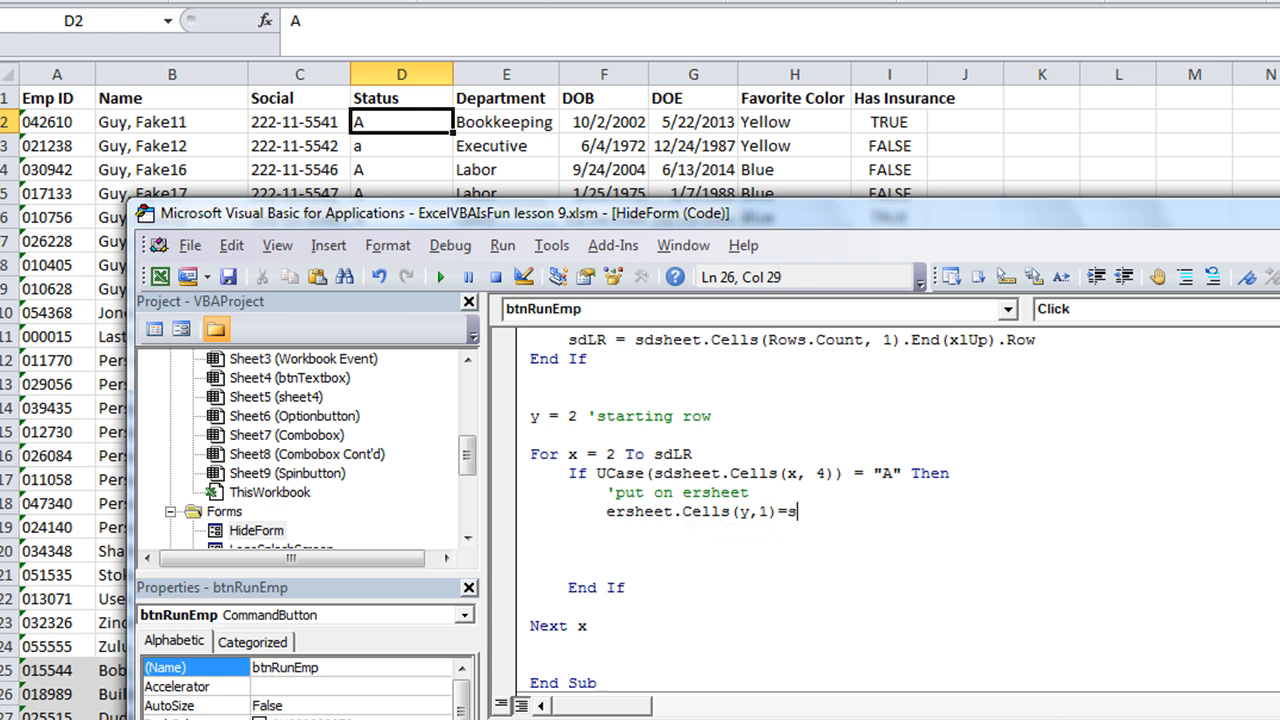
{"action": "type", "text": "sdsheet."}
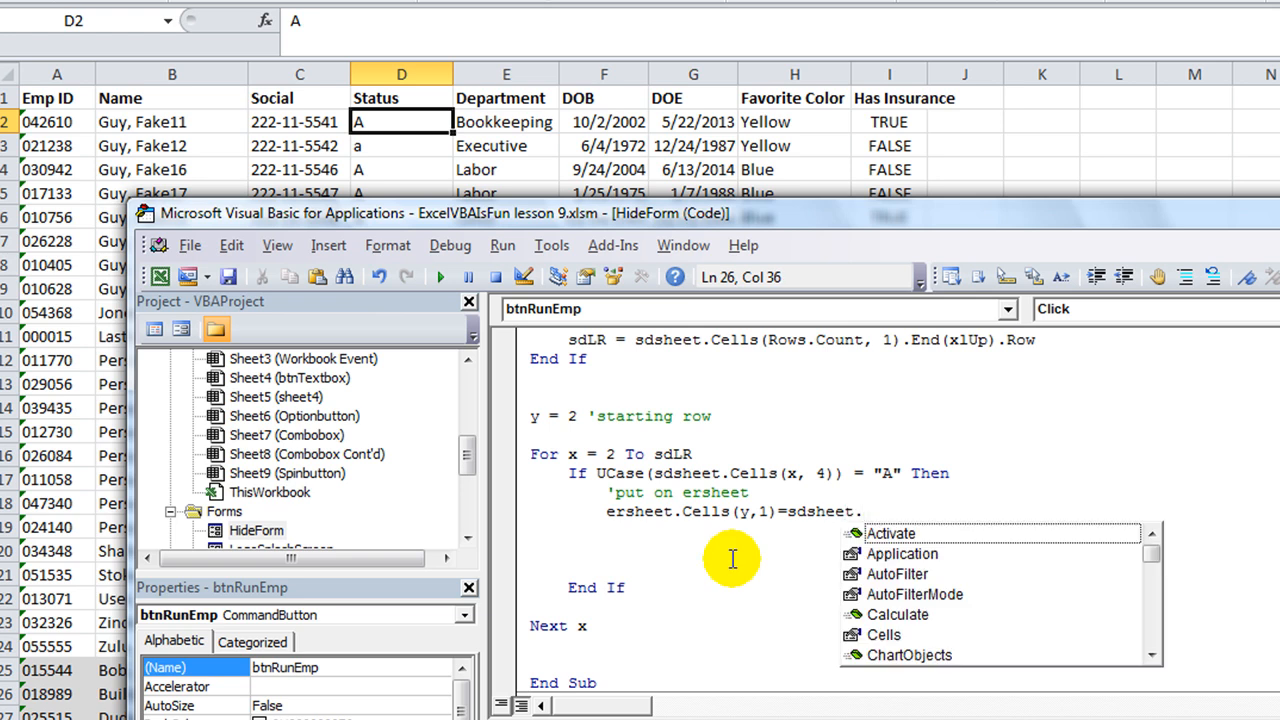
{"action": "type", "text": "Cells(x,"}
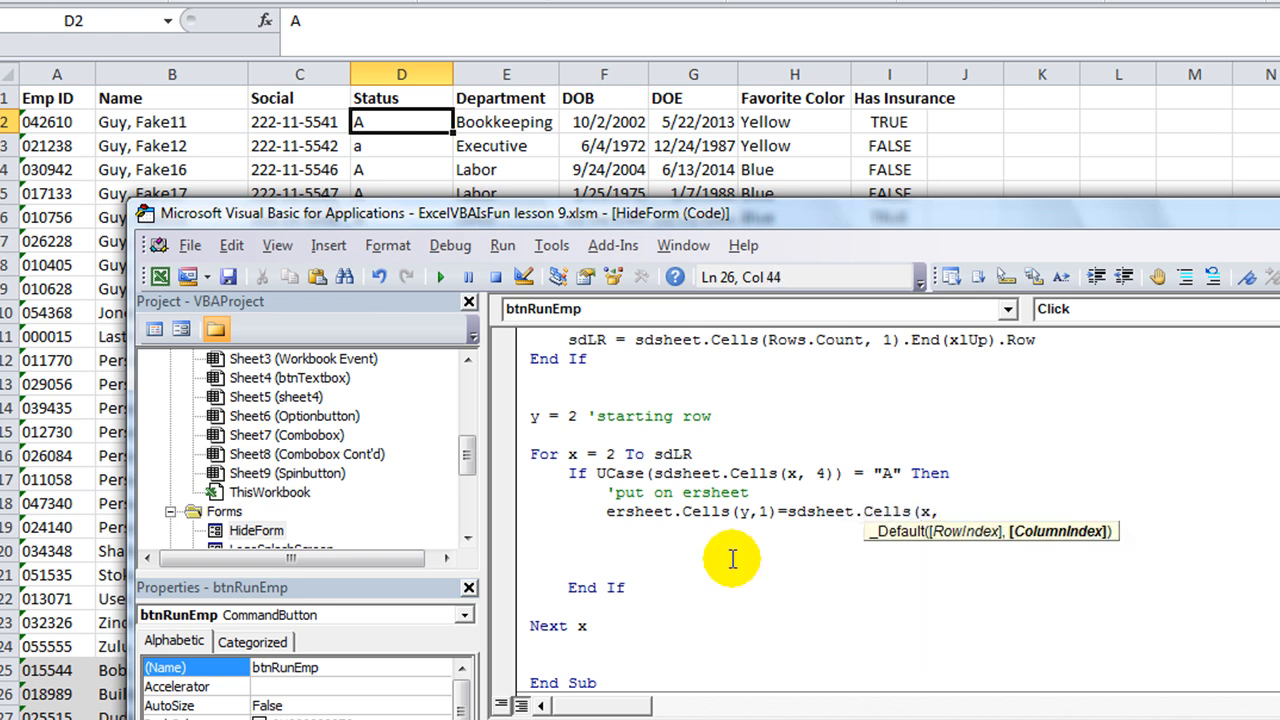
{"action": "type", "text": "1"}
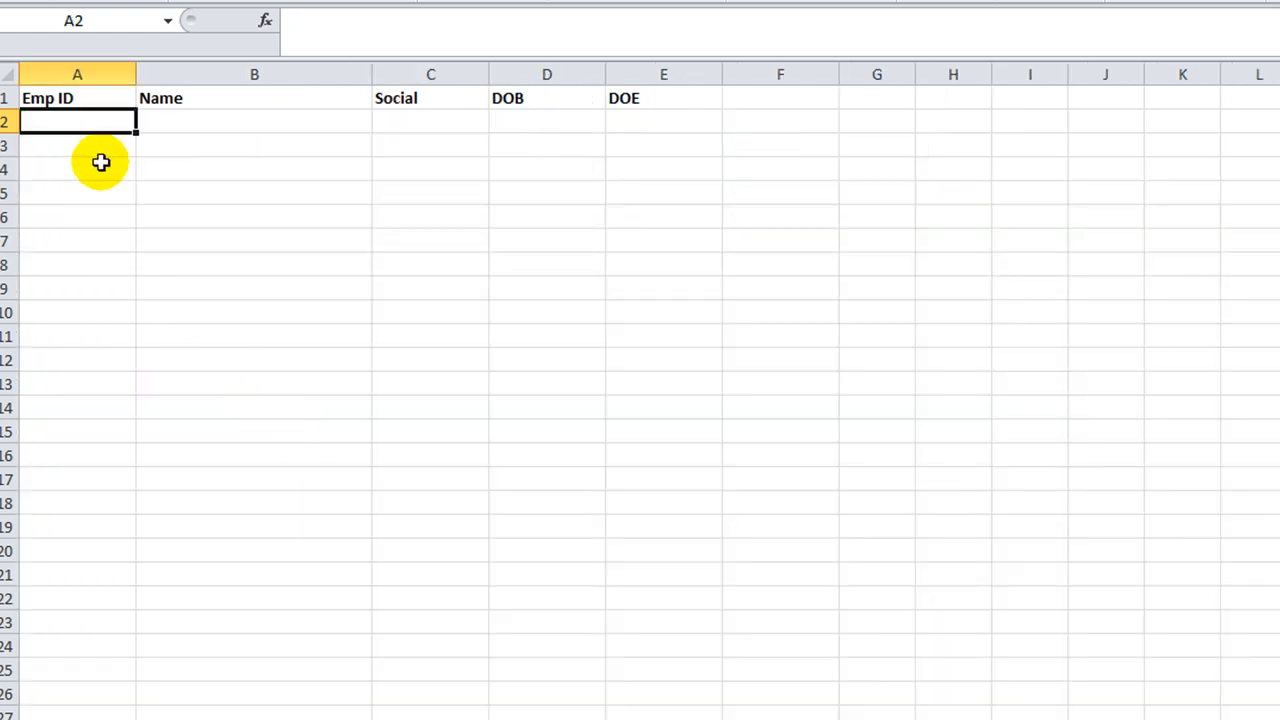
Check the report sheet's columns to map the remaining copy lines to columns 2, 3, 6 and 7
{"action": "left_click", "coordinate": [76, 168]}
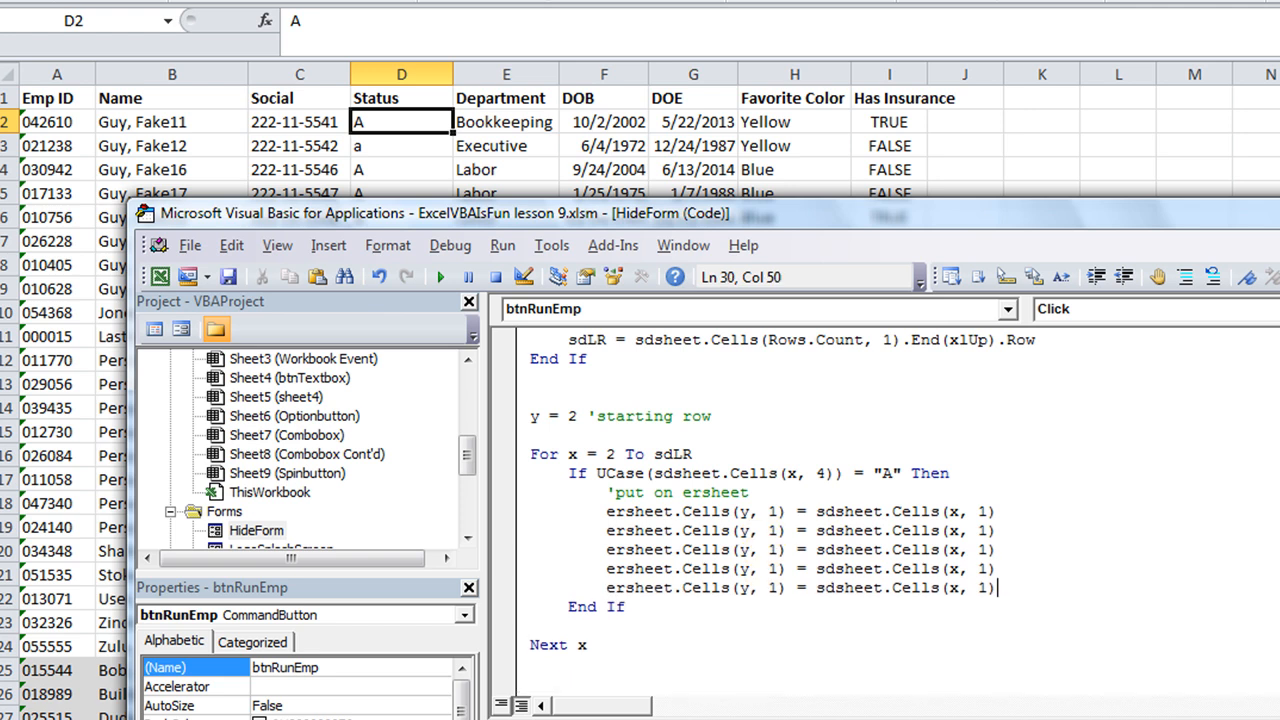
{"action": "left_click", "coordinate": [676, 530]}
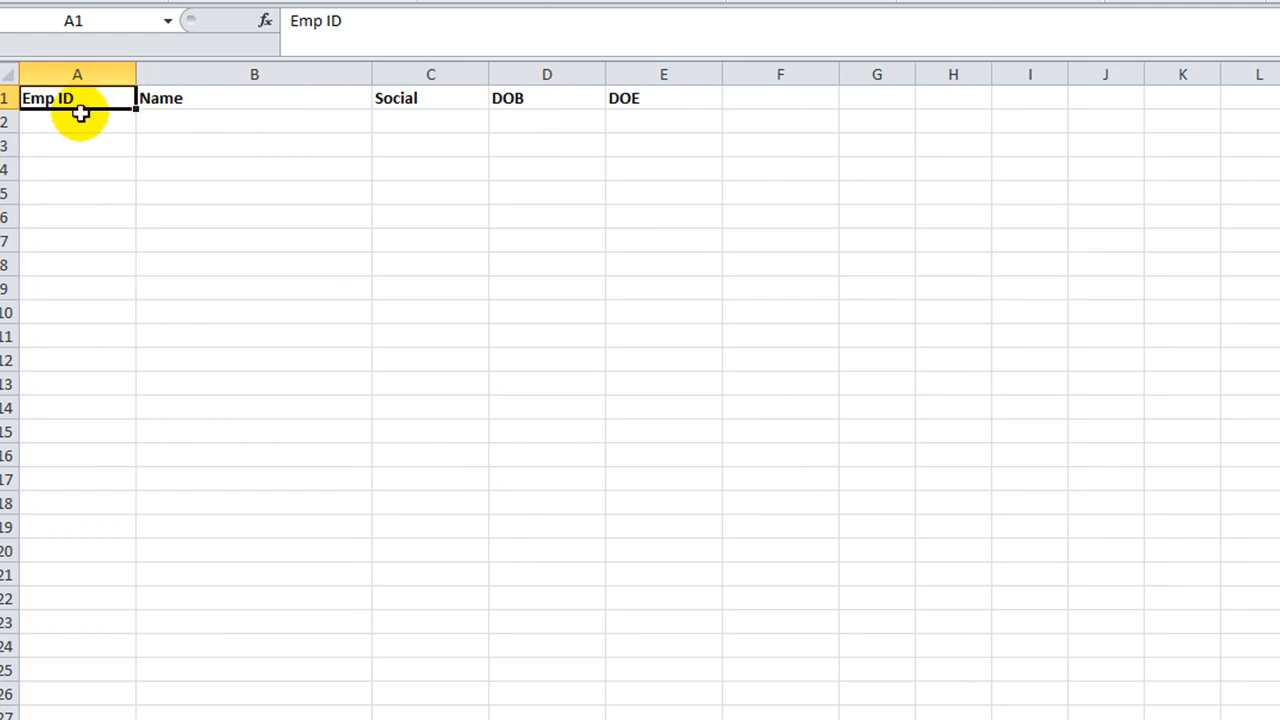
{"action": "left_click", "coordinate": [254, 122]}
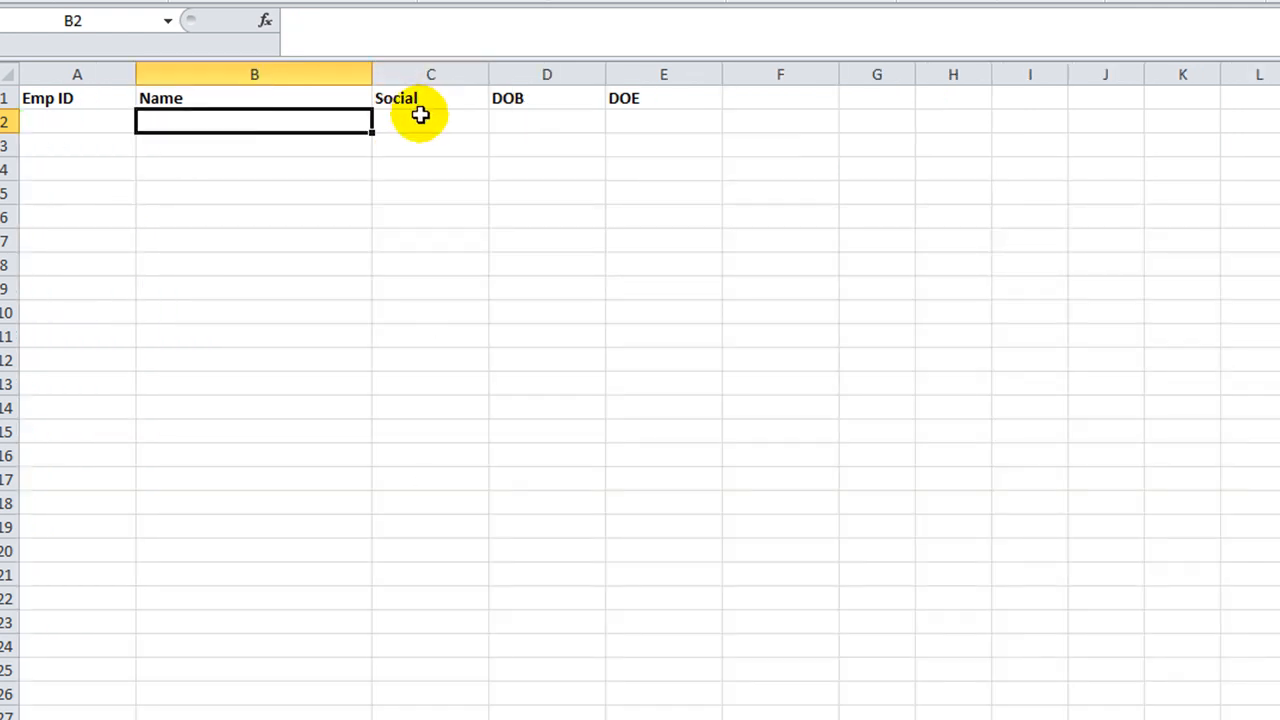
{"action": "mouse_move", "coordinate": [638, 120]}
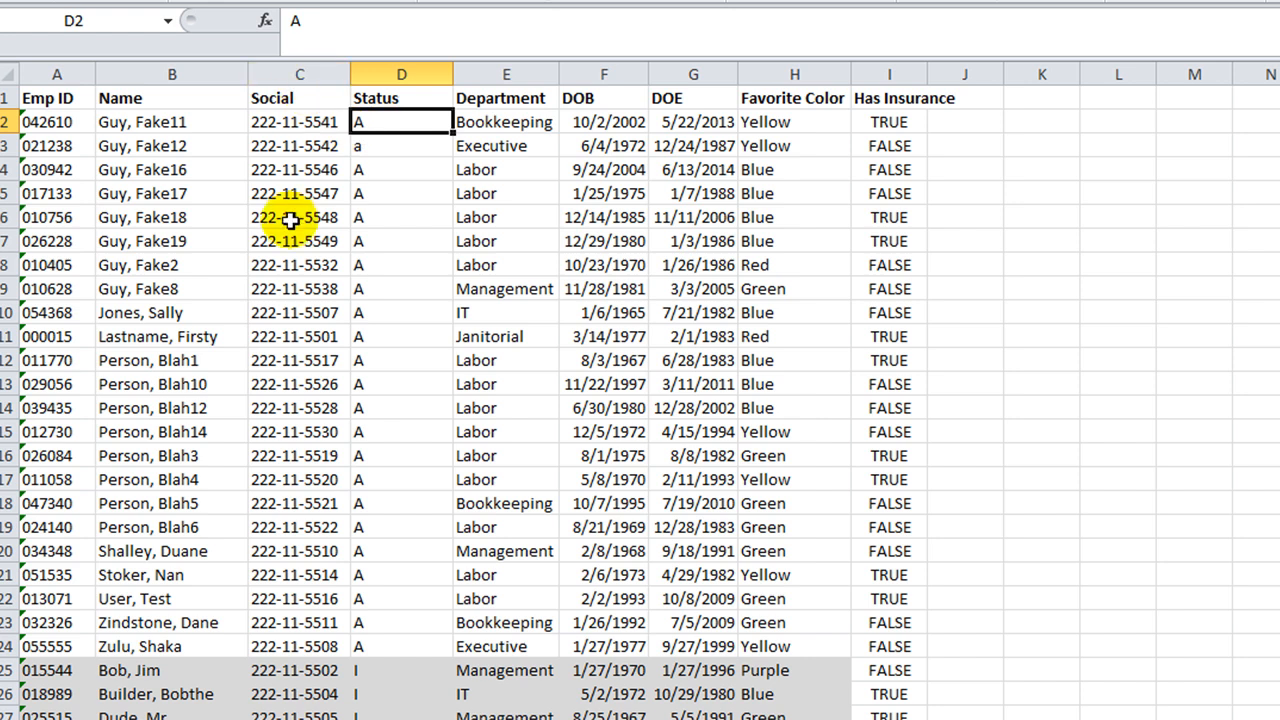
{"action": "mouse_move", "coordinate": [618, 176]}
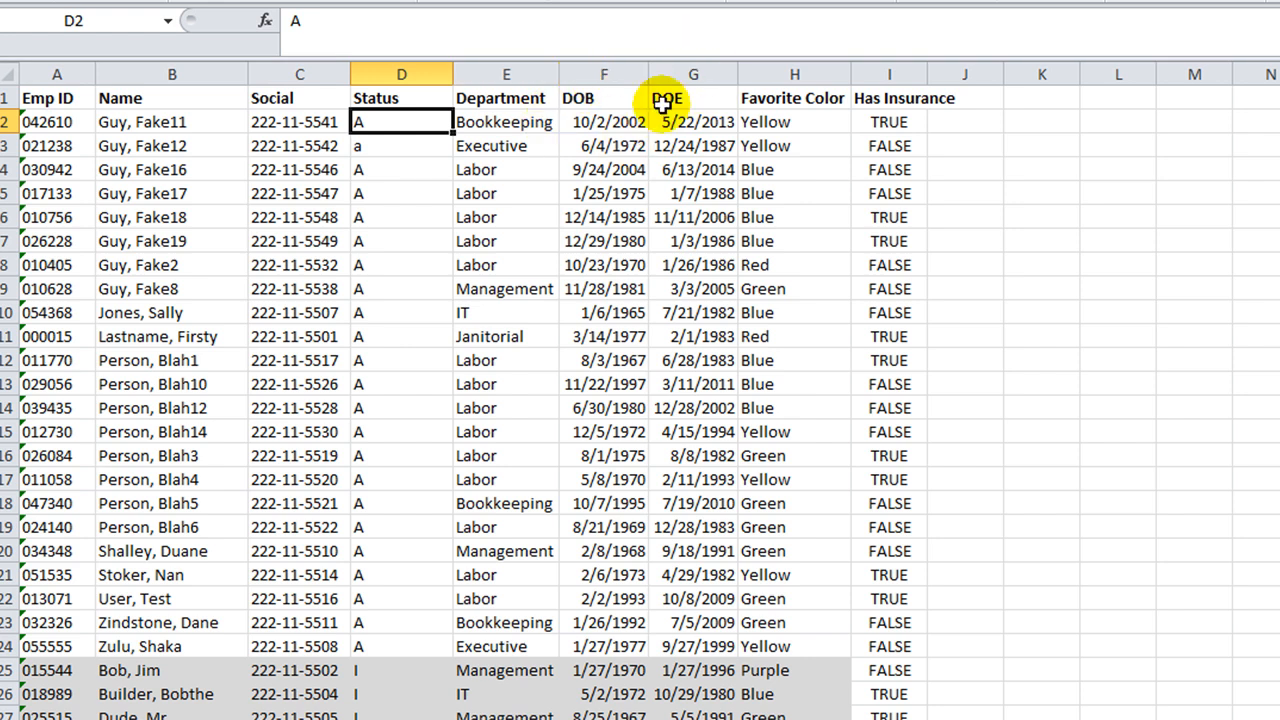
{"action": "mouse_move", "coordinate": [322, 76]}
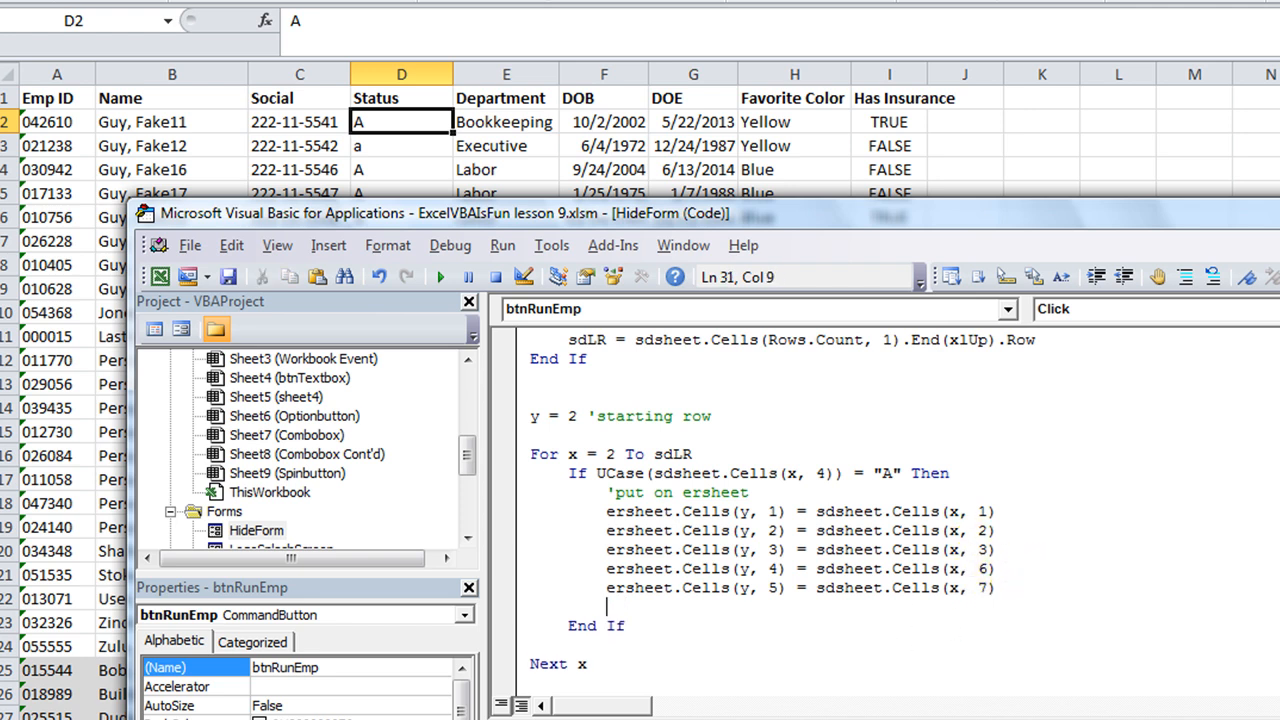
Add y = y + 1 inside the If block so the report row advances after each copied employee
{"action": "type", "text": "y=y"}
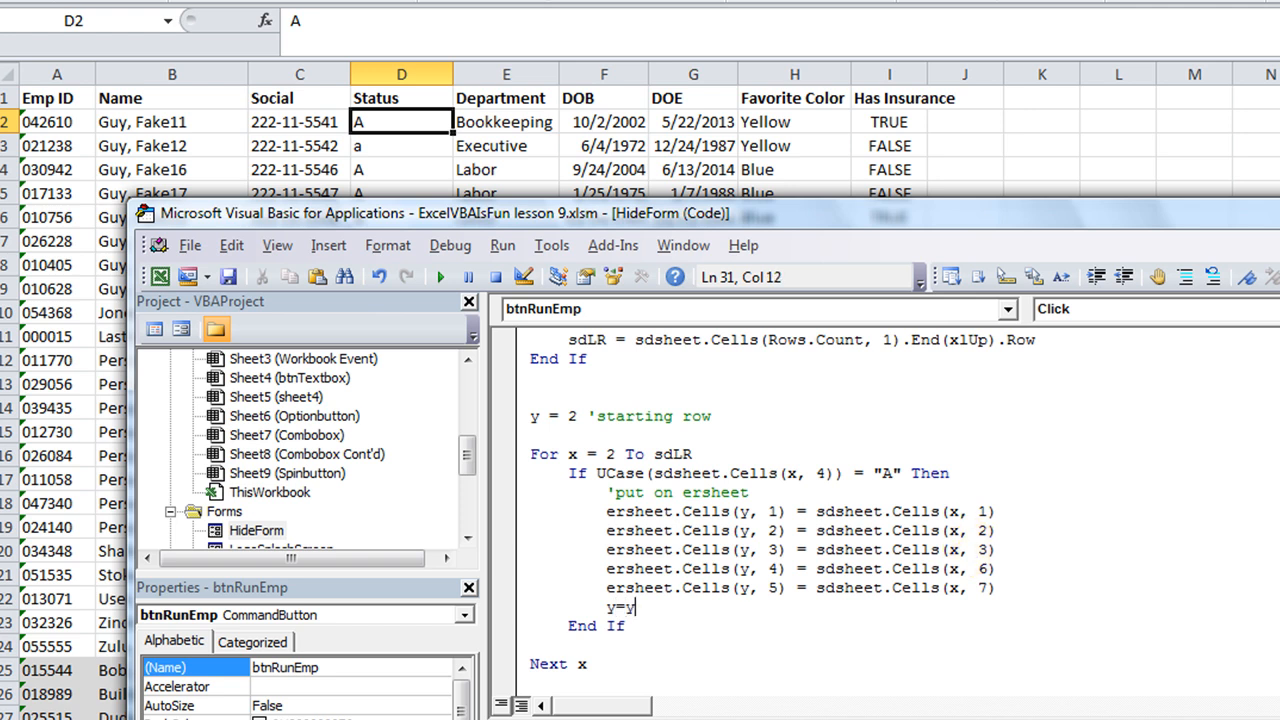
{"action": "type", "text": "+ 1"}
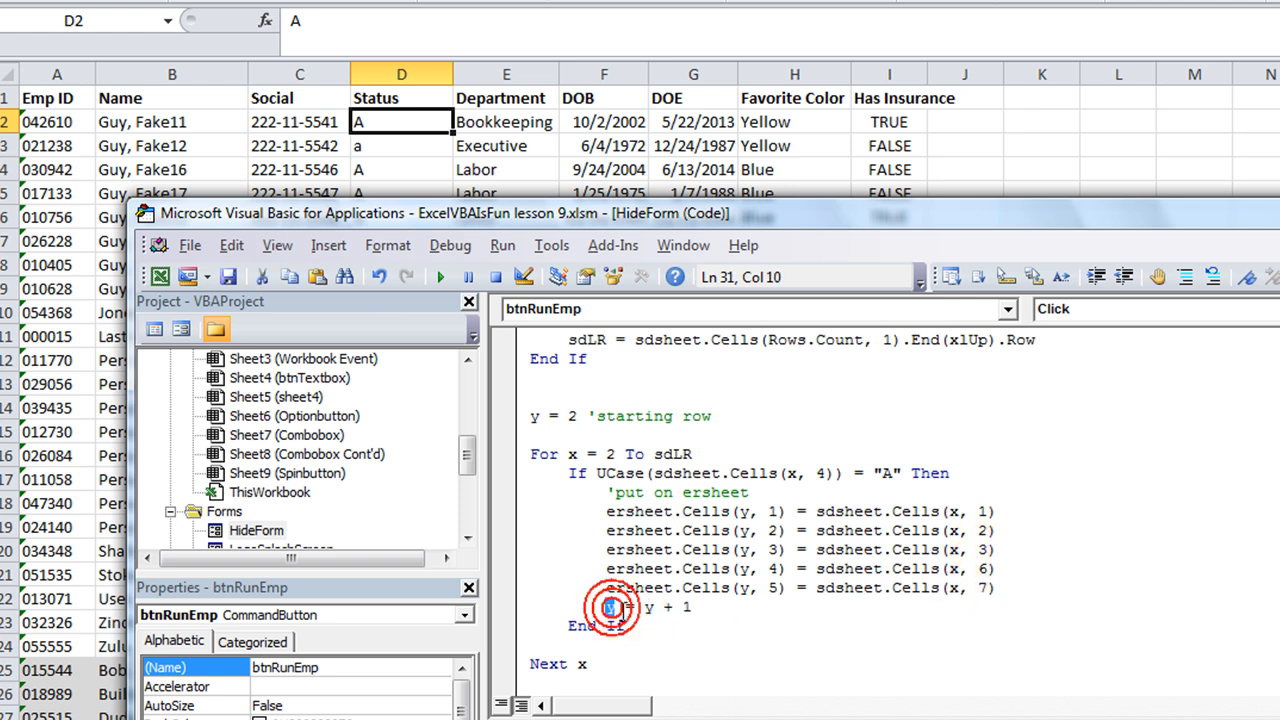
{"action": "left_click", "coordinate": [540, 416]}
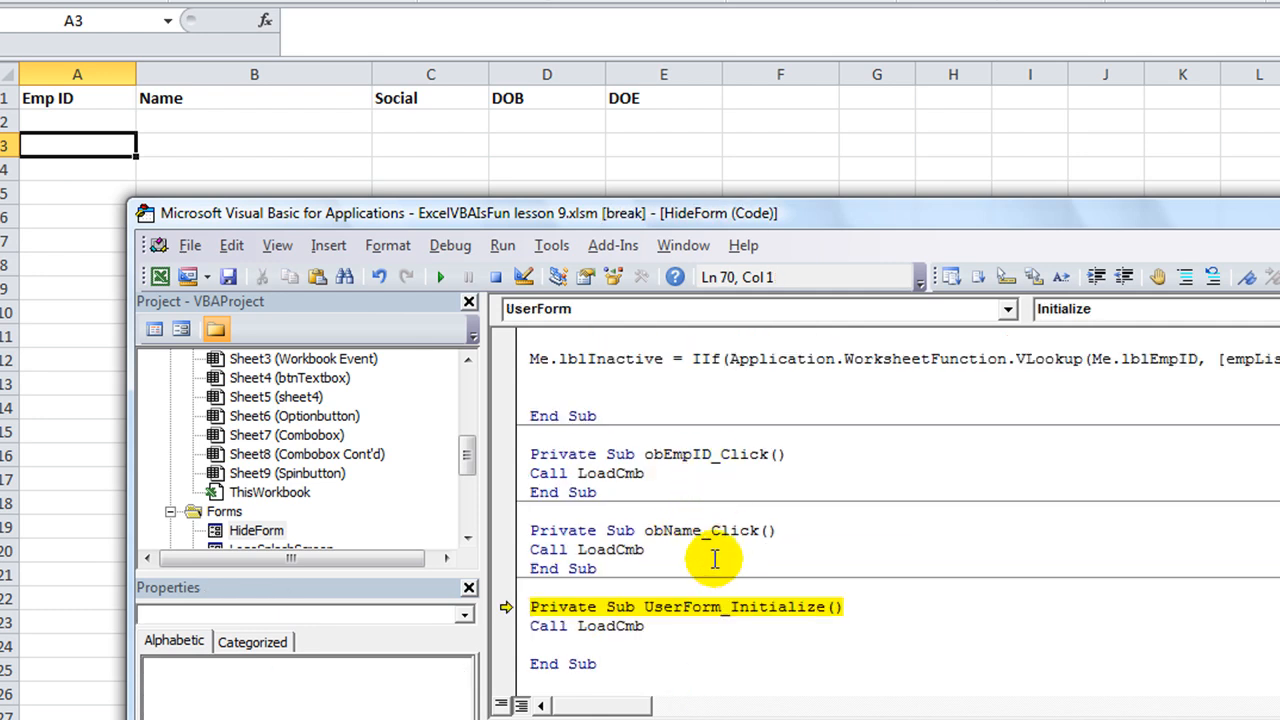
{"action": "mouse_move", "coordinate": [724, 590]}
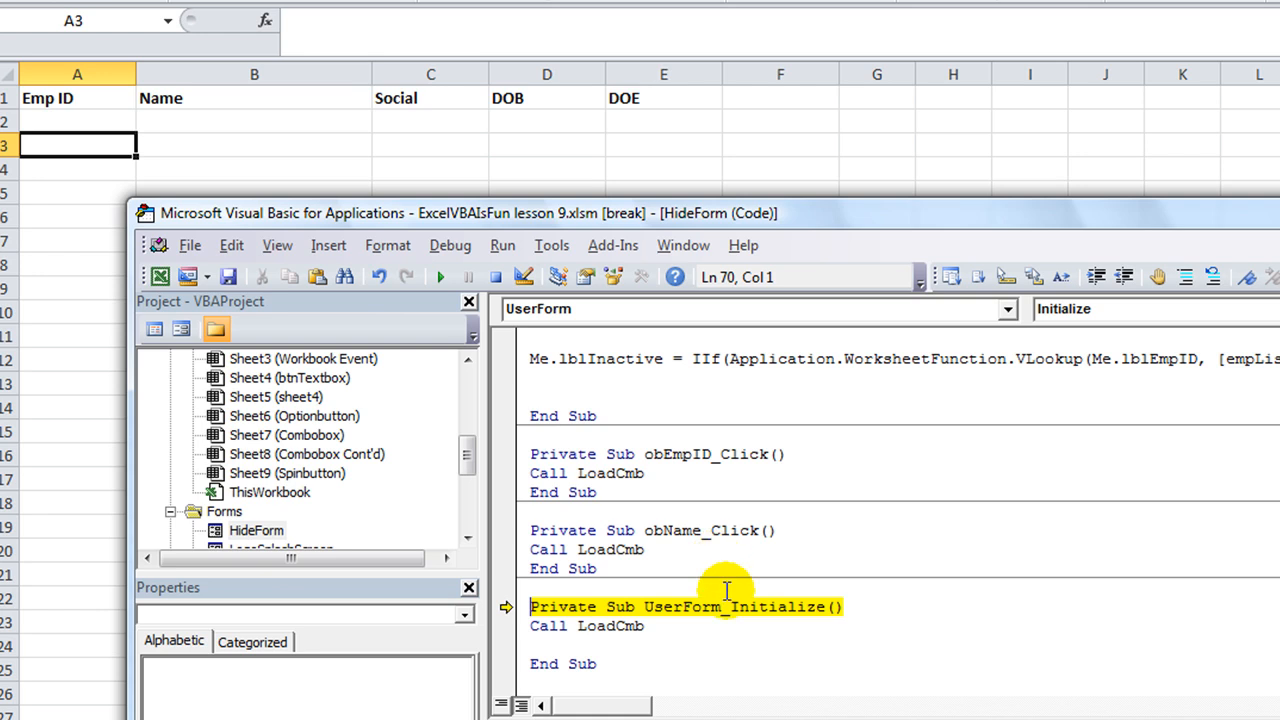
Close the form, set a breakpoint on the sdsheet last-row If check, and run Emp Report to hit it
{"action": "left_click", "coordinate": [440, 276]}
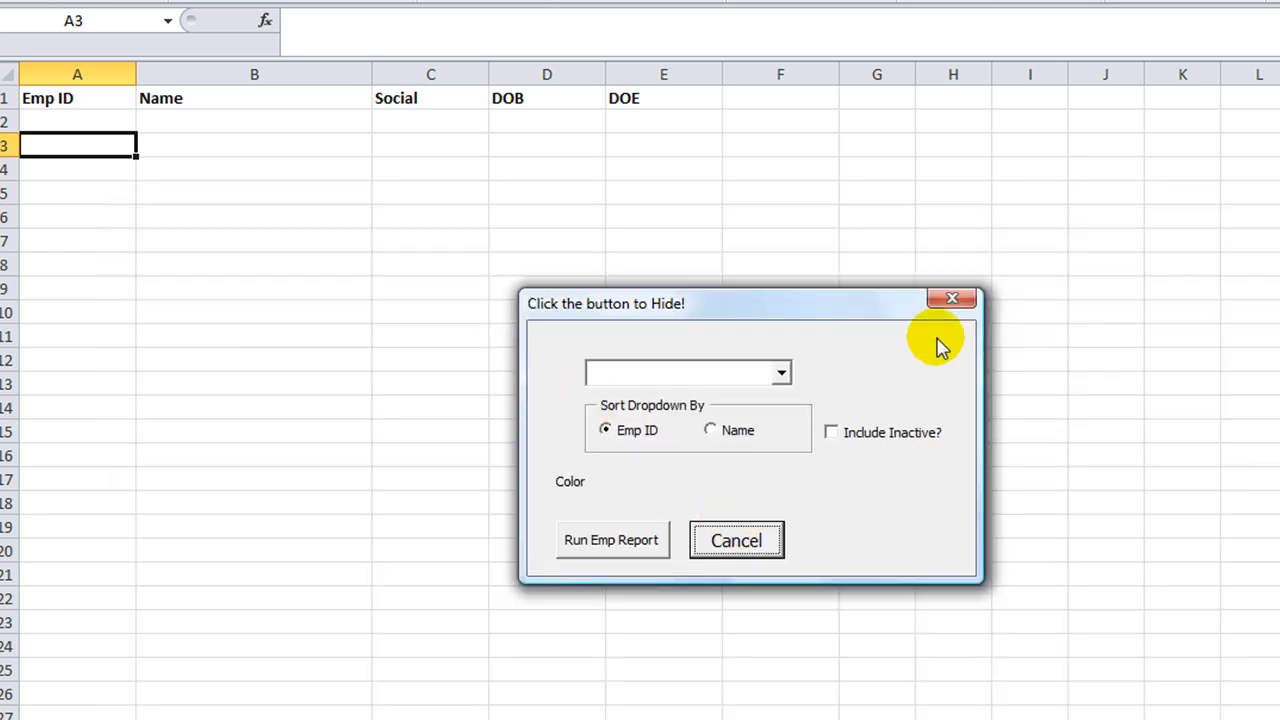
{"action": "left_click", "coordinate": [952, 298]}
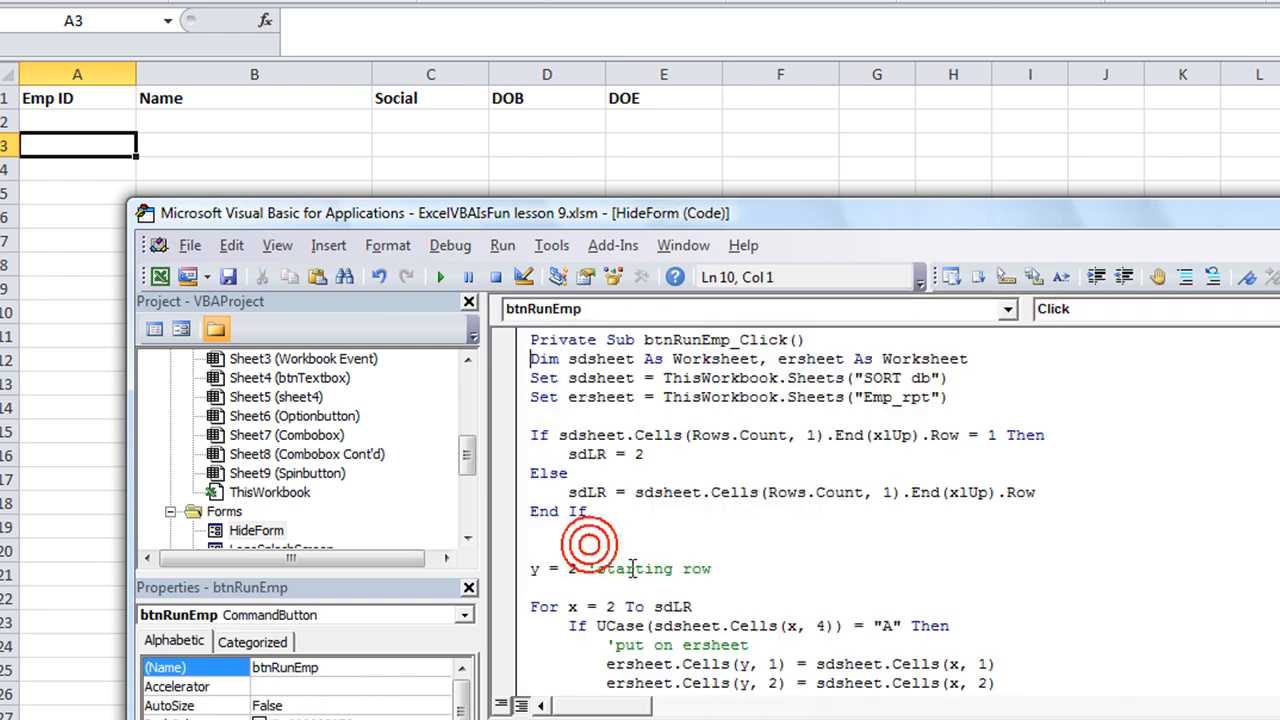
{"action": "left_click", "coordinate": [504, 436]}
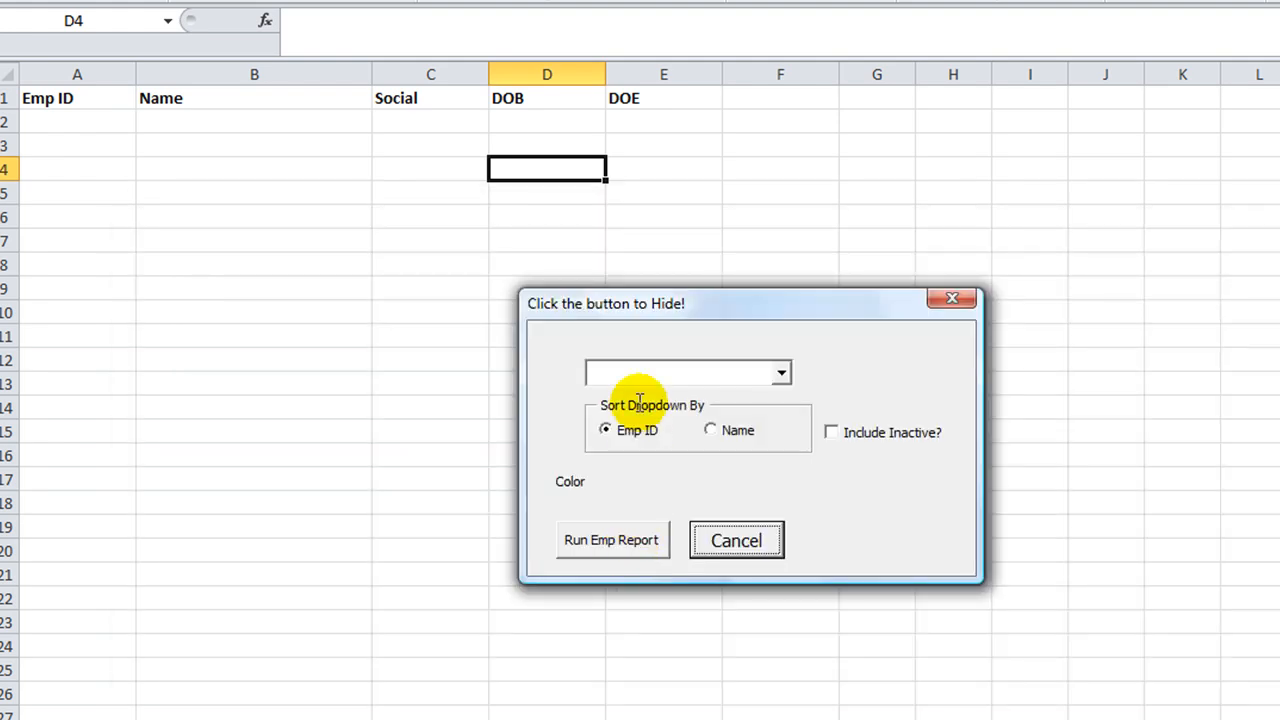
{"action": "left_click", "coordinate": [612, 540]}
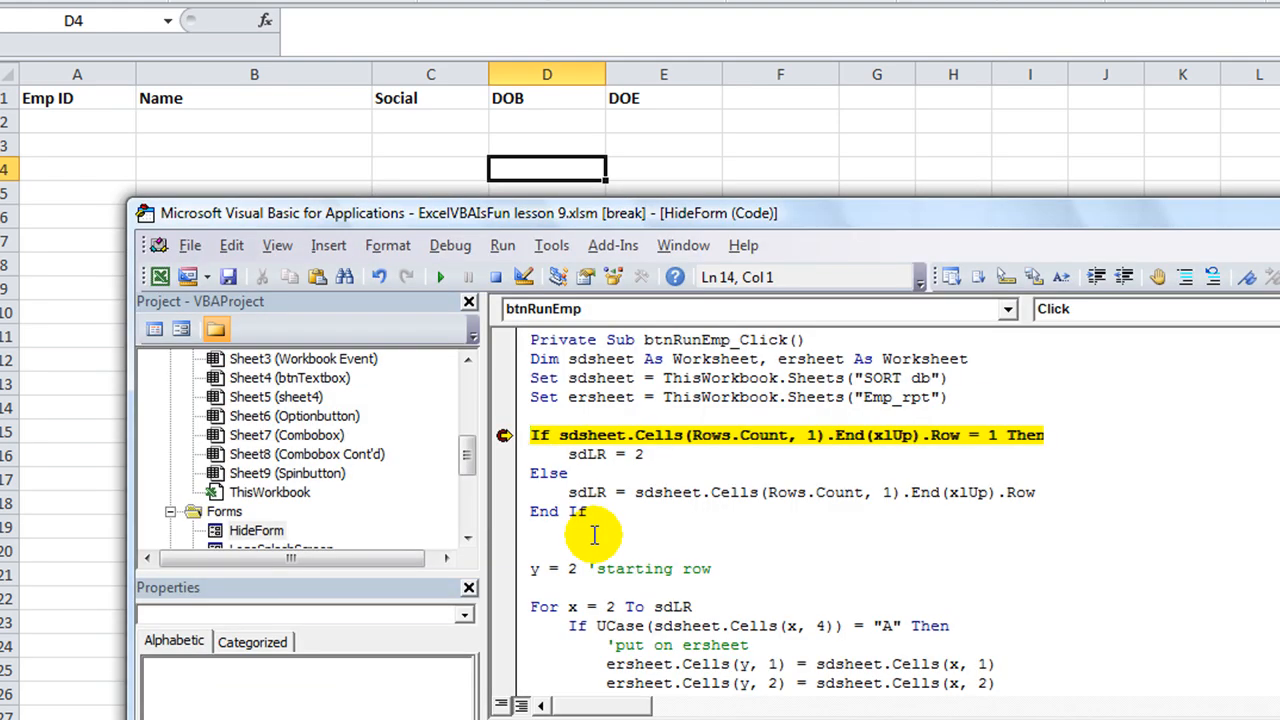
{"action": "mouse_move", "coordinate": [760, 548]}
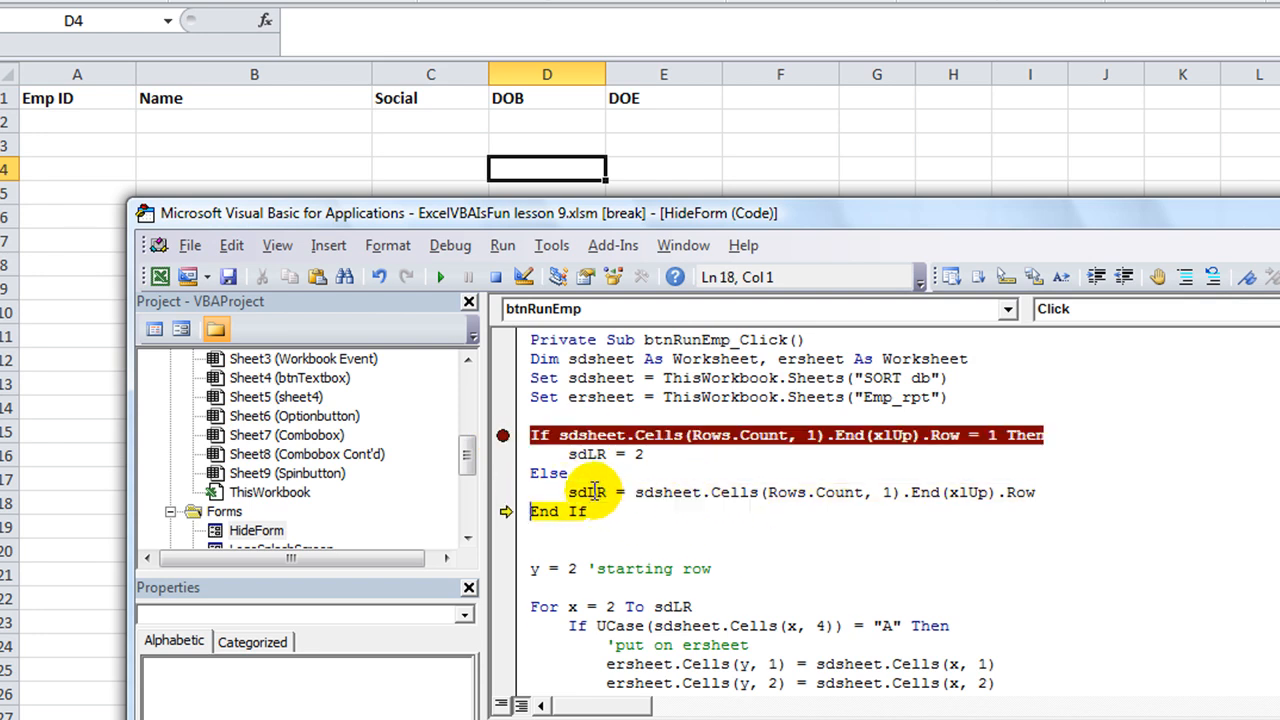
{"action": "mouse_move", "coordinate": [588, 492]}
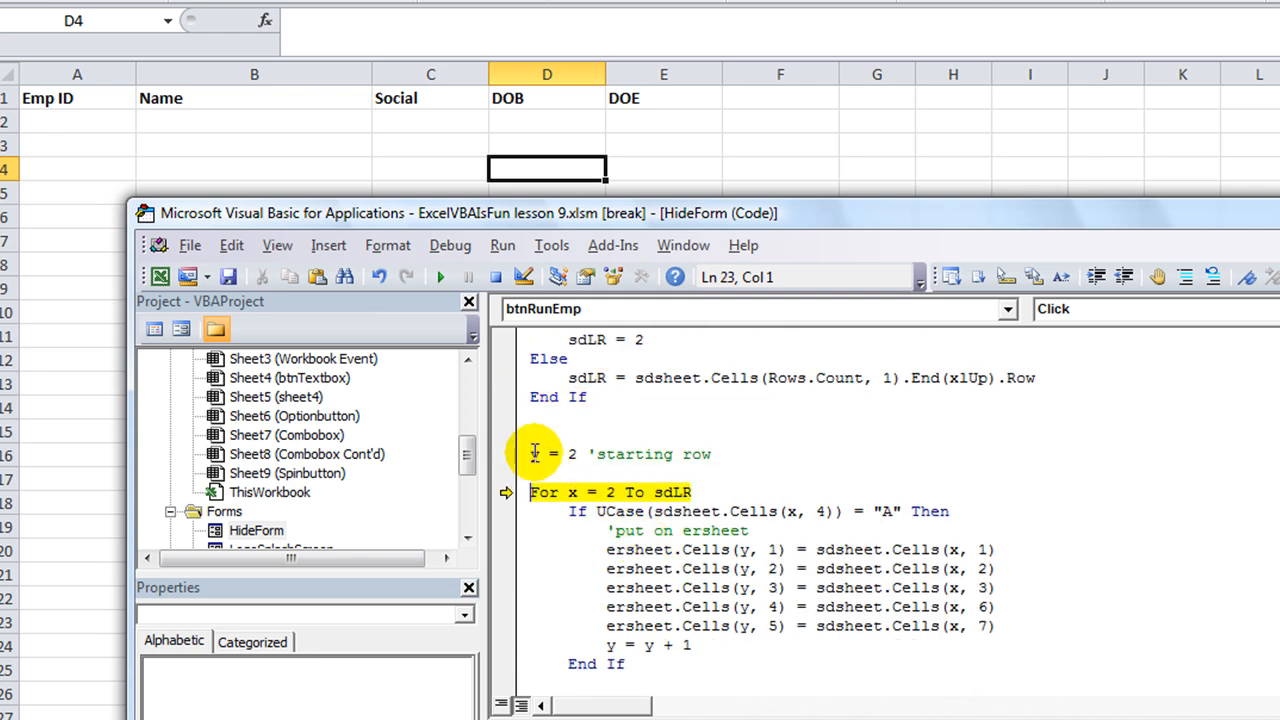
Step through the loop copying the first employees' ID, name, social, DOB and DOE, then let the report finish
{"action": "scroll", "scroll_direction": "down", "scroll_amount": 3}
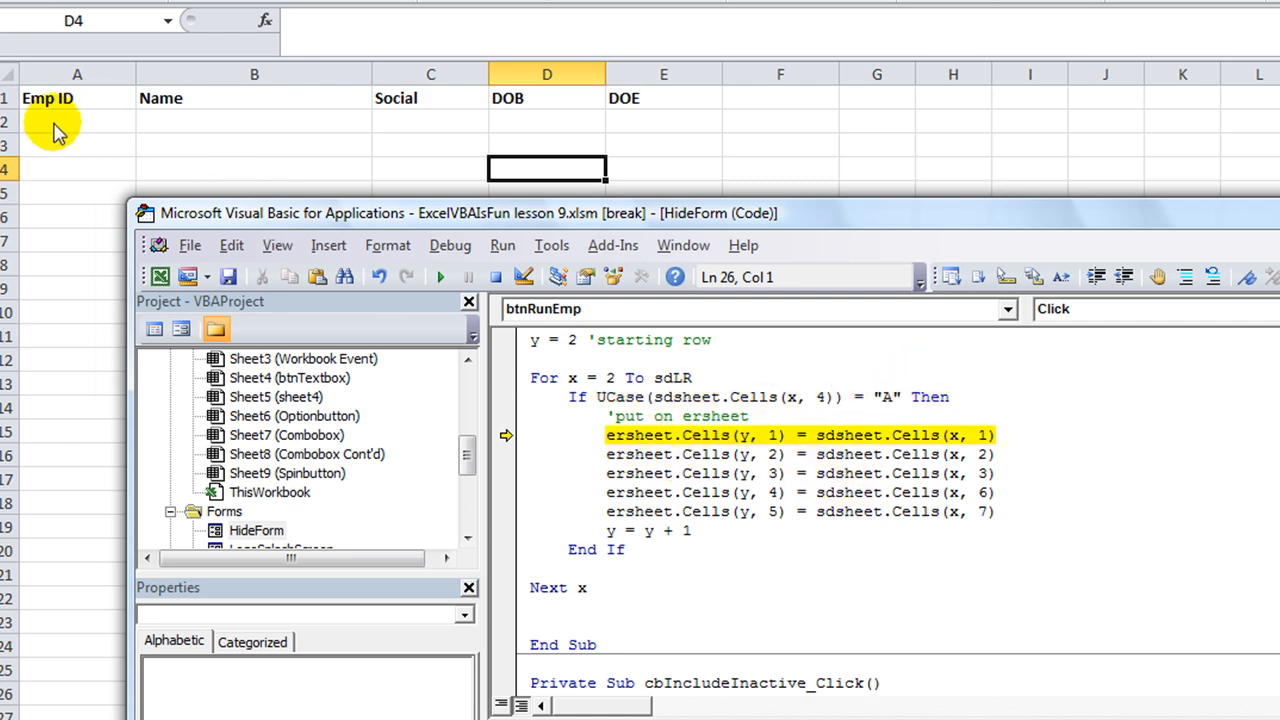
{"action": "mouse_move", "coordinate": [728, 436]}
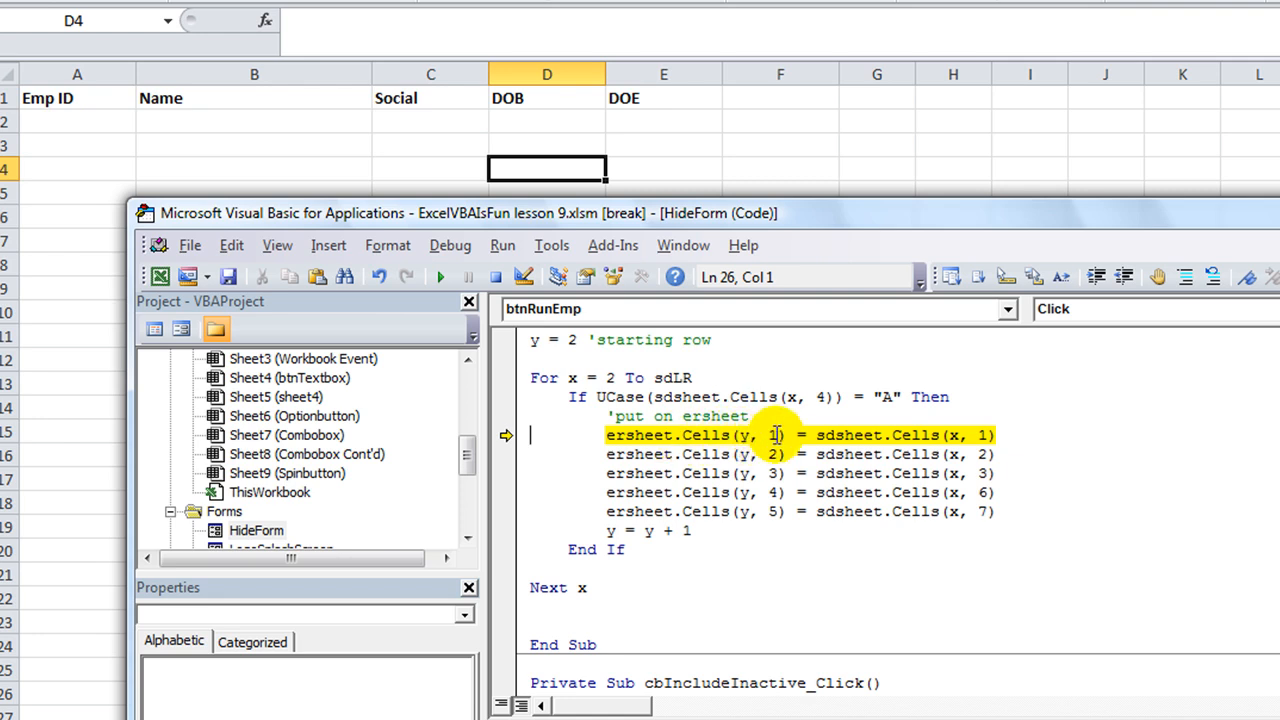
{"action": "mouse_move", "coordinate": [944, 436]}
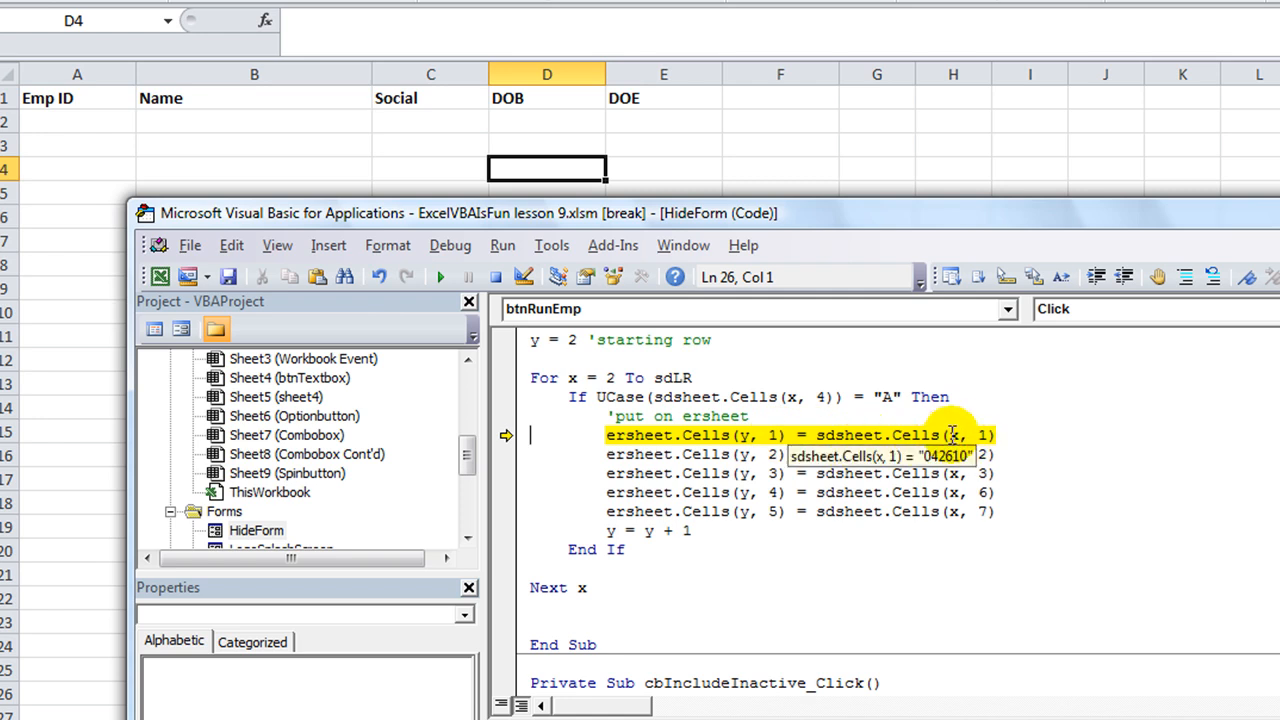
{"action": "key", "text": "F8"}
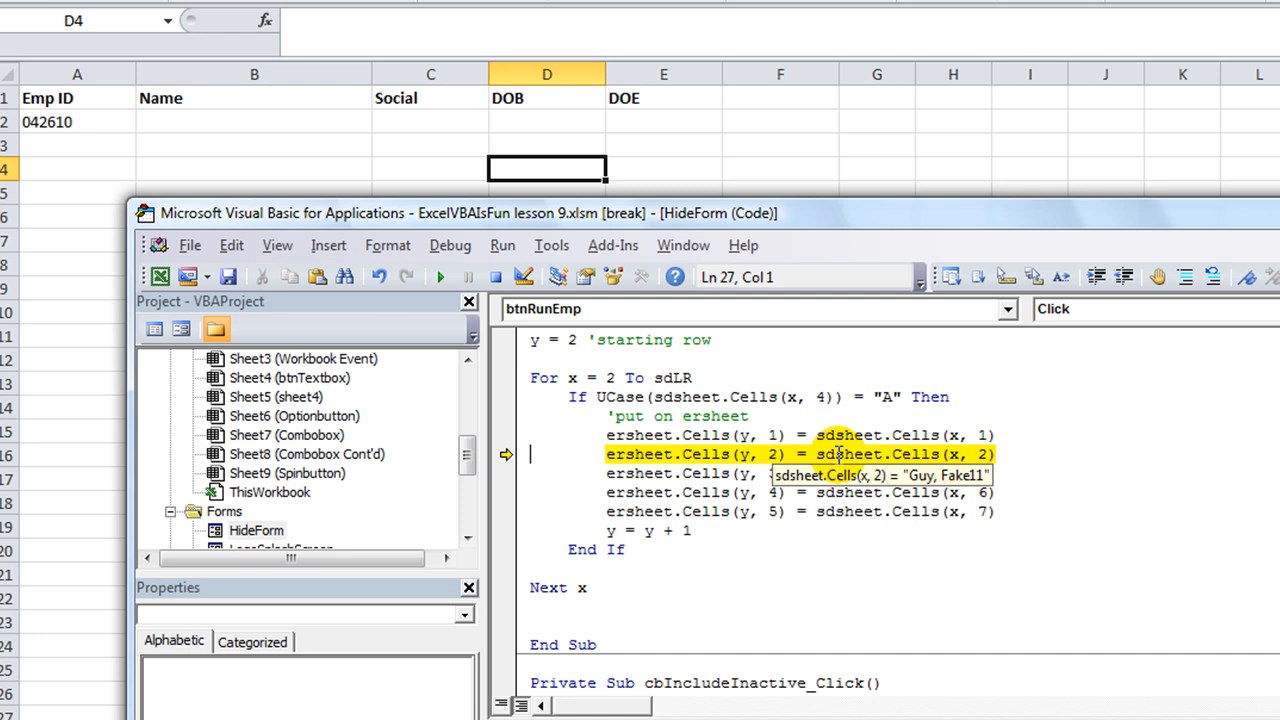
{"action": "key", "text": "F8"}
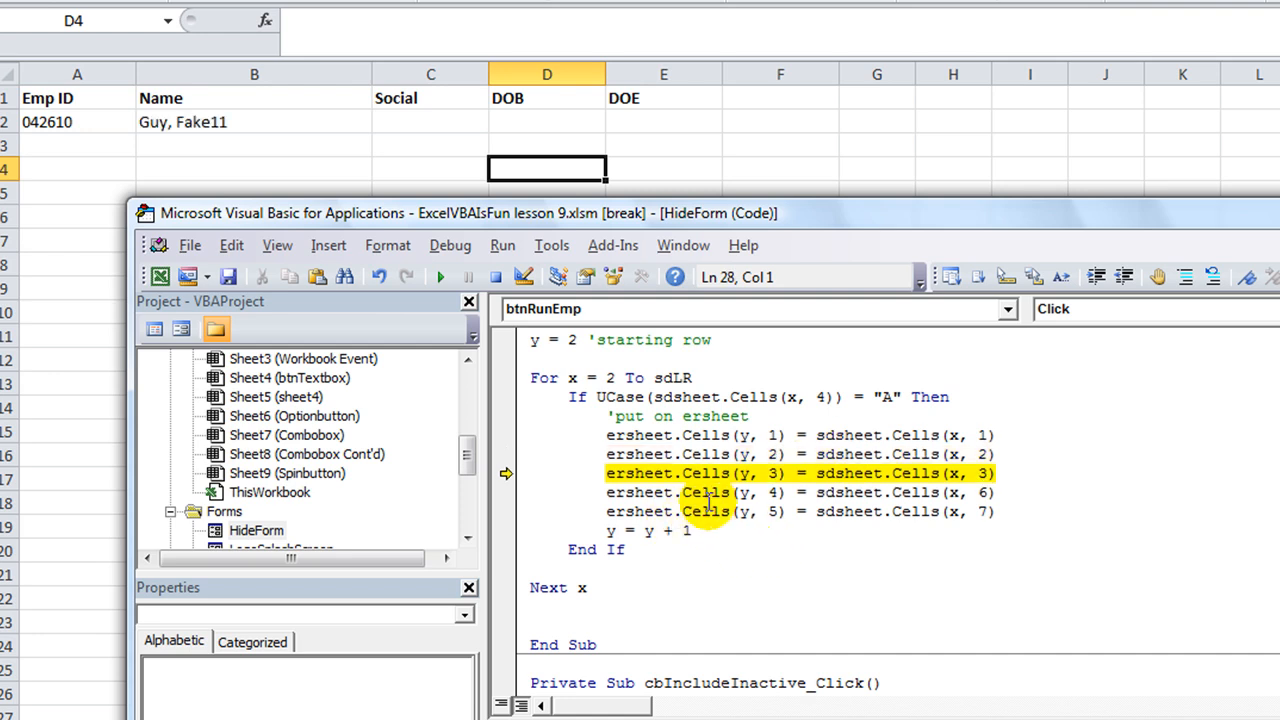
{"action": "mouse_move", "coordinate": [868, 472]}
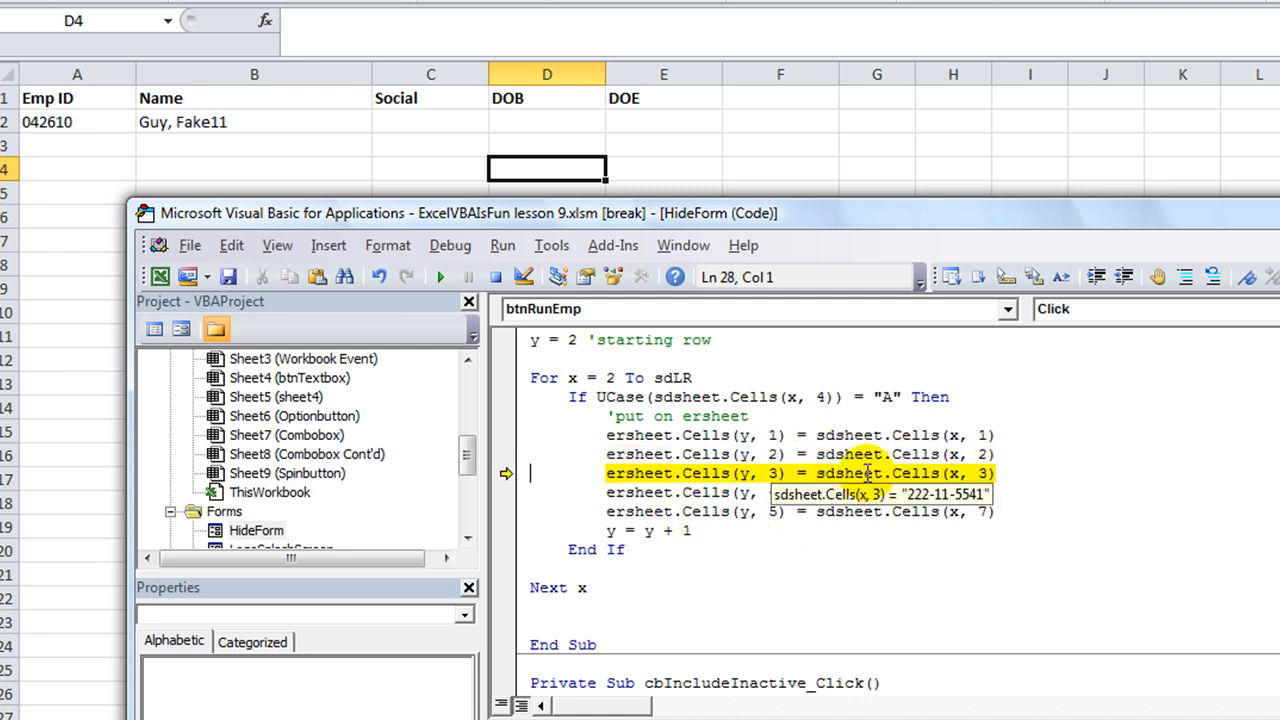
{"action": "key", "text": "F8"}
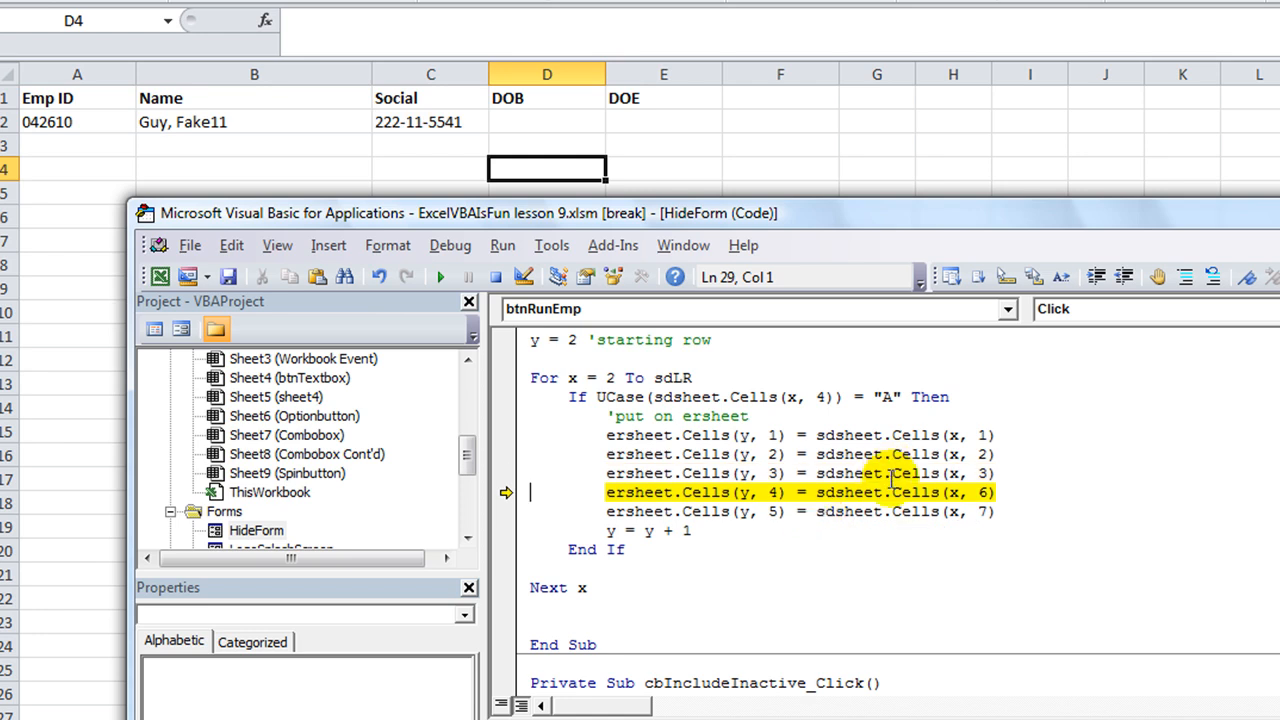
{"action": "key", "text": "F8"}
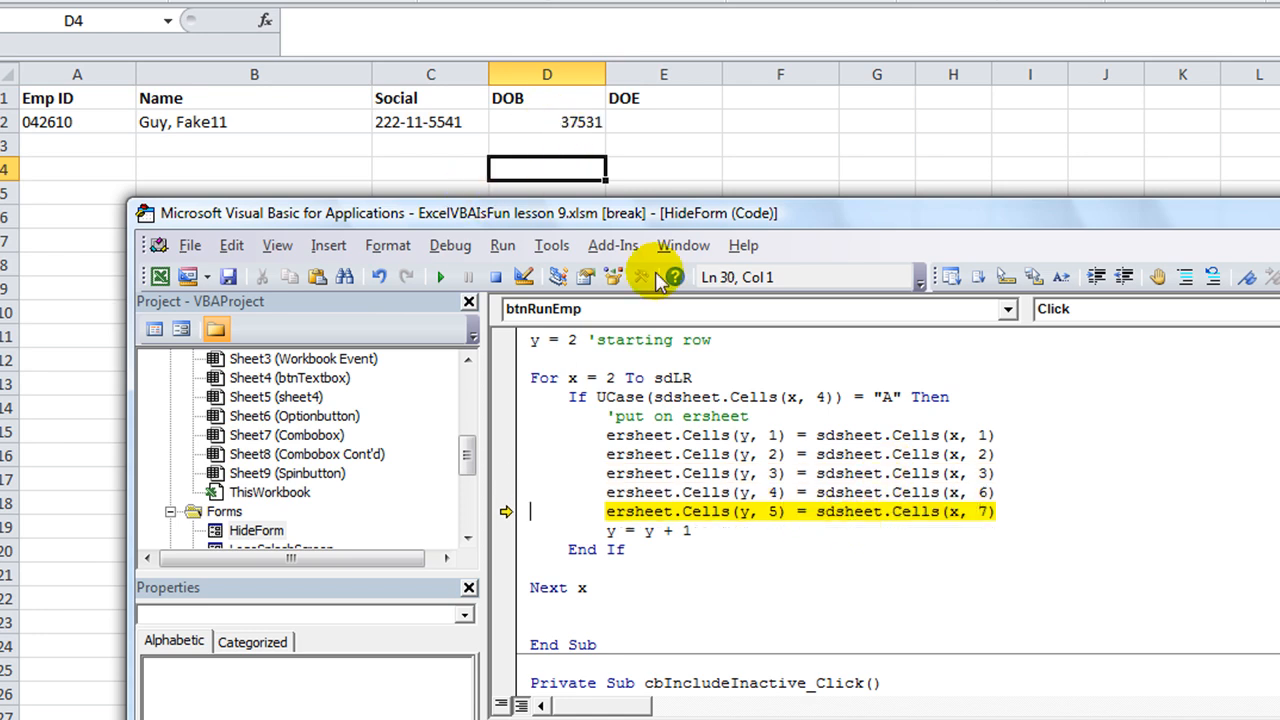
{"action": "mouse_move", "coordinate": [868, 512]}
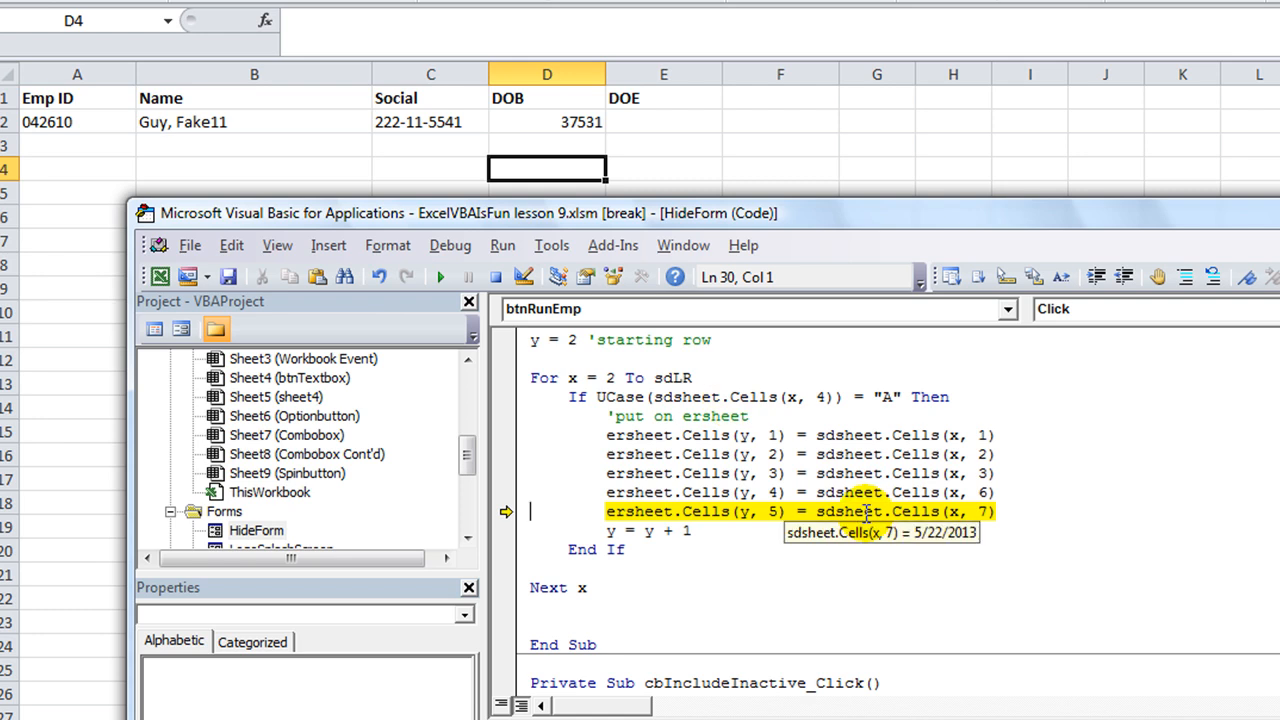
{"action": "key", "text": "F8"}
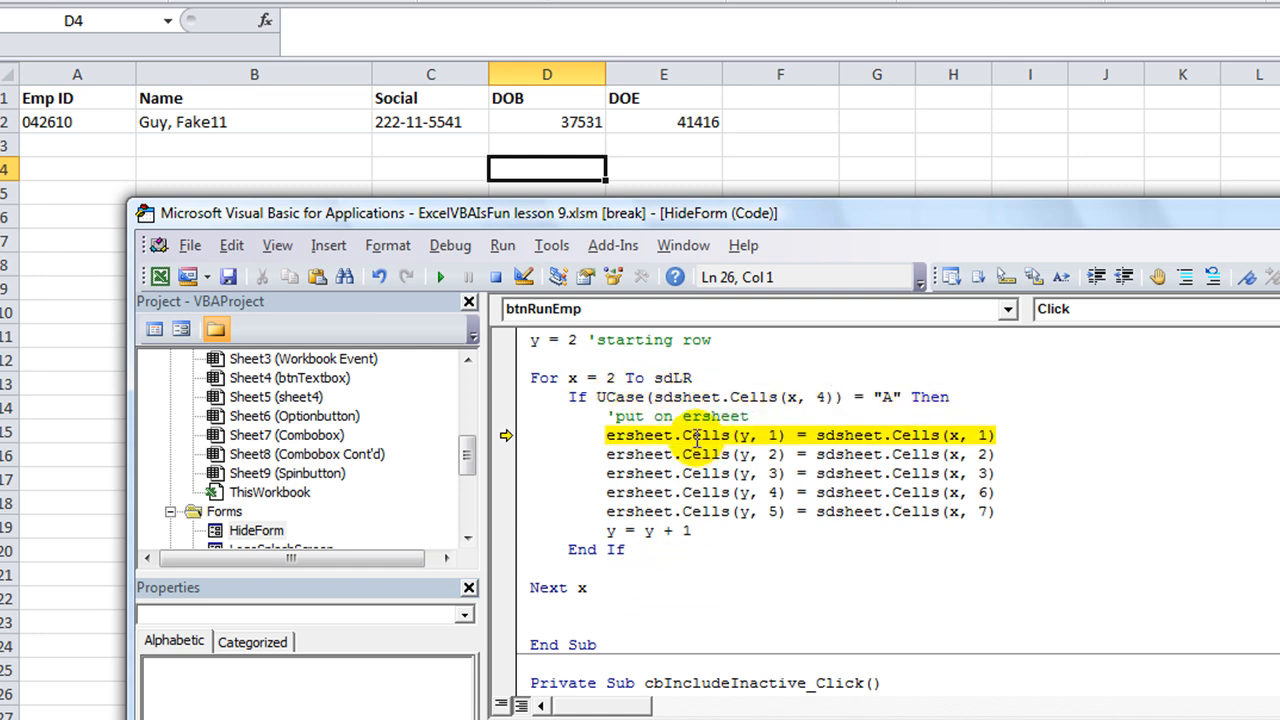
{"action": "key", "text": "F8"}
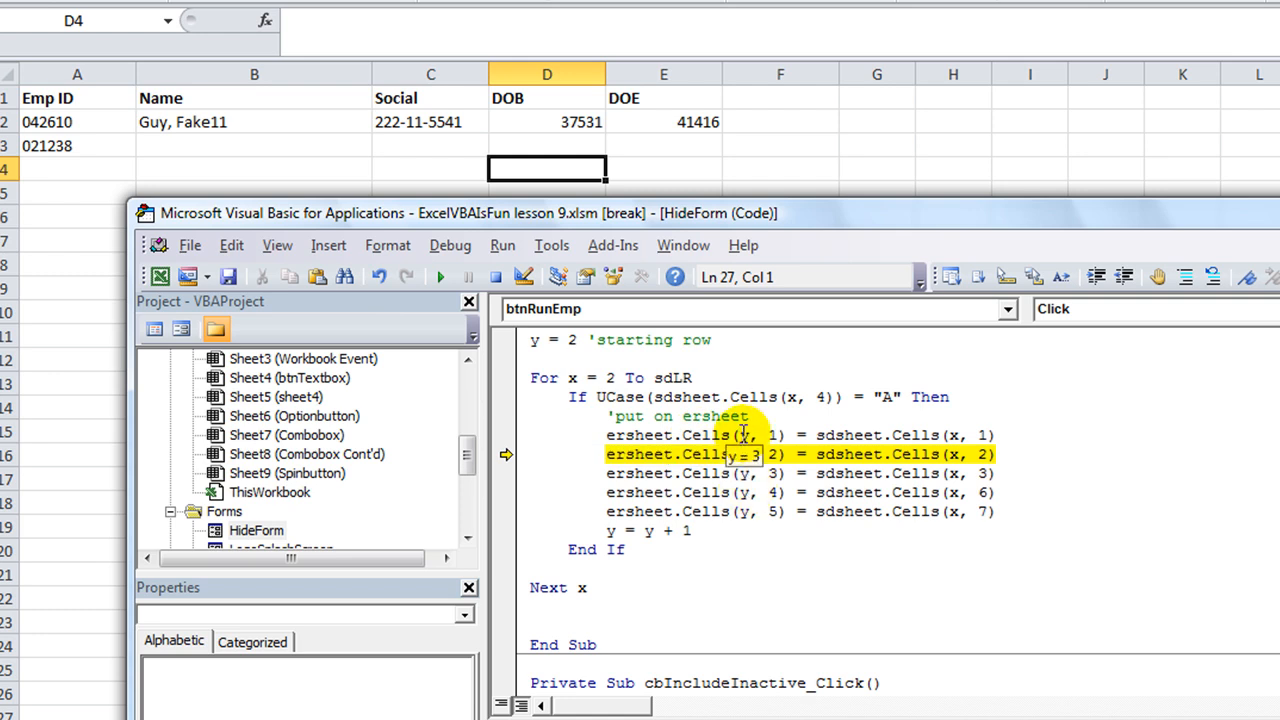
{"action": "mouse_move", "coordinate": [96, 144]}
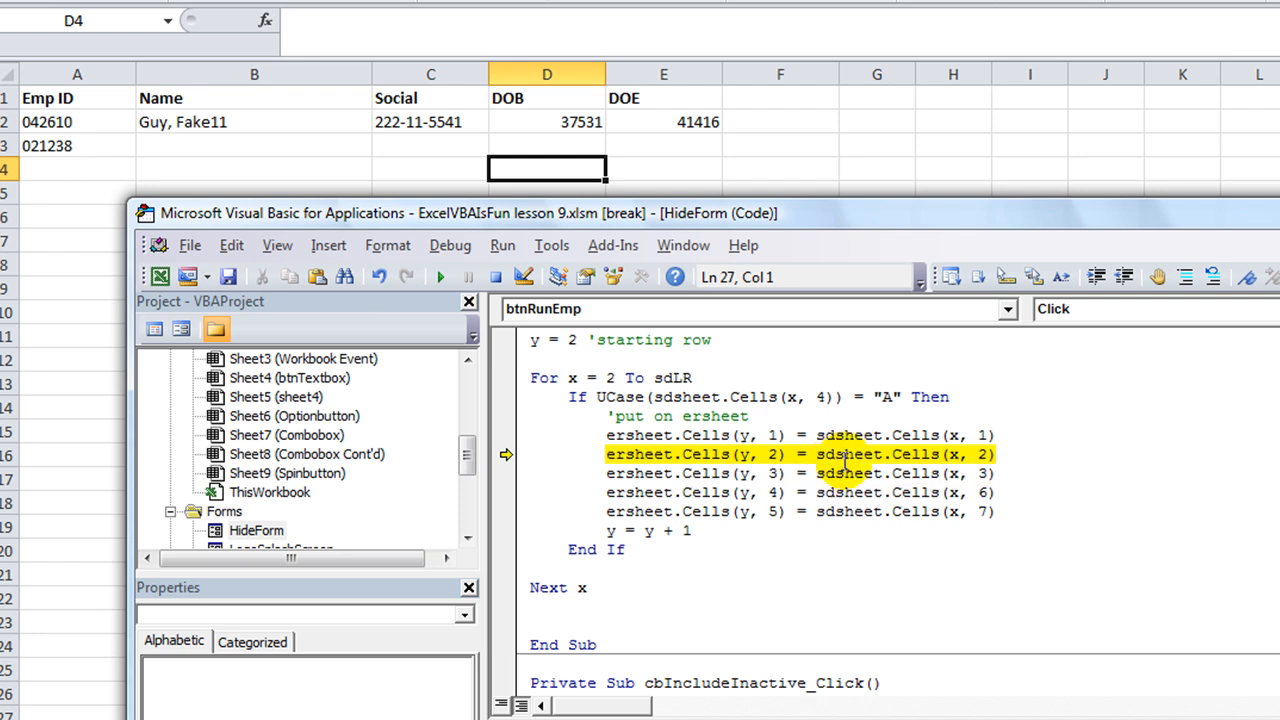
{"action": "key", "text": "F8"}
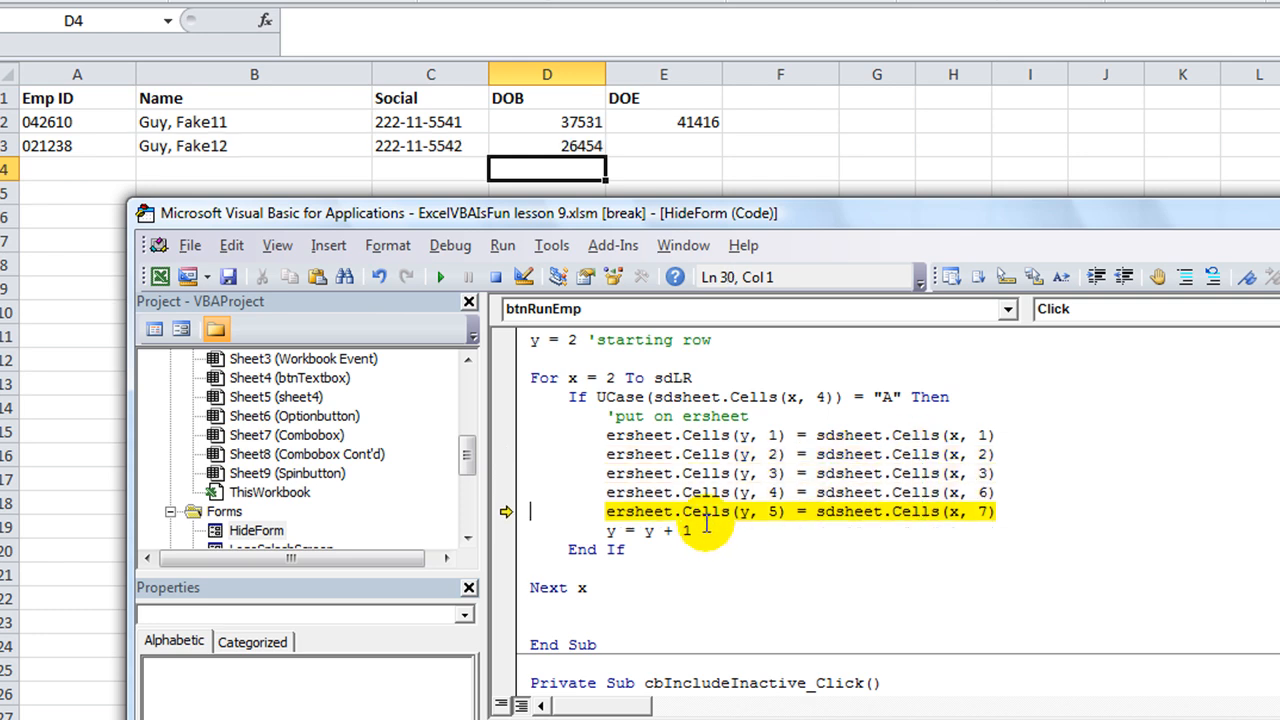
{"action": "key", "text": "F8"}
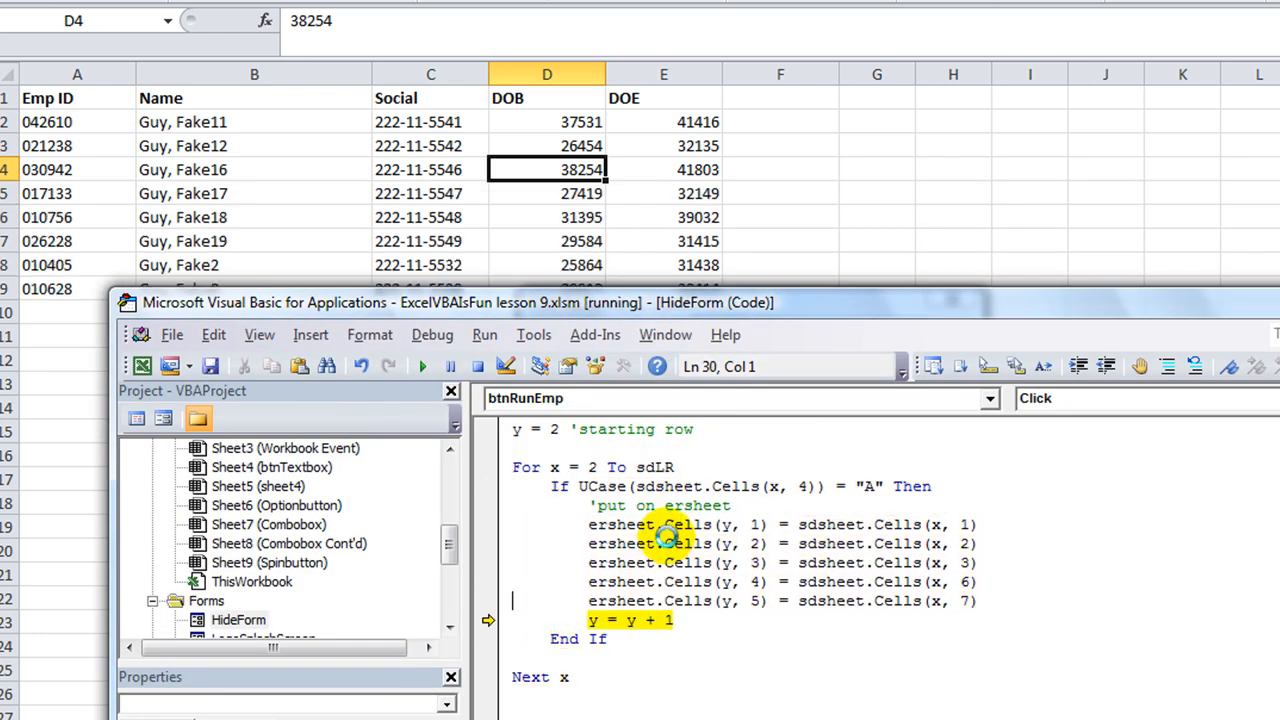
Format the DOB and DOE columns D:E of Emp_rpt as Short Date so they show as dates
{"action": "left_click", "coordinate": [420, 364]}
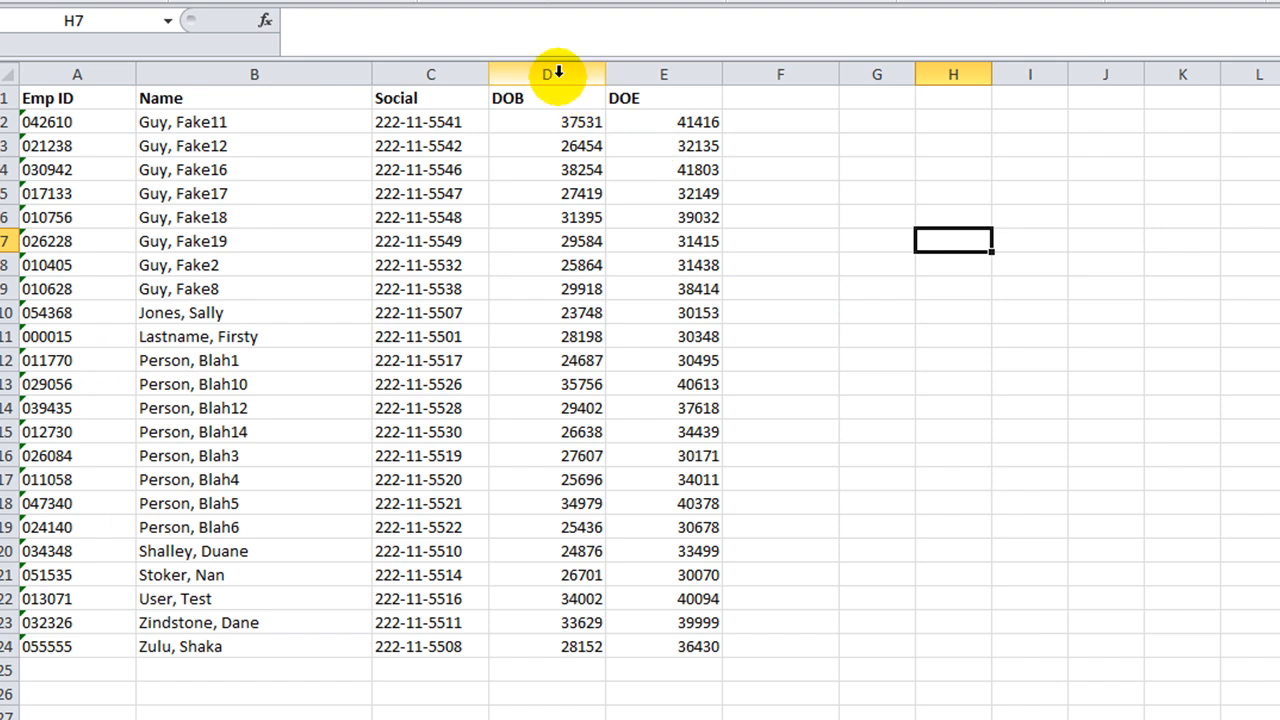
{"action": "left_click", "coordinate": [546, 72]}
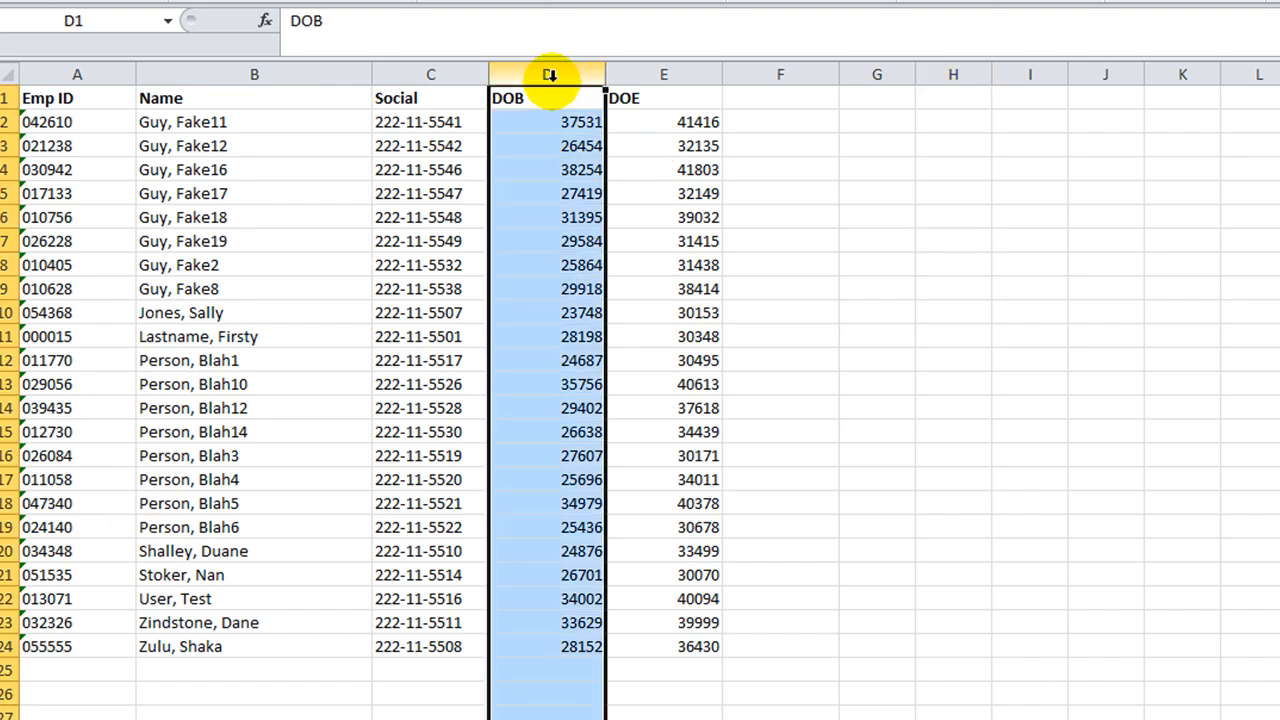
{"action": "left_click_drag", "start_coordinate": [548, 74], "coordinate": [664, 74]}
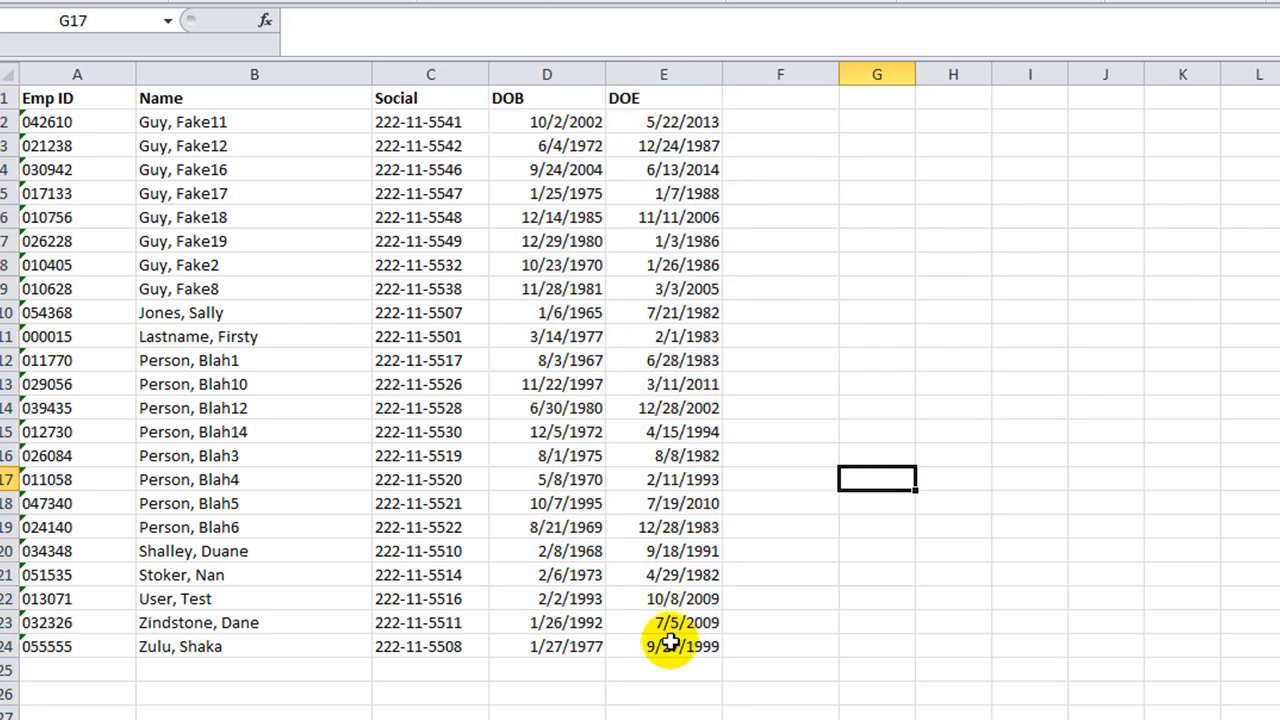
{"action": "mouse_move", "coordinate": [268, 482]}
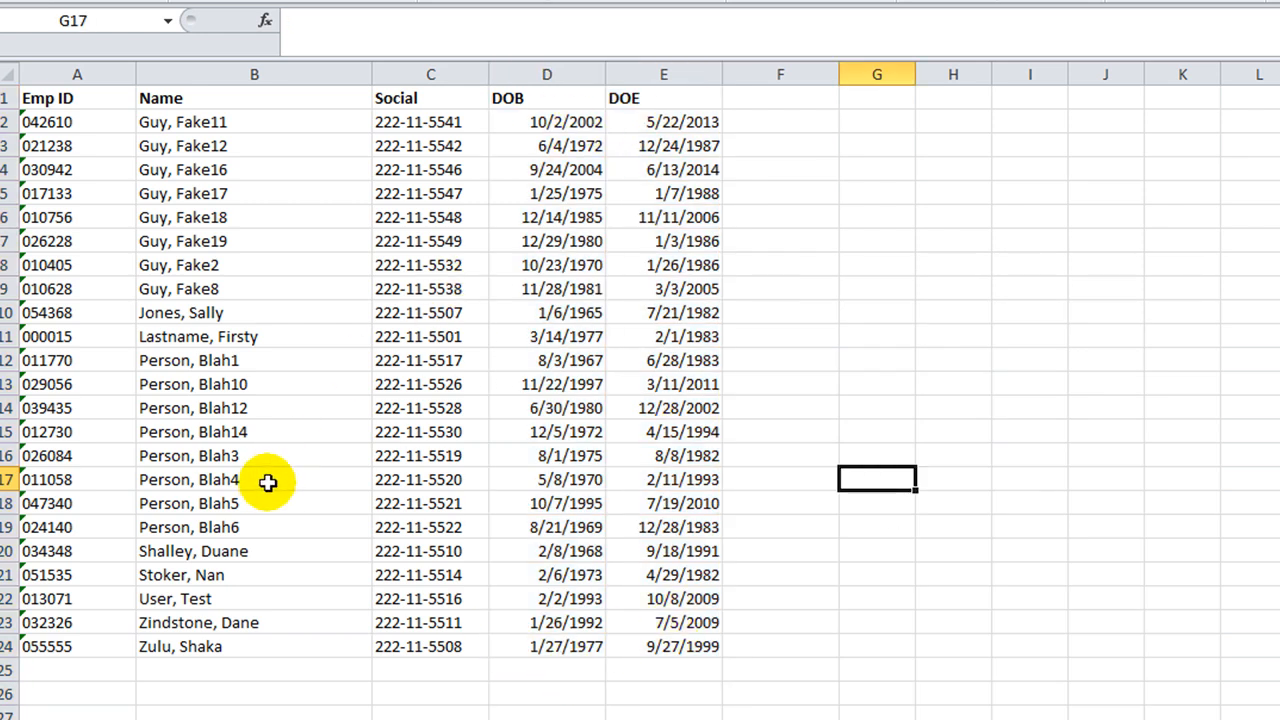
{"action": "left_click", "coordinate": [430, 122]}
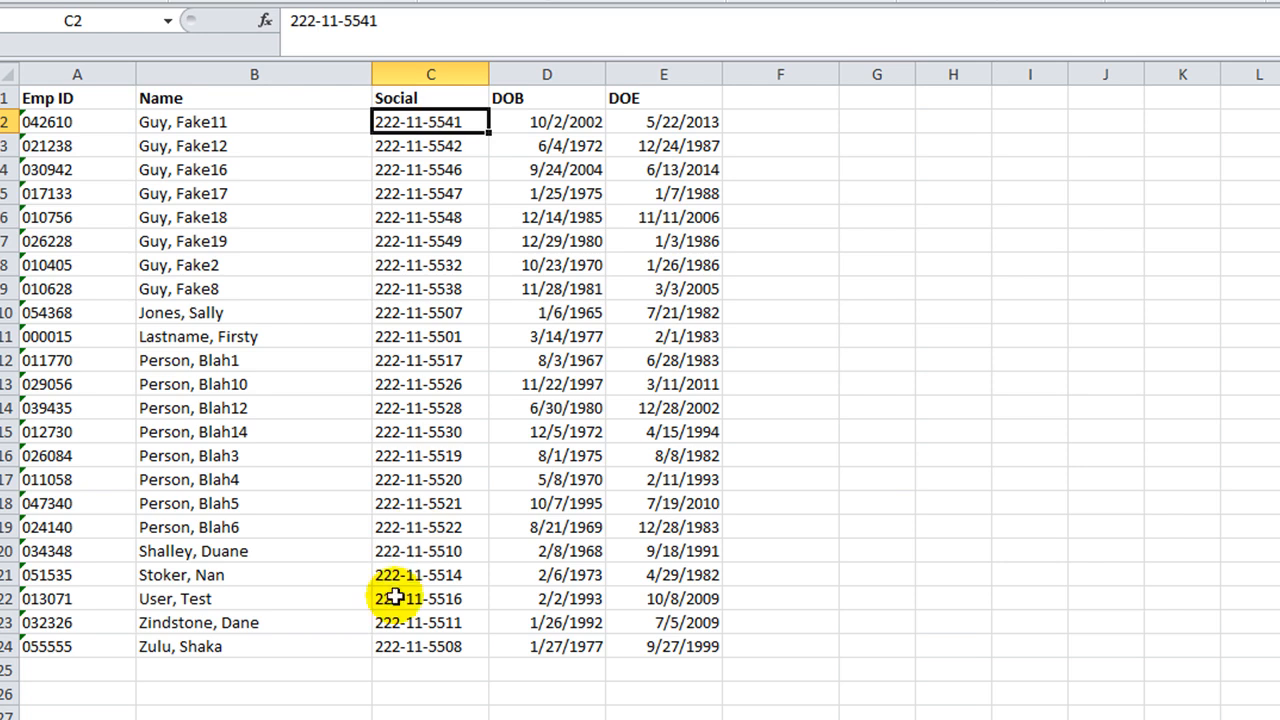
{"action": "left_click_drag", "start_coordinate": [76, 122], "coordinate": [664, 692]}
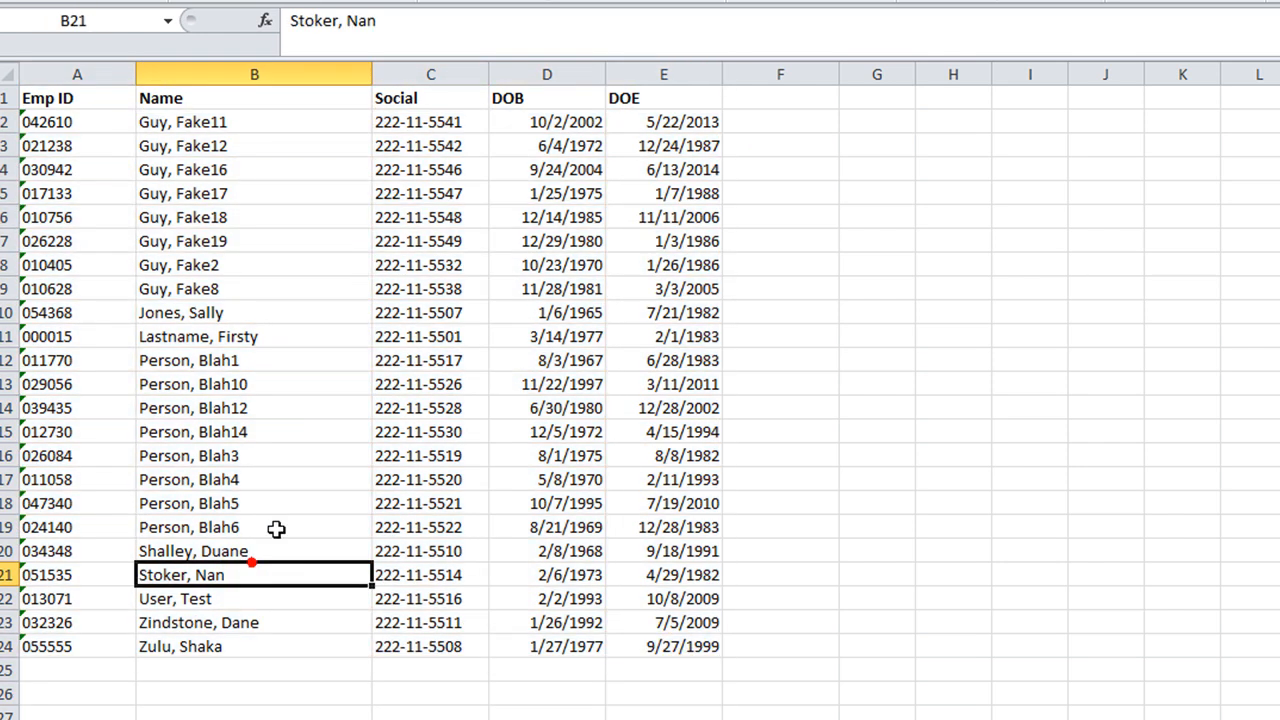
{"action": "left_click", "coordinate": [430, 122]}
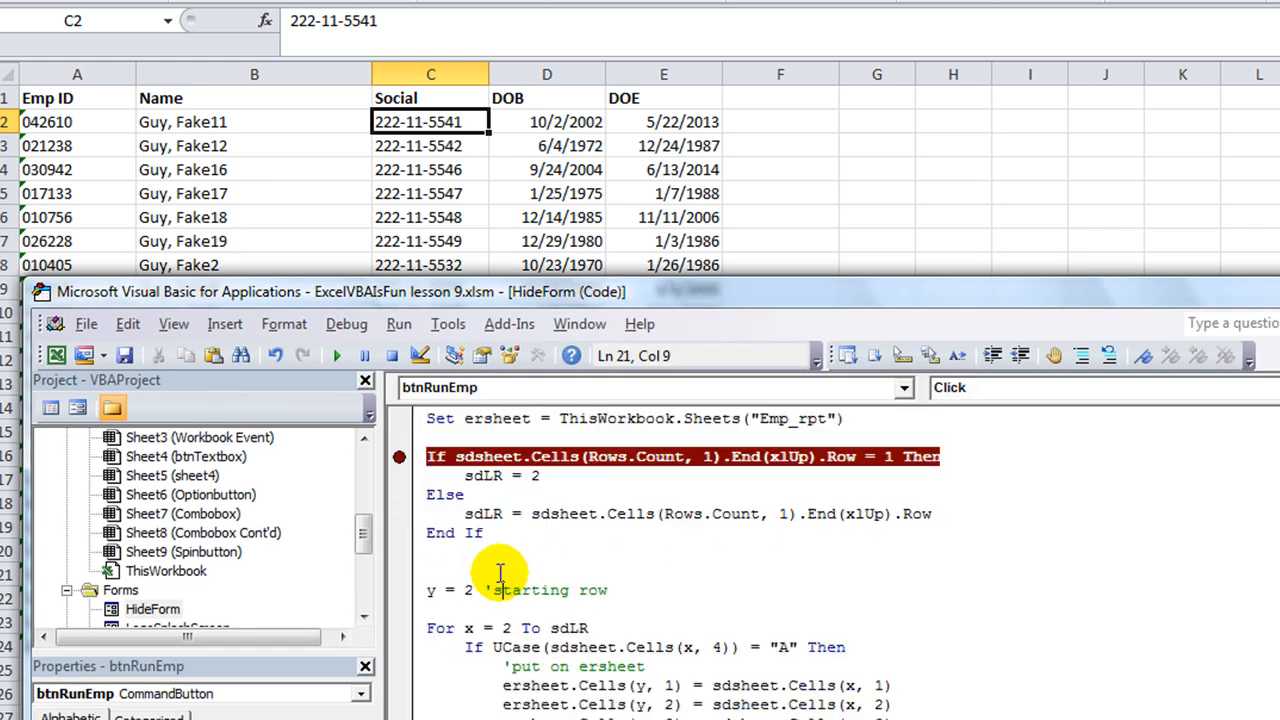
Duplicate the sdLR block for Emp_rpt, renaming sdsheet to ersheet and sdLR to erLR
{"action": "scroll", "scroll_direction": "down", "scroll_amount": 3}
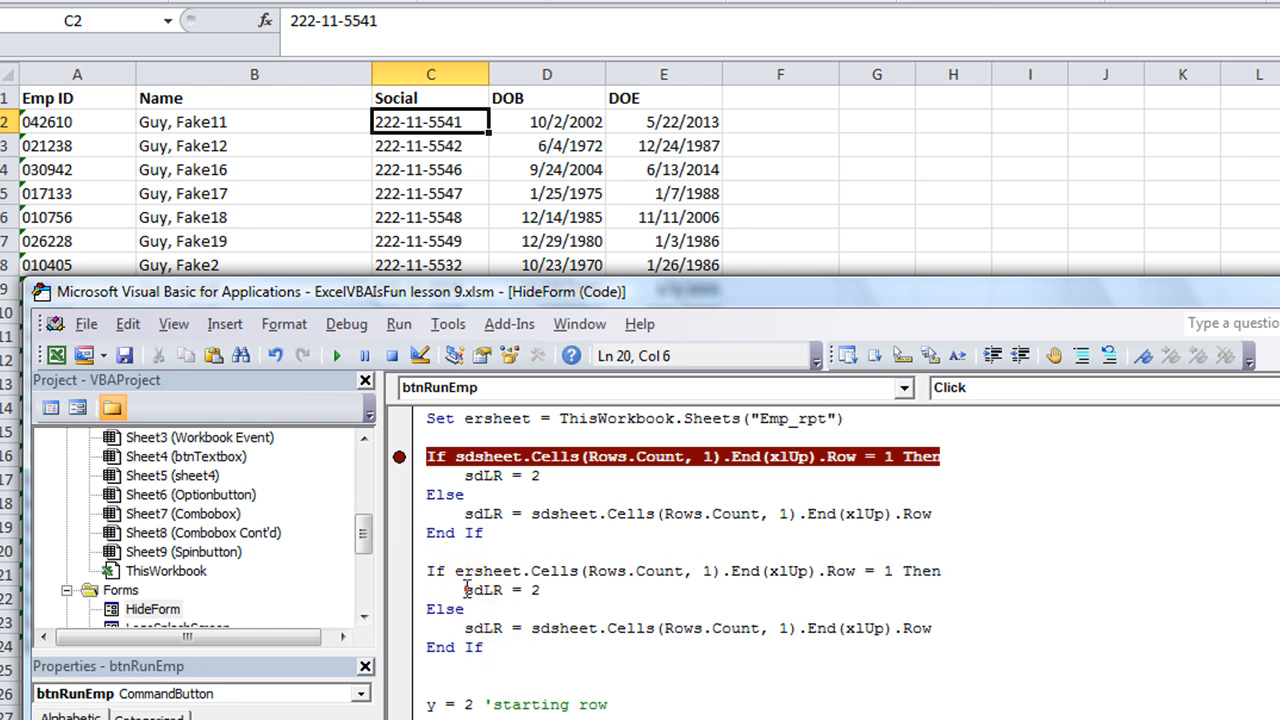
{"action": "left_click", "coordinate": [468, 628]}
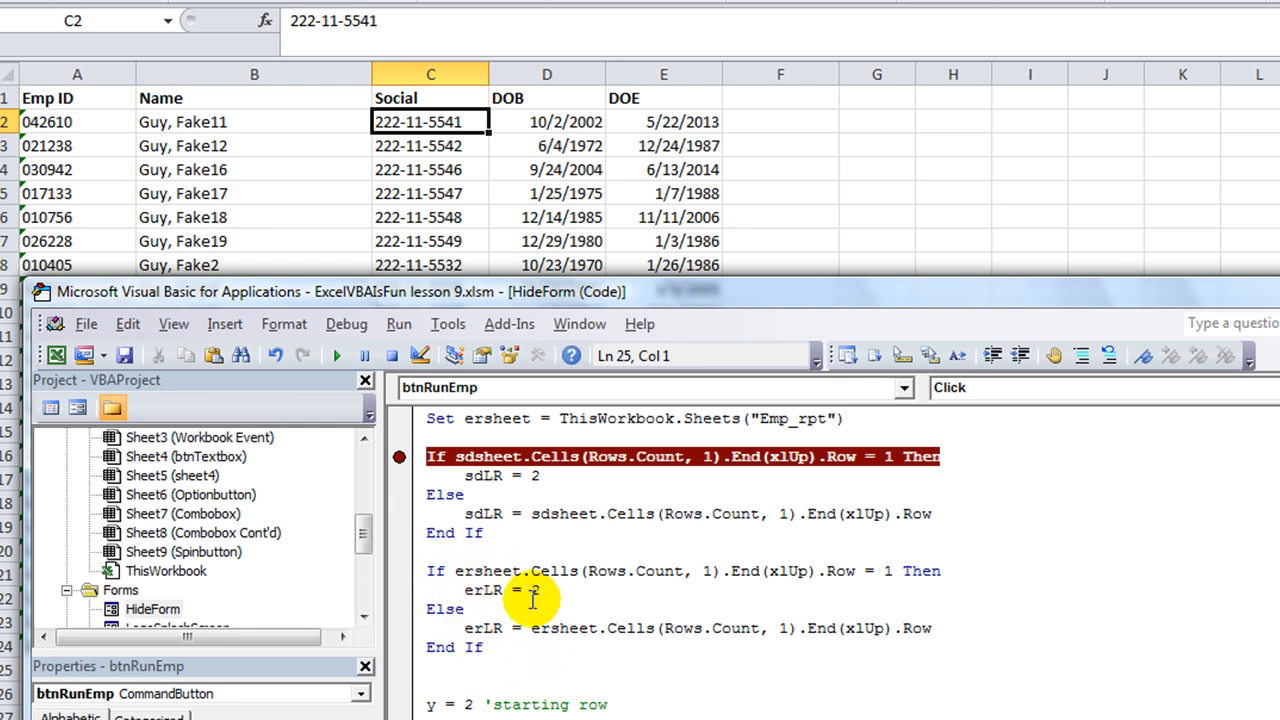
{"action": "left_click", "coordinate": [478, 628]}
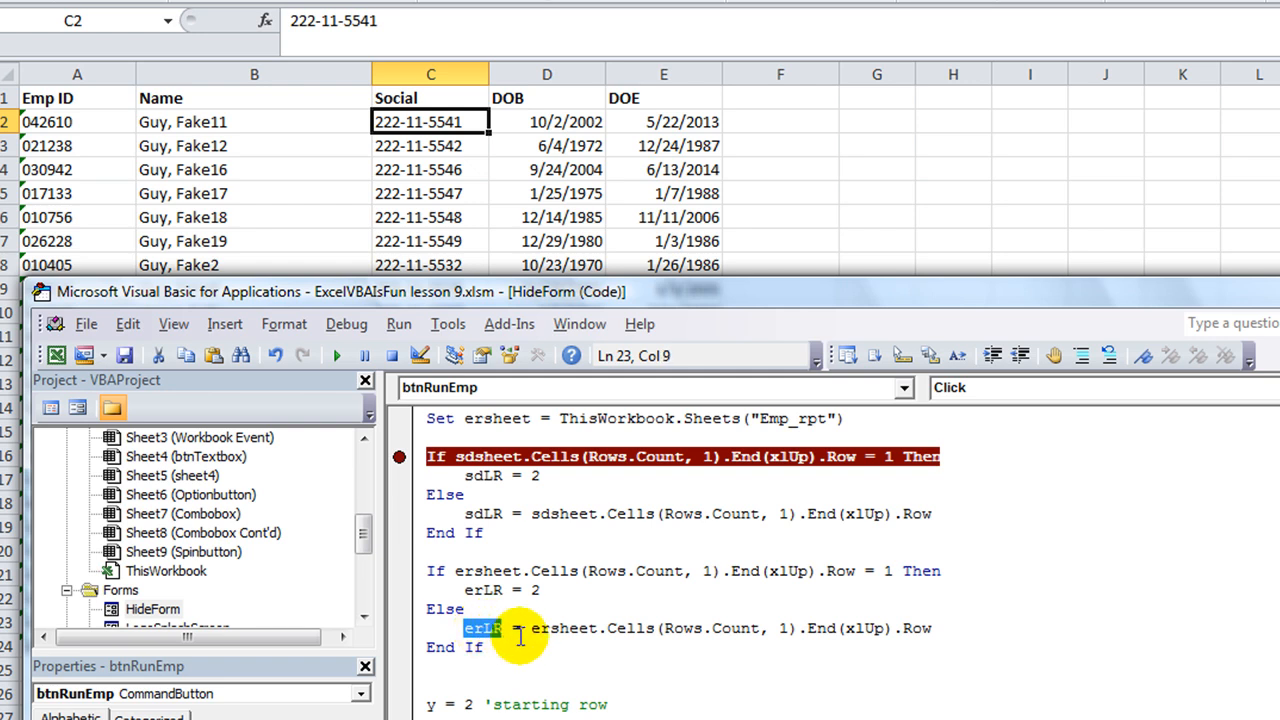
{"action": "left_click", "coordinate": [500, 666]}
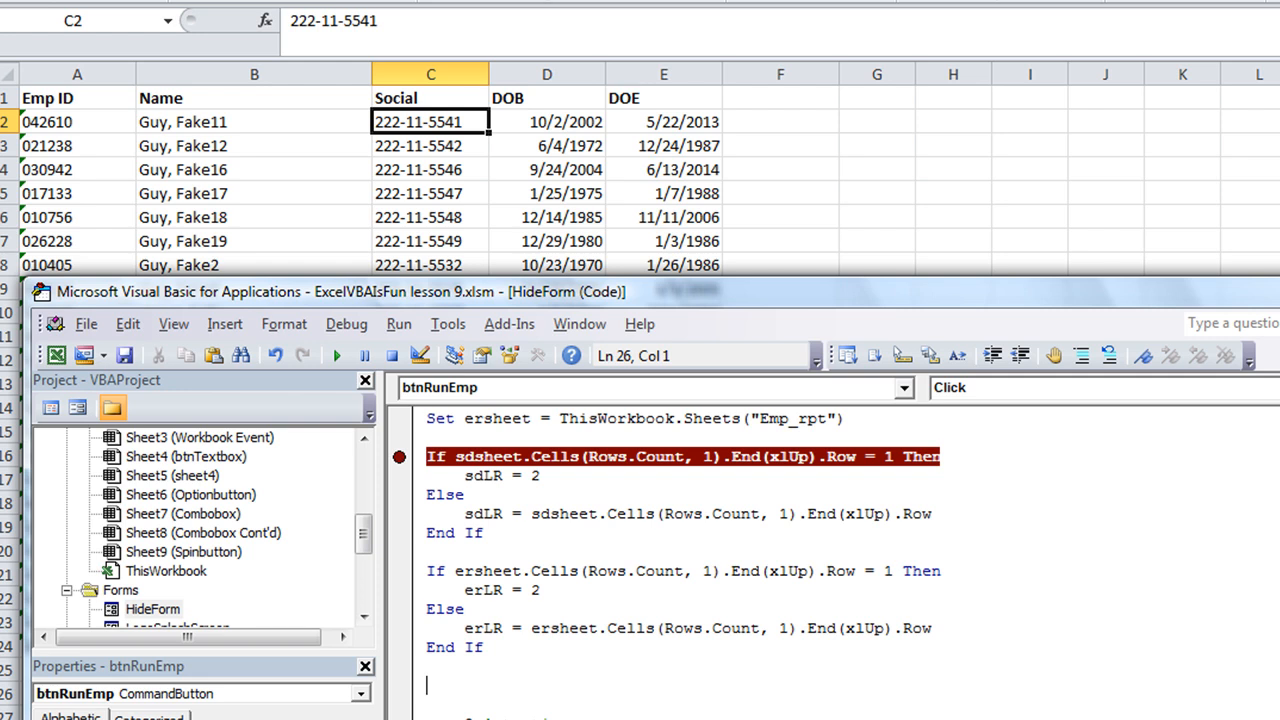
Add ersheet.Range("a2:e" & erLR).ClearContents under a 'CLEAR LAST REPT comment
{"action": "type", "text": "ersheet."}
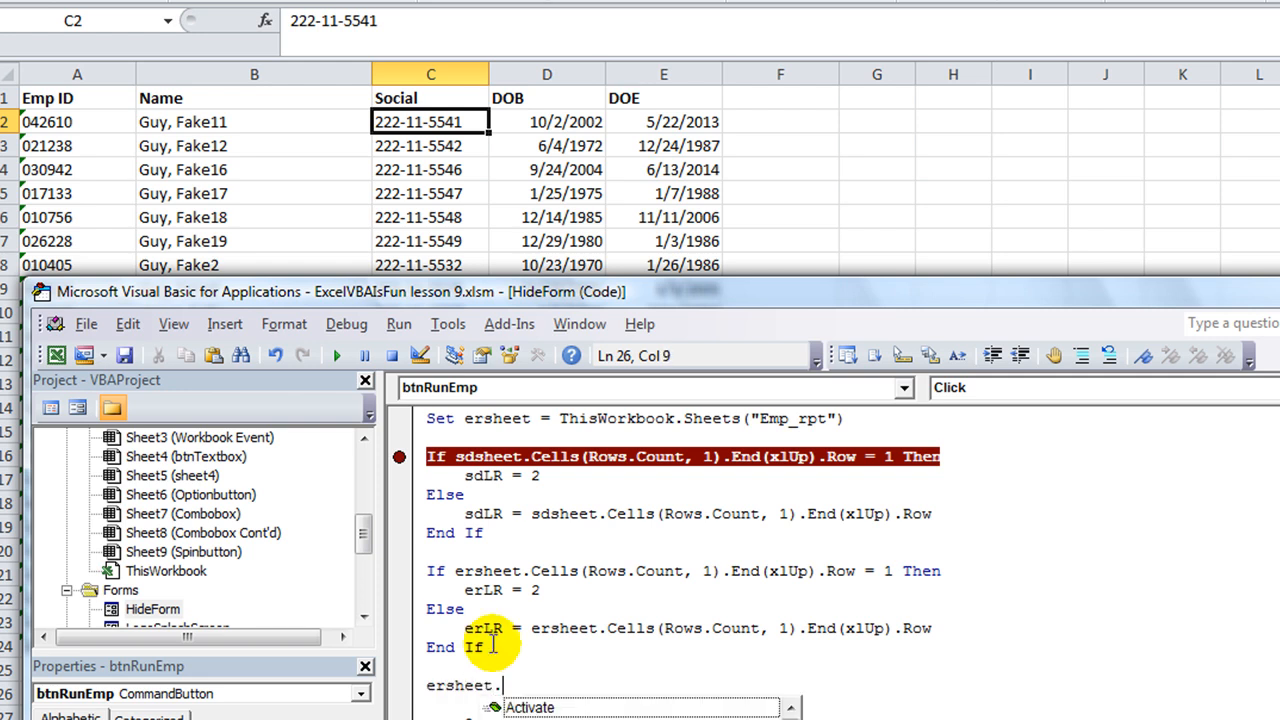
{"action": "type", "text": "Ce"}
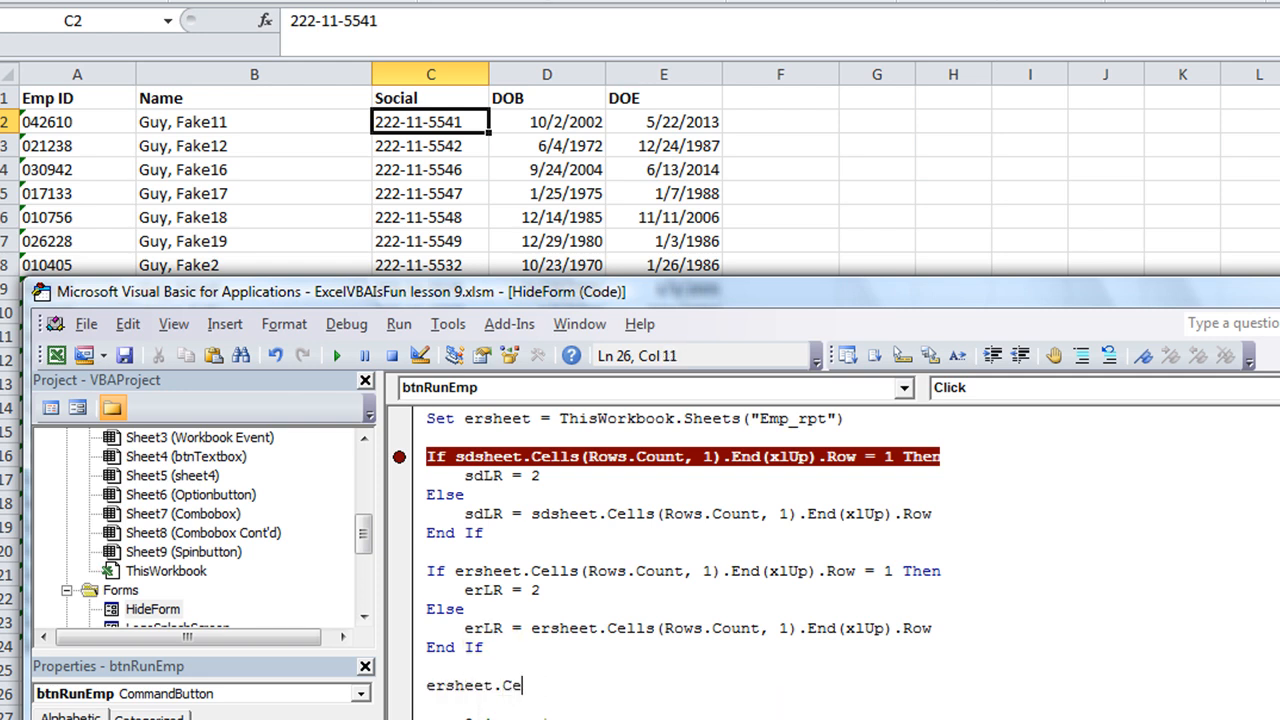
{"action": "type", "text": "r"}
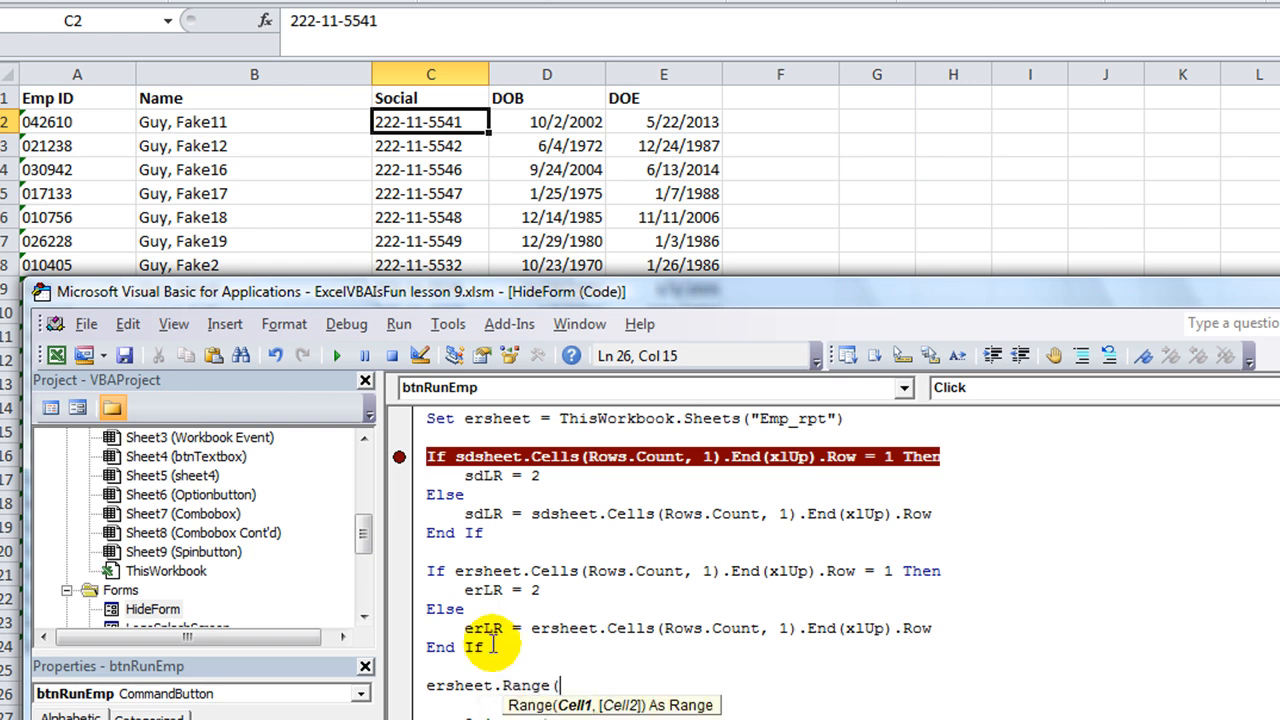
{"action": "type", "text": "\"a"}
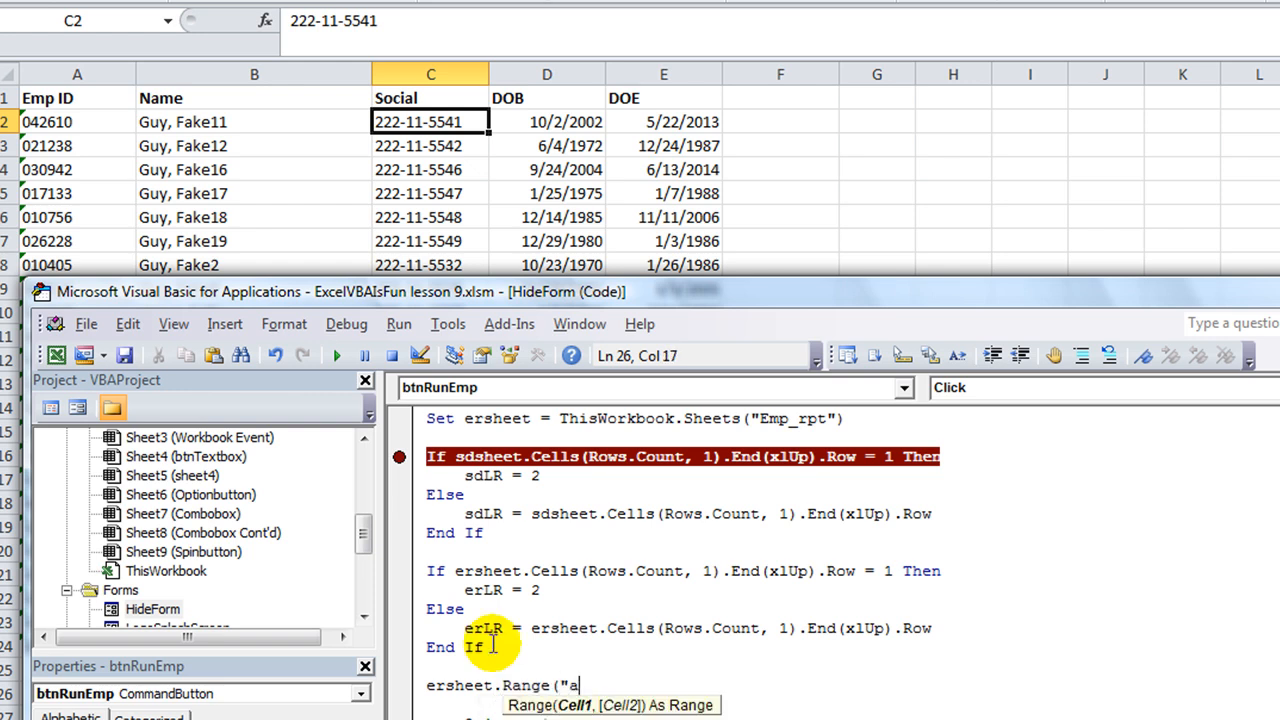
{"action": "type", "text": "2:"}
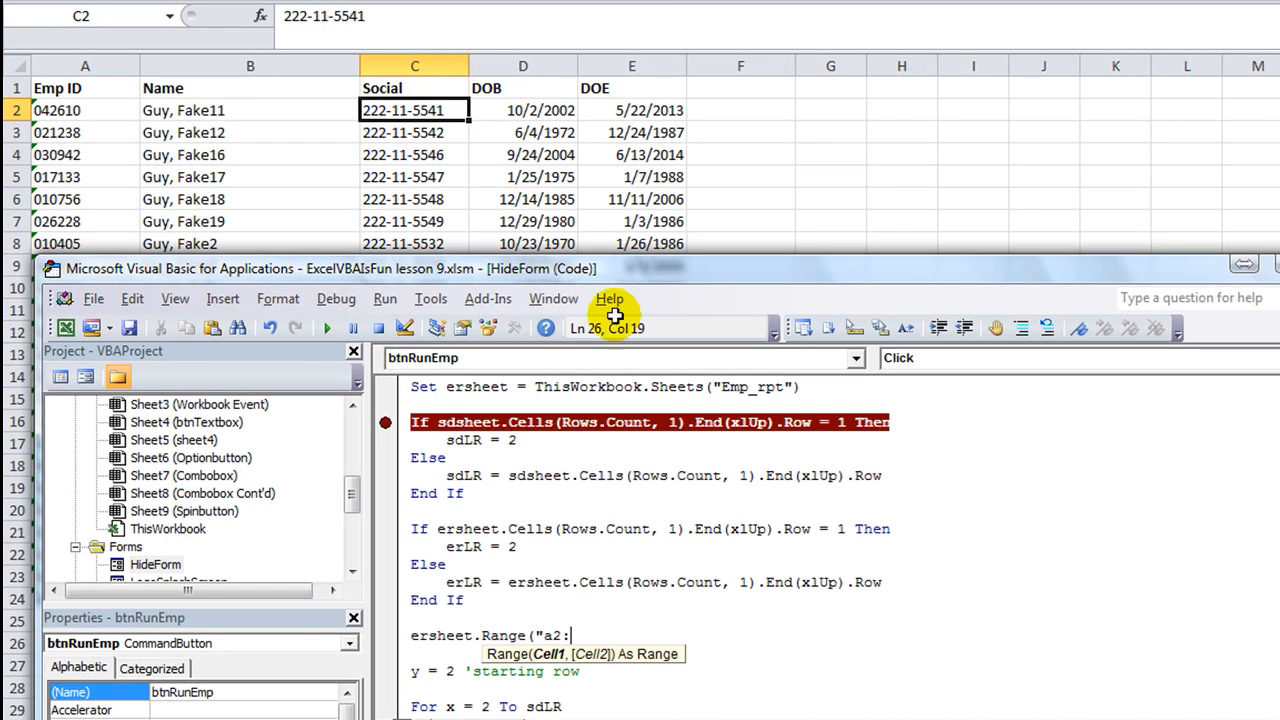
{"action": "type", "text": "e"}
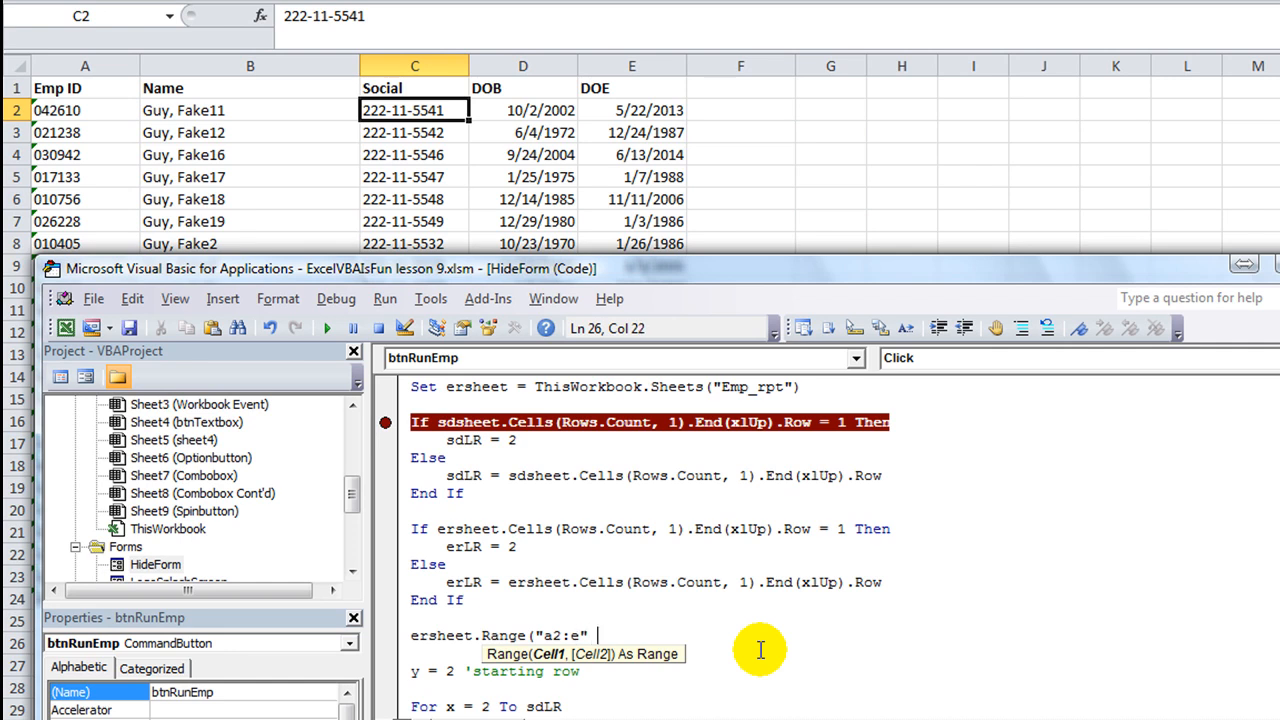
{"action": "type", "text": "& erLR).ClearContents"}
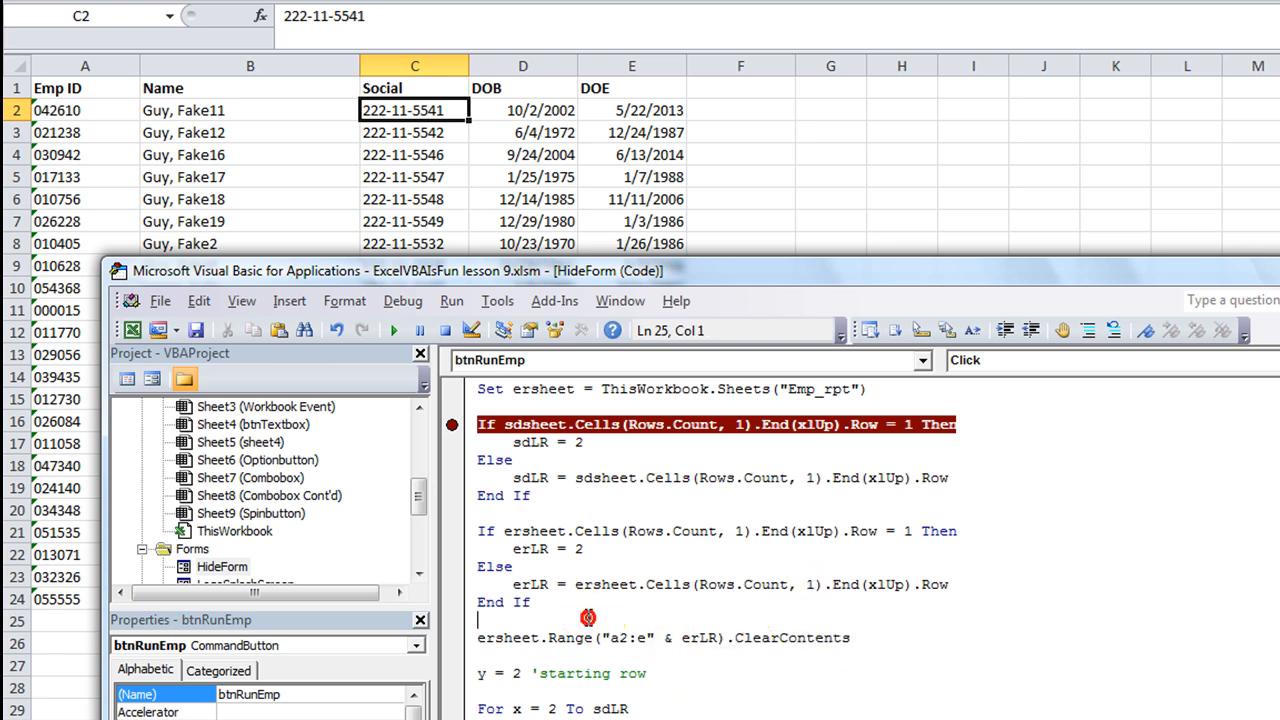
{"action": "type", "text": "'CLEAR L"}
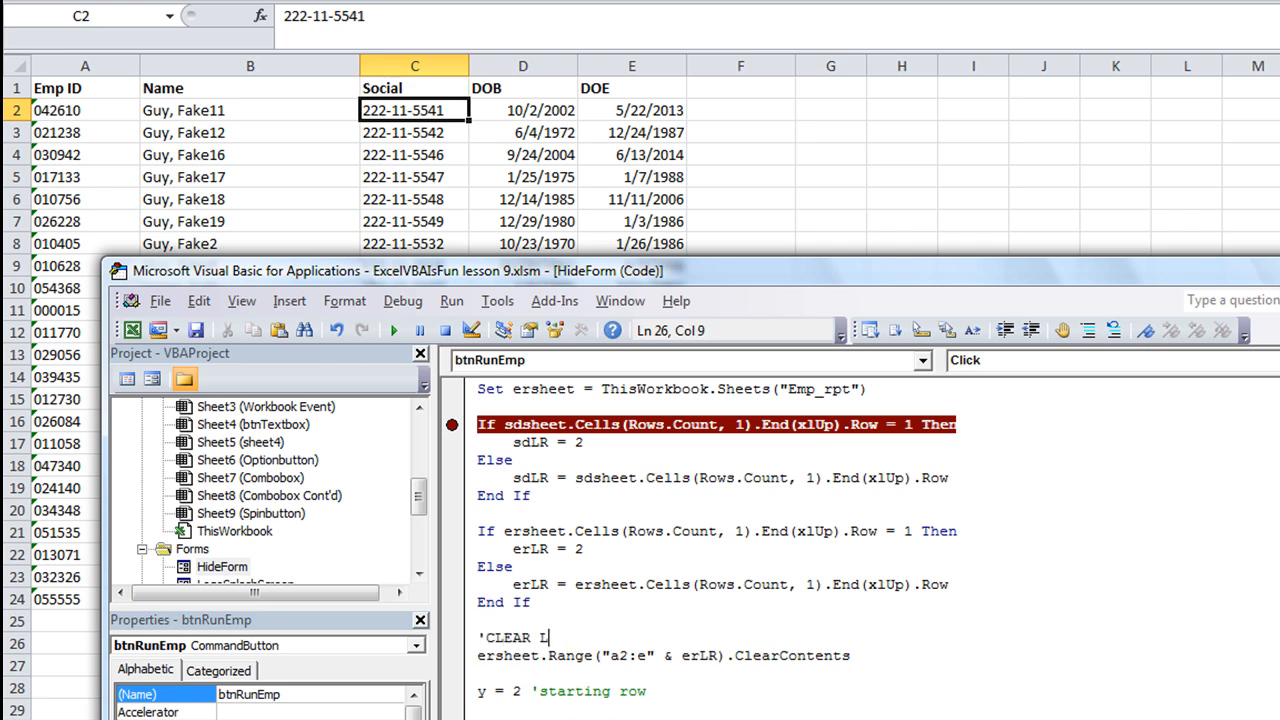
{"action": "type", "text": "AST REPT"}
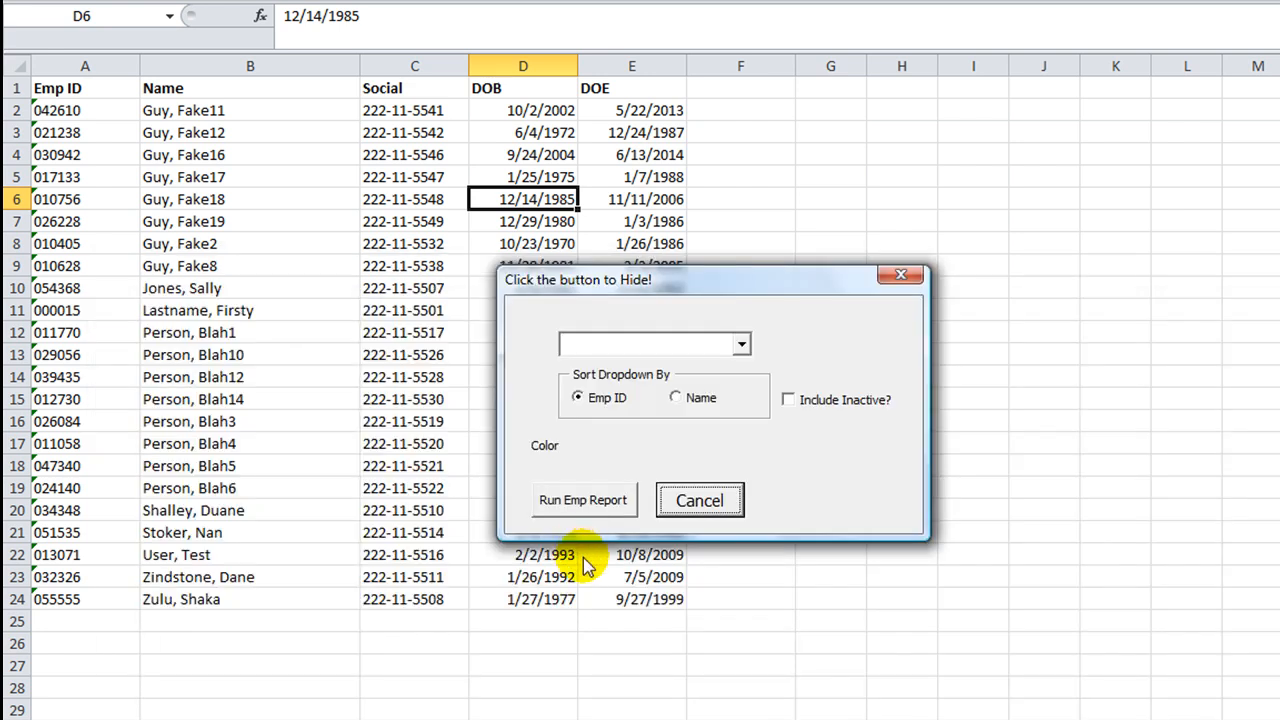
Run Emp Report and step through clearing old rows and rewriting the first employee's ID and name
{"action": "left_click", "coordinate": [584, 500]}
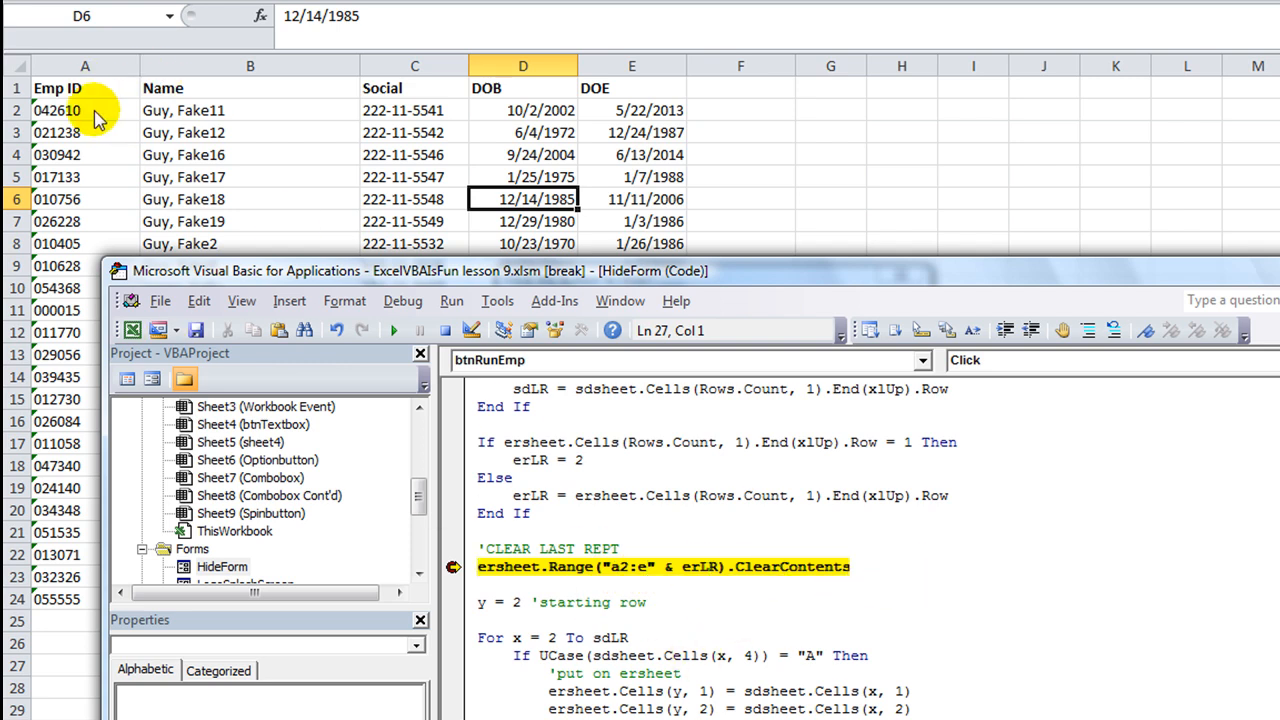
{"action": "mouse_move", "coordinate": [22, 80]}
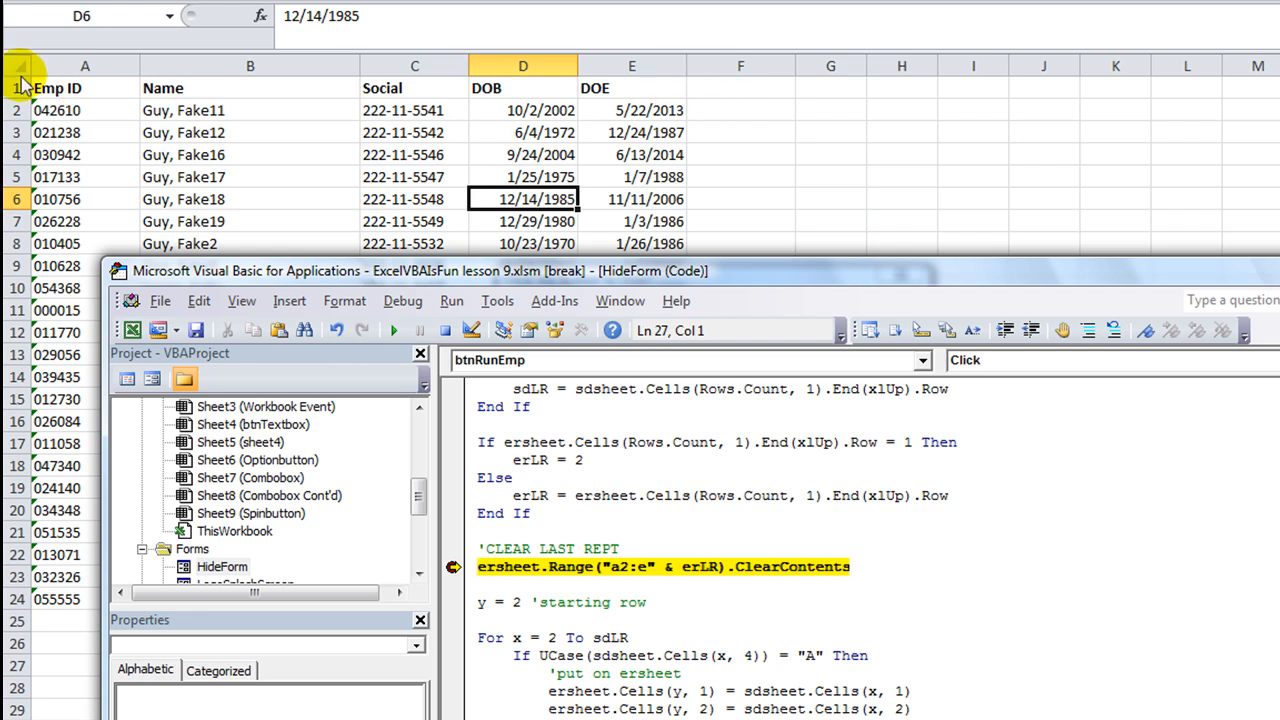
{"action": "mouse_move", "coordinate": [680, 588]}
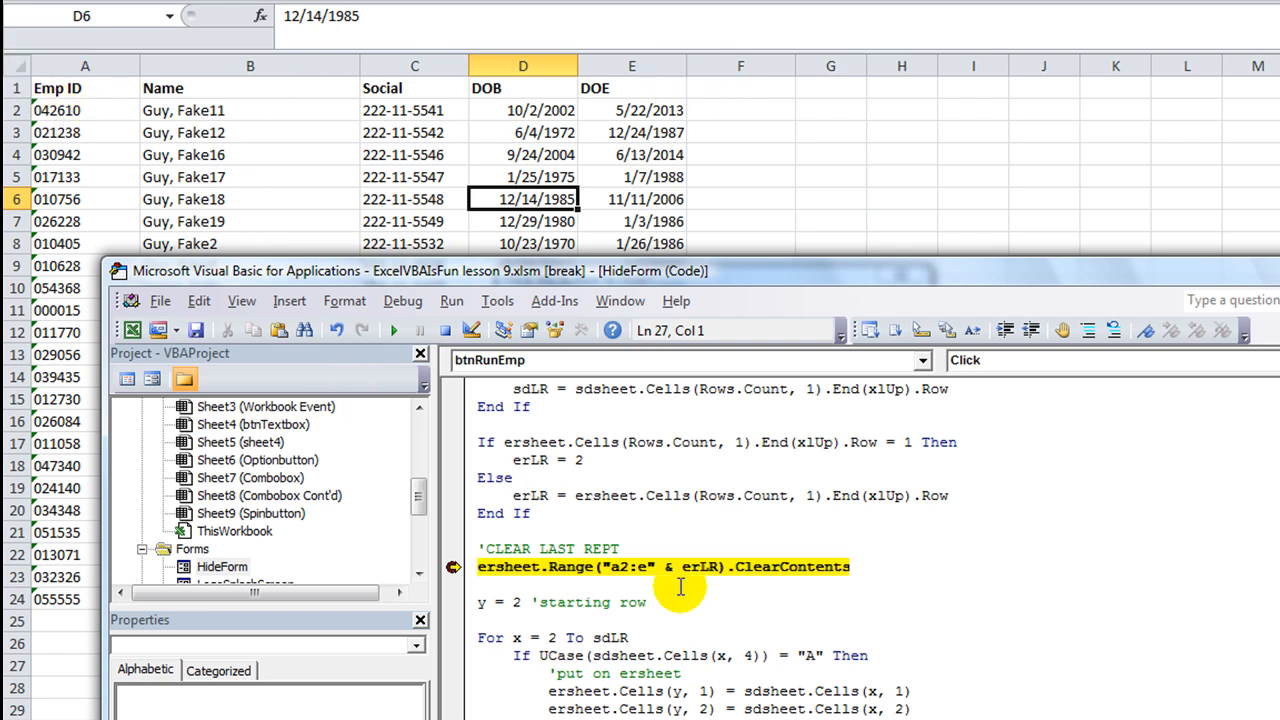
{"action": "key", "text": "F8"}
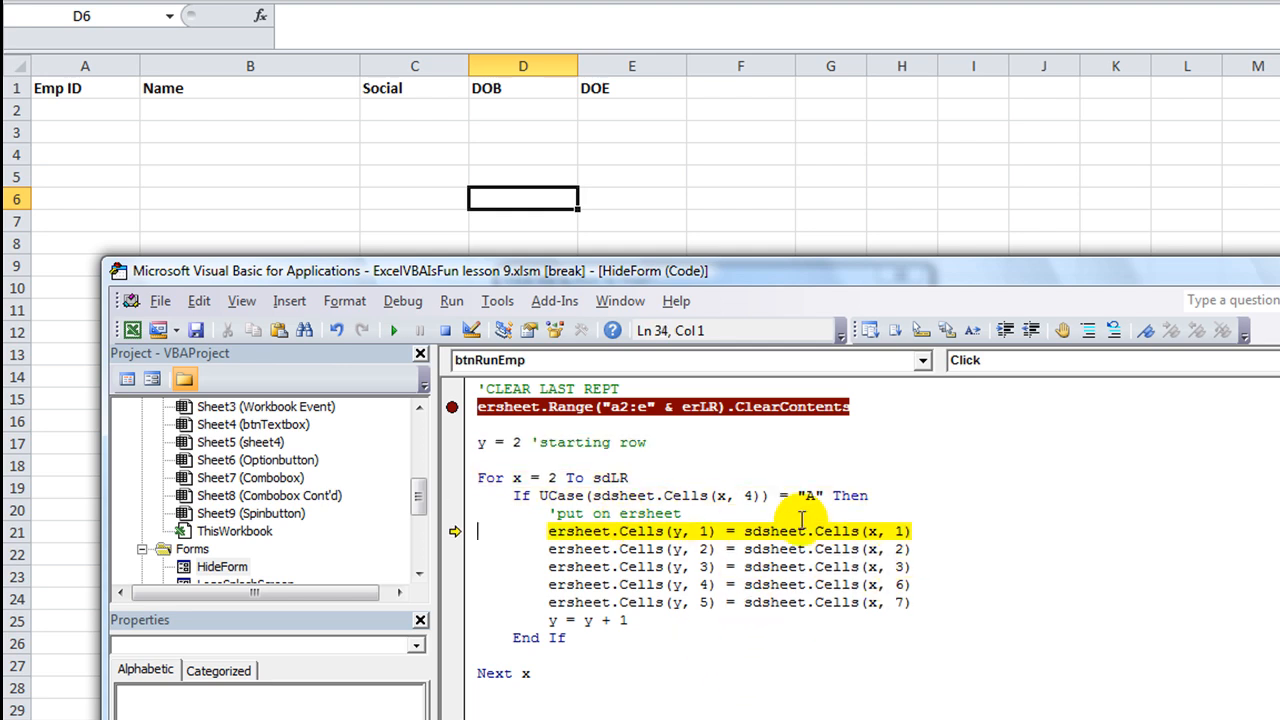
{"action": "key", "text": "F8"}
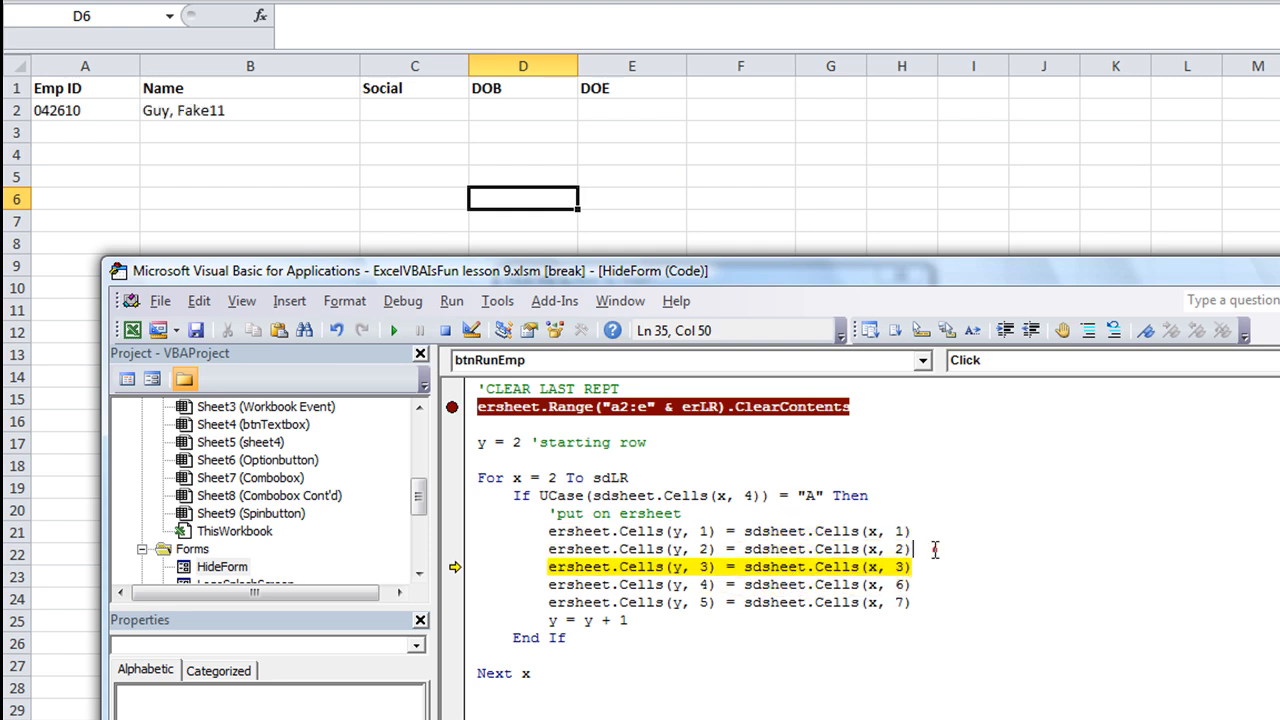
Mask the social as "XXX-XX-" & Right(last four) under a 'SOCIAL comment, then let the report finish
{"action": "type", "text": "'s"}
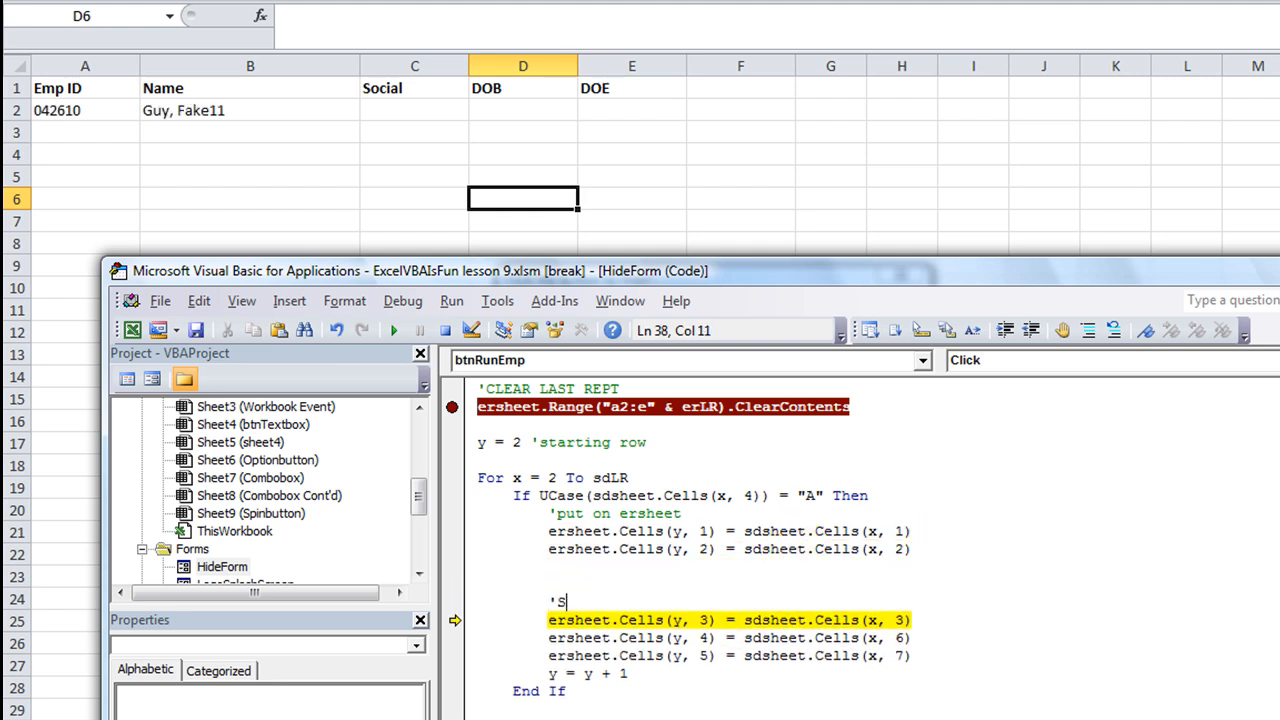
{"action": "type", "text": "OCIAL"}
{"action": "left_click", "coordinate": [730, 620]}
{"action": "type", "text": "\"      "}
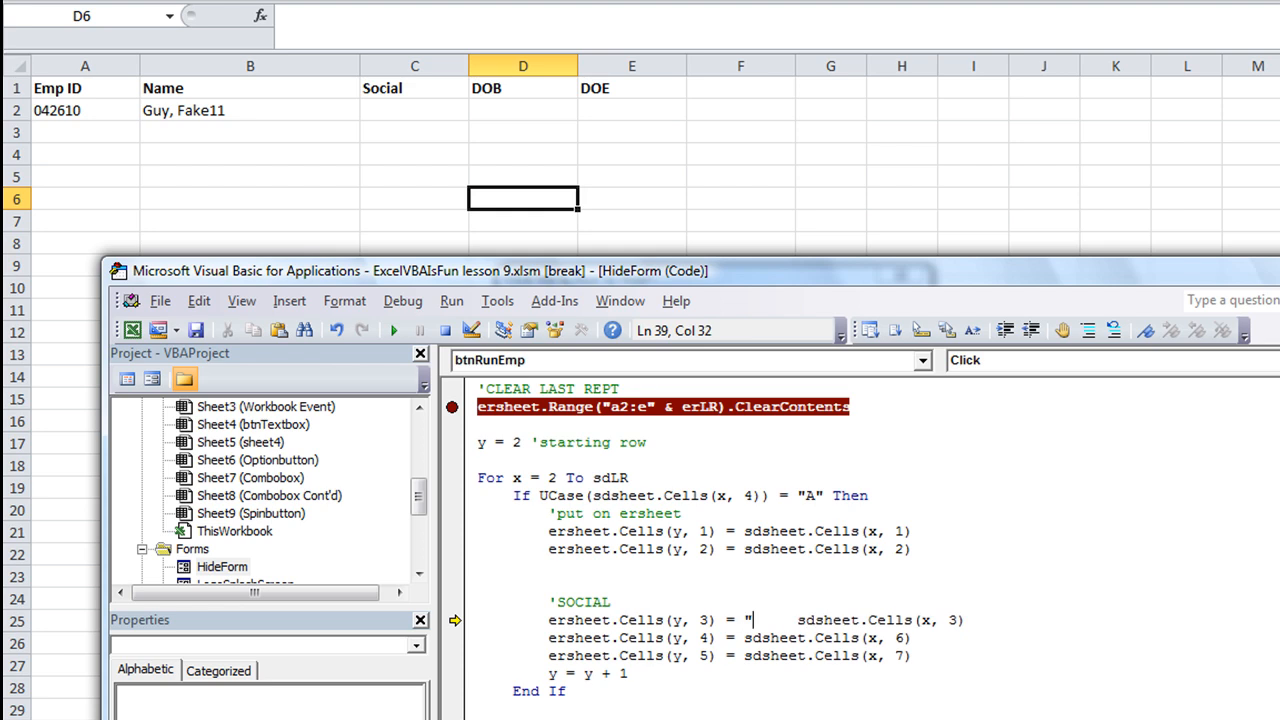
{"action": "type", "text": "XXX"}
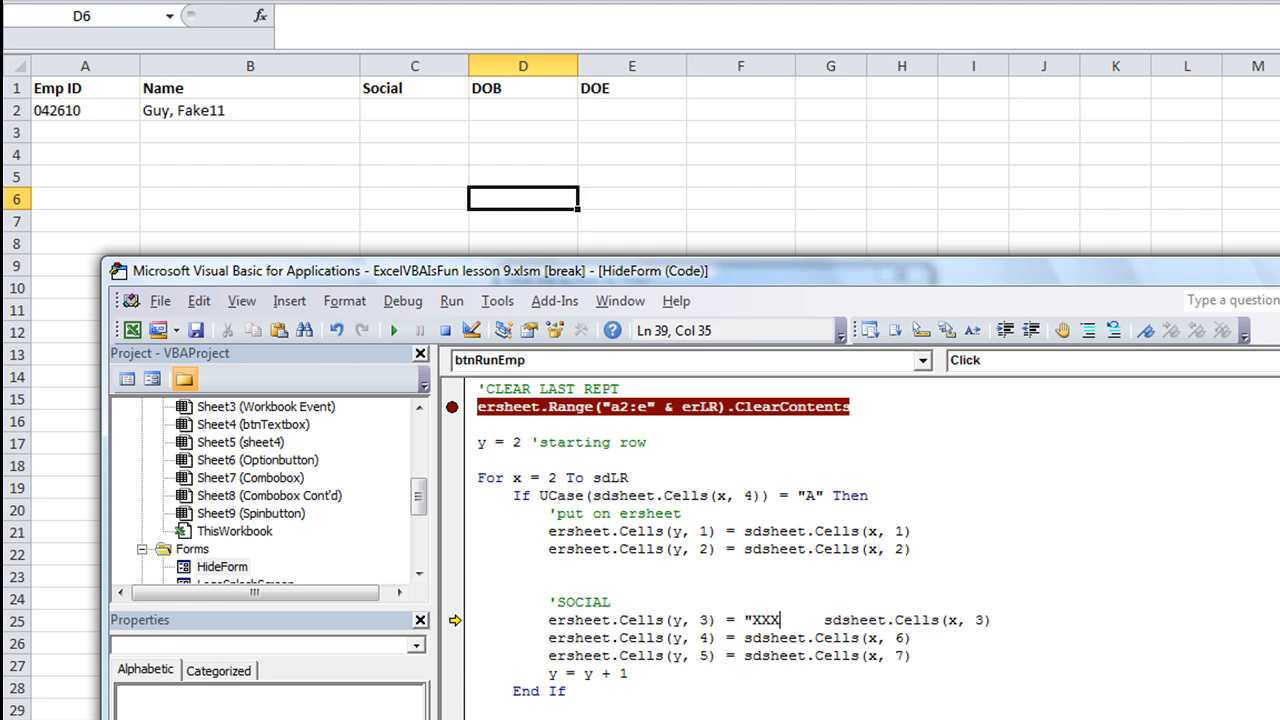
{"action": "type", "text": "-XX-"}
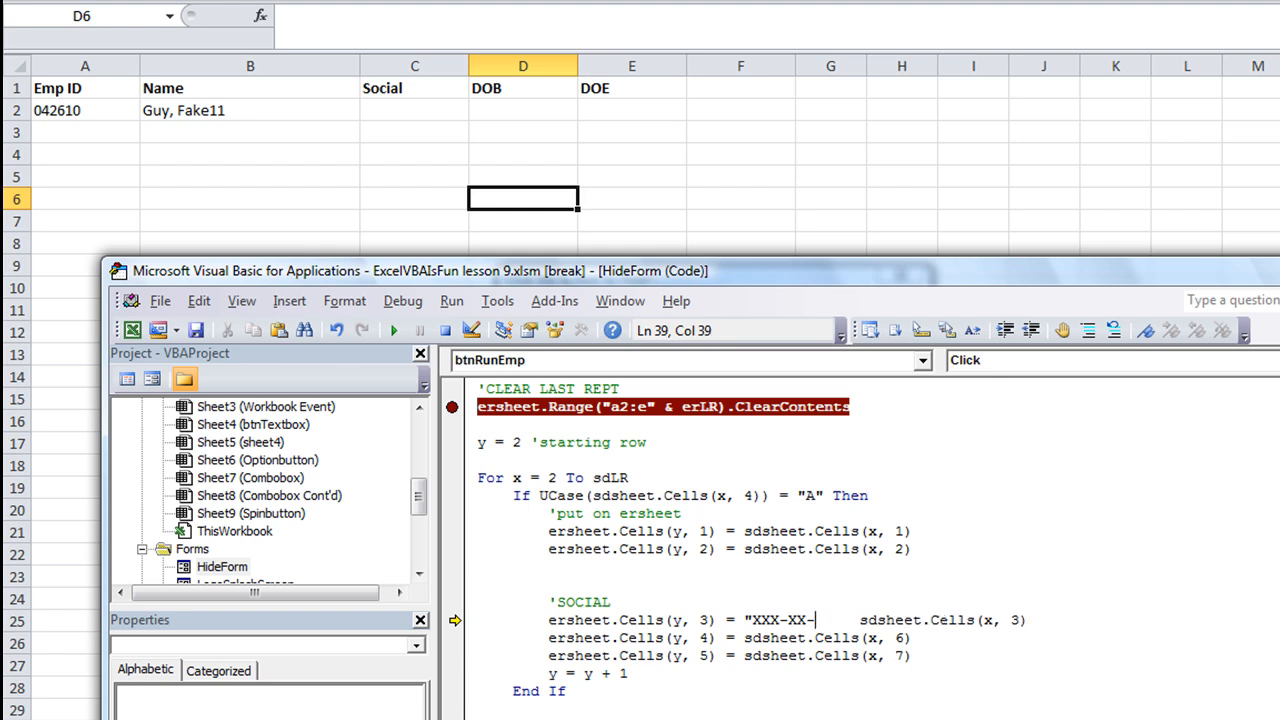
{"action": "type", "text": "\""}
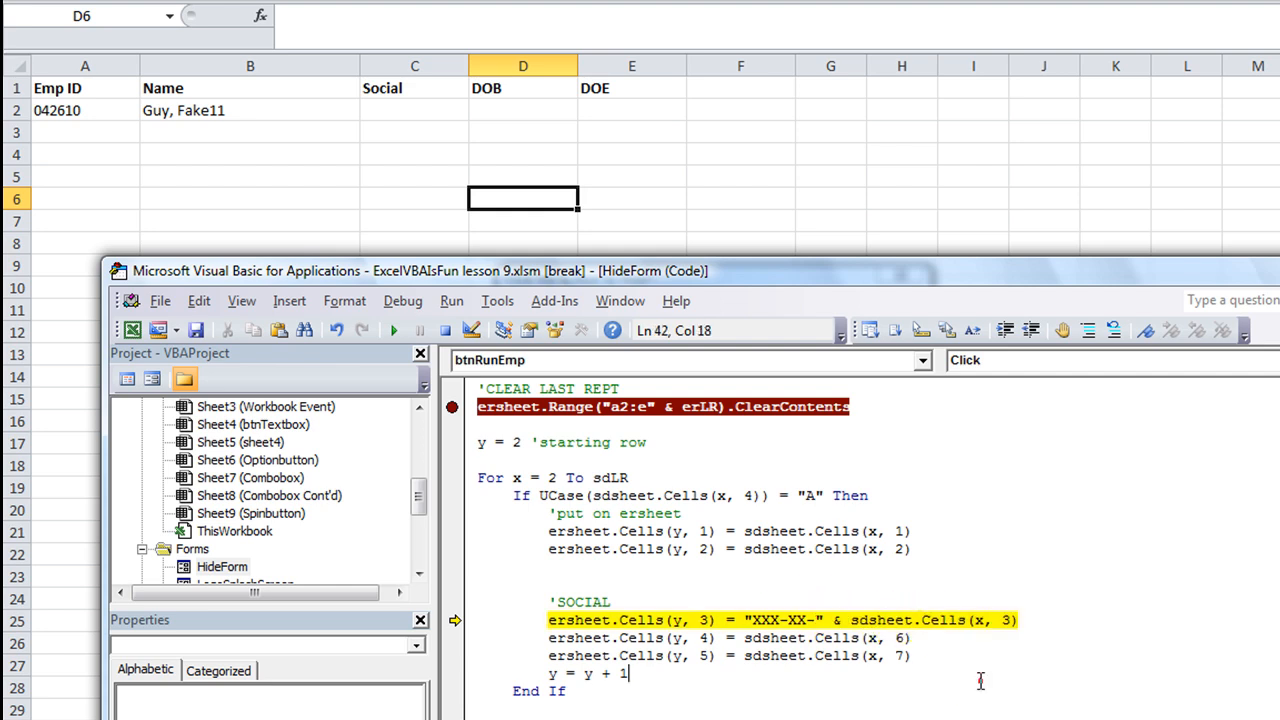
{"action": "mouse_move", "coordinate": [904, 620]}
{"action": "type", "text": "RIGHT("}
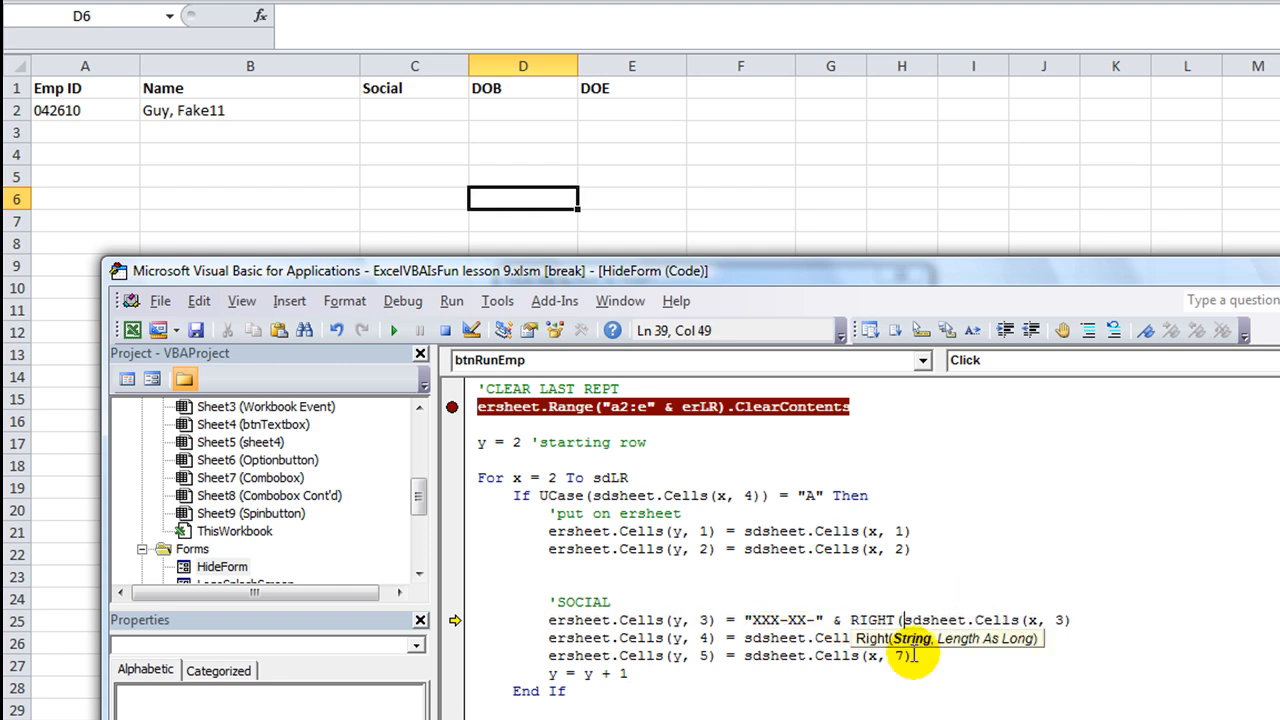
{"action": "mouse_move", "coordinate": [864, 620]}
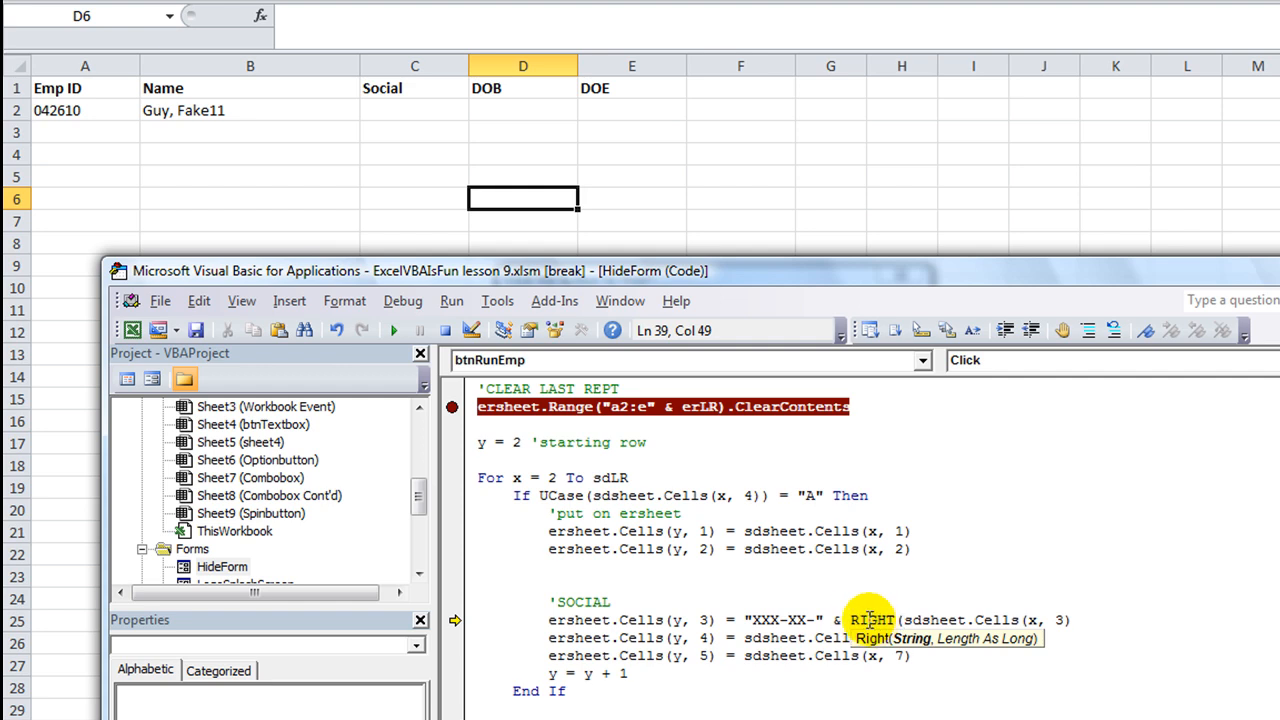
{"action": "left_click", "coordinate": [1076, 620]}
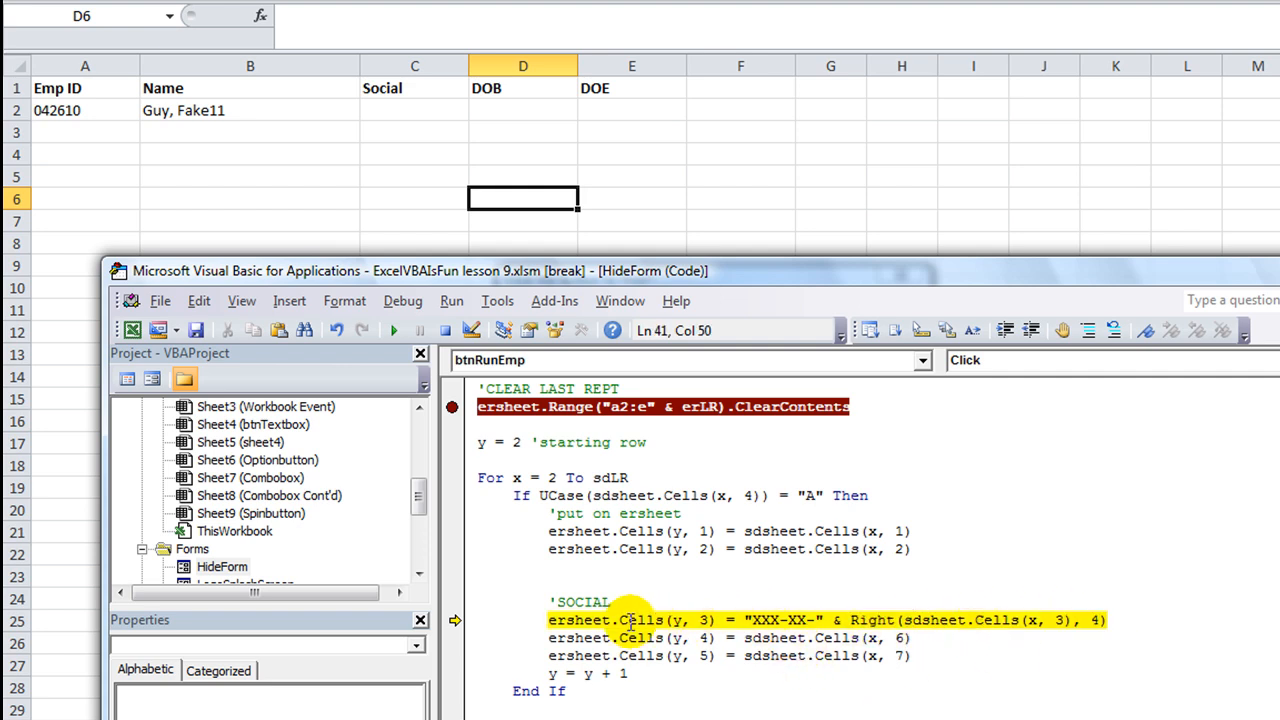
{"action": "key", "text": "F8"}
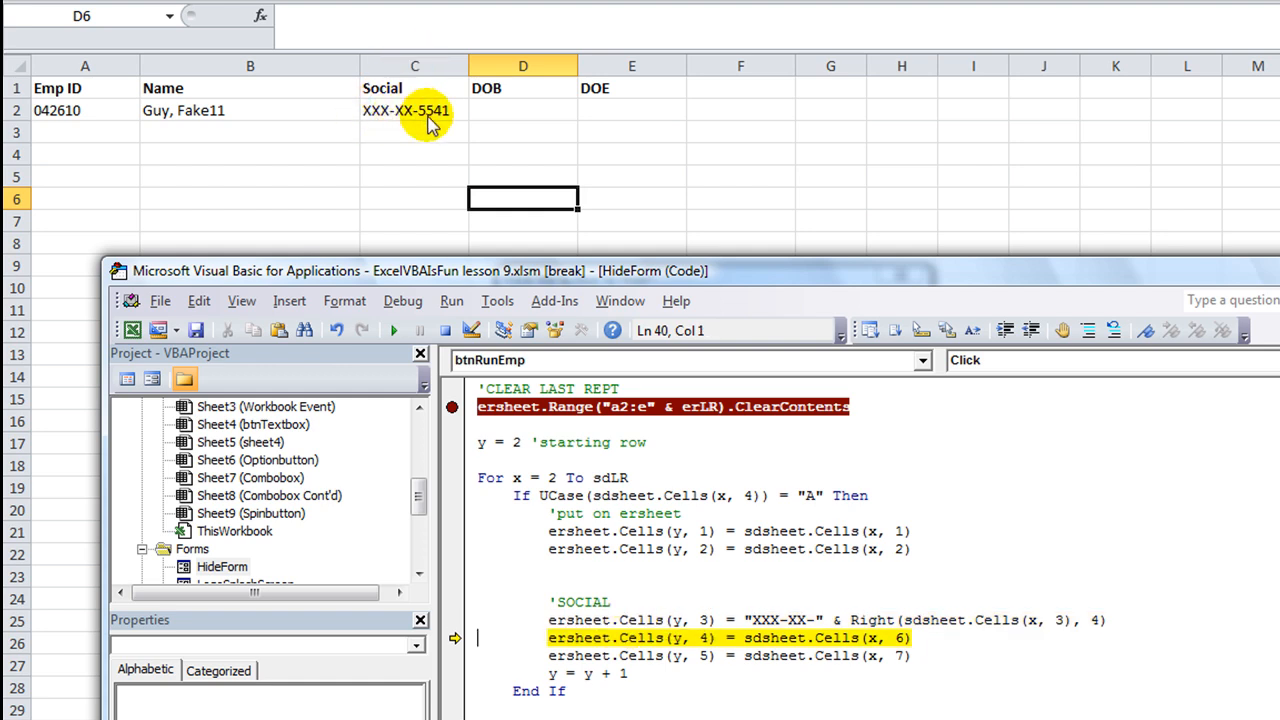
{"action": "mouse_move", "coordinate": [748, 468]}
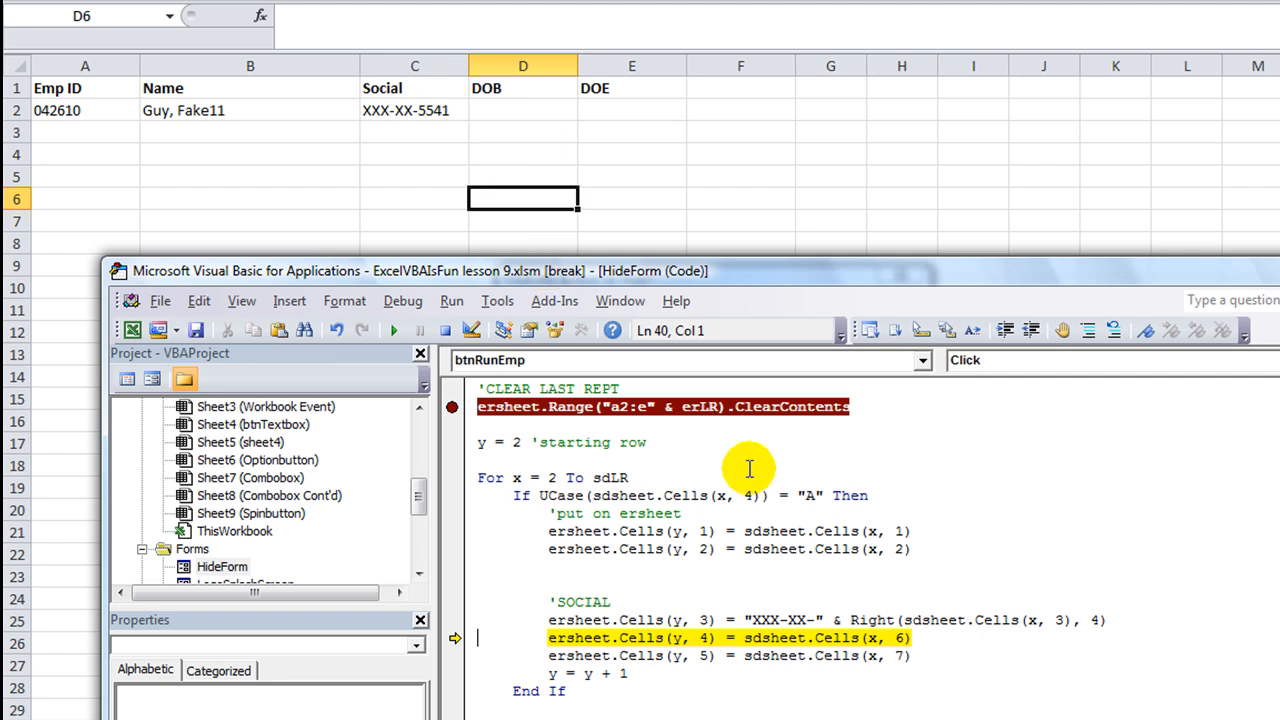
{"action": "mouse_move", "coordinate": [684, 420]}
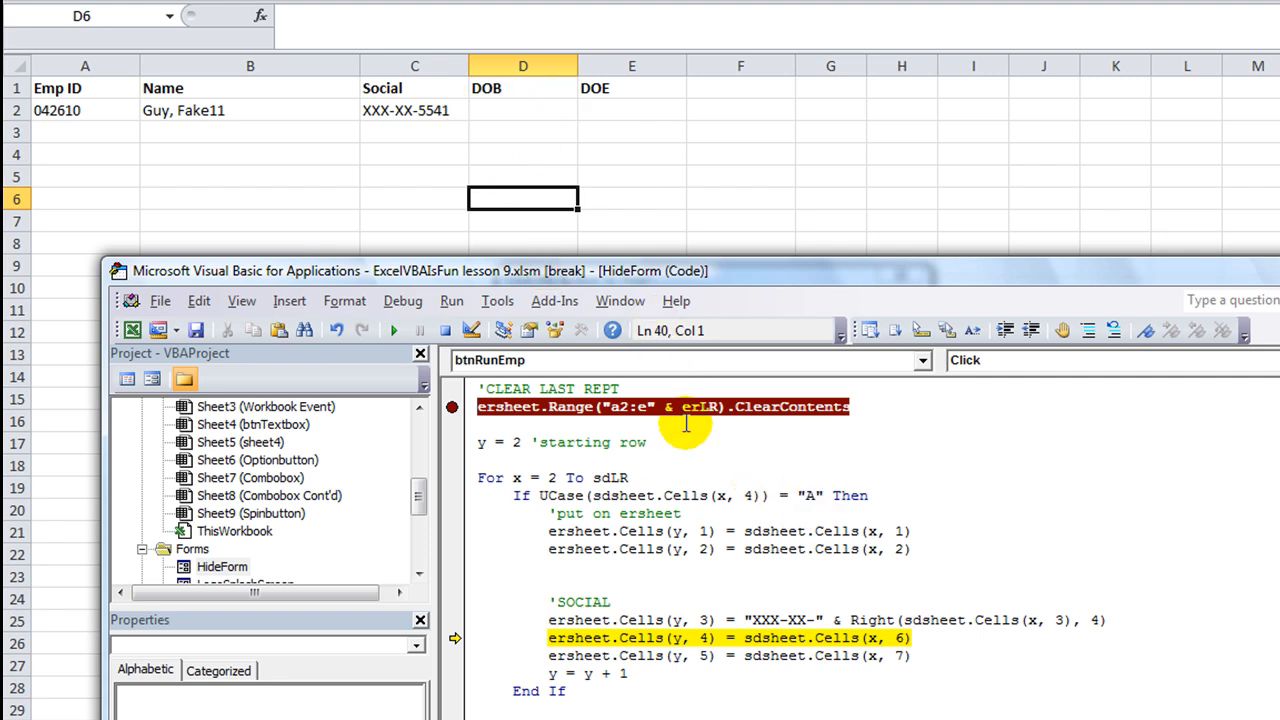
{"action": "left_click", "coordinate": [392, 330]}
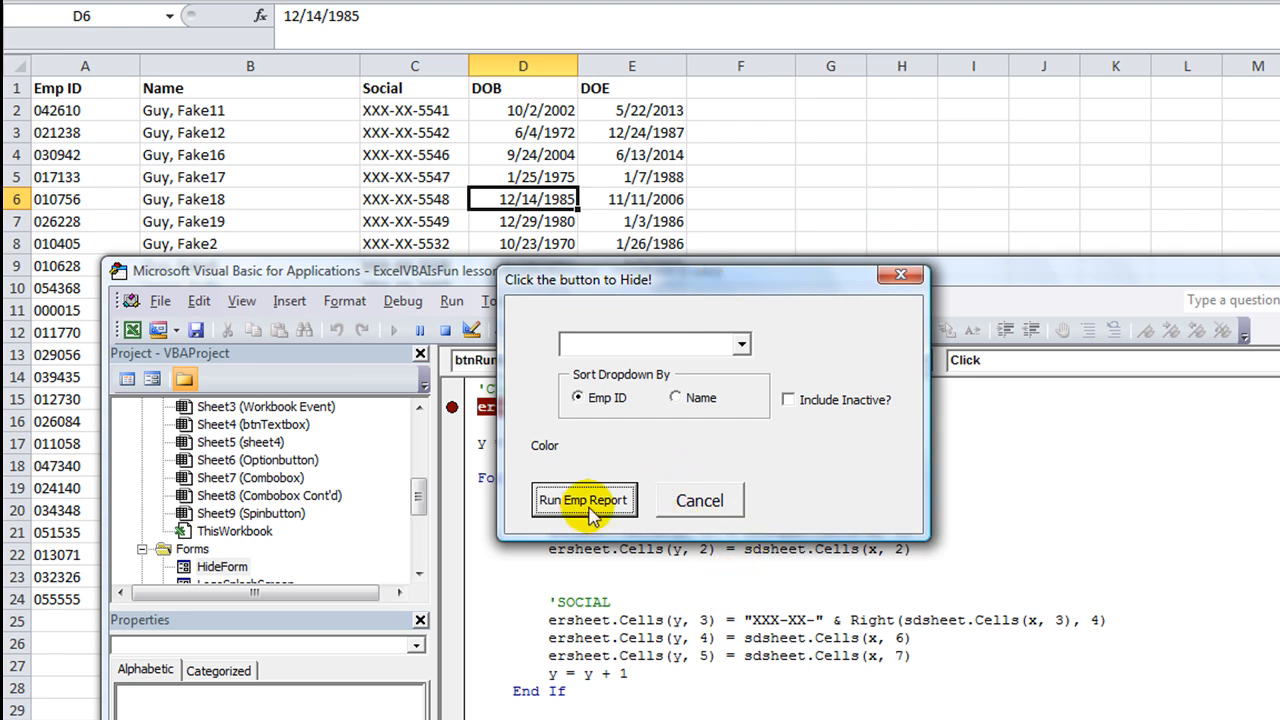
Add Me.Hide above the 'CLEAR LAST REPT comment so the form closes before the report runs
{"action": "left_click", "coordinate": [584, 500]}
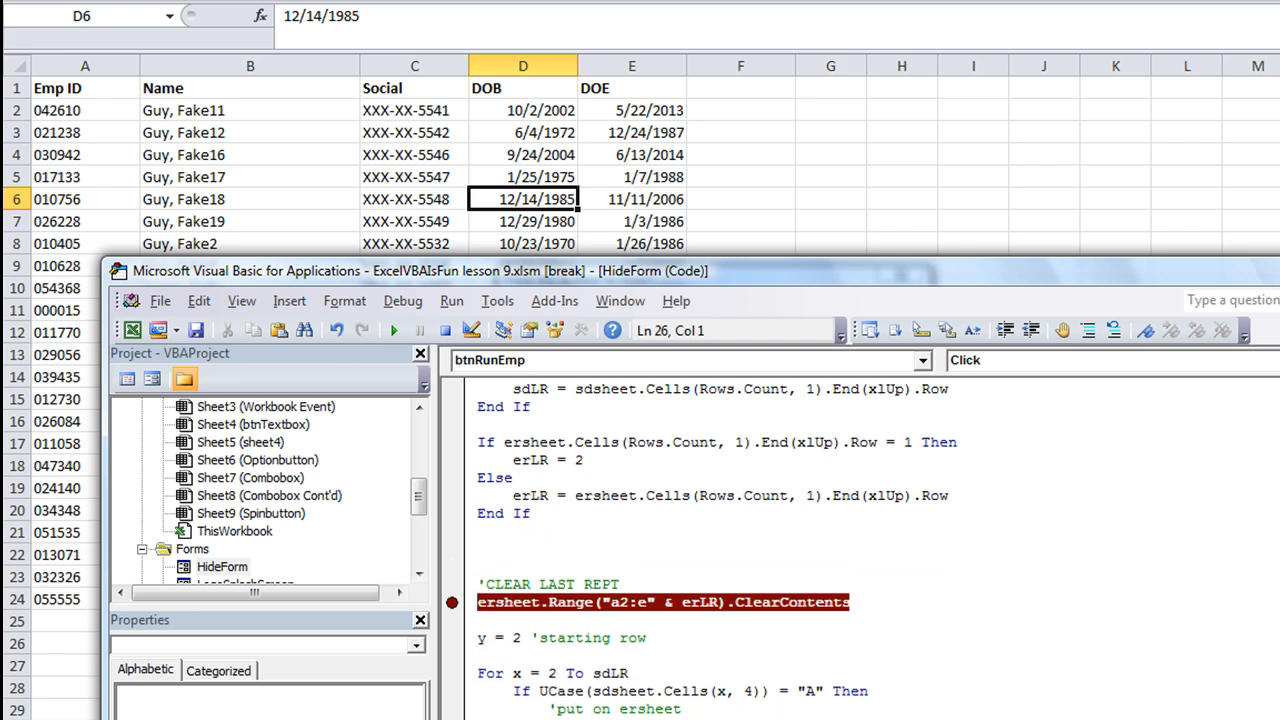
{"action": "type", "text": "ME"}
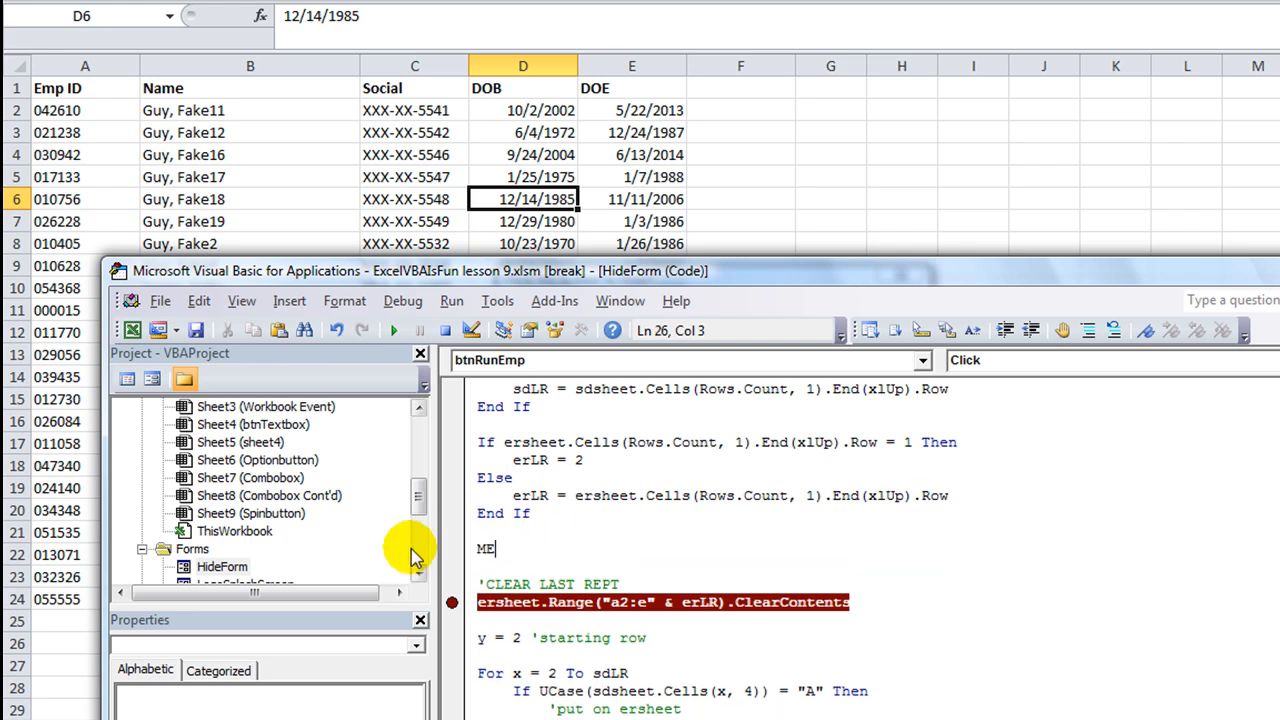
{"action": "mouse_move", "coordinate": [232, 570]}
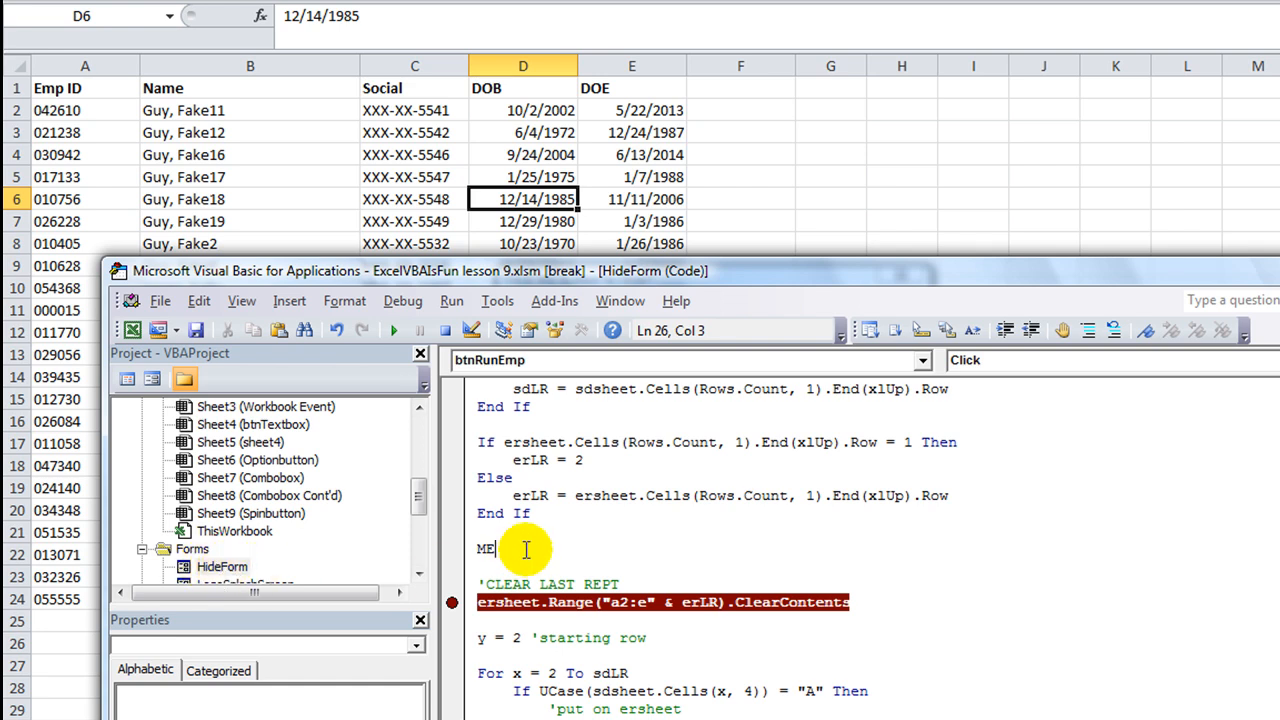
{"action": "type", "text": ".HI"}
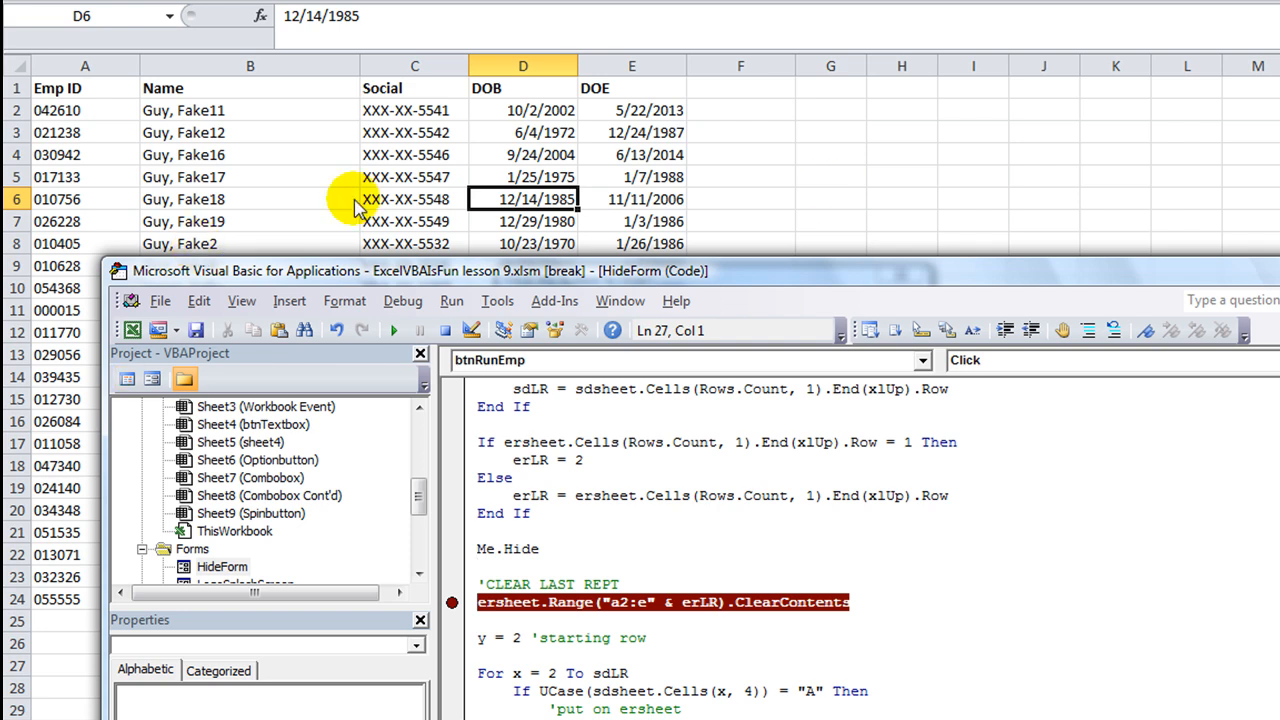
{"action": "mouse_move", "coordinate": [544, 568]}
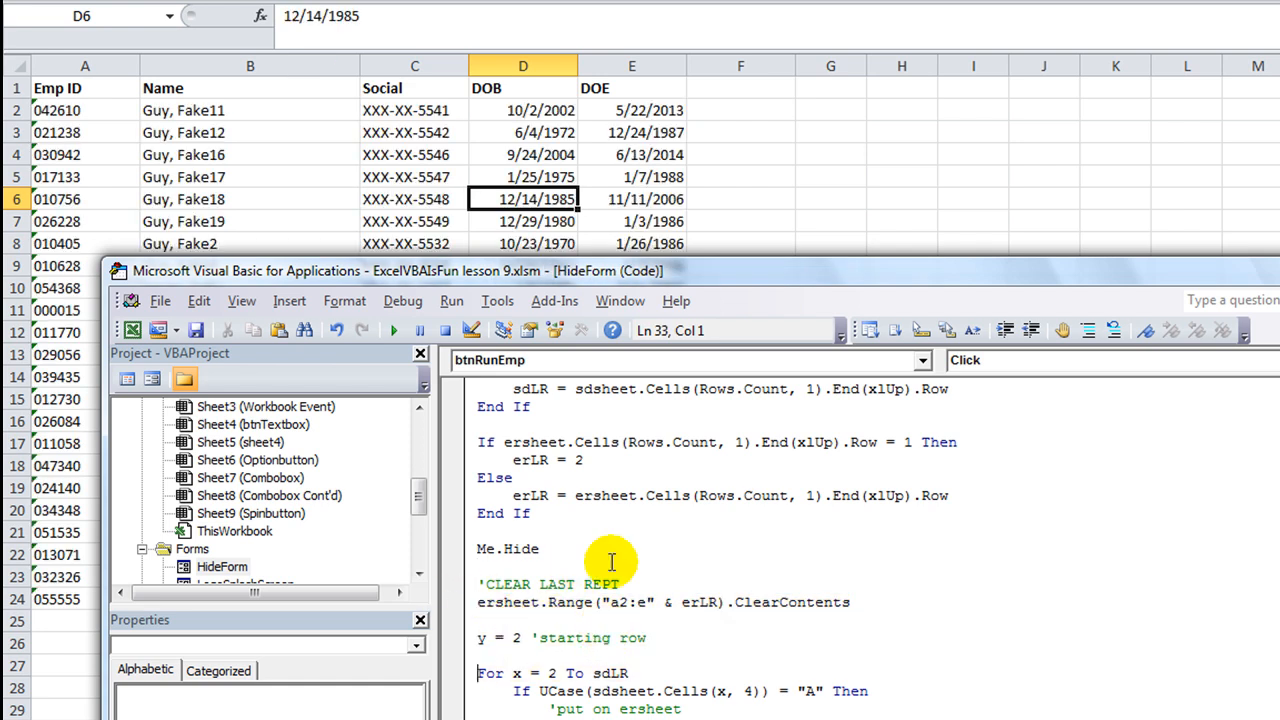
Give the report a bold custom header reading ACTIVE EMPLOYEE LIST in Page Setup
{"action": "left_click", "coordinate": [392, 330]}
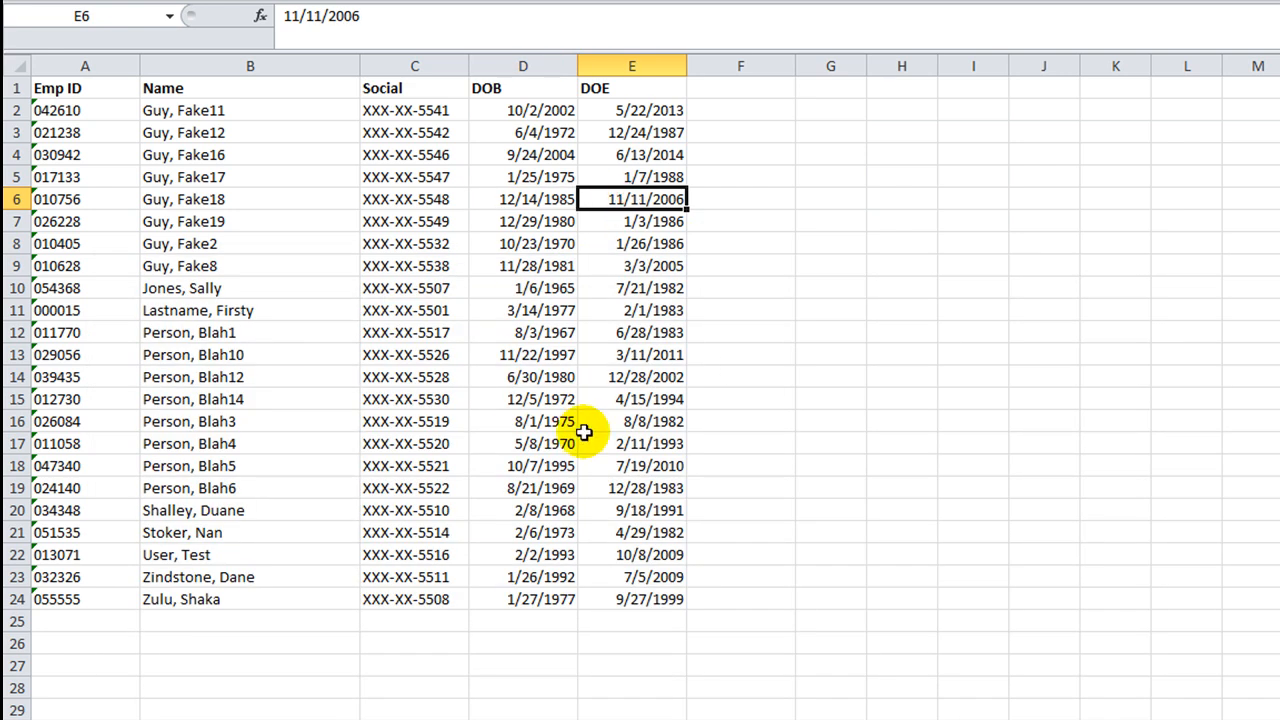
{"action": "mouse_move", "coordinate": [438, 410]}
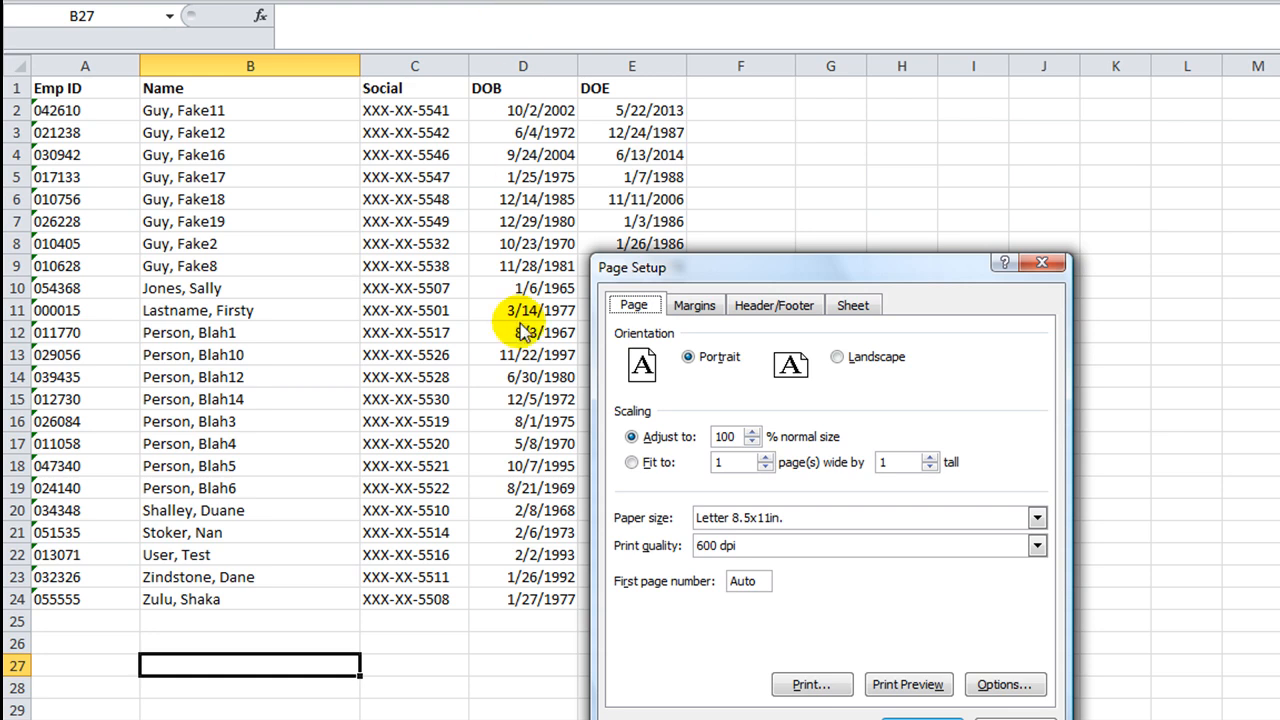
{"action": "left_click", "coordinate": [772, 304]}
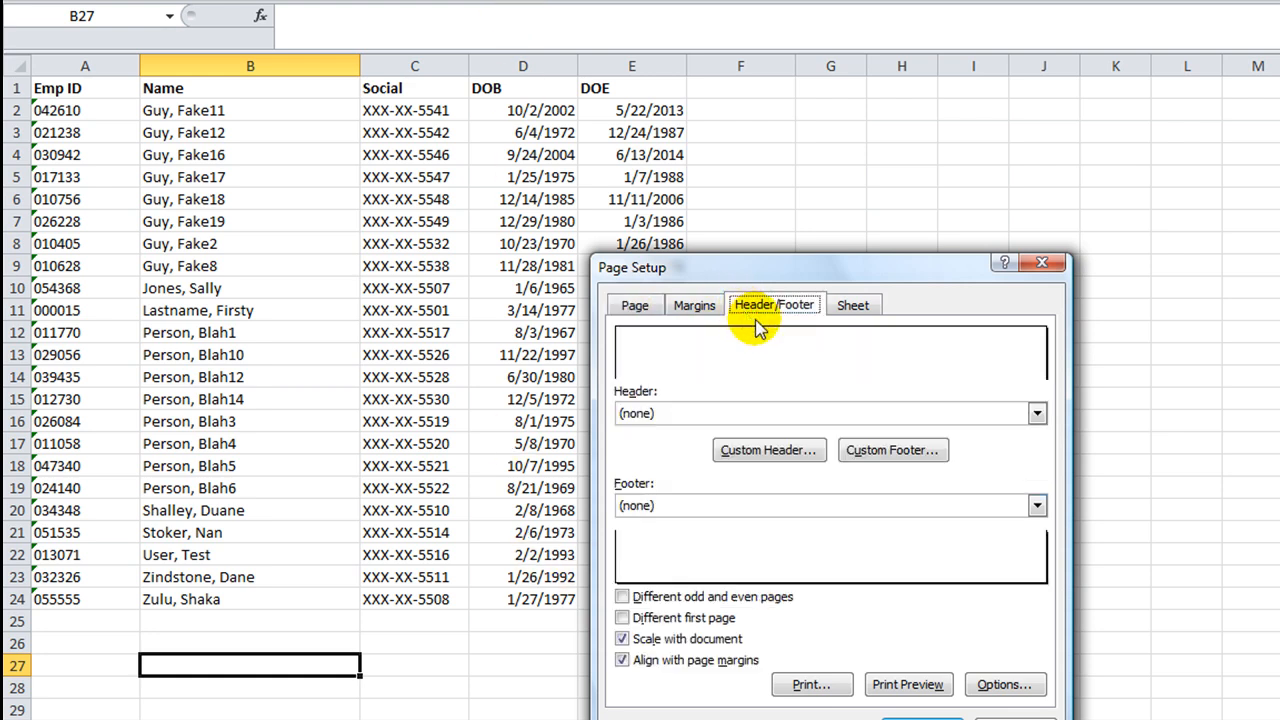
{"action": "left_click", "coordinate": [768, 448]}
{"action": "type", "text": "ACTIVE E"}
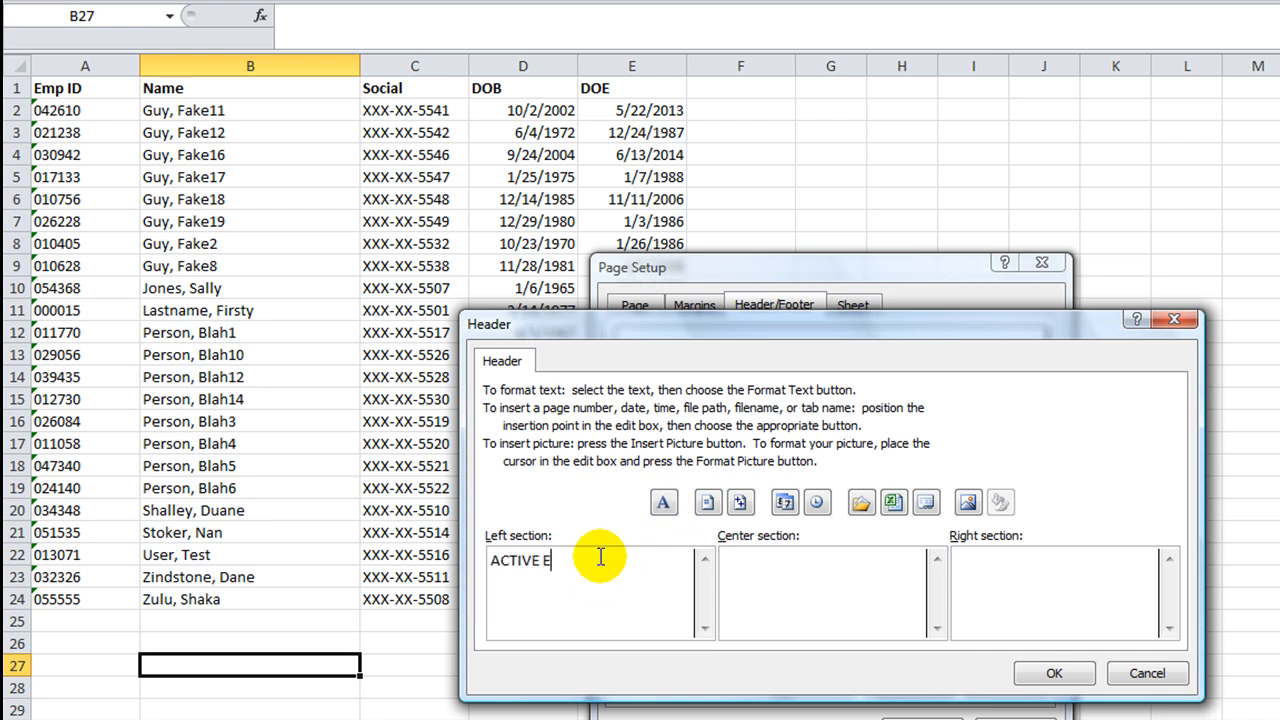
{"action": "type", "text": "MPLOYEE LIST"}
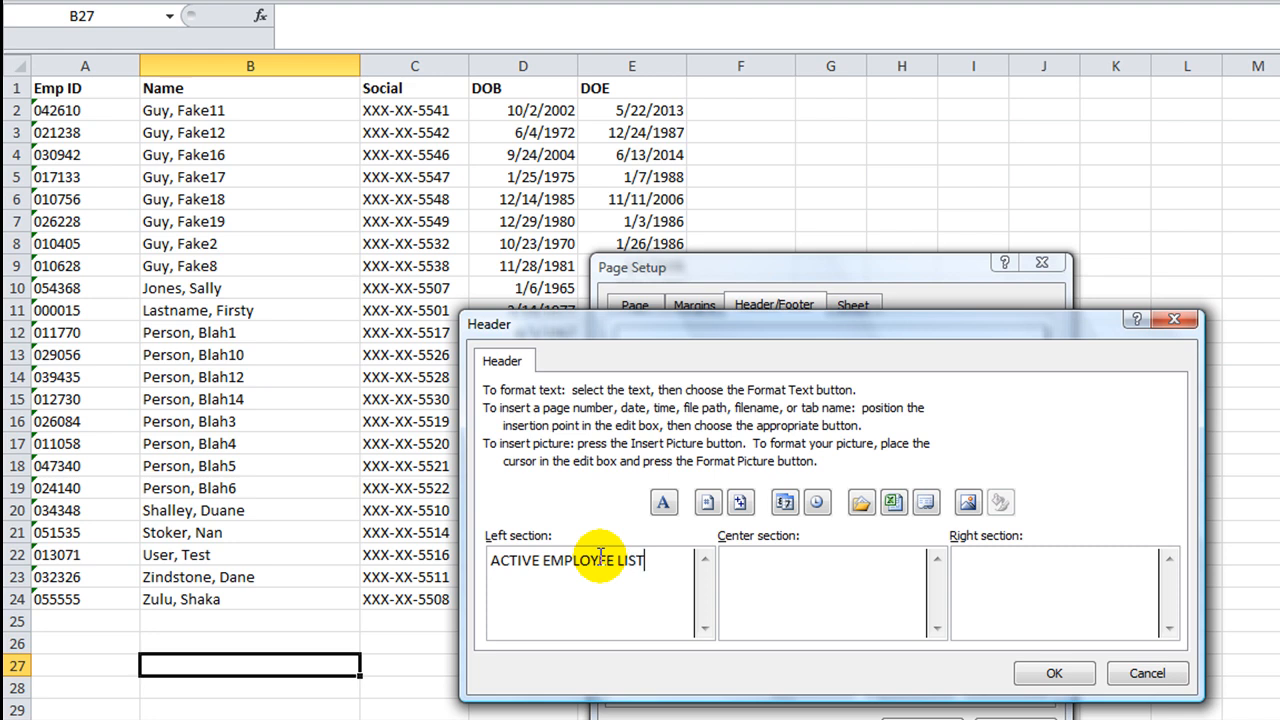
{"action": "left_click", "coordinate": [664, 502]}
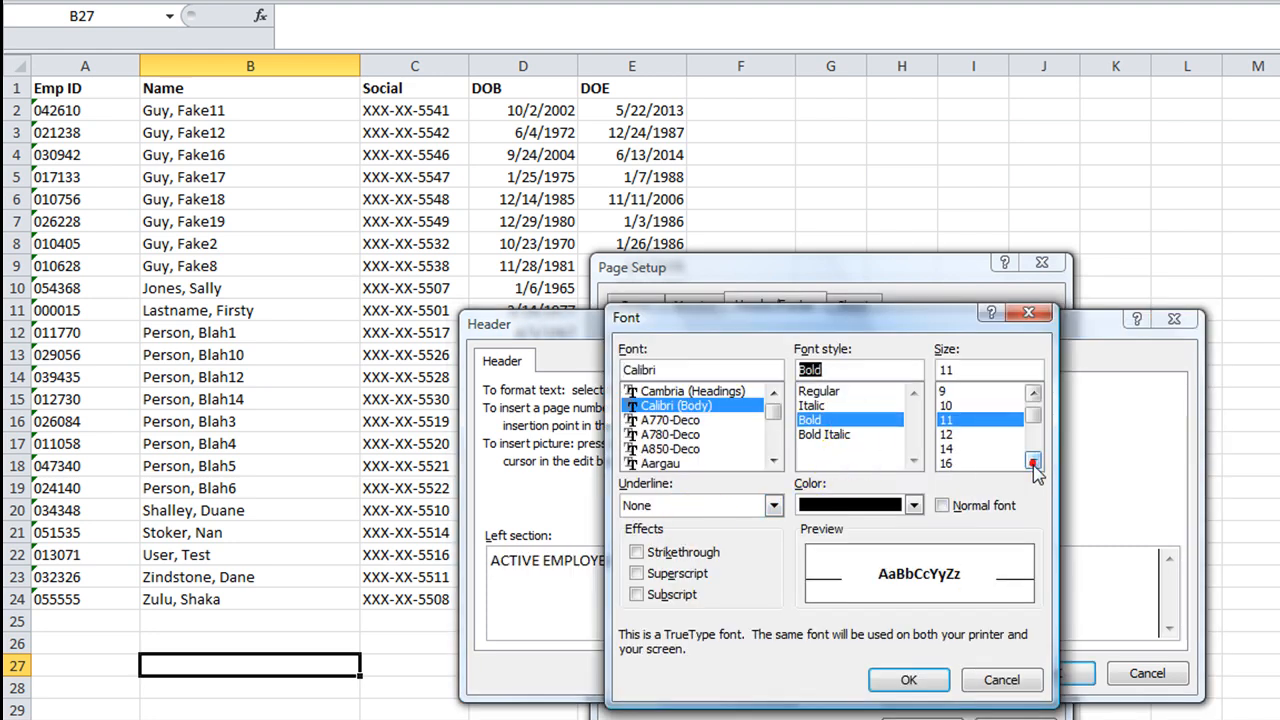
{"action": "left_click", "coordinate": [908, 680]}
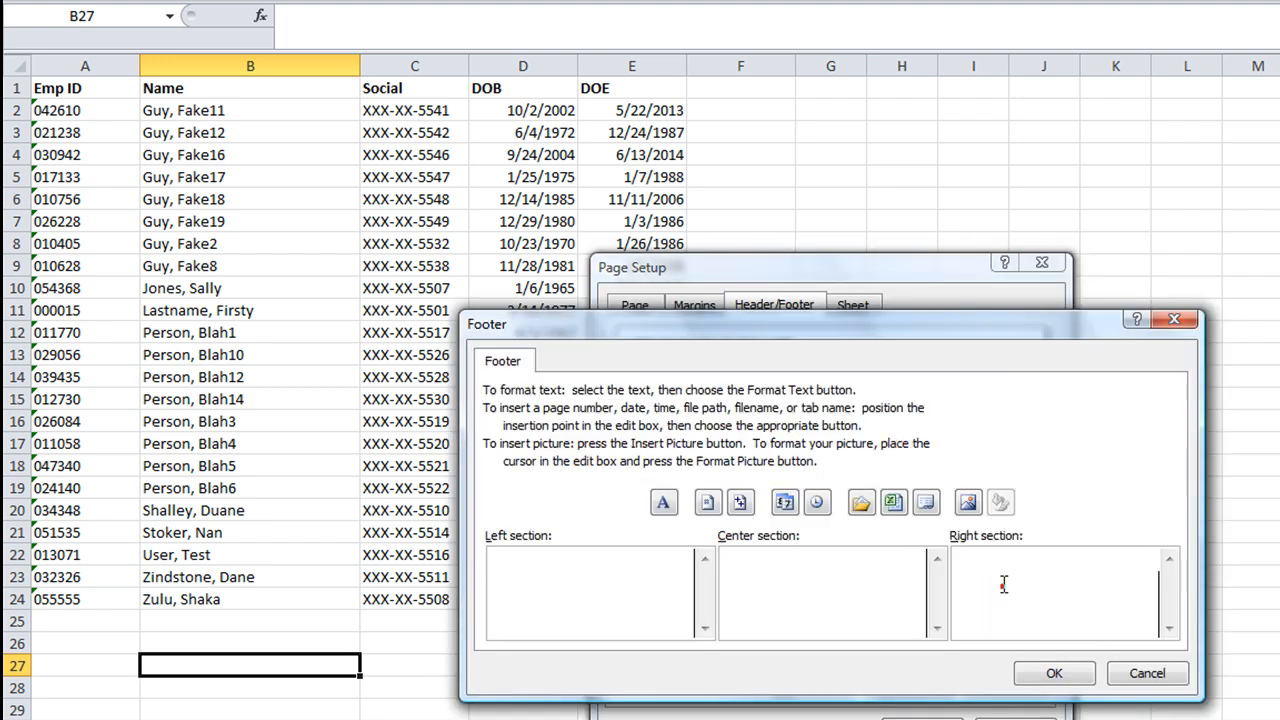
Add a custom footer with &[Date] on the left and &[Page] of &[Pages] on the right
{"action": "left_click", "coordinate": [708, 502]}
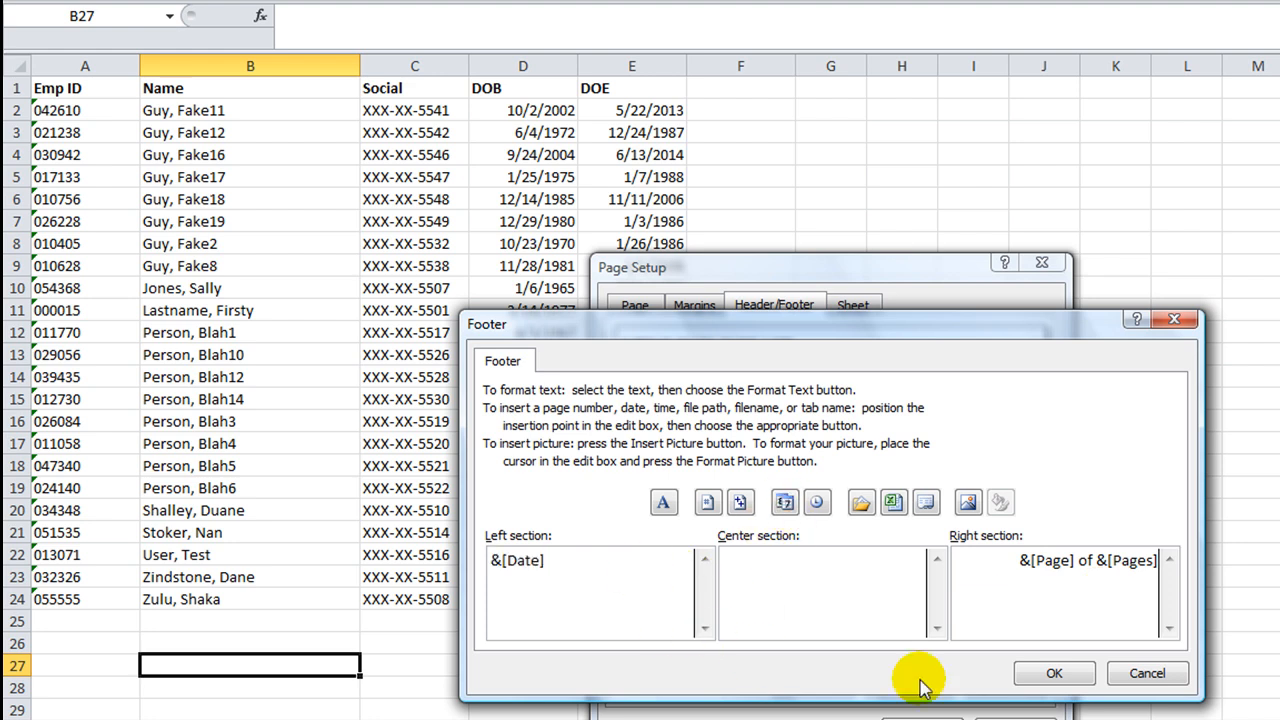
{"action": "left_click", "coordinate": [1054, 672]}
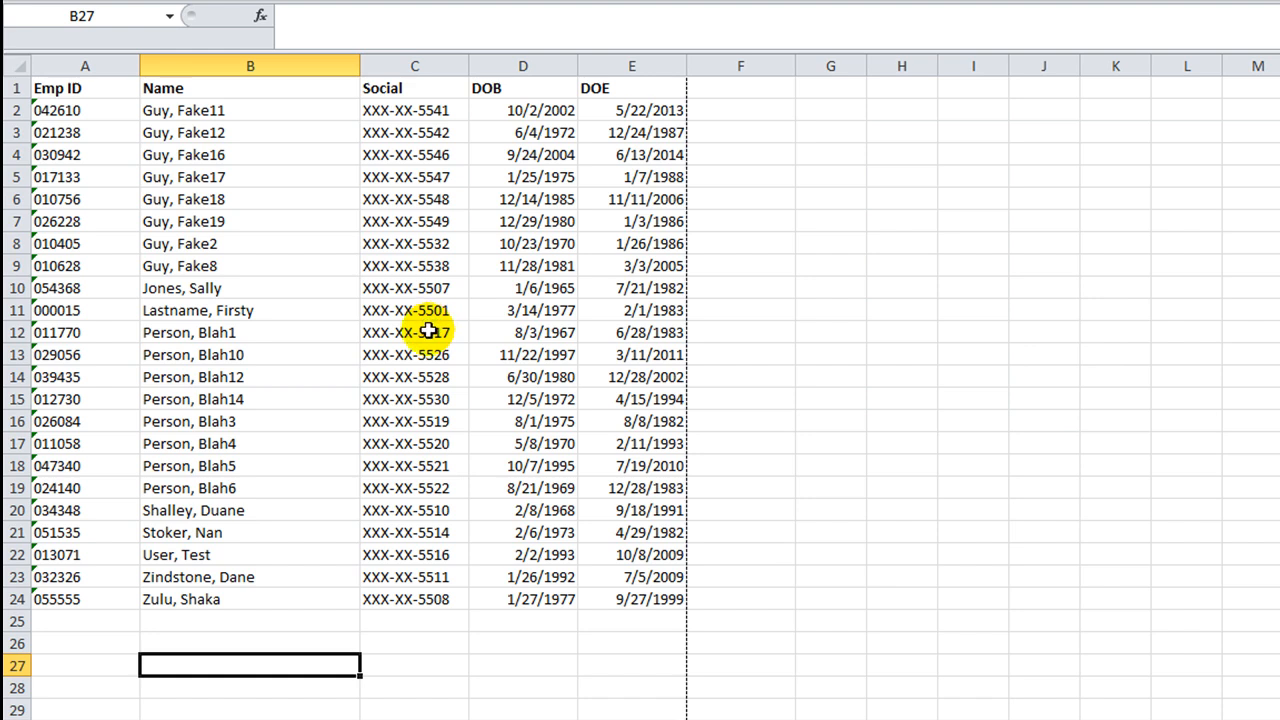
{"action": "key", "text": "ctrl+p"}
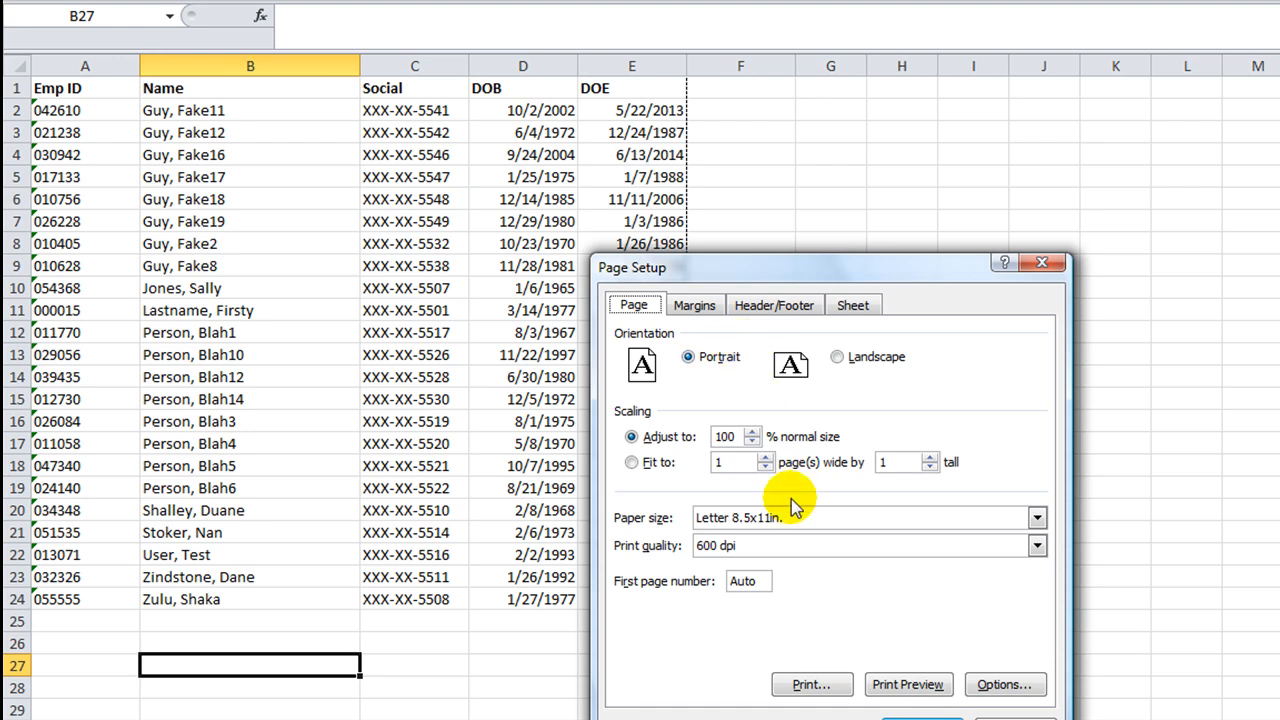
{"action": "mouse_move", "coordinate": [744, 306]}
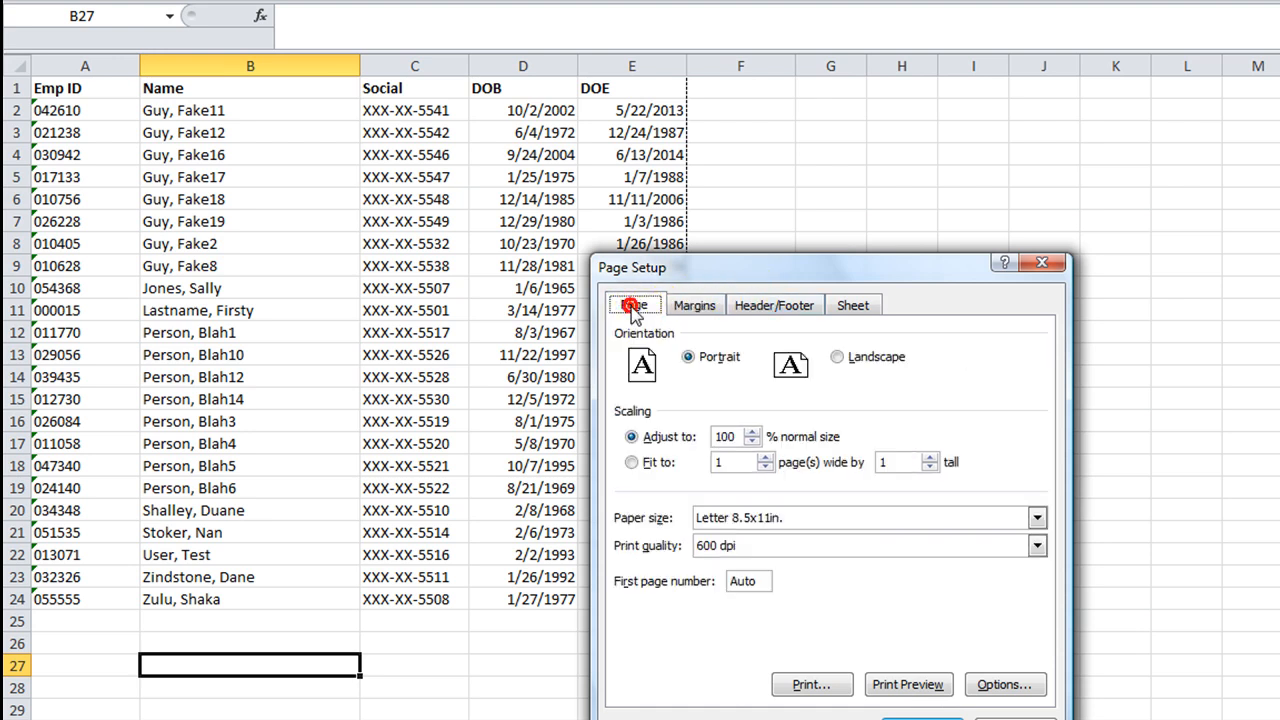
{"action": "left_click", "coordinate": [852, 304]}
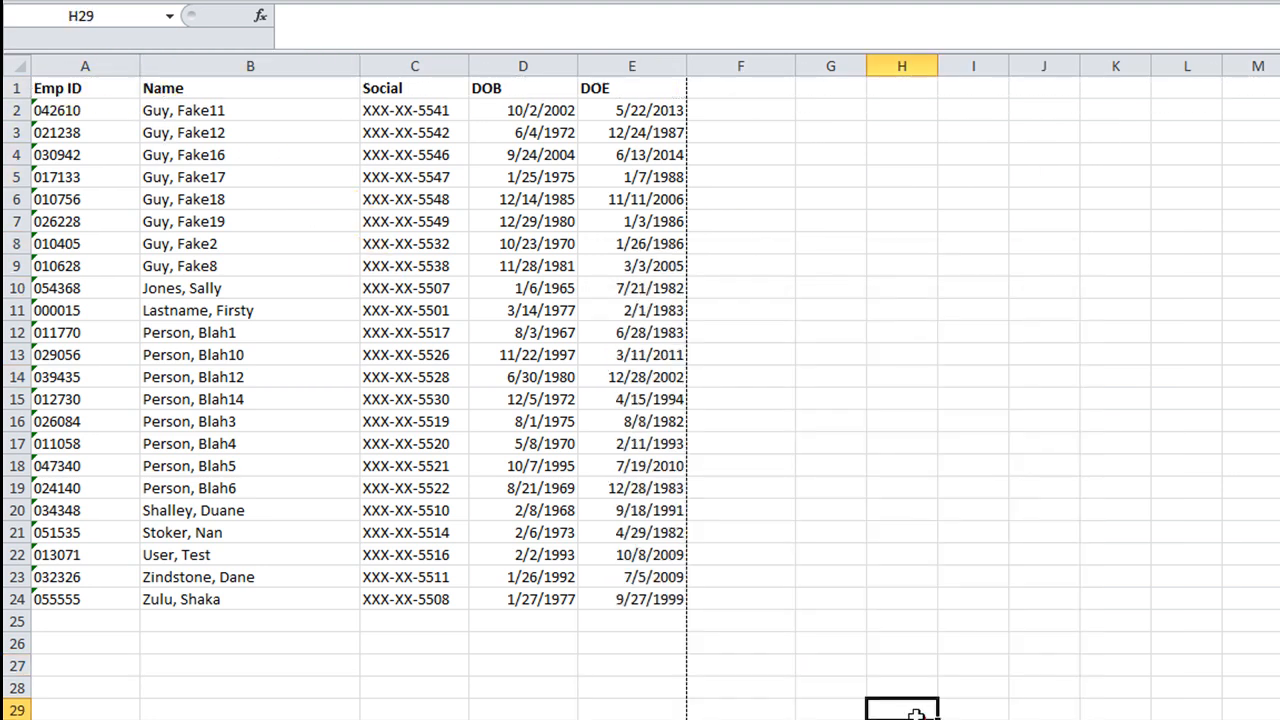
{"action": "left_click", "coordinate": [740, 488]}
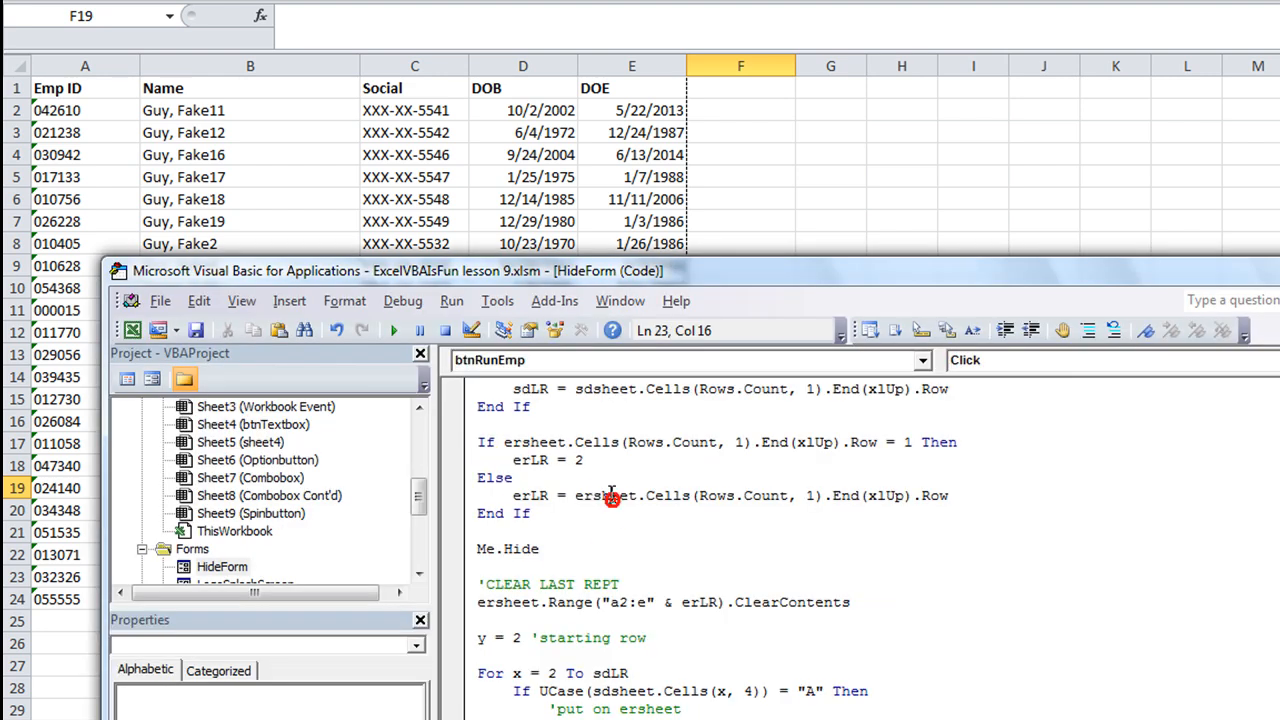
Regenerate the employee report from the HideForm userform and return to the source data sheet
{"action": "left_click", "coordinate": [392, 330]}
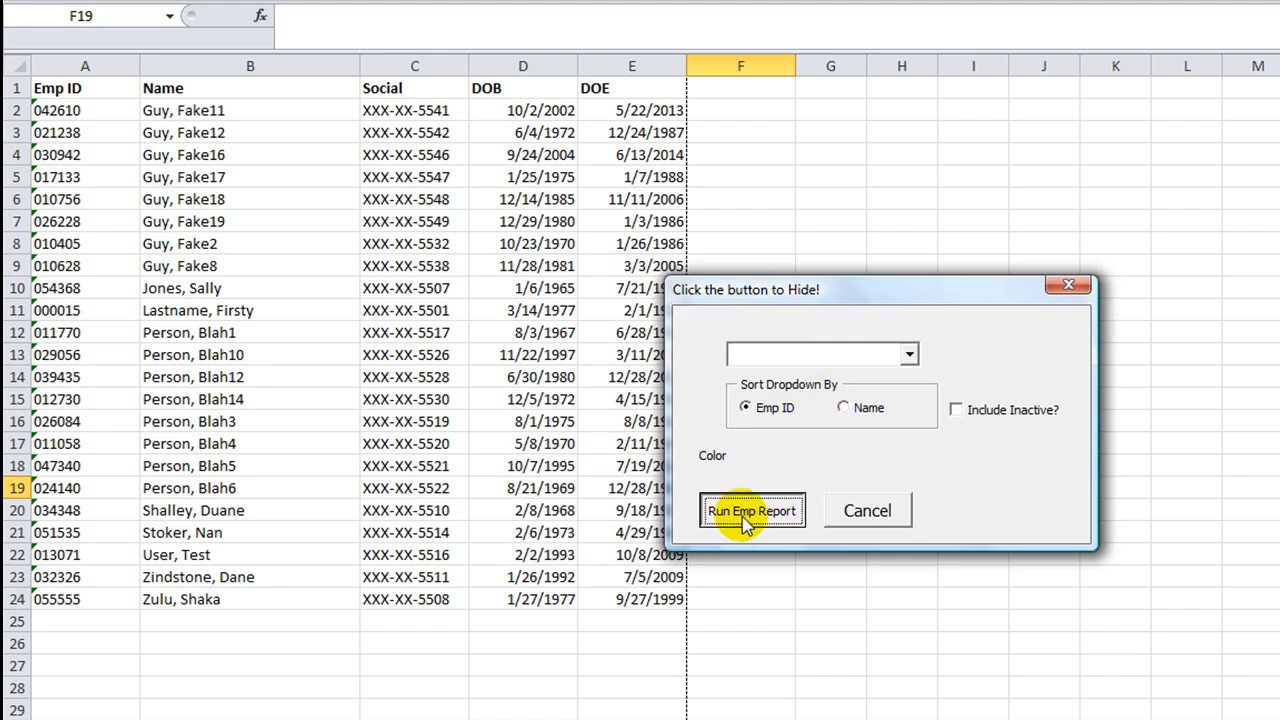
{"action": "left_click", "coordinate": [752, 512]}
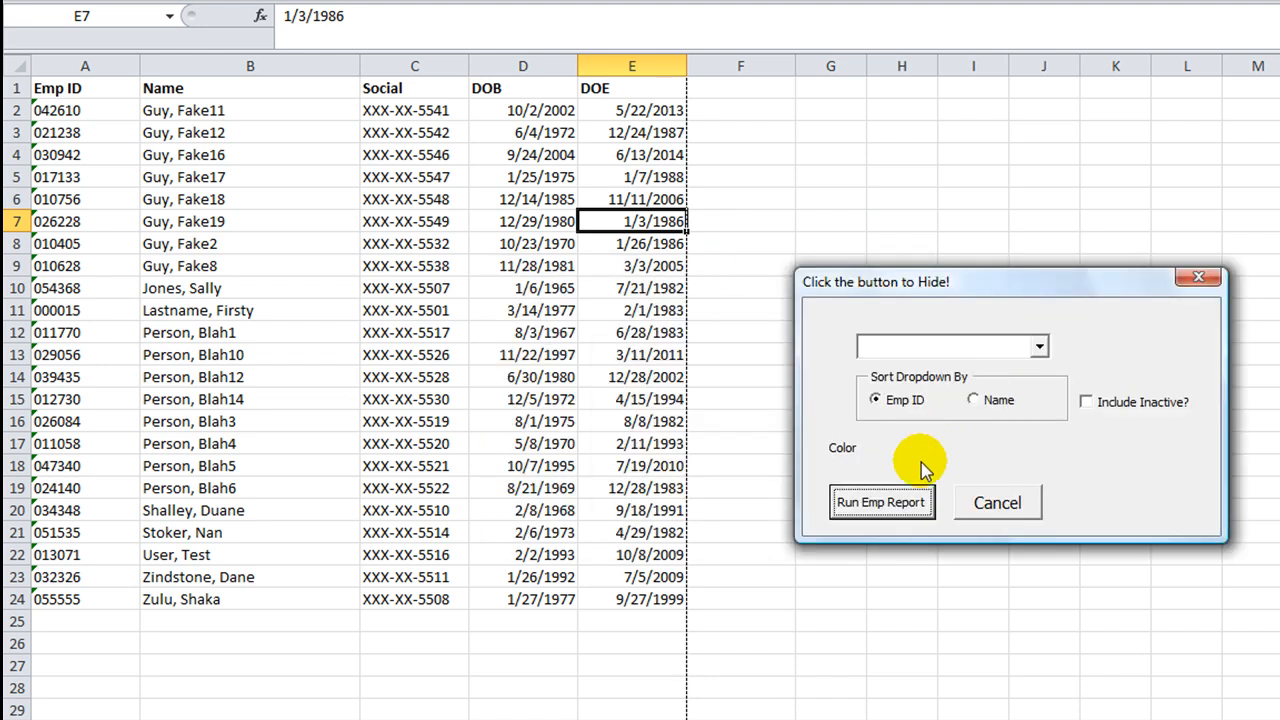
{"action": "left_click", "coordinate": [880, 502]}
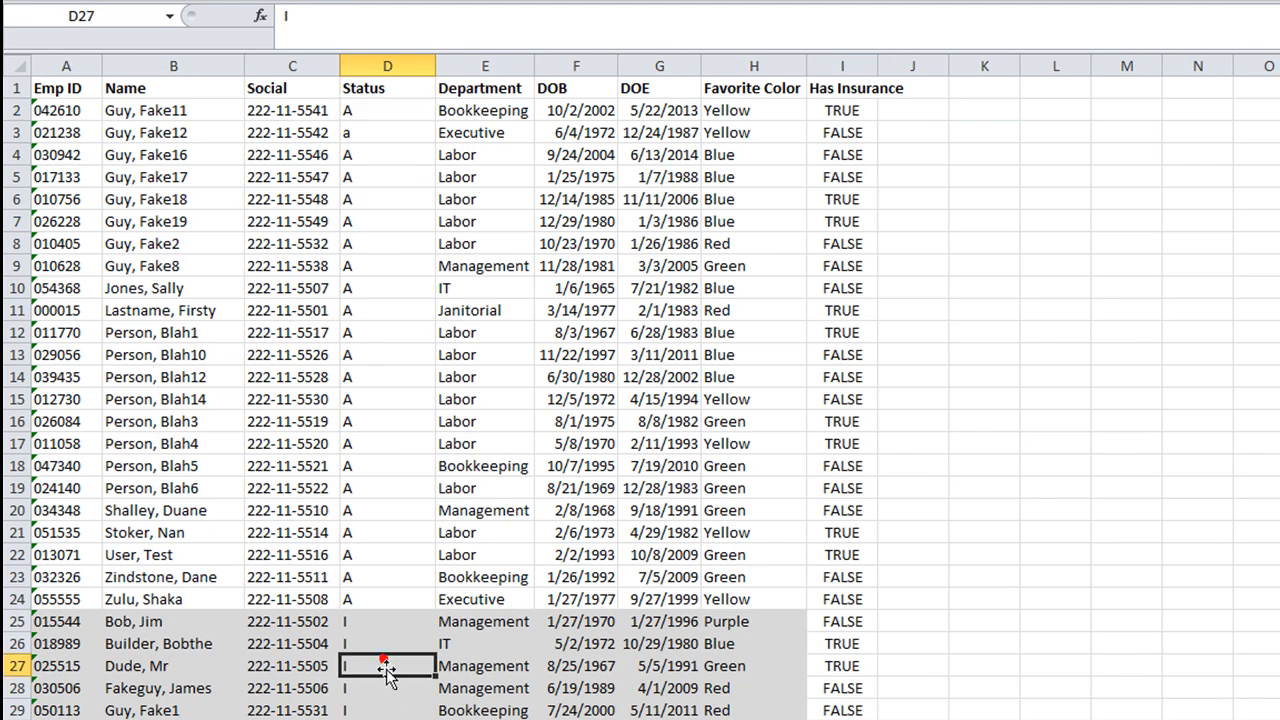
Mark Dude, Mr as active (A) and rerun the report so he appears in row 25
{"action": "left_click", "coordinate": [172, 666]}
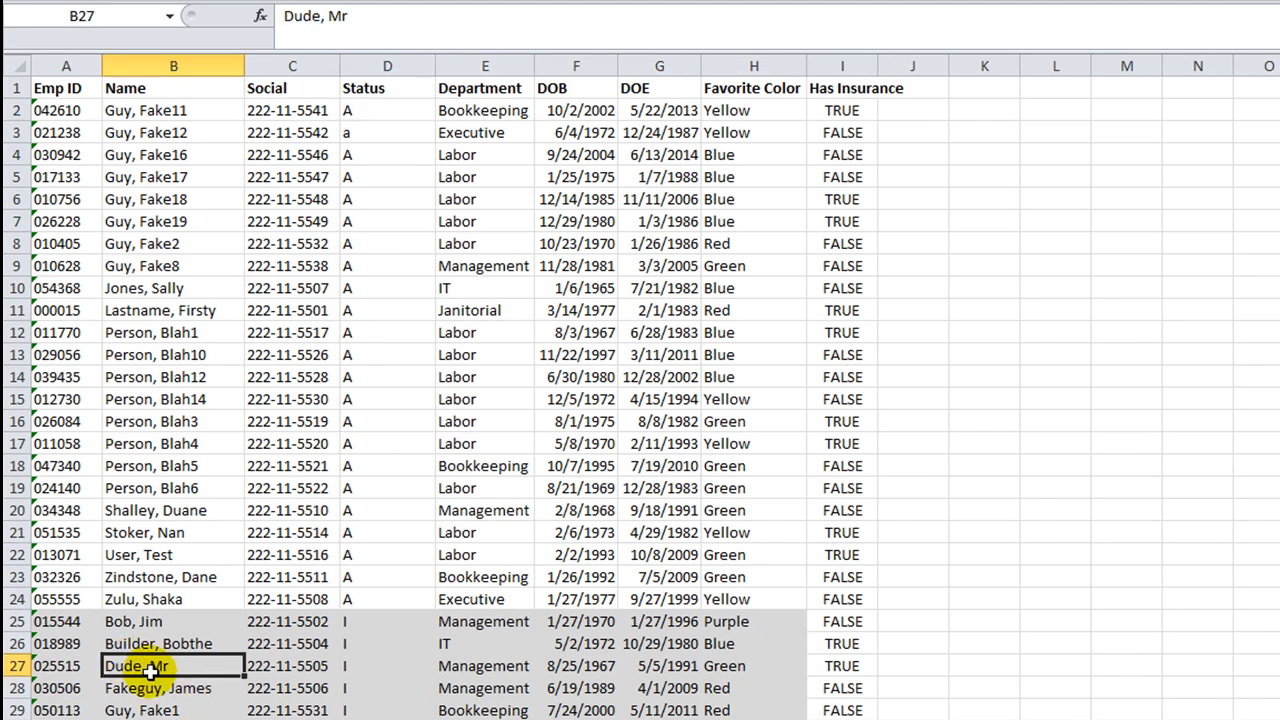
{"action": "left_click", "coordinate": [388, 666]}
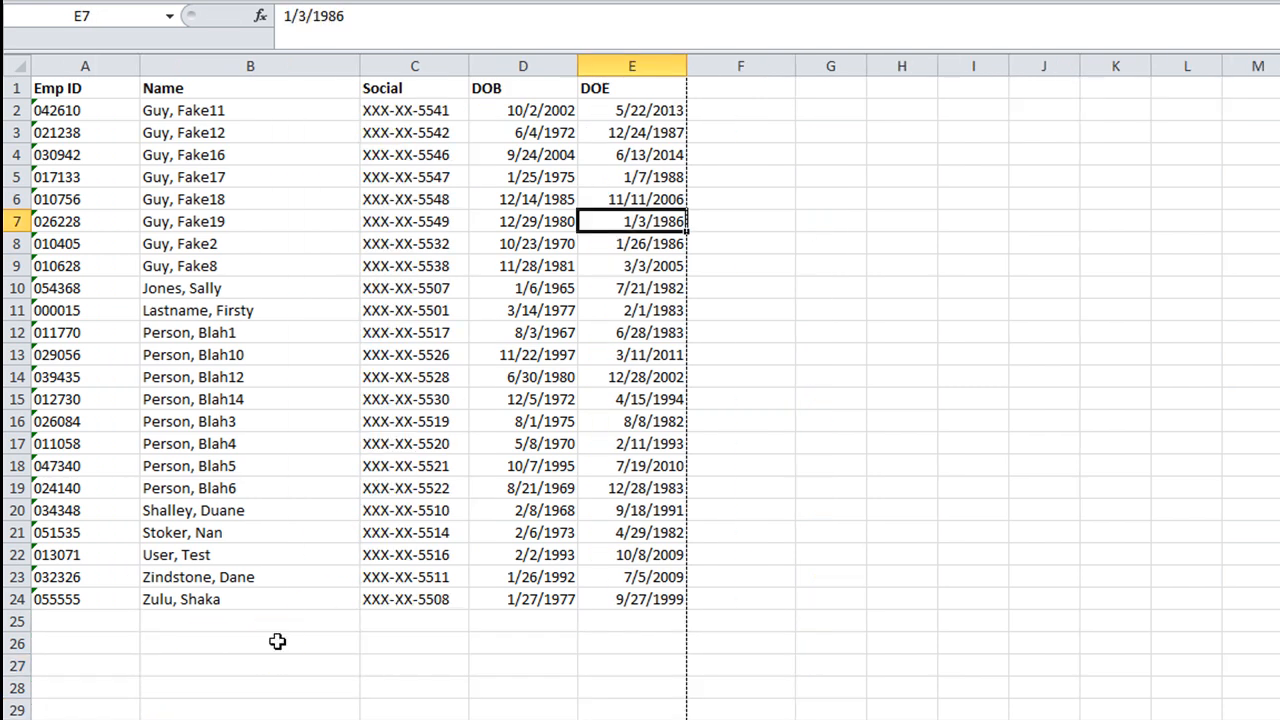
{"action": "left_click", "coordinate": [250, 644]}
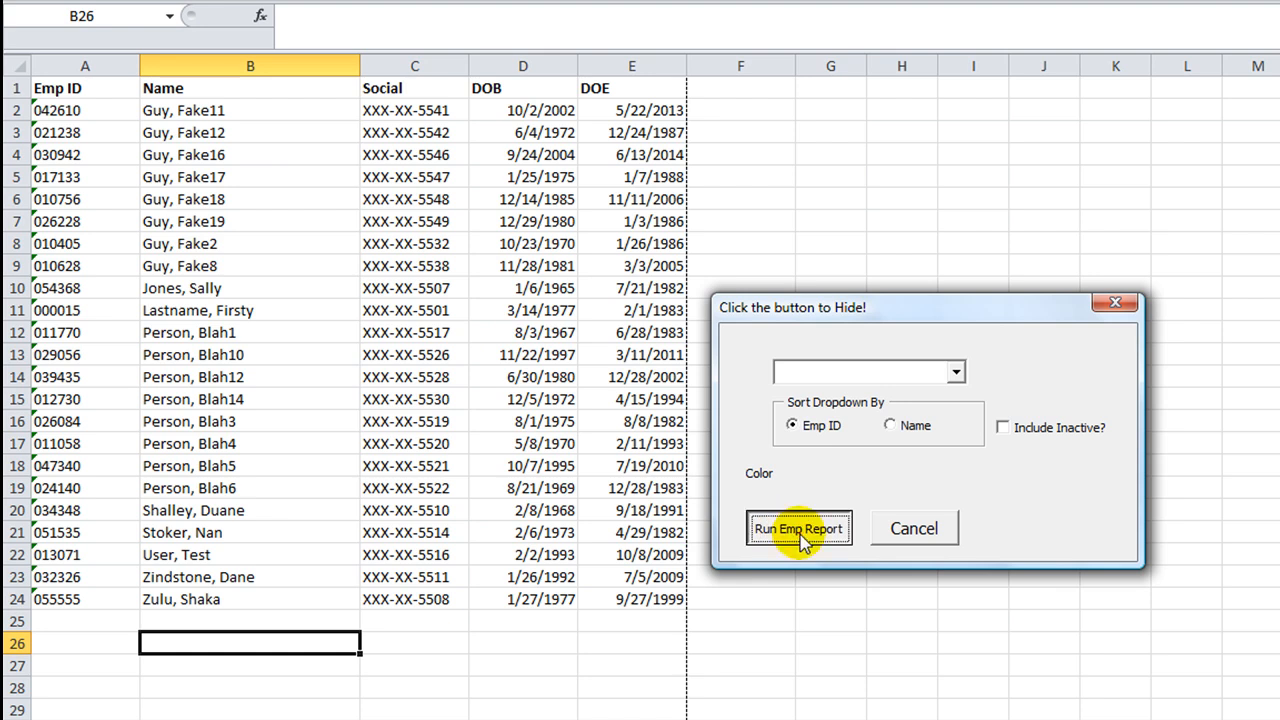
{"action": "left_click", "coordinate": [798, 528]}
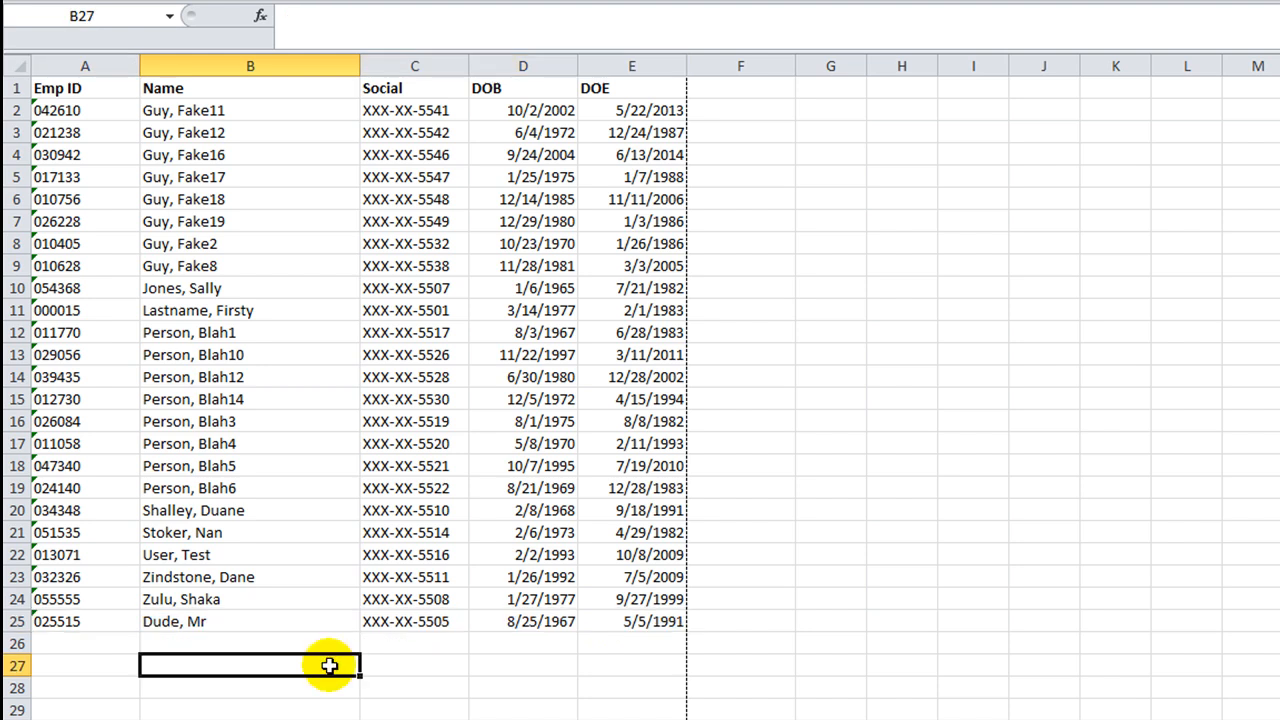
{"action": "mouse_move", "coordinate": [278, 710]}
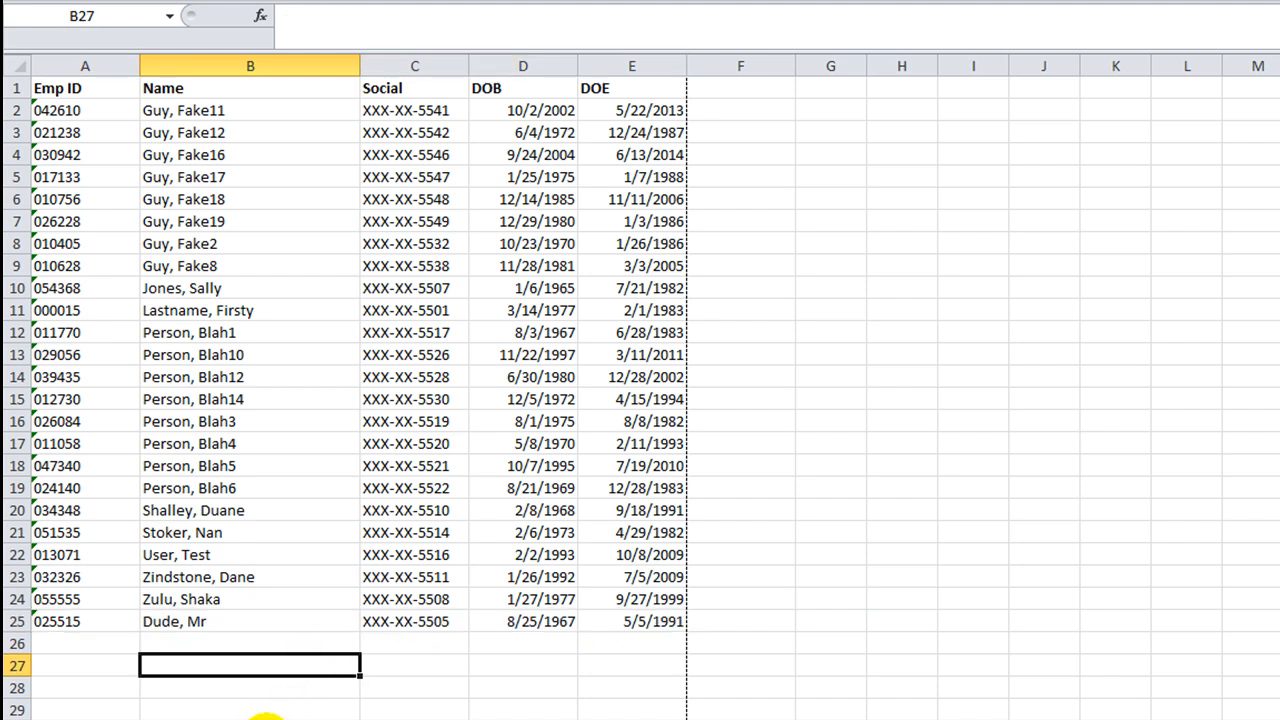
{"action": "left_click", "coordinate": [250, 710]}
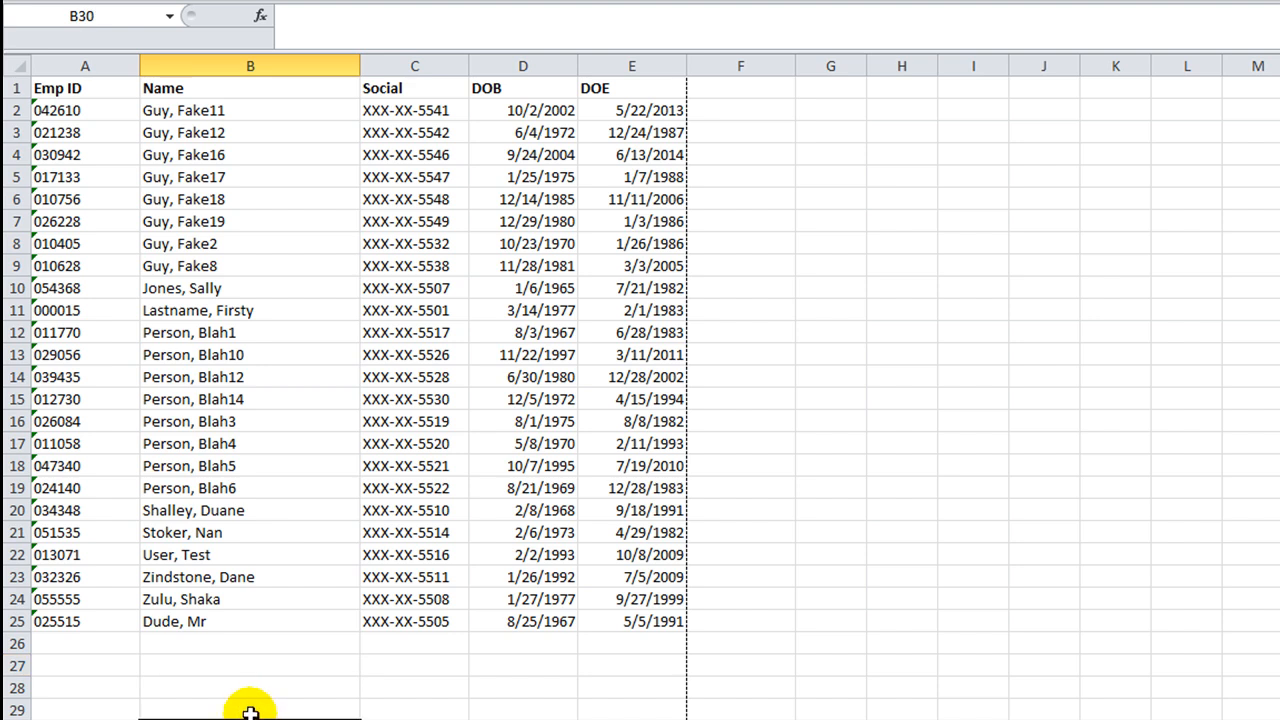